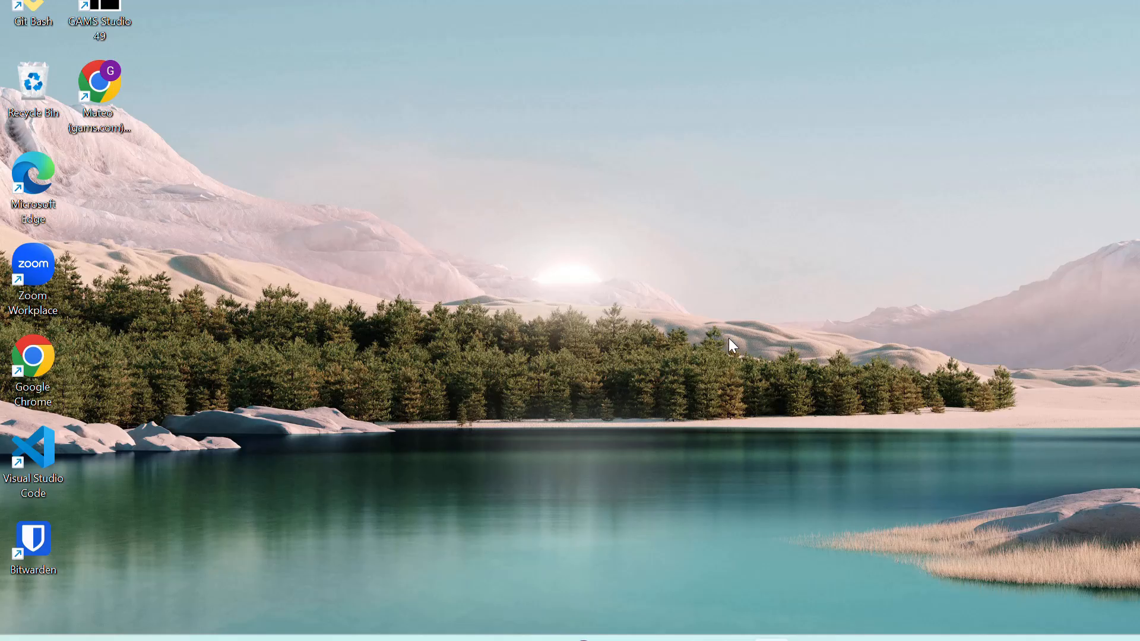
# Step: Launch Chrome and navigate via Documentation > GAMSPy to the Quick Start Guide
pyautogui.doubleClick(99, 80)
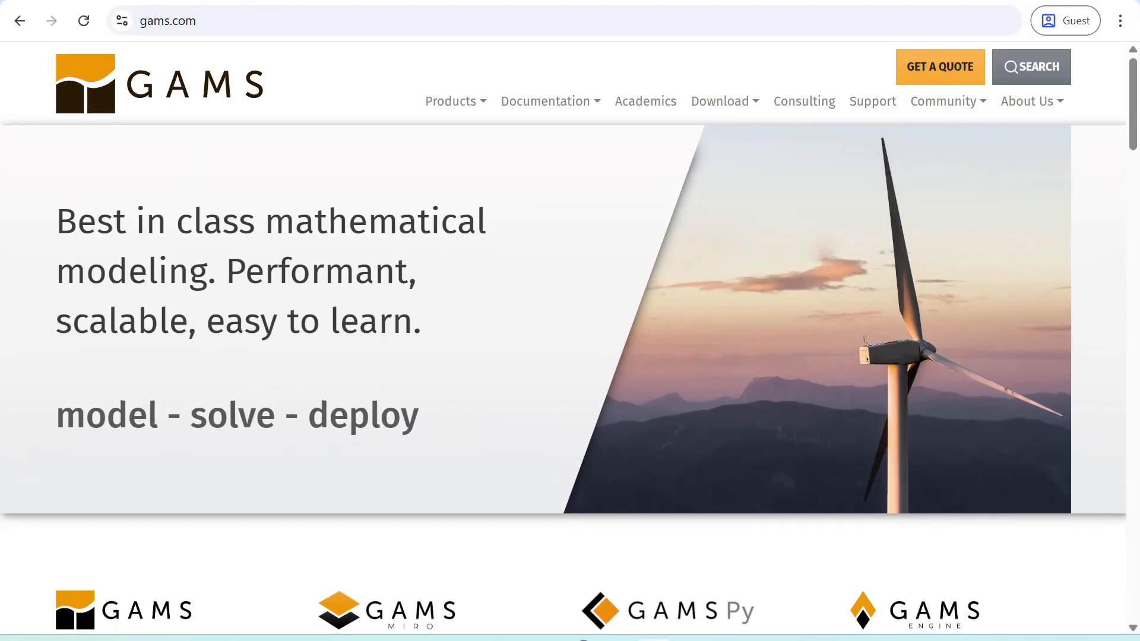
pyautogui.click(546, 101)
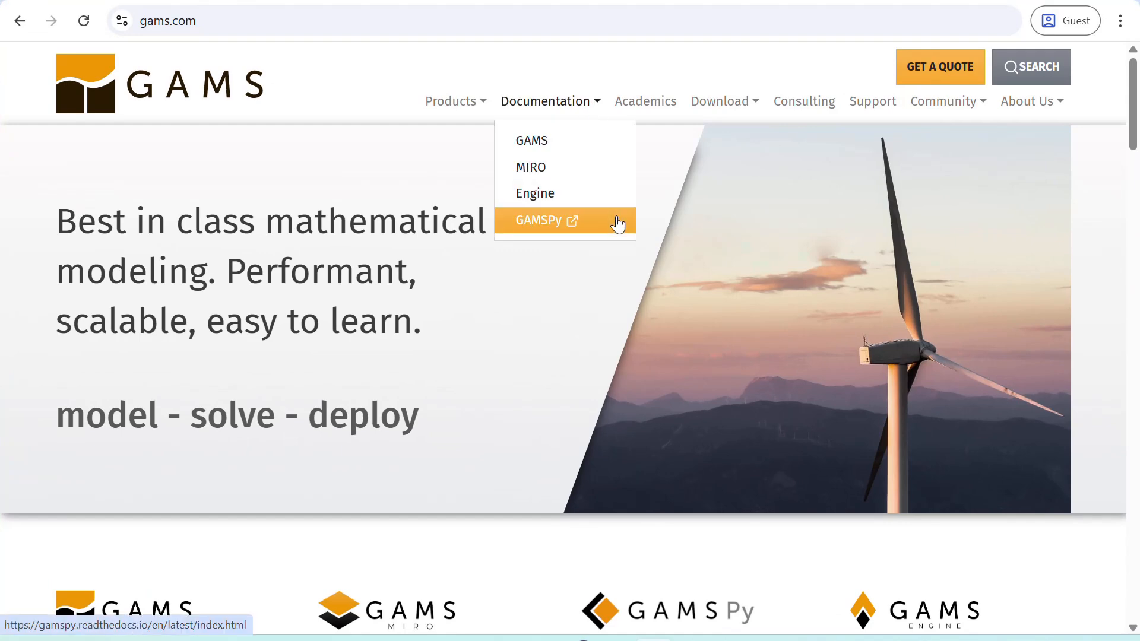
pyautogui.click(538, 221)
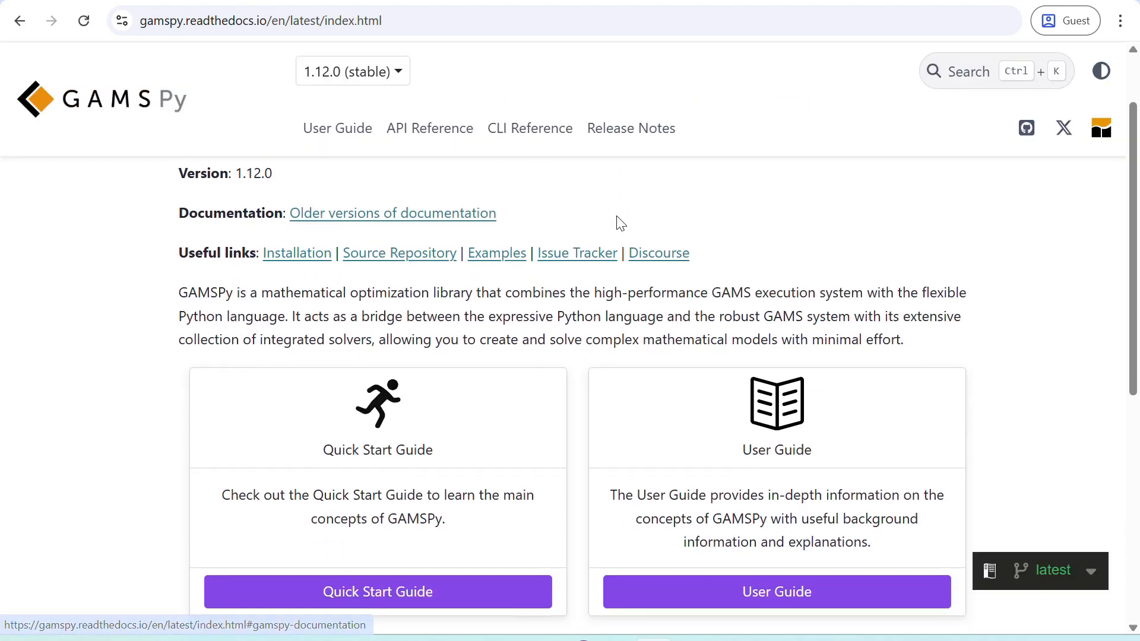
pyautogui.click(378, 591)
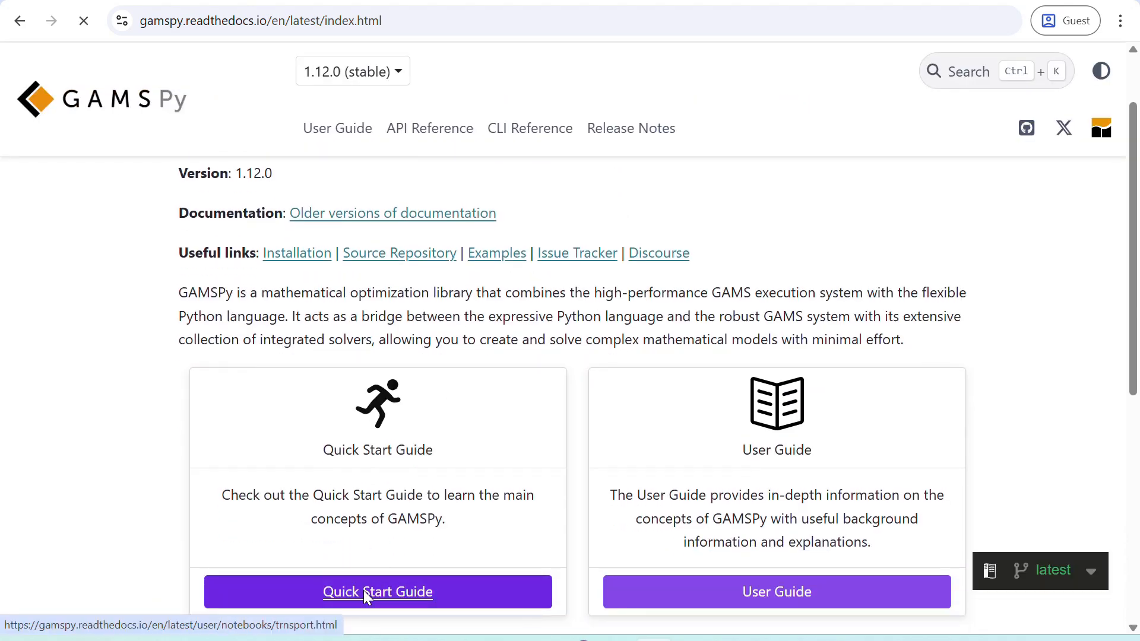
pyautogui.click(378, 591)
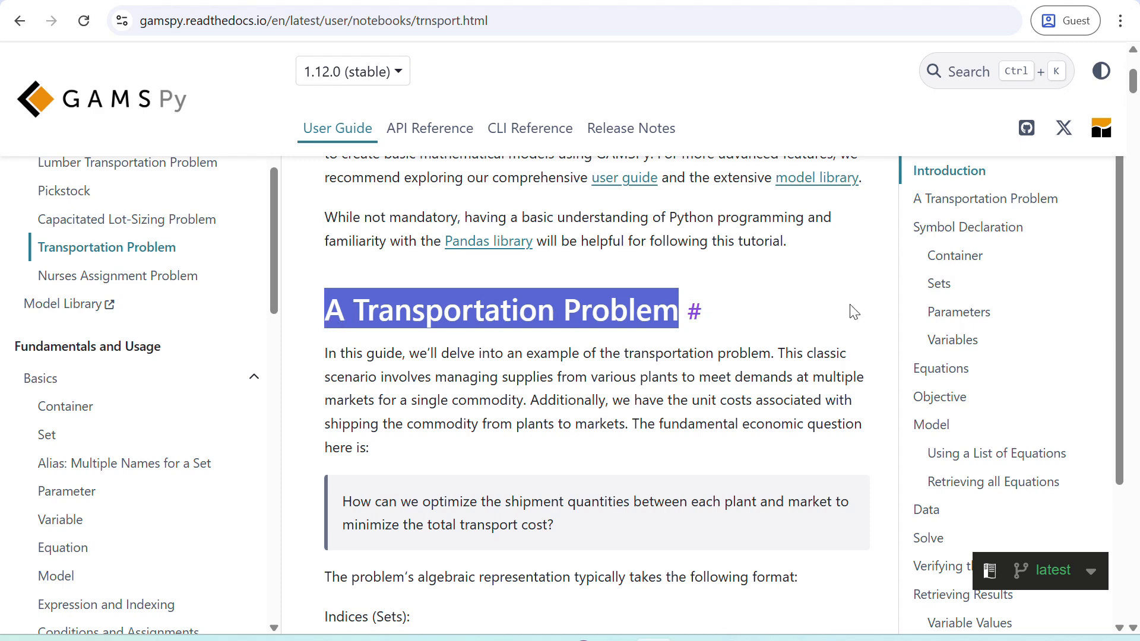
# Step: Scroll to Symbol Declaration and copy the gamspy import statement
pyautogui.scroll(-3)
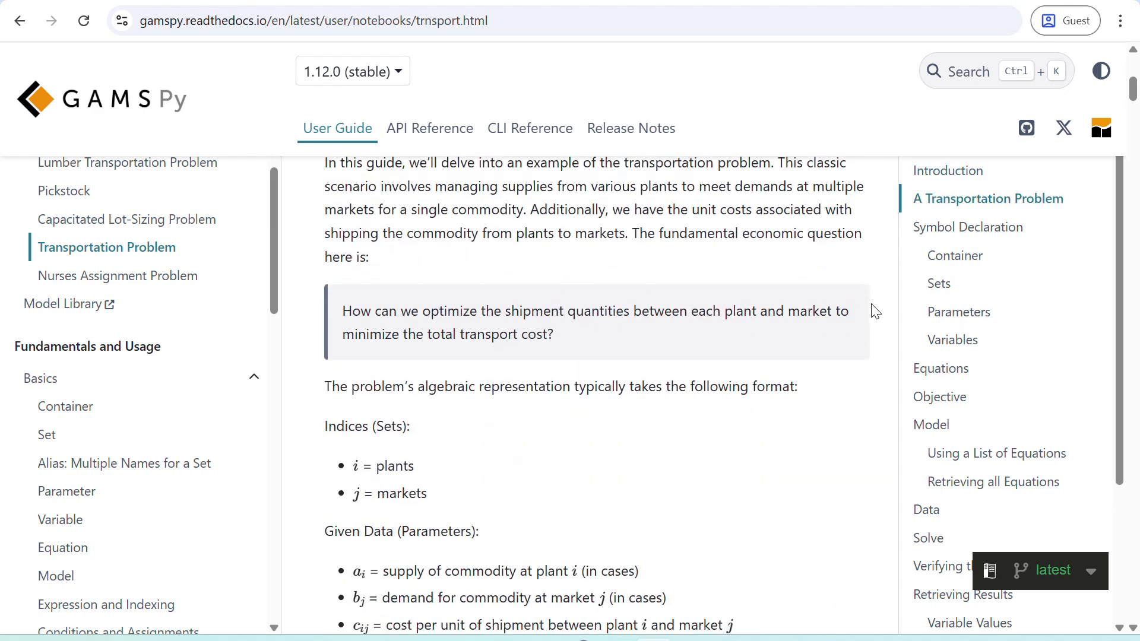
pyautogui.scroll(-3)
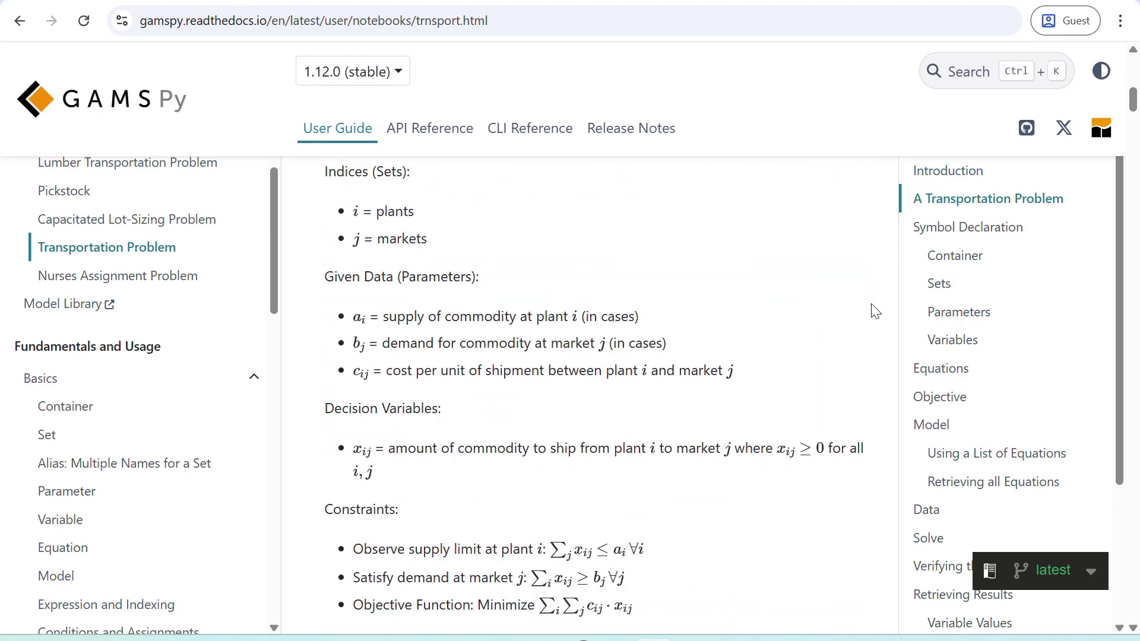
pyautogui.scroll(-3)
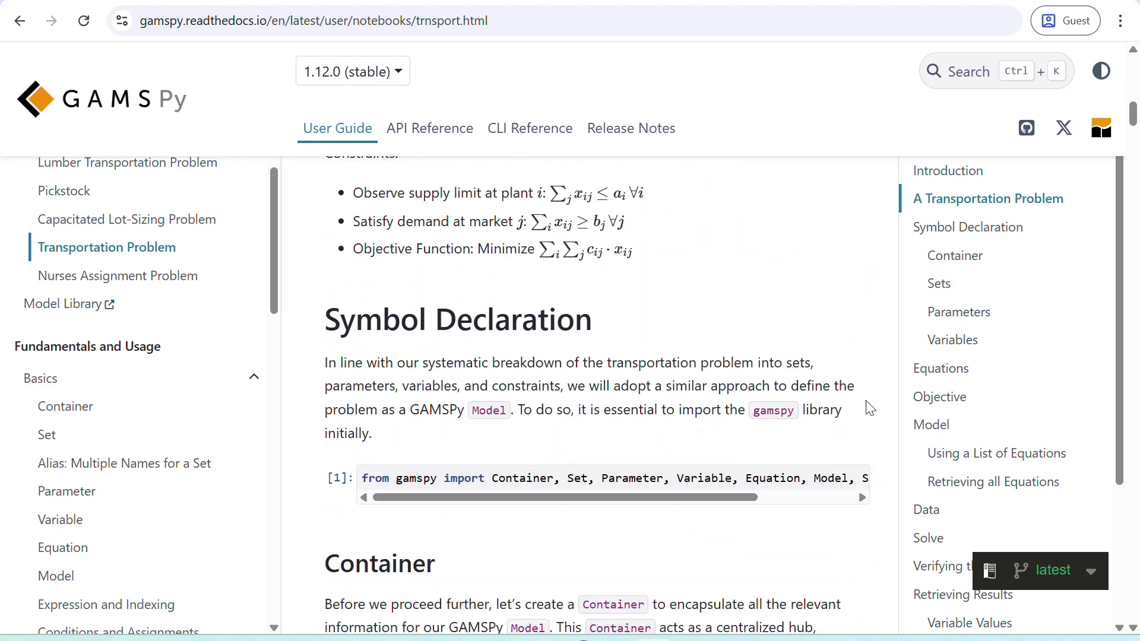
pyautogui.click(854, 484)
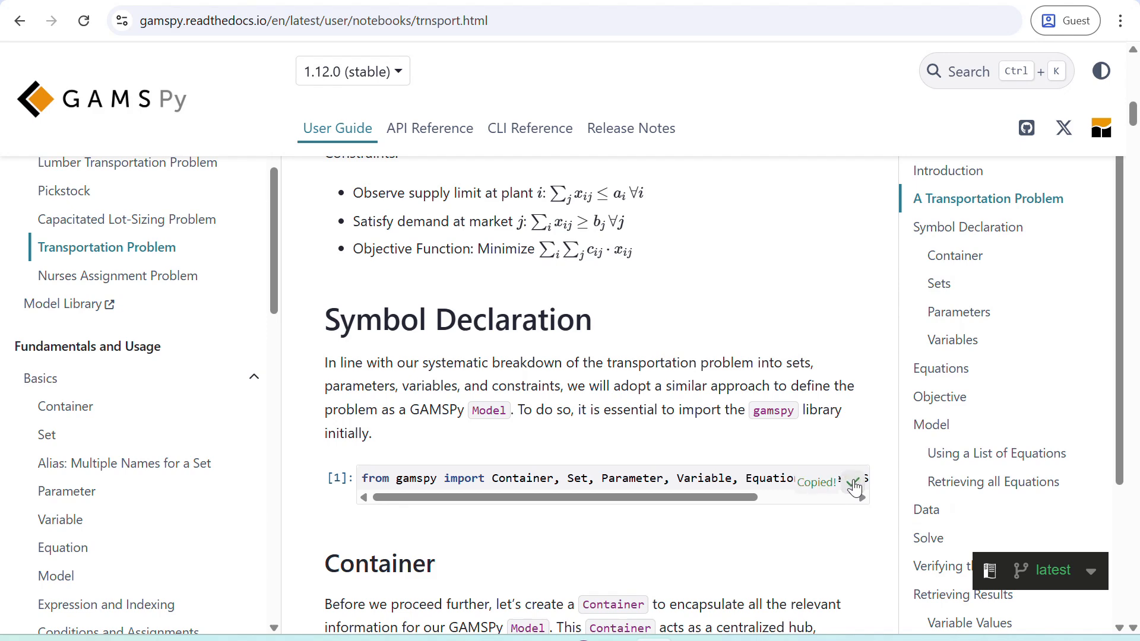
pyautogui.moveTo(869, 394)
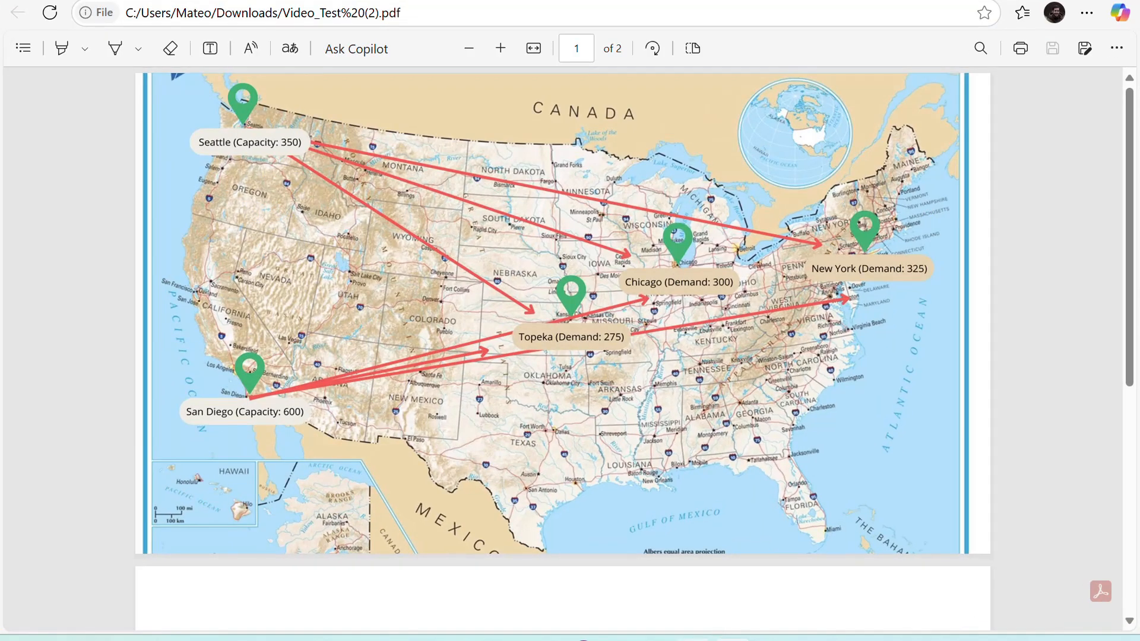
pyautogui.moveTo(293, 234)
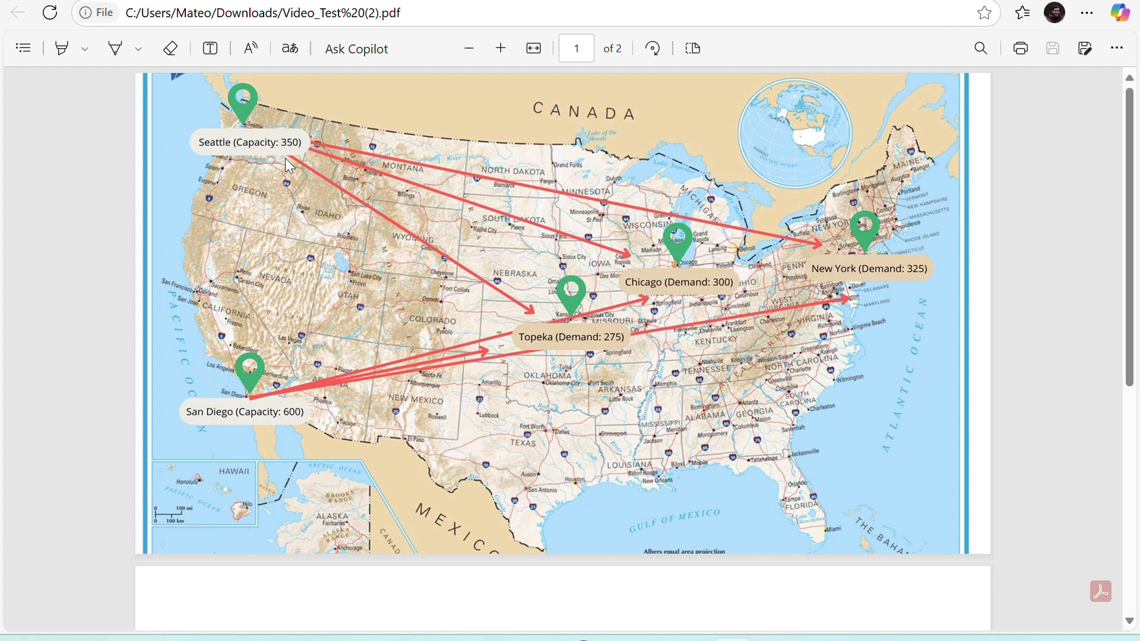
pyautogui.moveTo(189, 430)
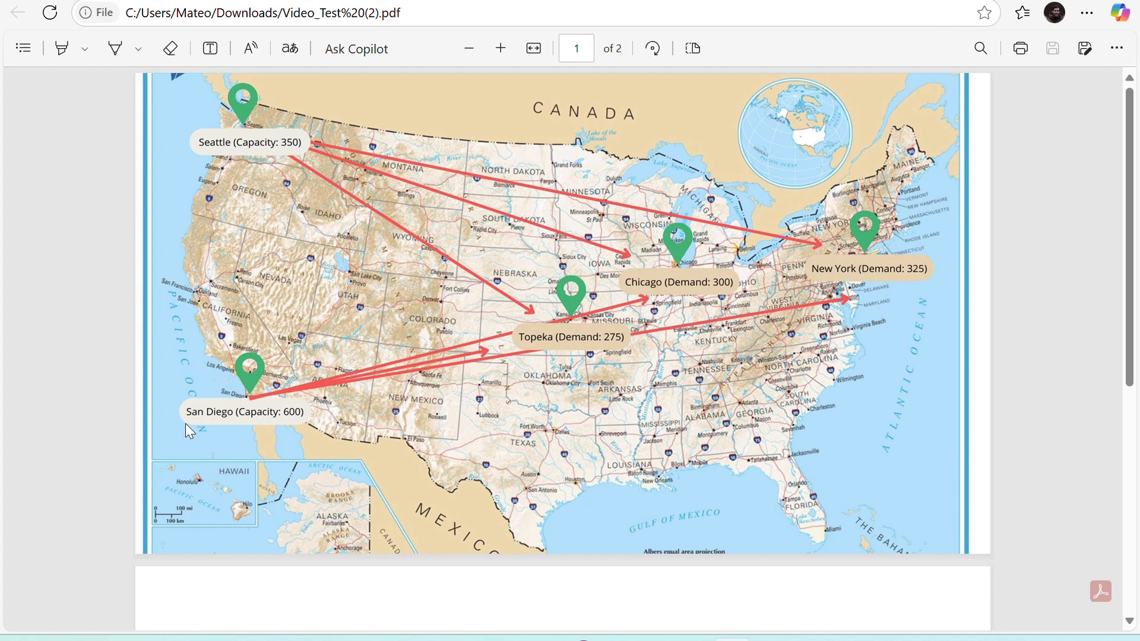
pyautogui.moveTo(288, 436)
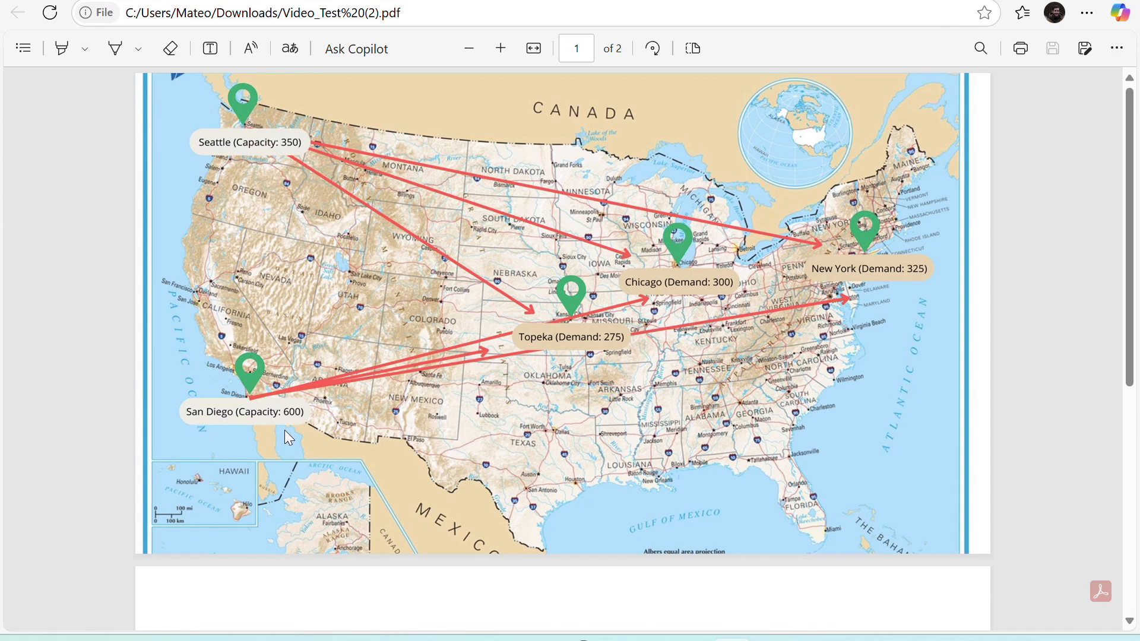
pyautogui.moveTo(525, 360)
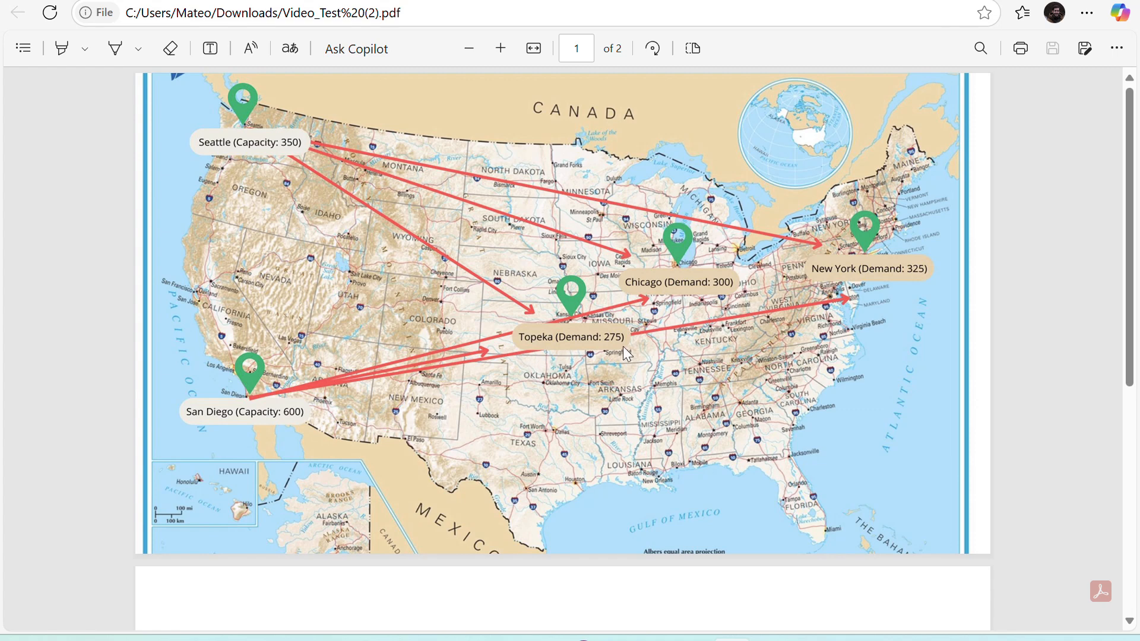
pyautogui.moveTo(636, 306)
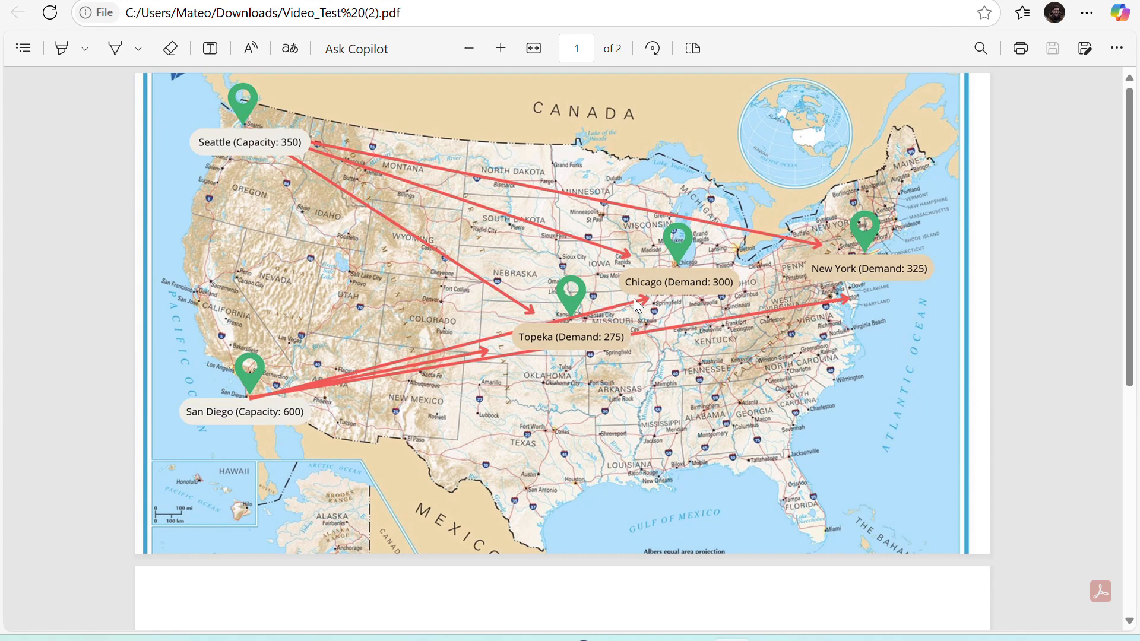
pyautogui.moveTo(737, 302)
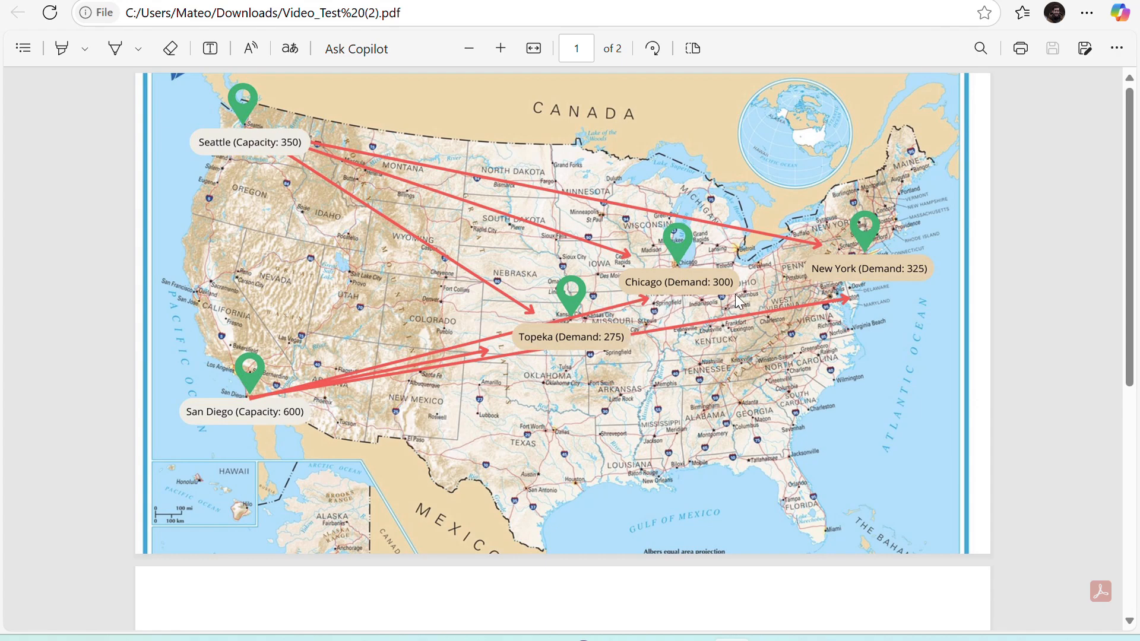
pyautogui.moveTo(924, 295)
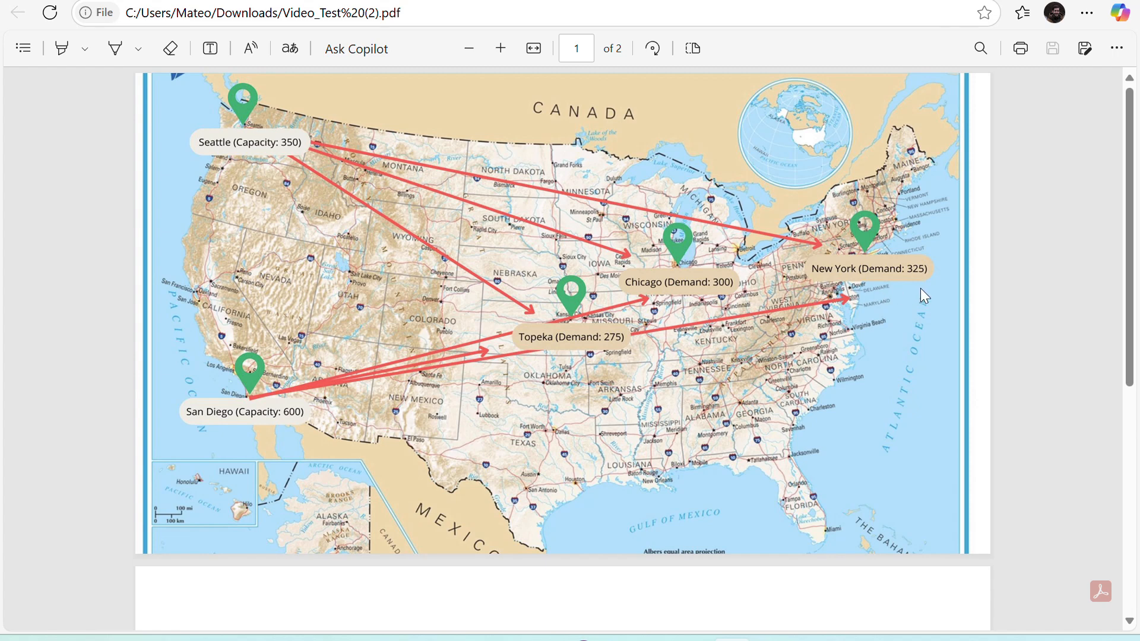
pyautogui.moveTo(1021, 343)
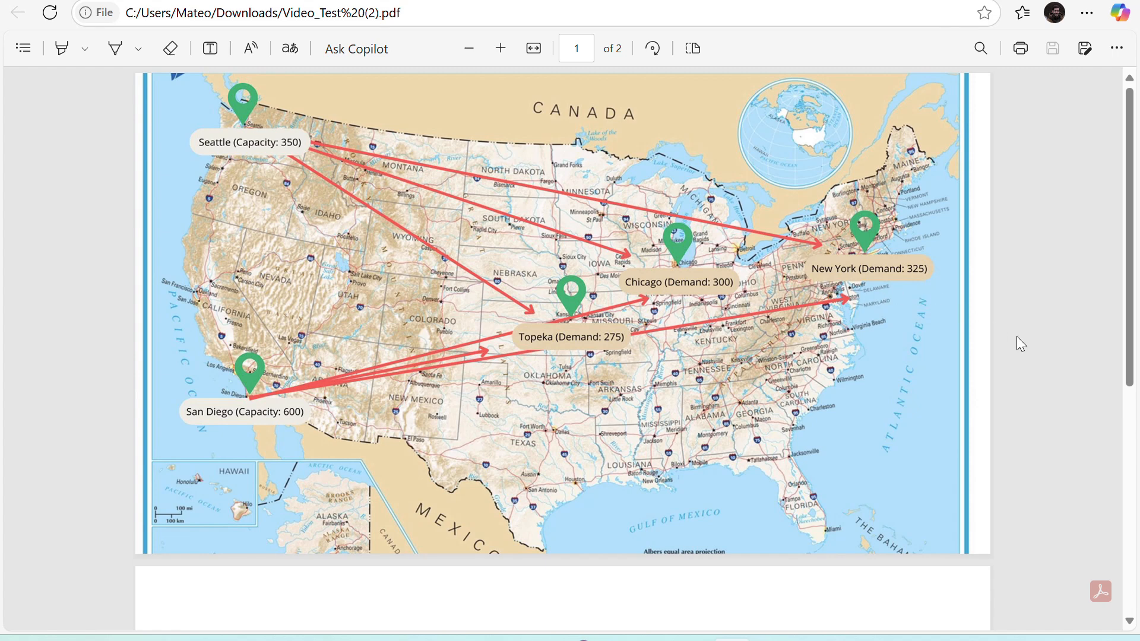
pyautogui.scroll(-3)
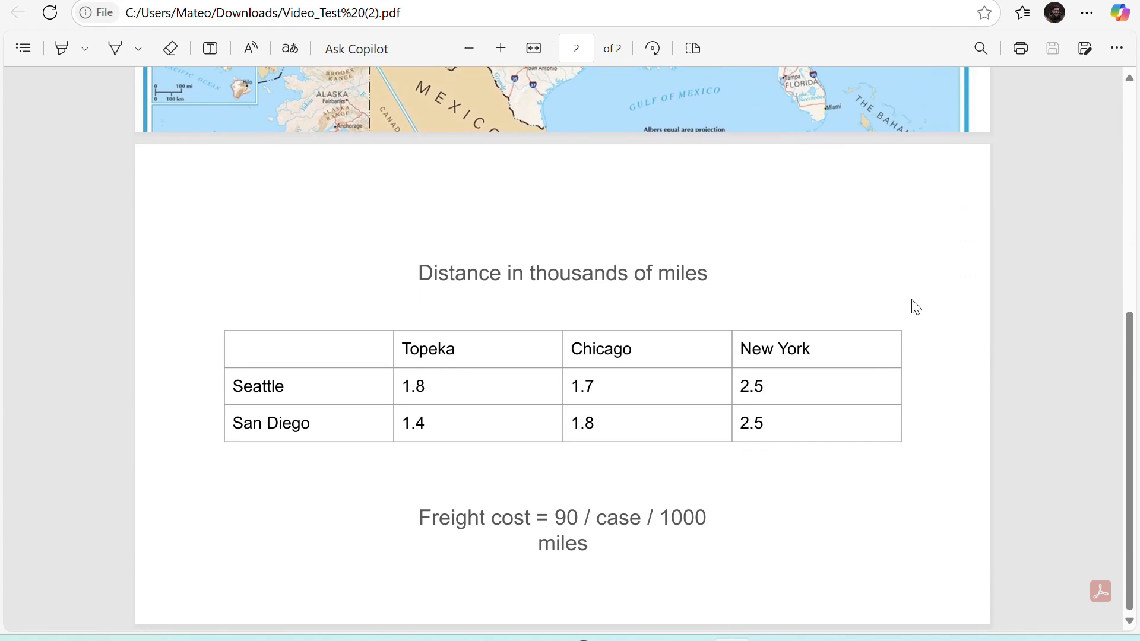
pyautogui.moveTo(296, 368)
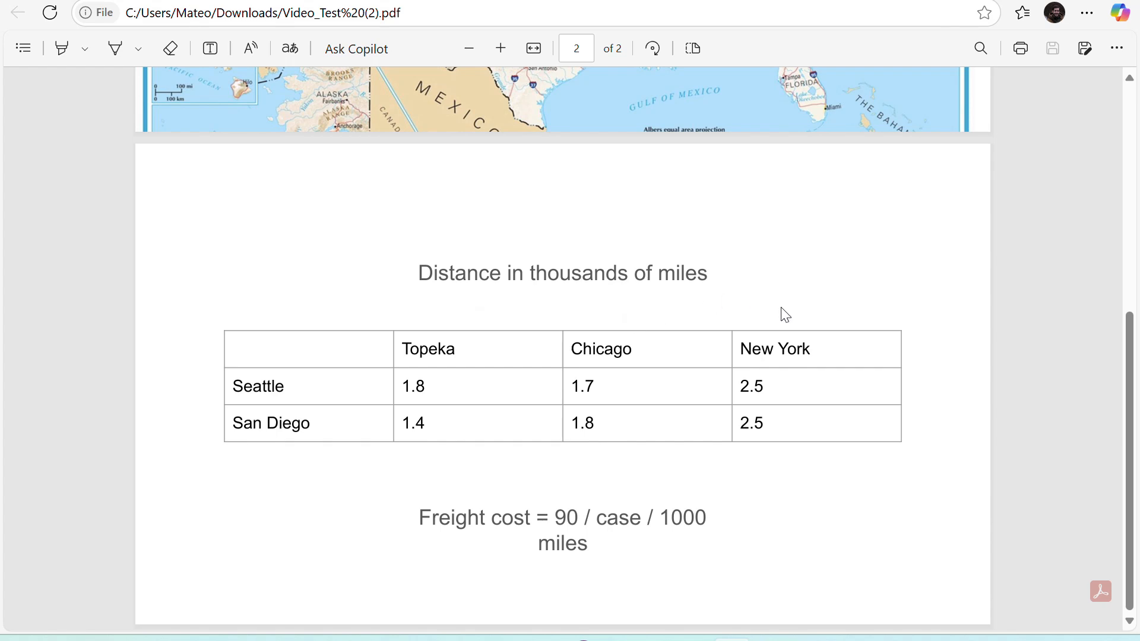
pyautogui.moveTo(627, 465)
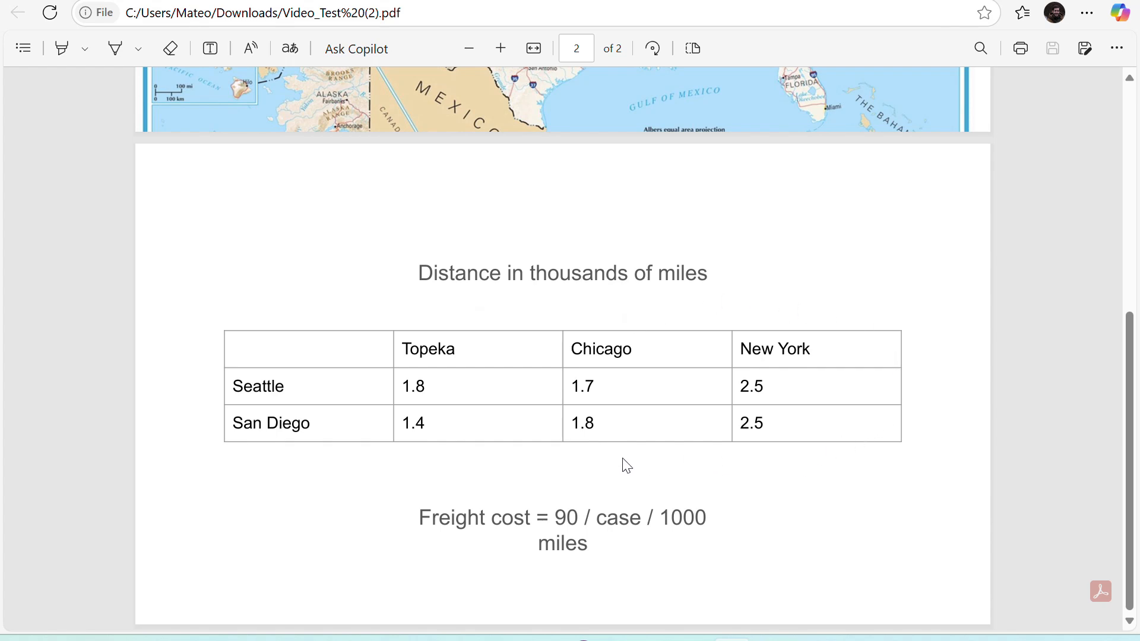
pyautogui.moveTo(747, 525)
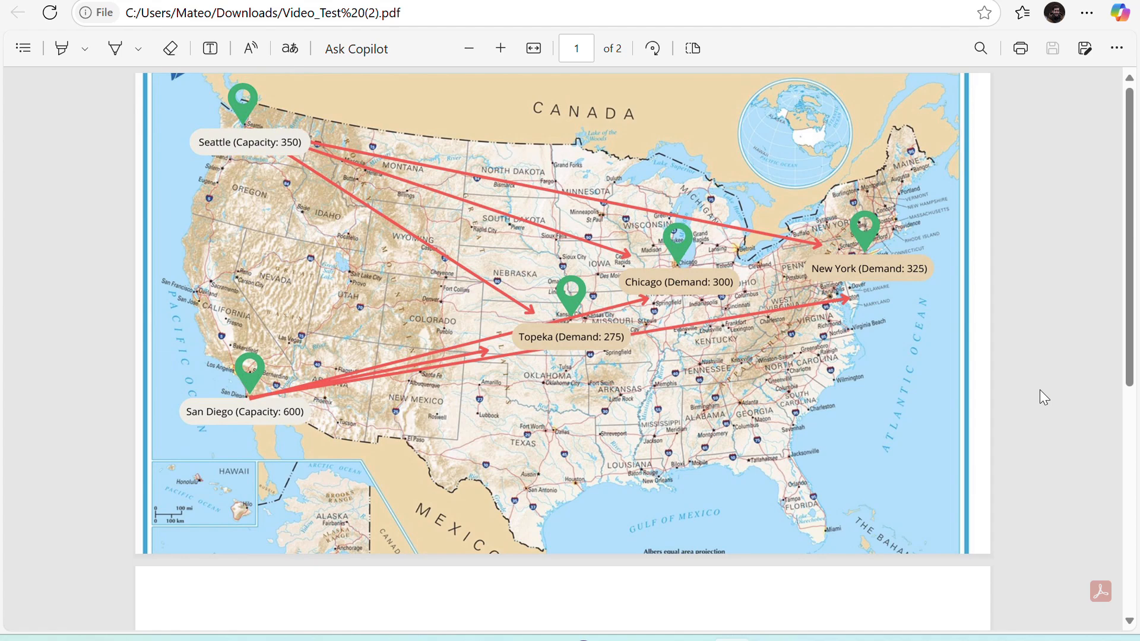
pyautogui.moveTo(949, 439)
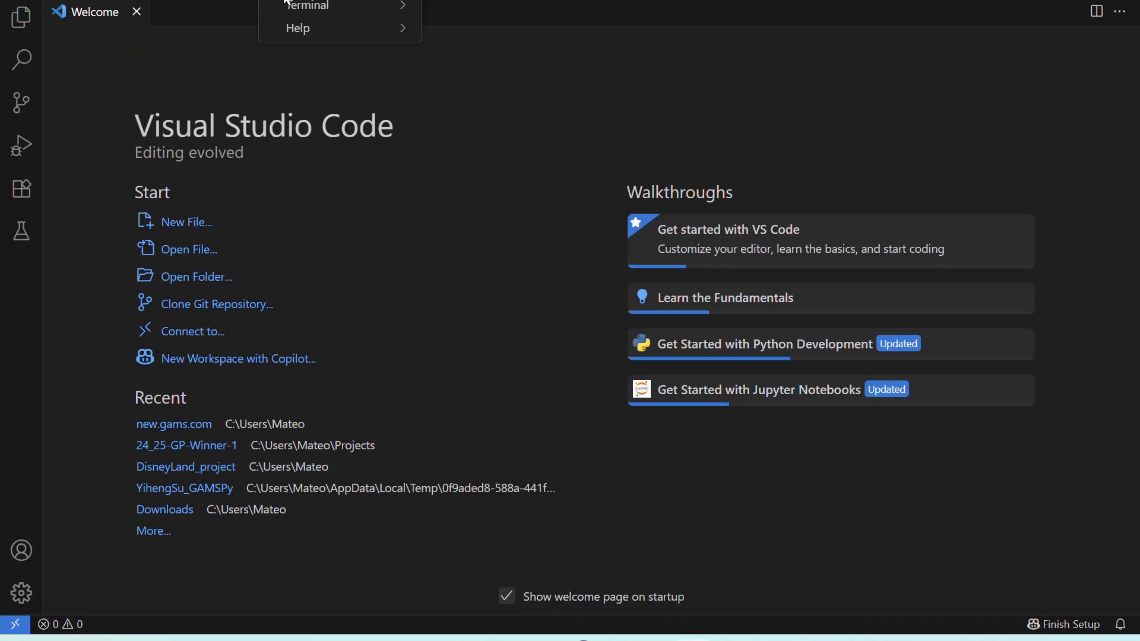
# Step: Activate the .gamspy_venv environment by running .gamspy_venv/Scripts/Activate.ps1 in a new terminal
pyautogui.click(309, 6)
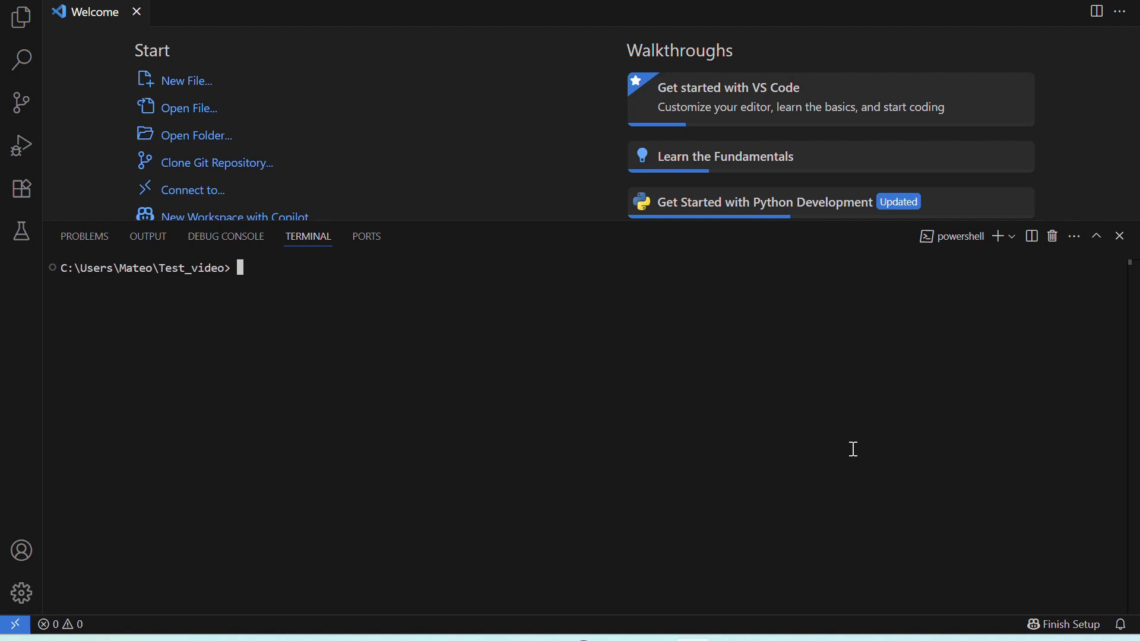
pyautogui.write('.gamspy')
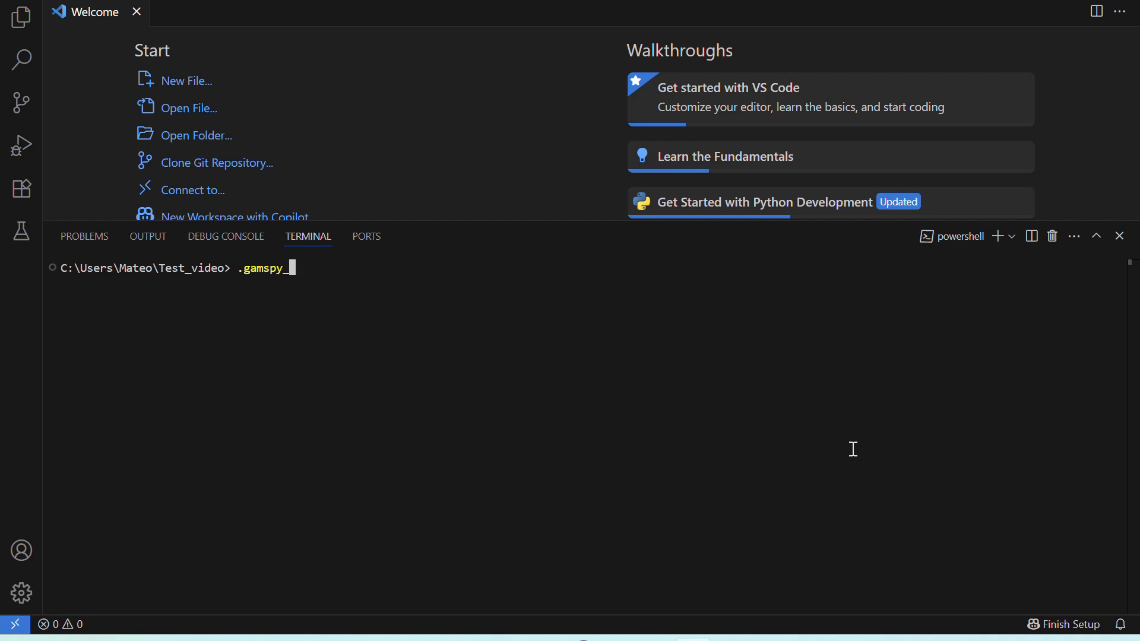
pyautogui.write('_venv/')
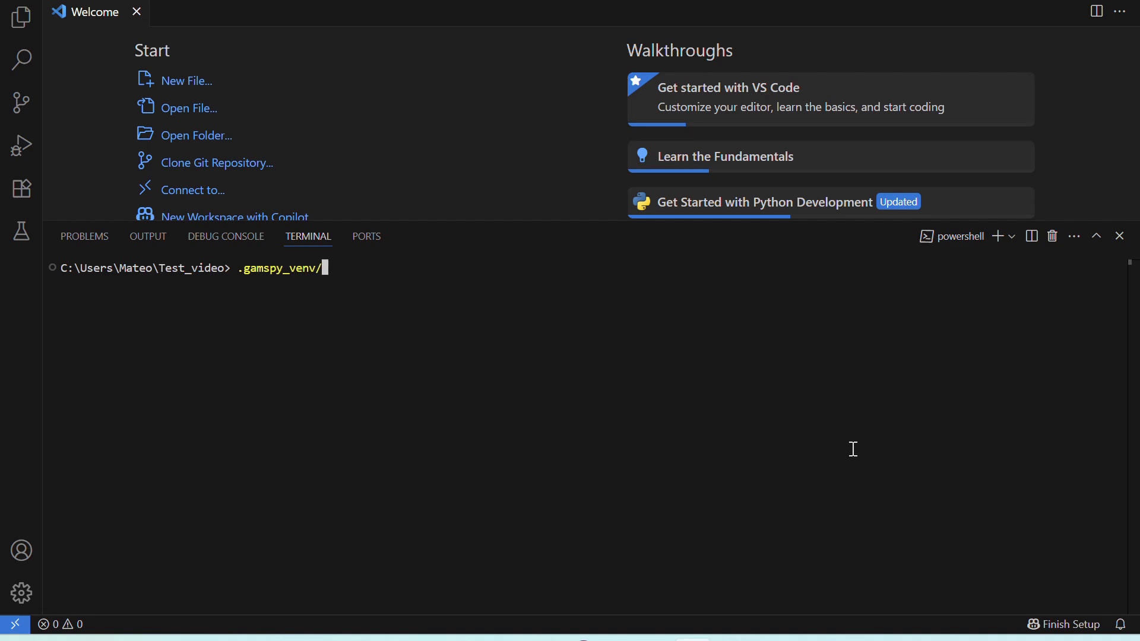
pyautogui.write('Scripts/')
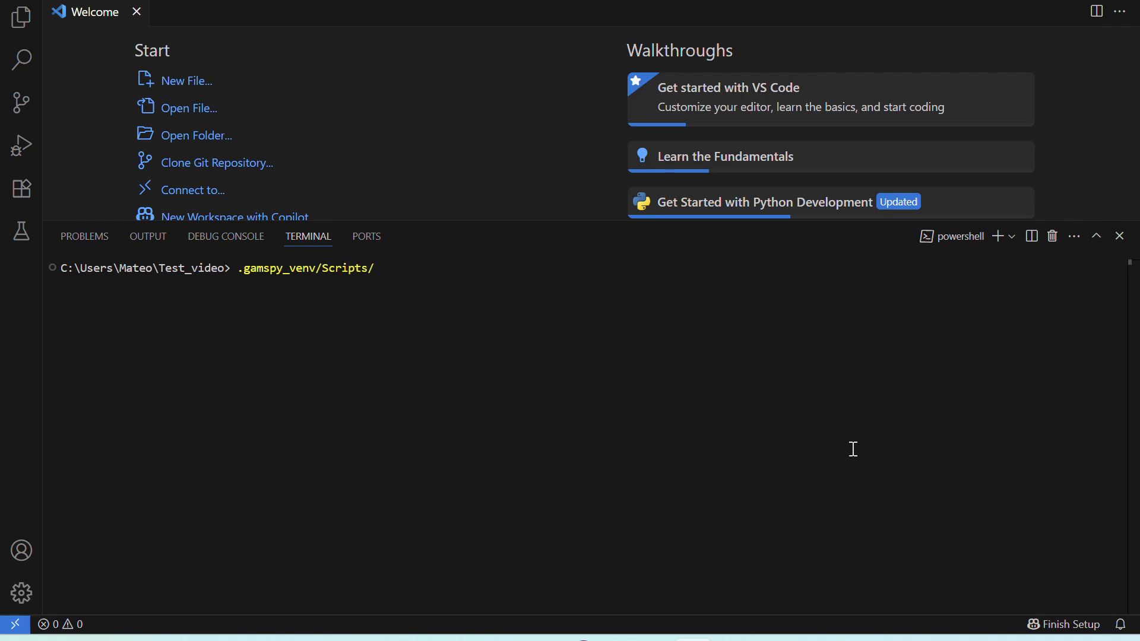
pyautogui.write('Activate.p')
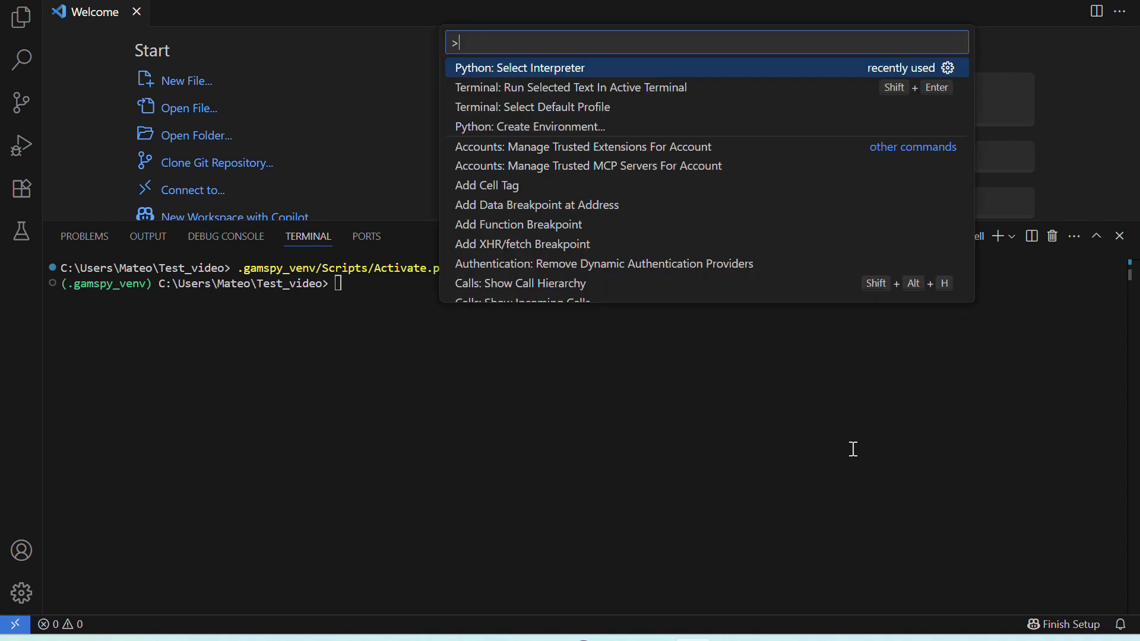
# Step: Choose the .gamspy_venv interpreter via Python: Select Interpreter
pyautogui.write('Python')
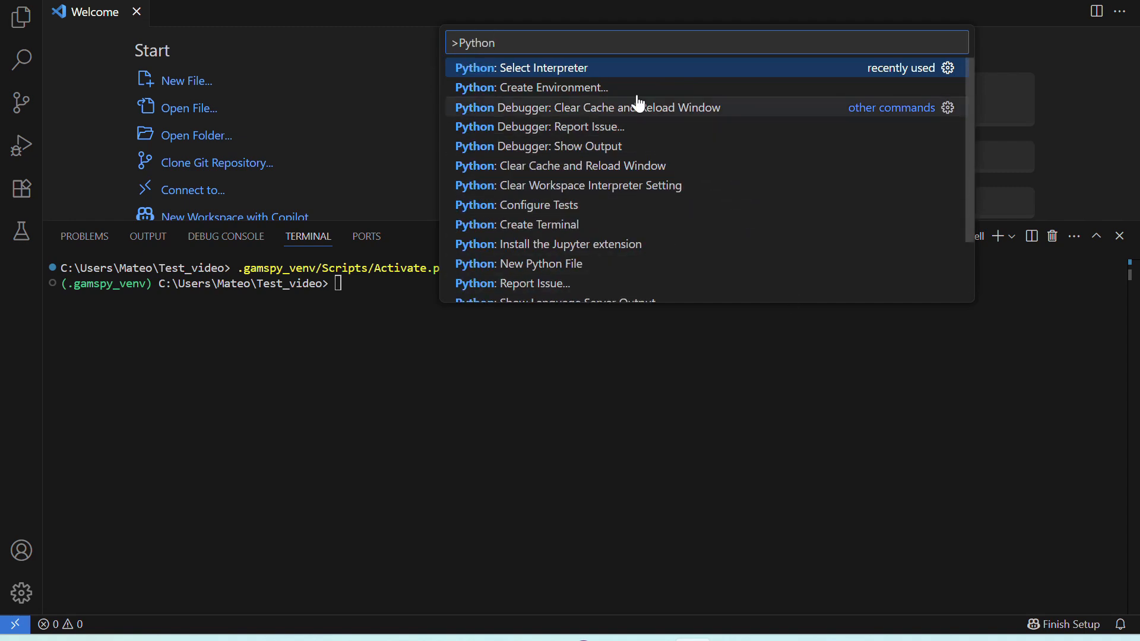
pyautogui.click(520, 68)
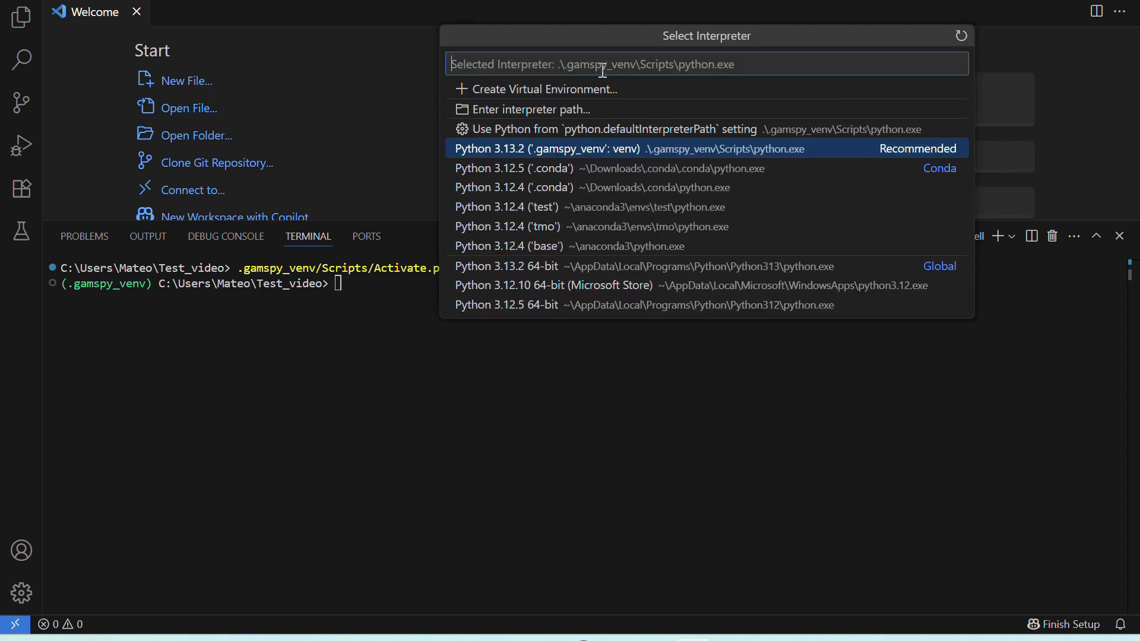
pyautogui.moveTo(832, 158)
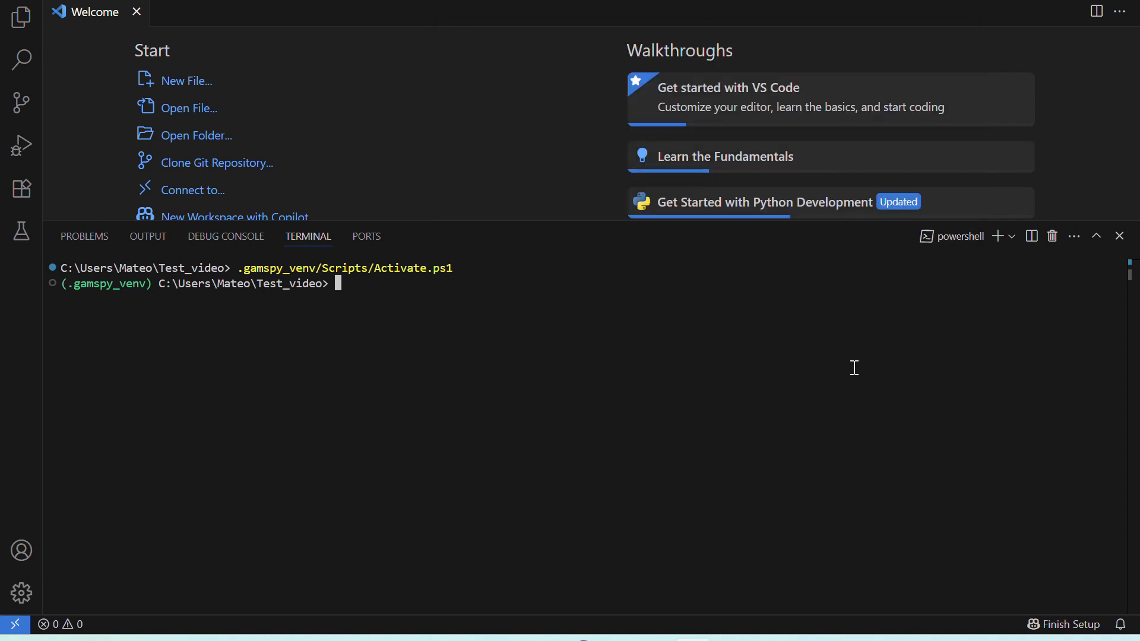
# Step: Create test.py with New-Item and enlarge the editor above the terminal
pyautogui.write('New')
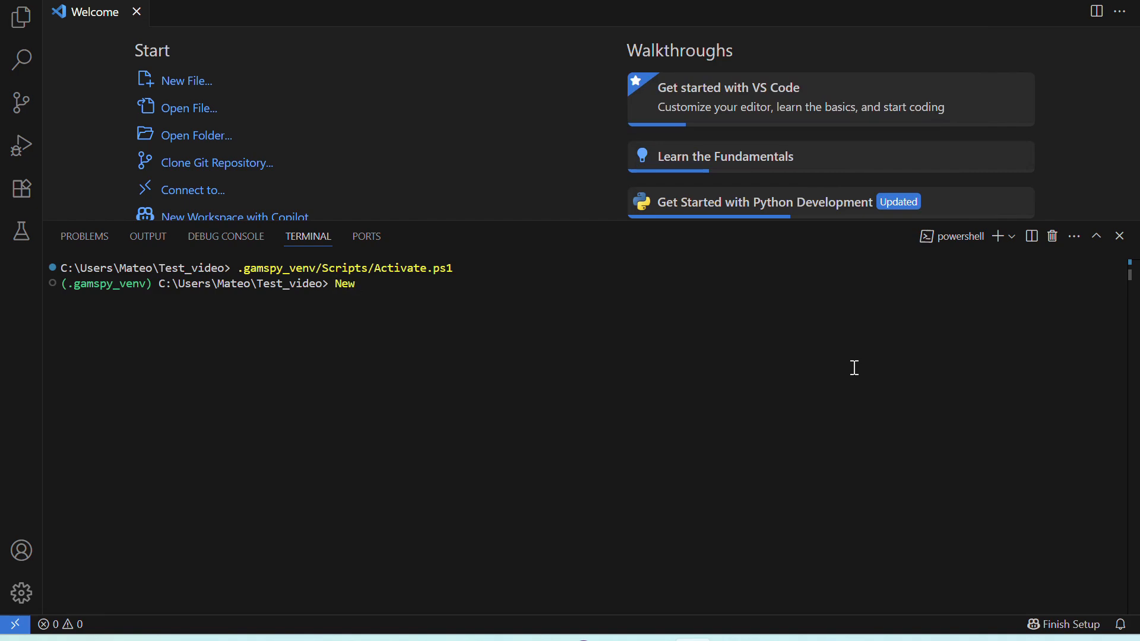
pyautogui.write('-Item')
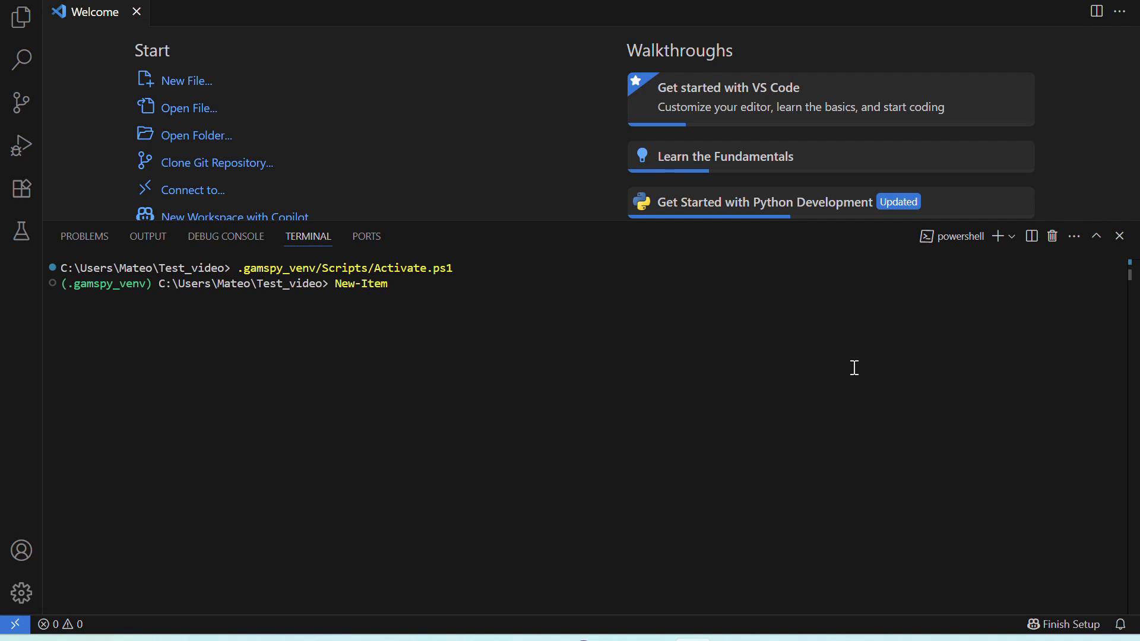
pyautogui.write('test.py')
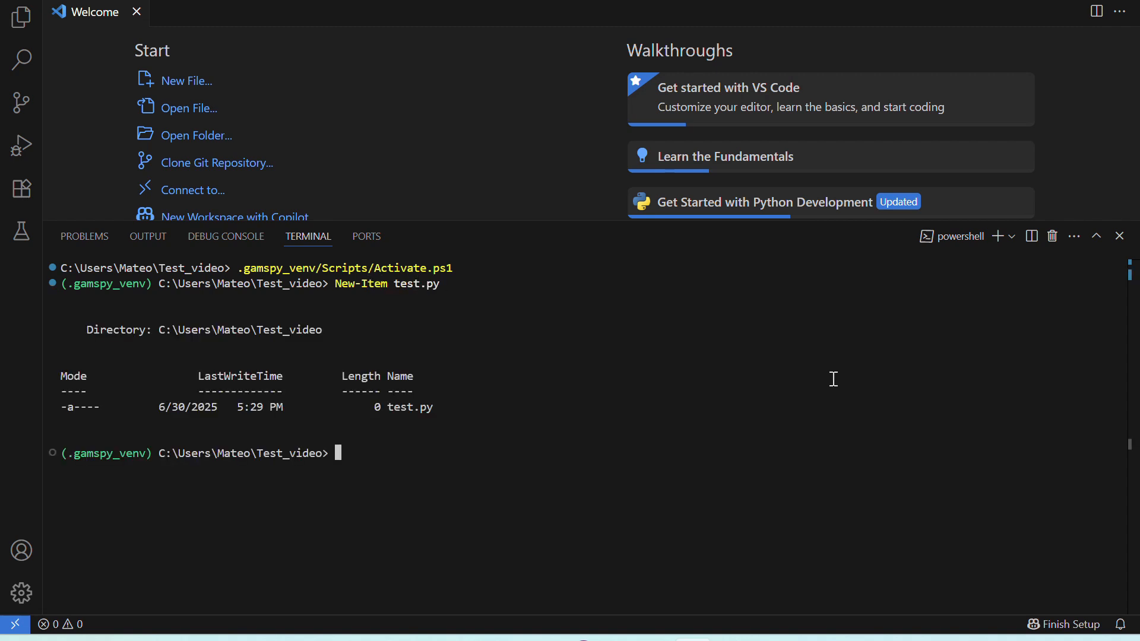
pyautogui.moveTo(410, 407)
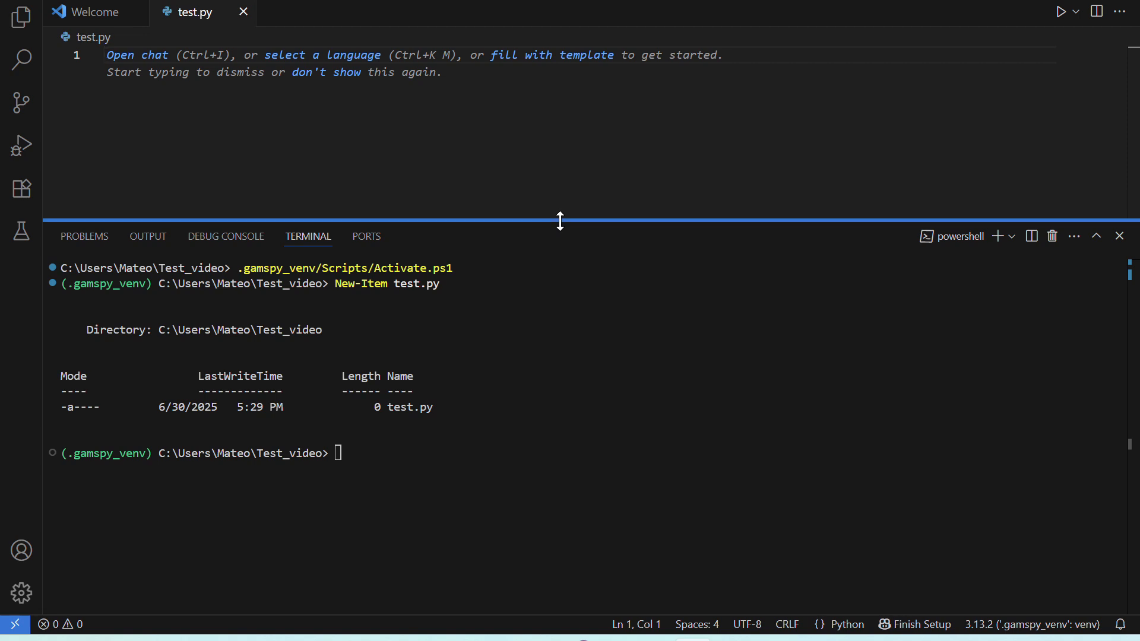
pyautogui.moveTo(559, 221); pyautogui.dragTo(569, 515)
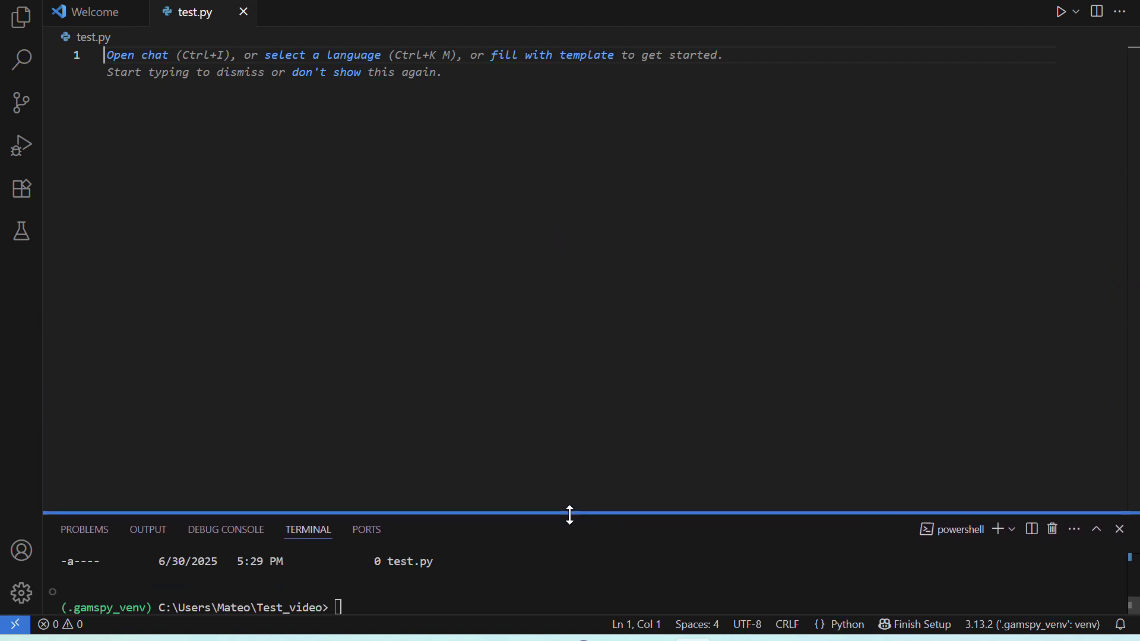
# Step: Add the #TRANSPORT PROBLEM header comment
pyautogui.write('#T')
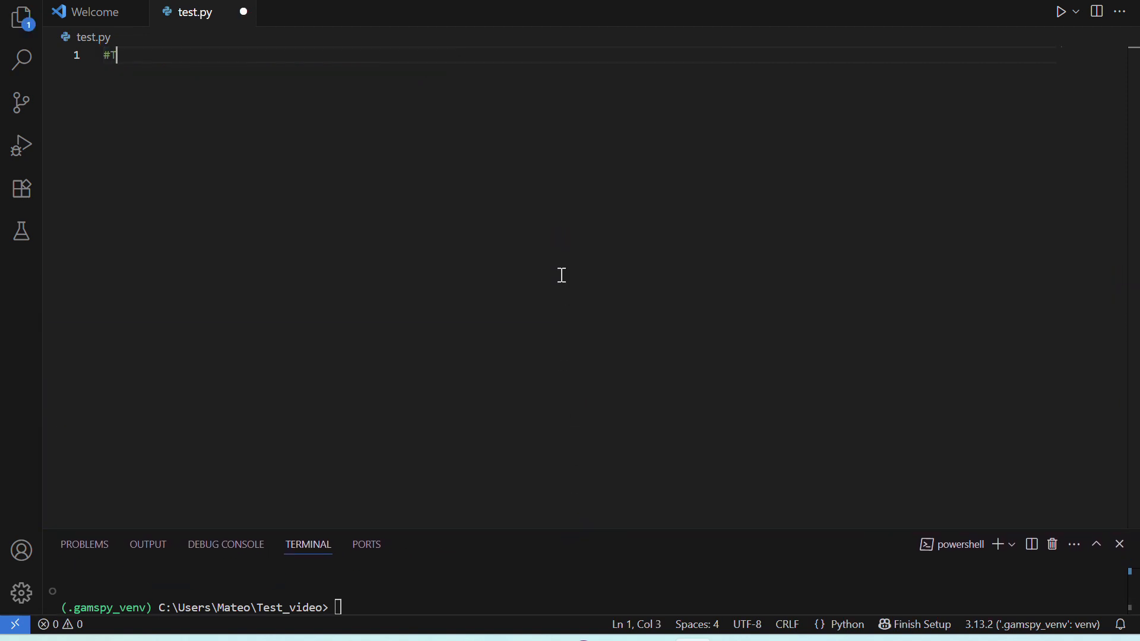
pyautogui.write('RANSPORT P')
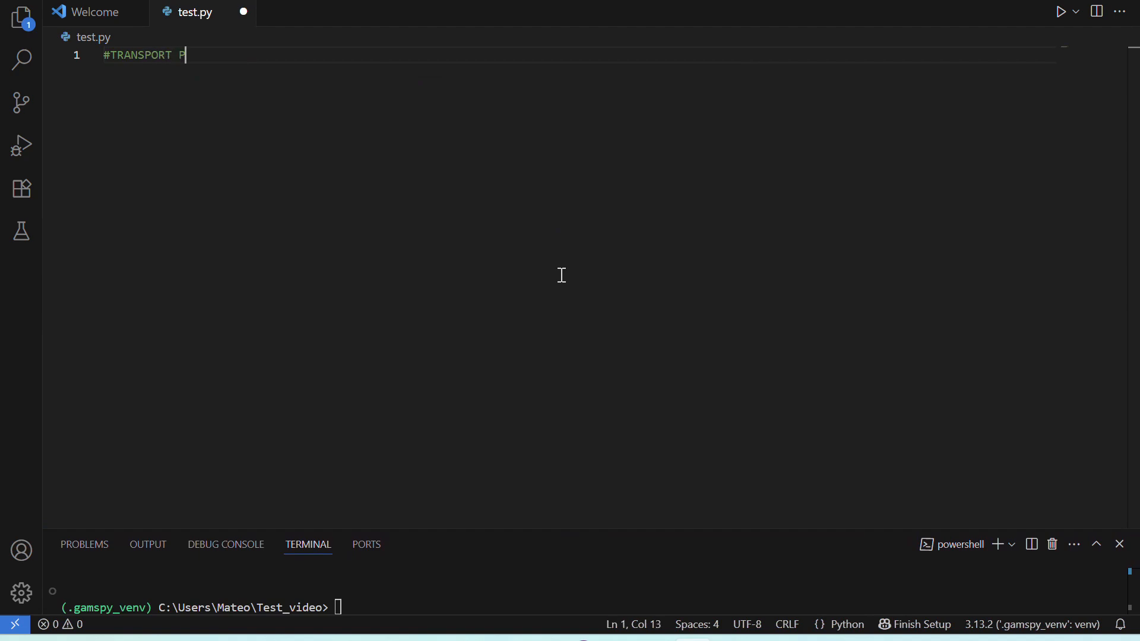
pyautogui.write('ROBLEM')
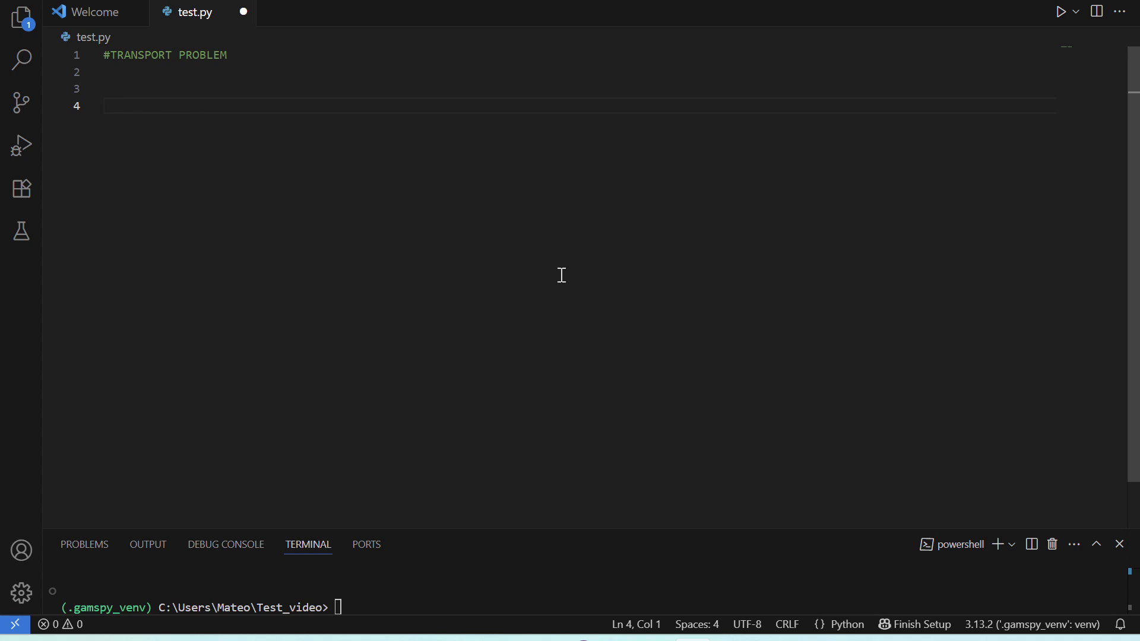
# Step: Write the gamspy import of Container, Set, Parameter, Variable, Equation, Model, Sum, Sense
pyautogui.write('from gamspy import')
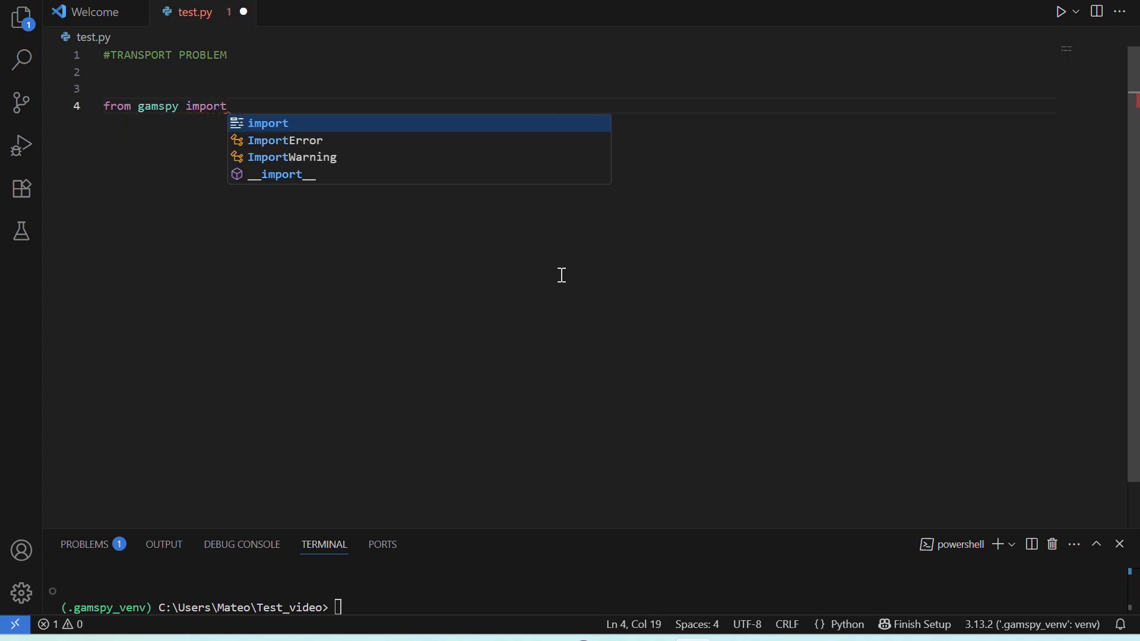
pyautogui.write('Container')
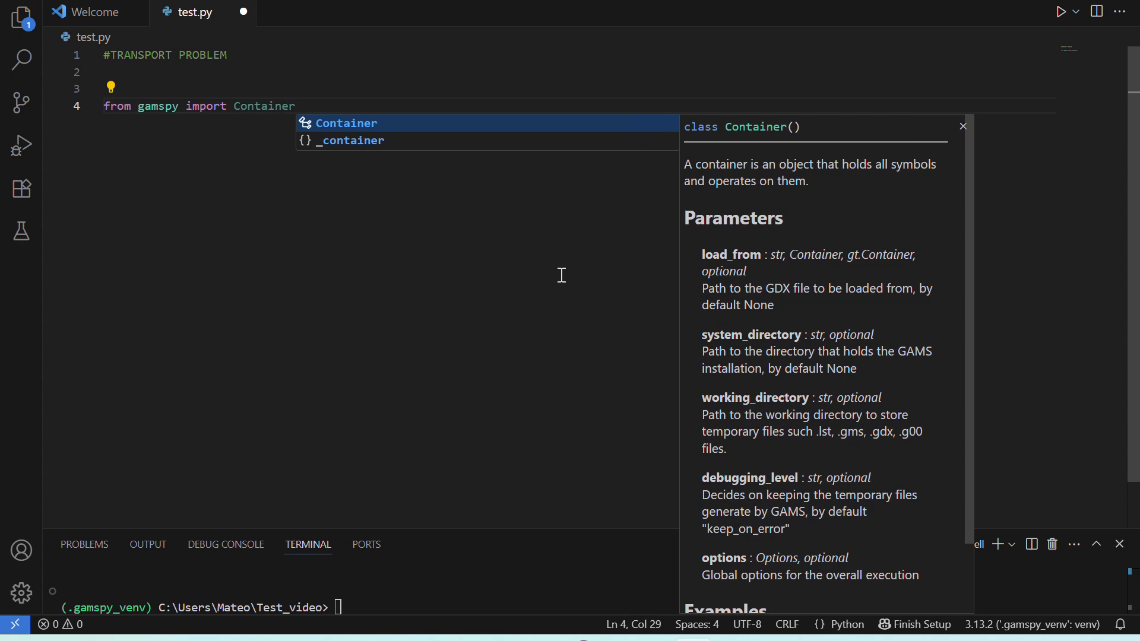
pyautogui.write(', Set,')
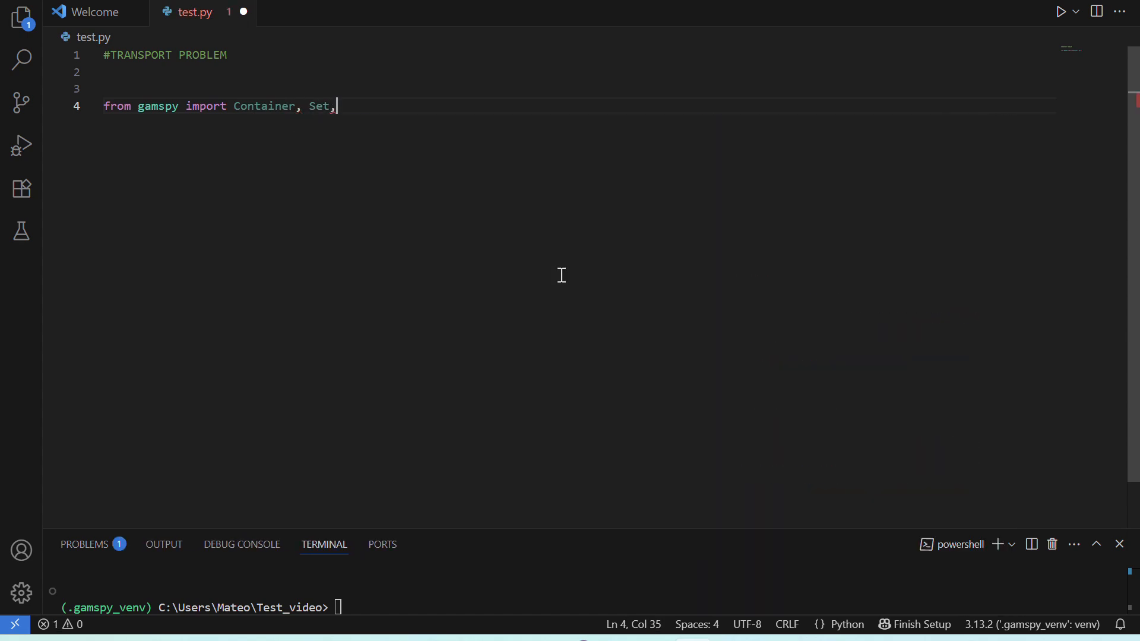
pyautogui.write('Parameter, V')
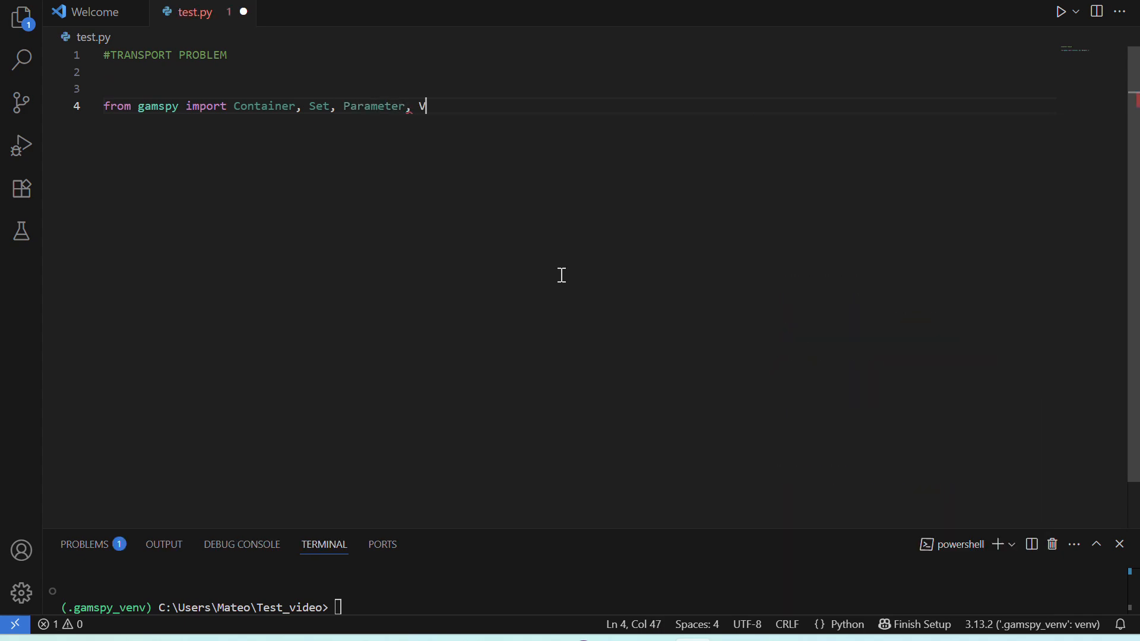
pyautogui.write('ariable, Equation')
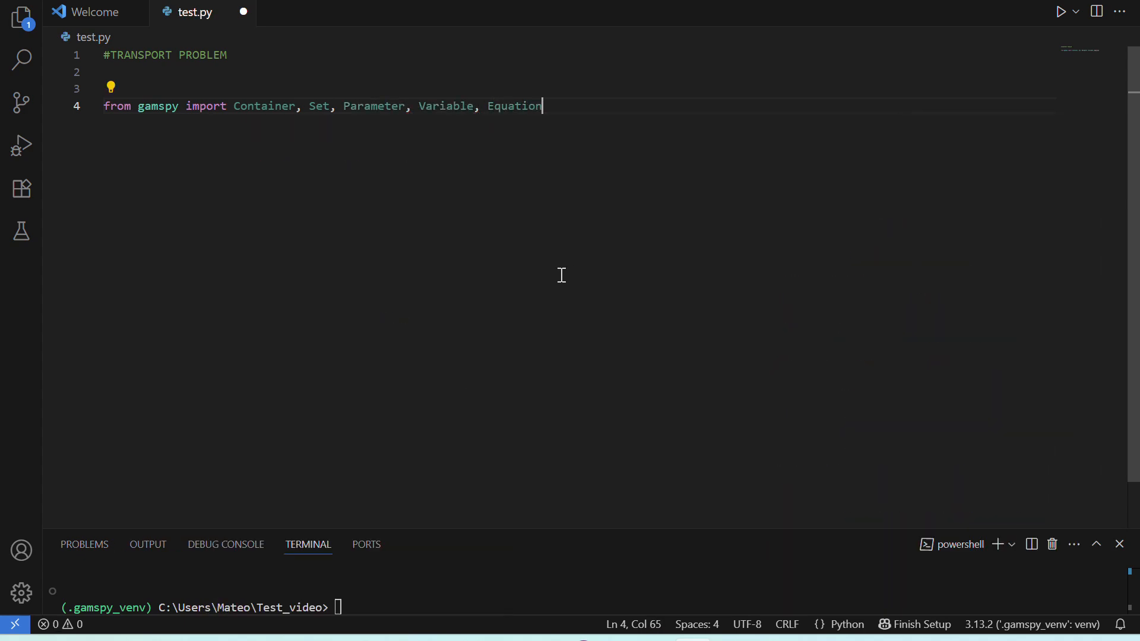
pyautogui.write(', Model, Sum, Sens')
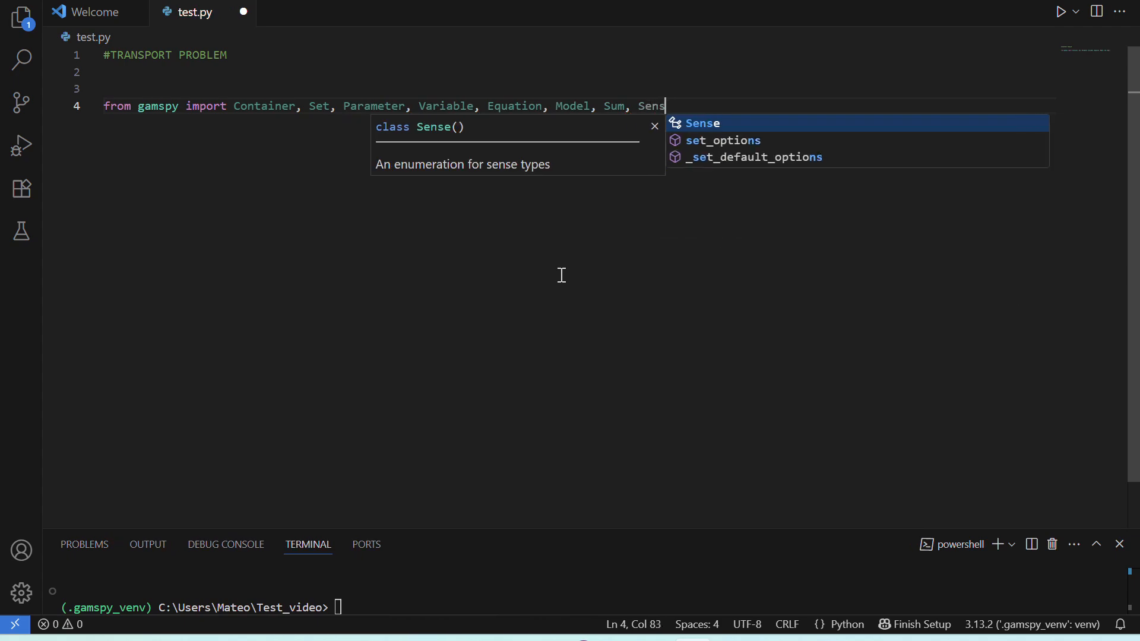
pyautogui.press('enter')
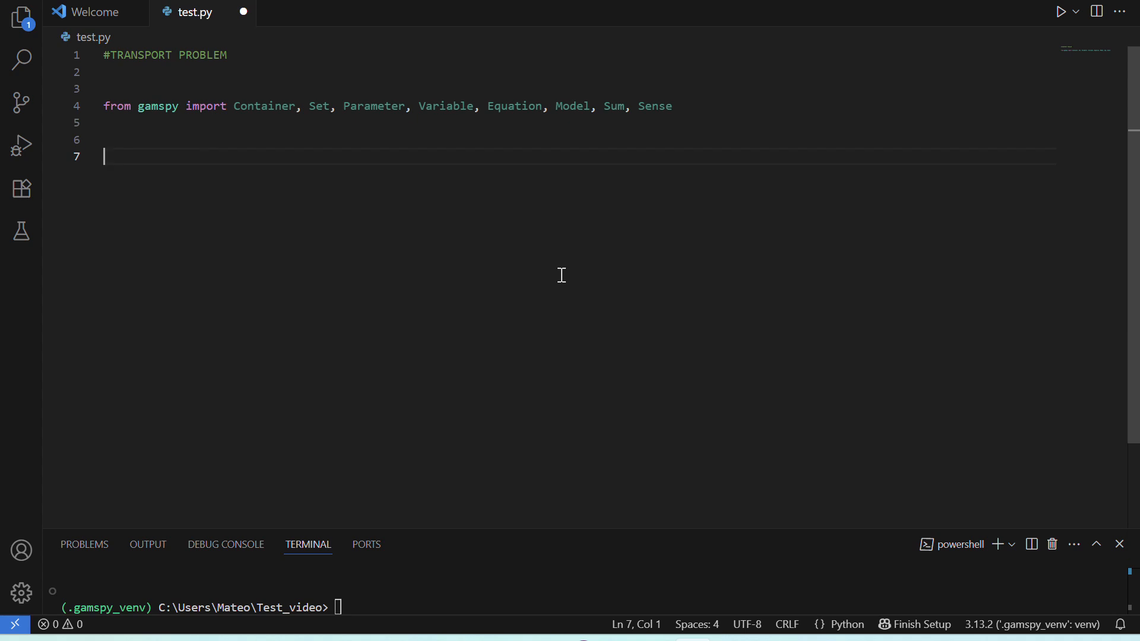
pyautogui.moveTo(604, 282)
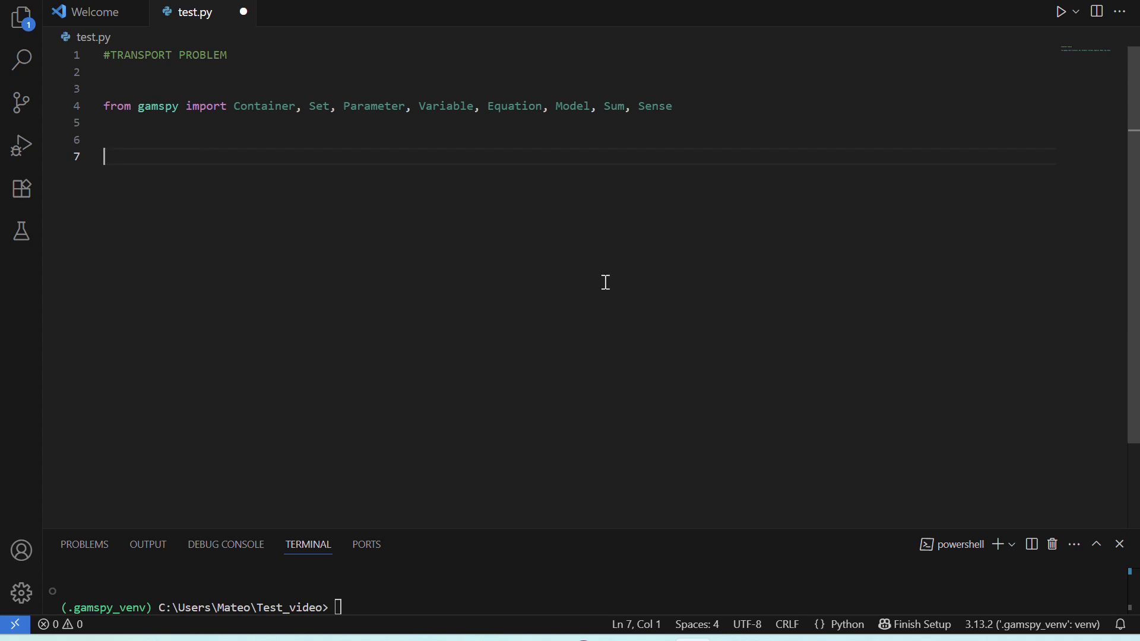
# Step: Create the container with m = Container()
pyautogui.write('m')
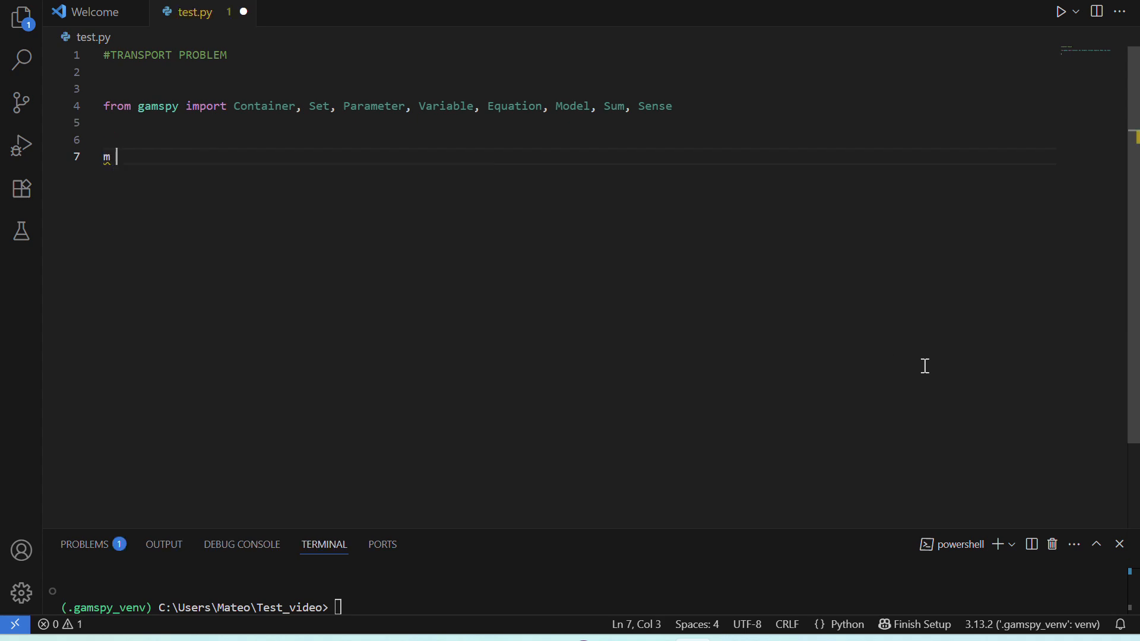
pyautogui.write('= Container')
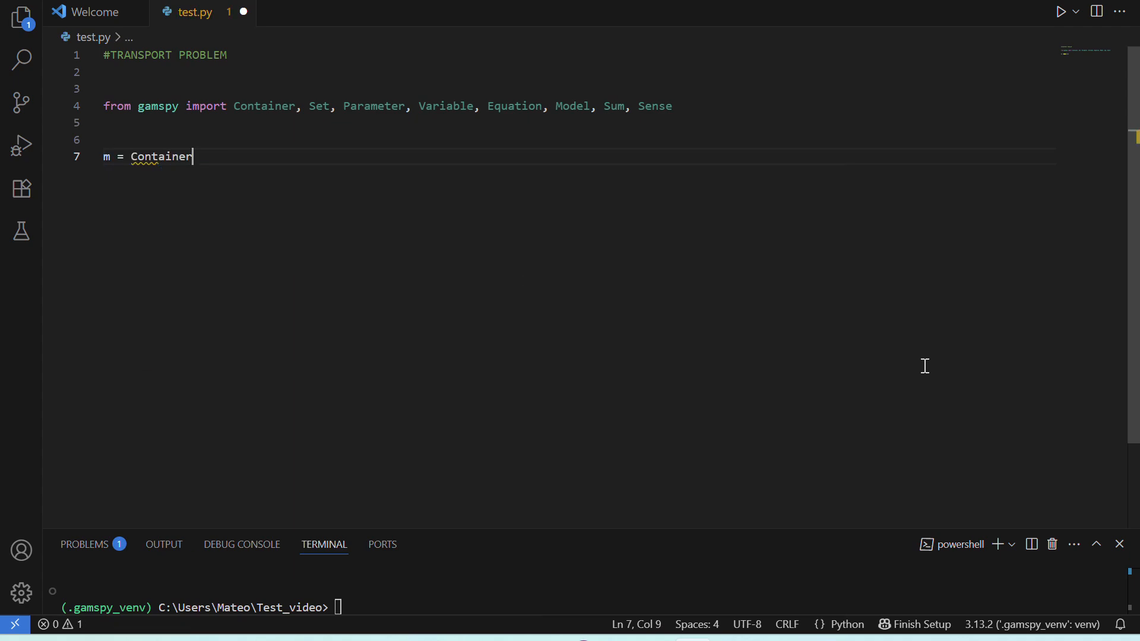
pyautogui.write('()')
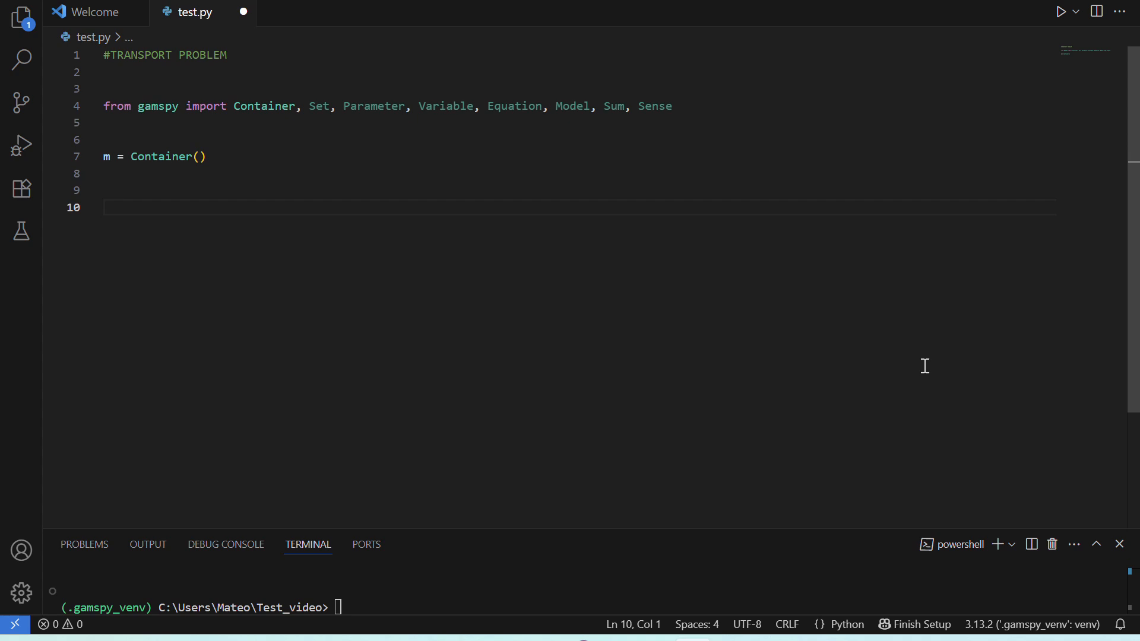
# Step: Define Set i in container m with name "i" and description "plants"
pyautogui.write('i')
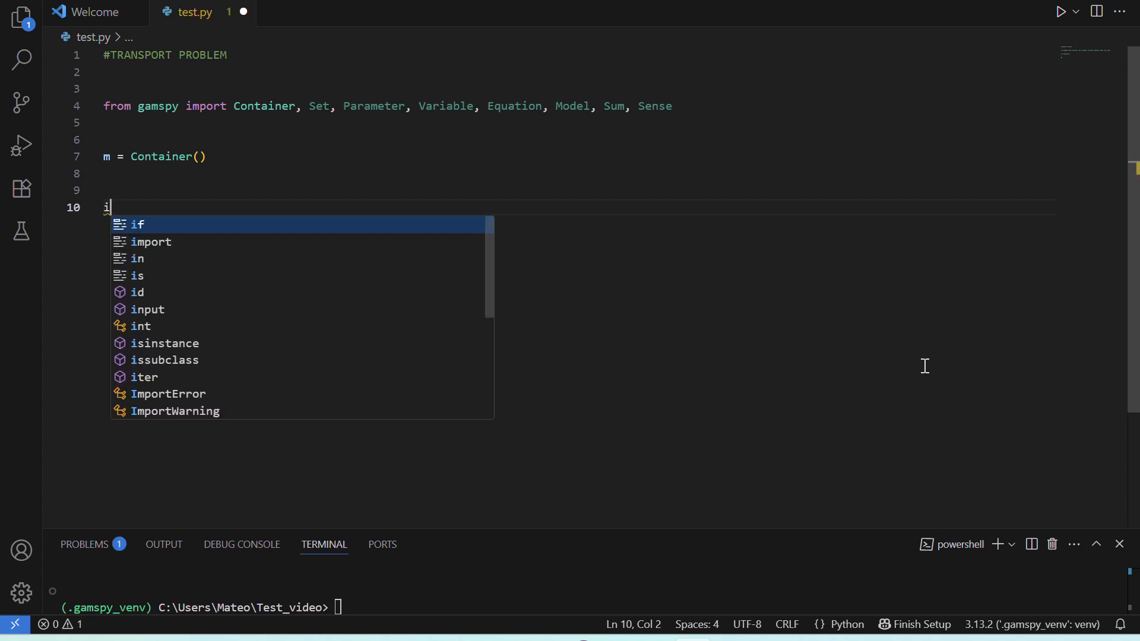
pyautogui.write('= Set(')
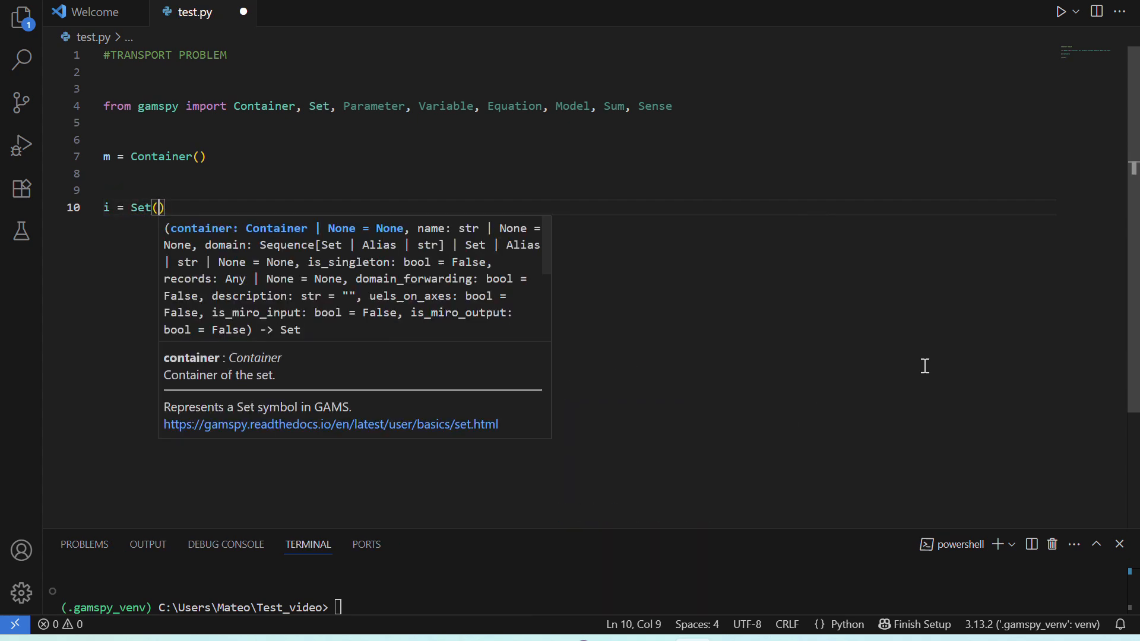
pyautogui.write('container')
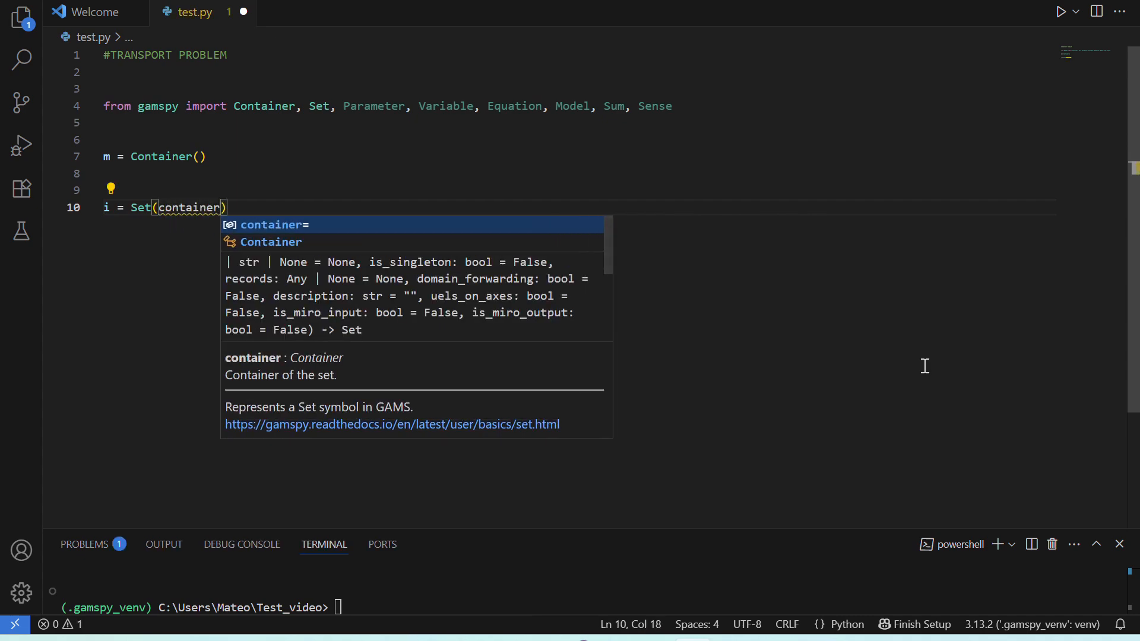
pyautogui.write('m')
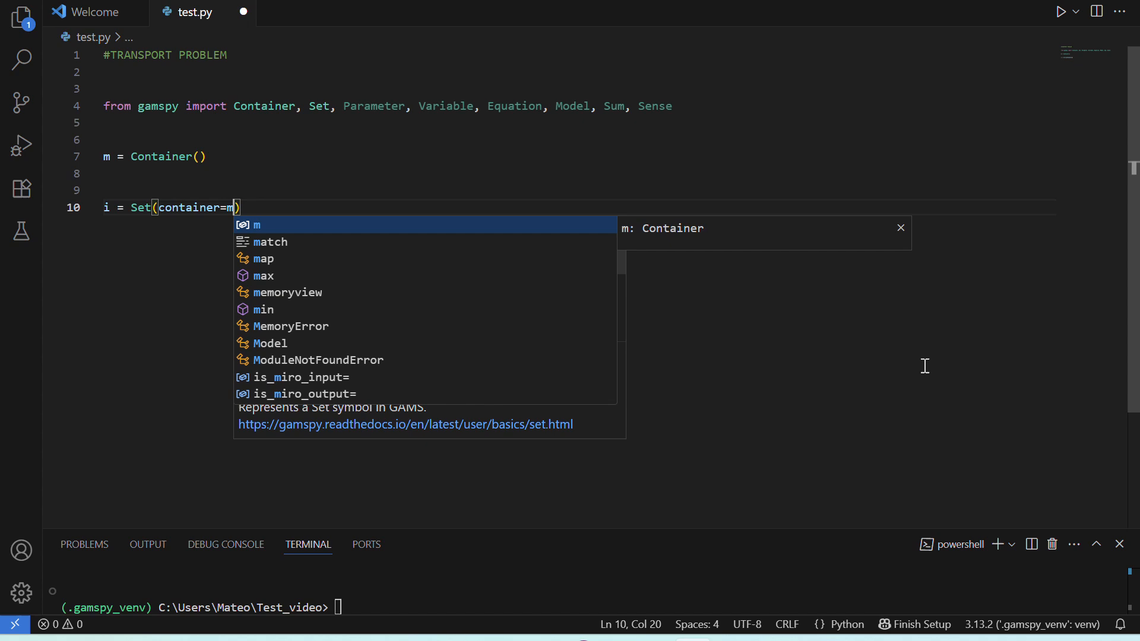
pyautogui.write(', name=""')
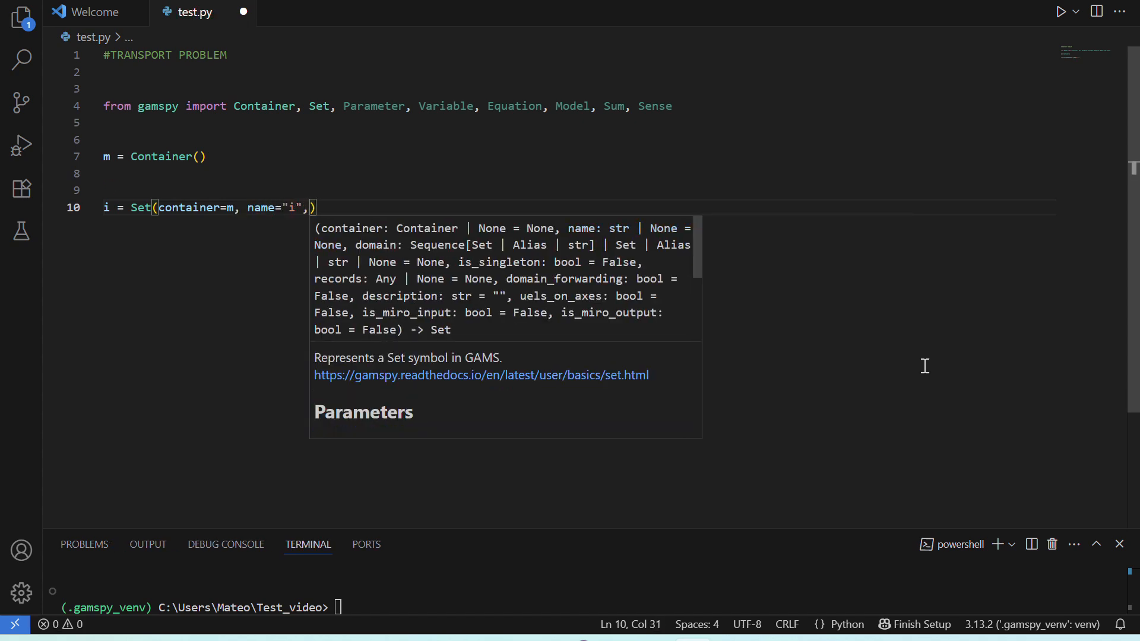
pyautogui.write('description="plants')
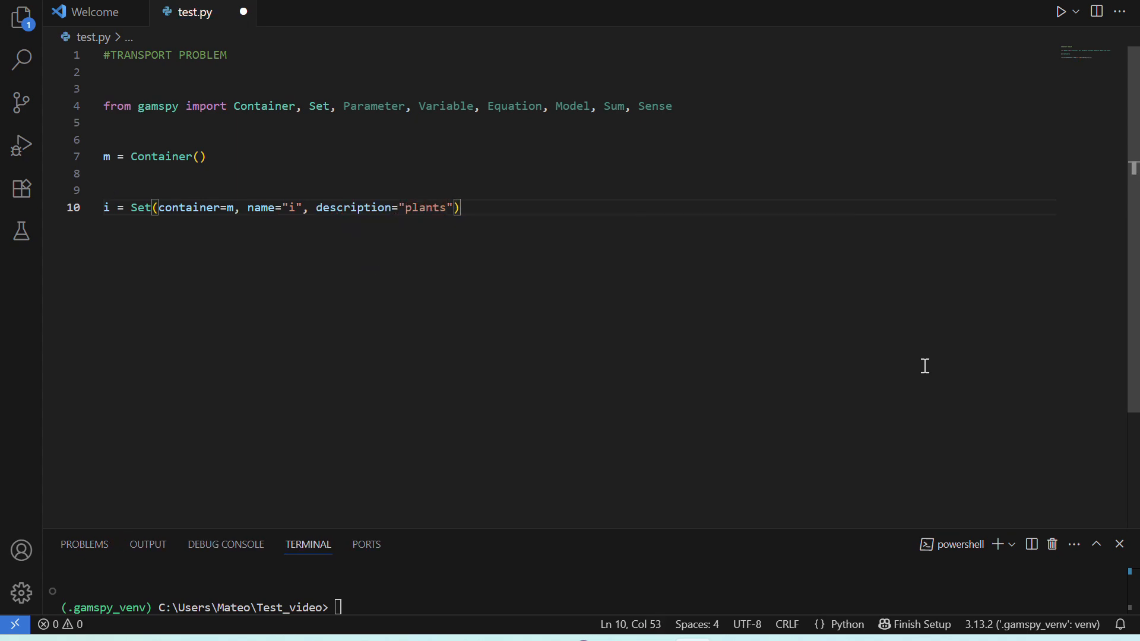
# Step: Define Set j in container m with name "j" and description "markets"
pyautogui.write('j =')
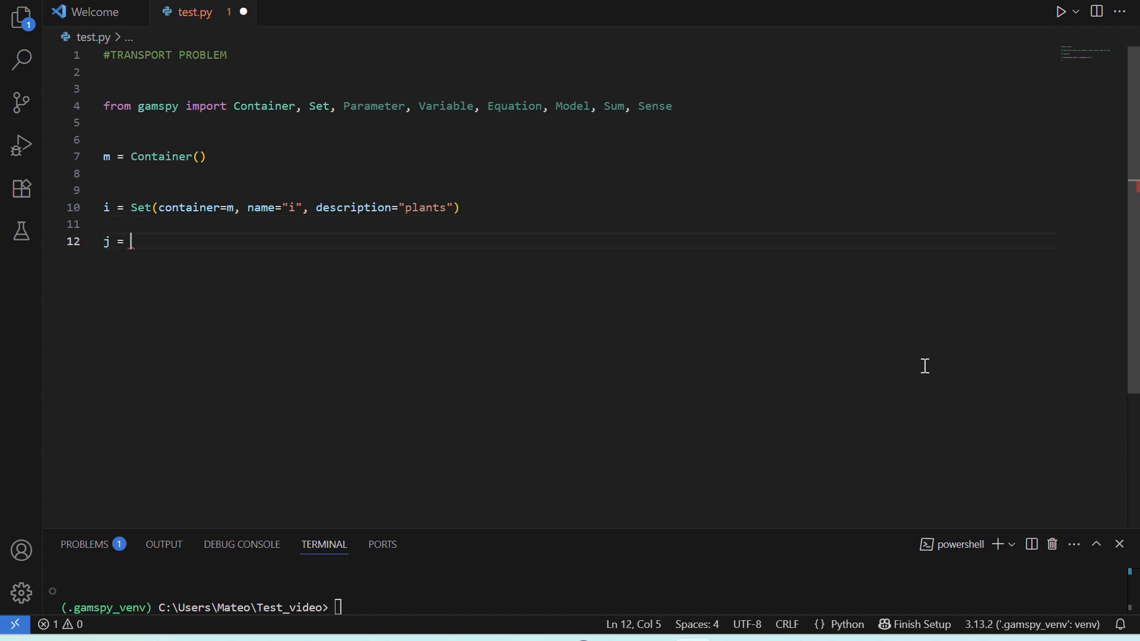
pyautogui.write('Set(container=m,')
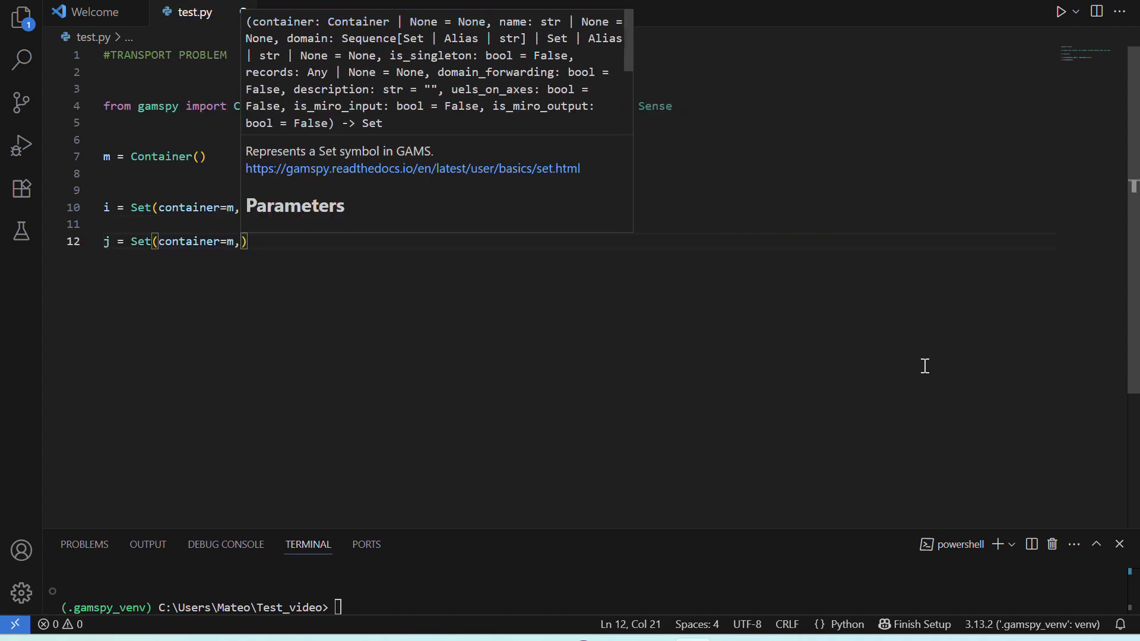
pyautogui.write('name="j", description="markets')
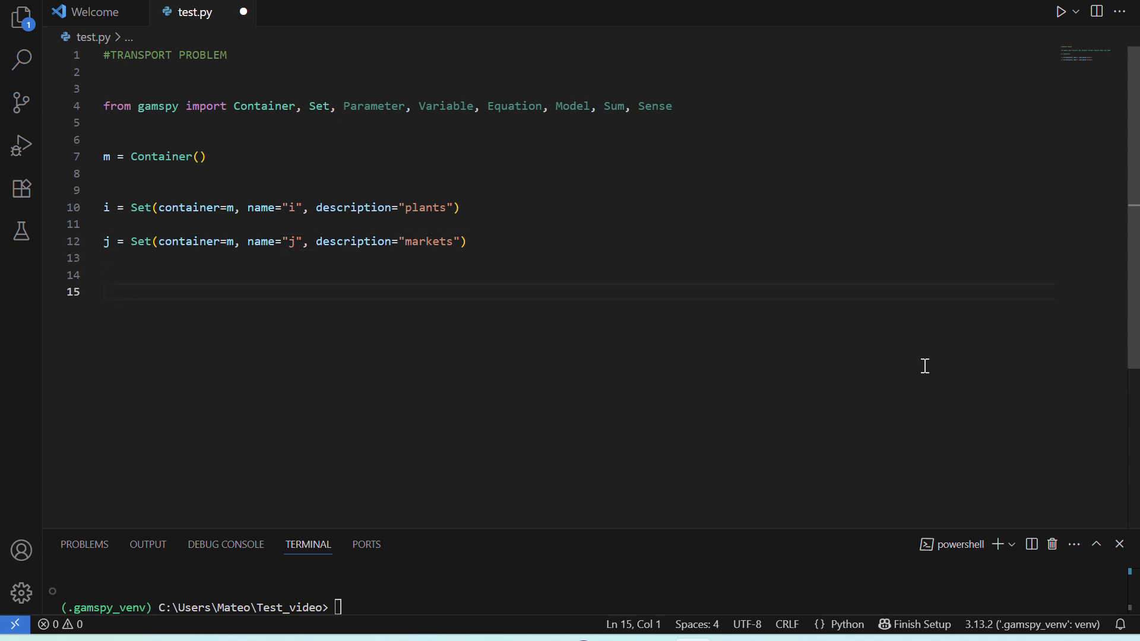
# Step: Define Parameter a over i describing capacity of commodity at plant i in cases
pyautogui.write('a')
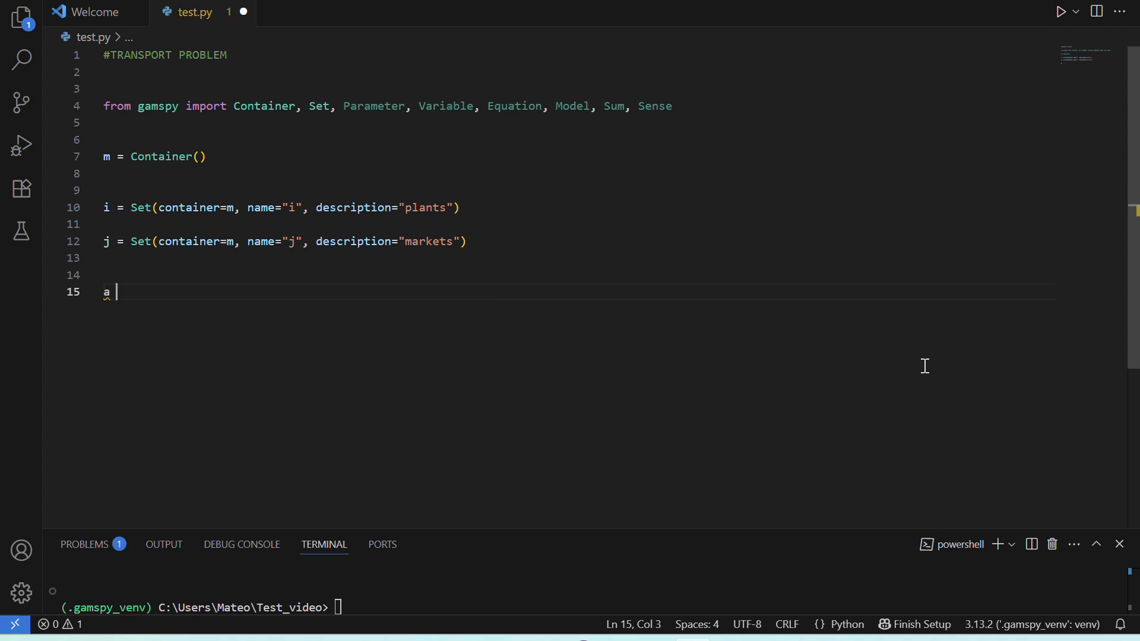
pyautogui.write('= Par')
pyautogui.write('m')
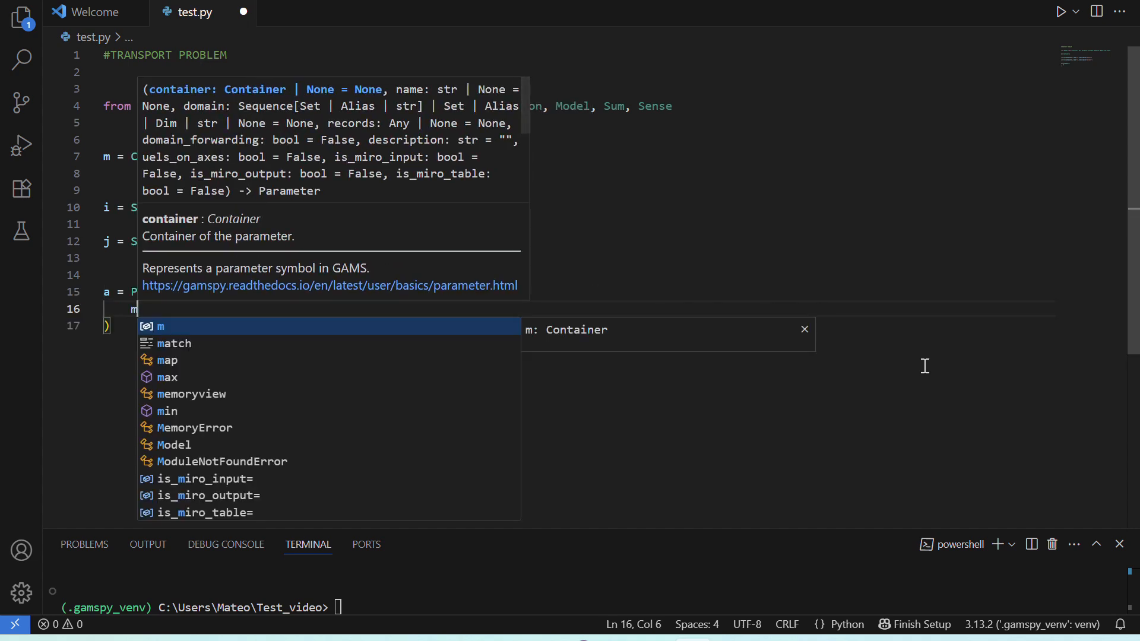
pyautogui.write('container=m,')
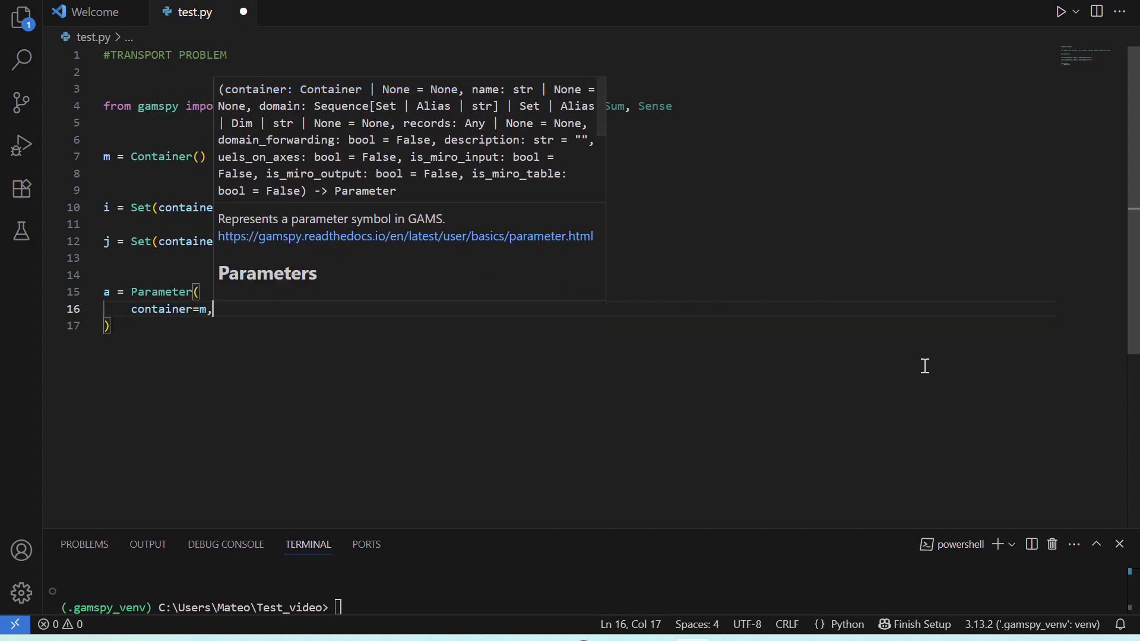
pyautogui.write('name="a",')
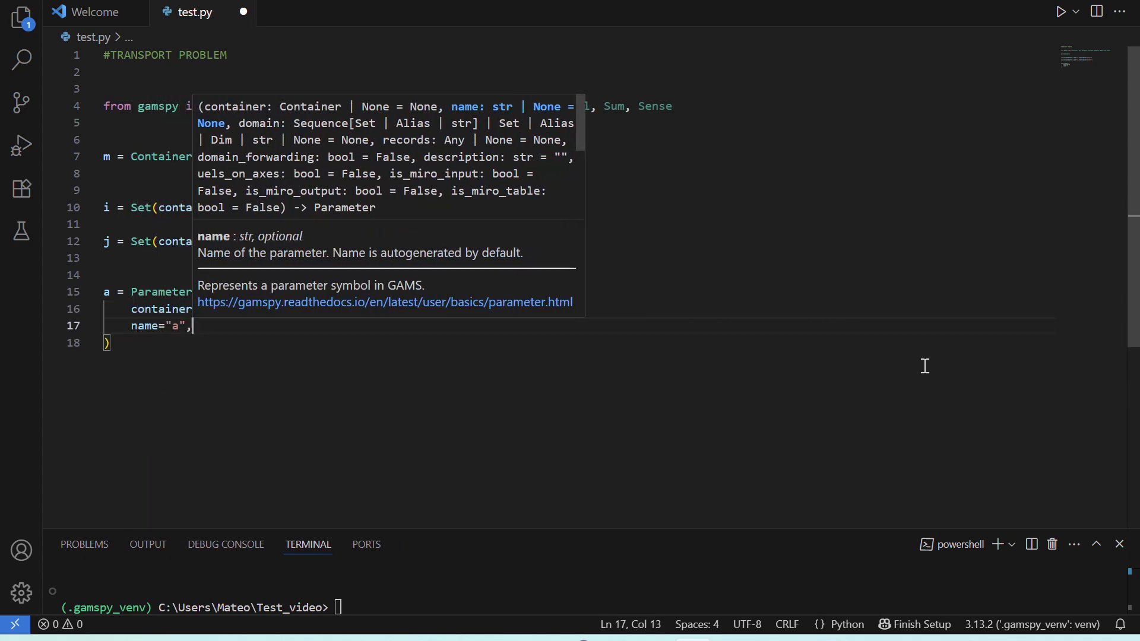
pyautogui.write('domain=i')
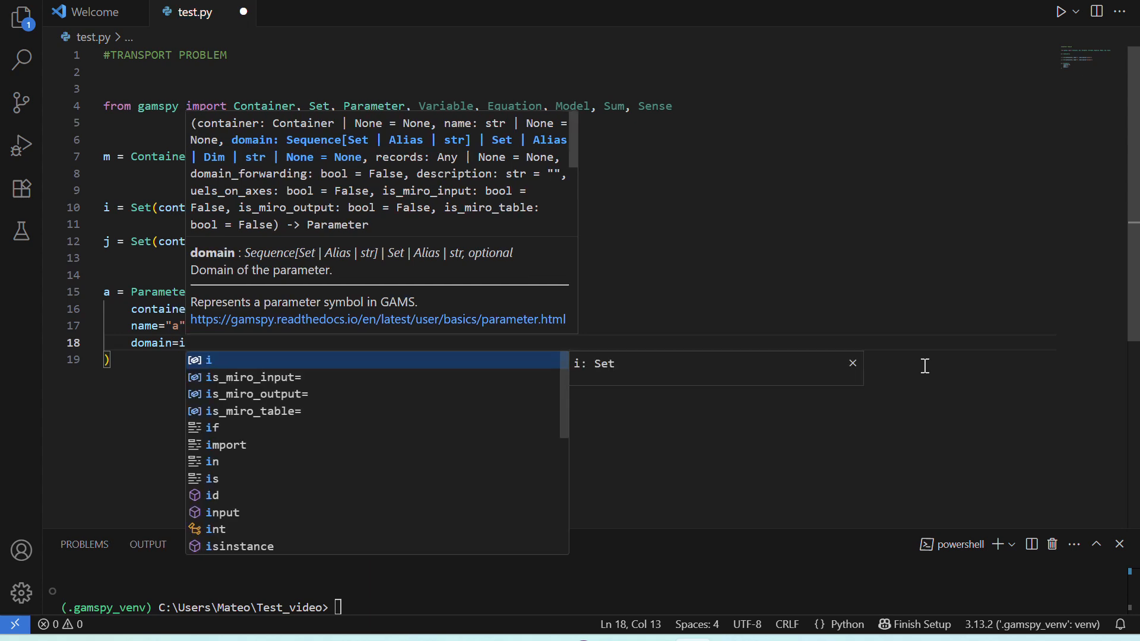
pyautogui.write('description="supply of')
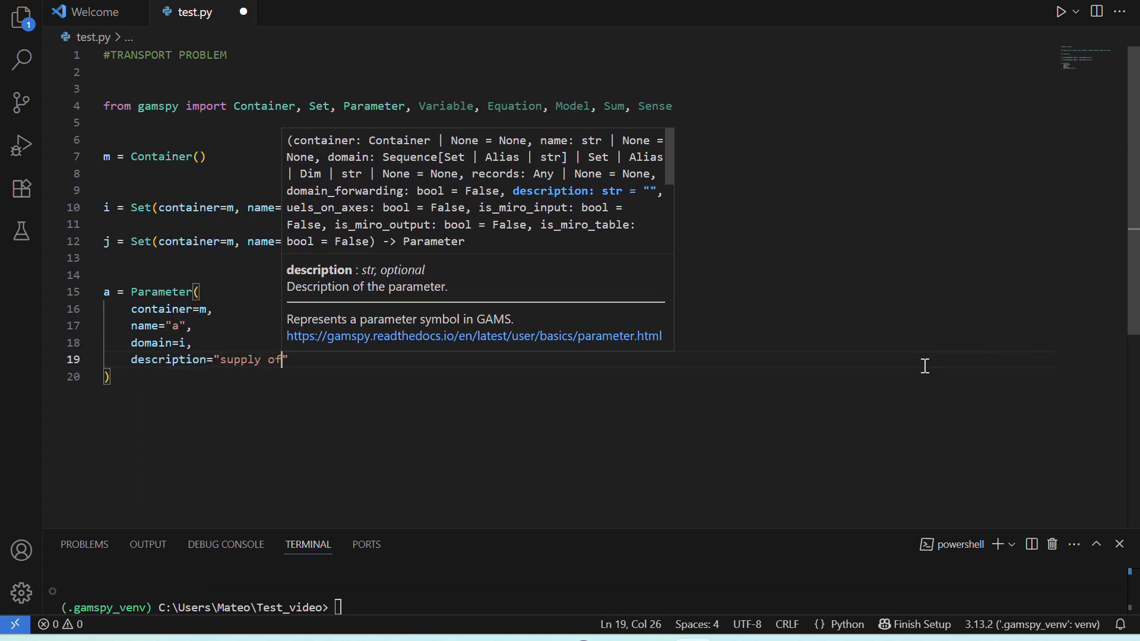
pyautogui.write('commodity at plant i (in')
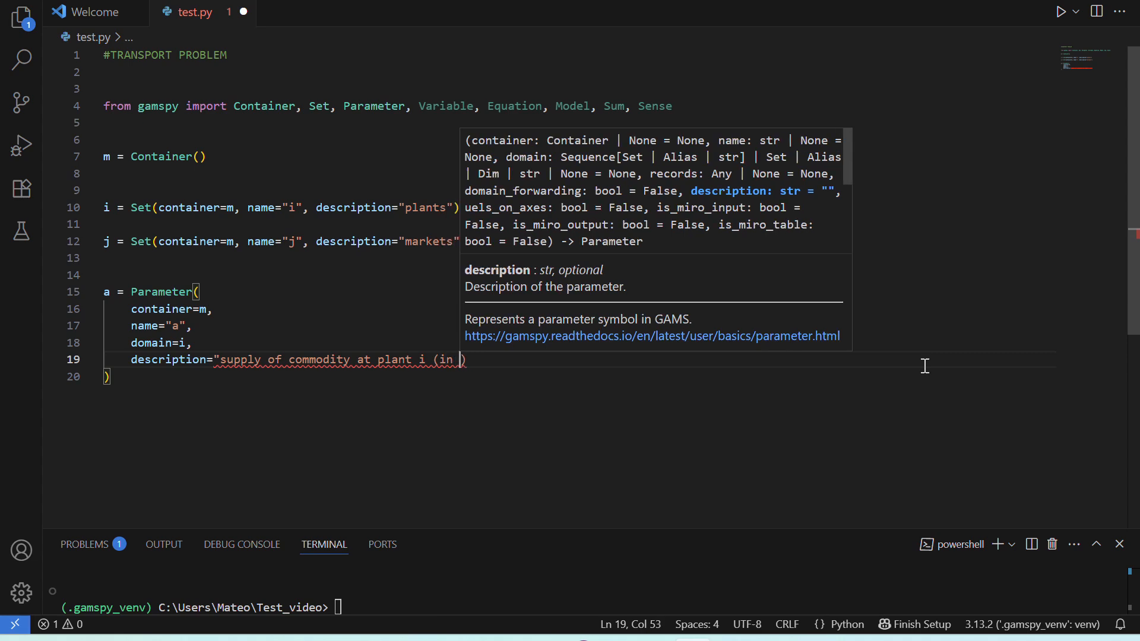
pyautogui.write('cases)"')
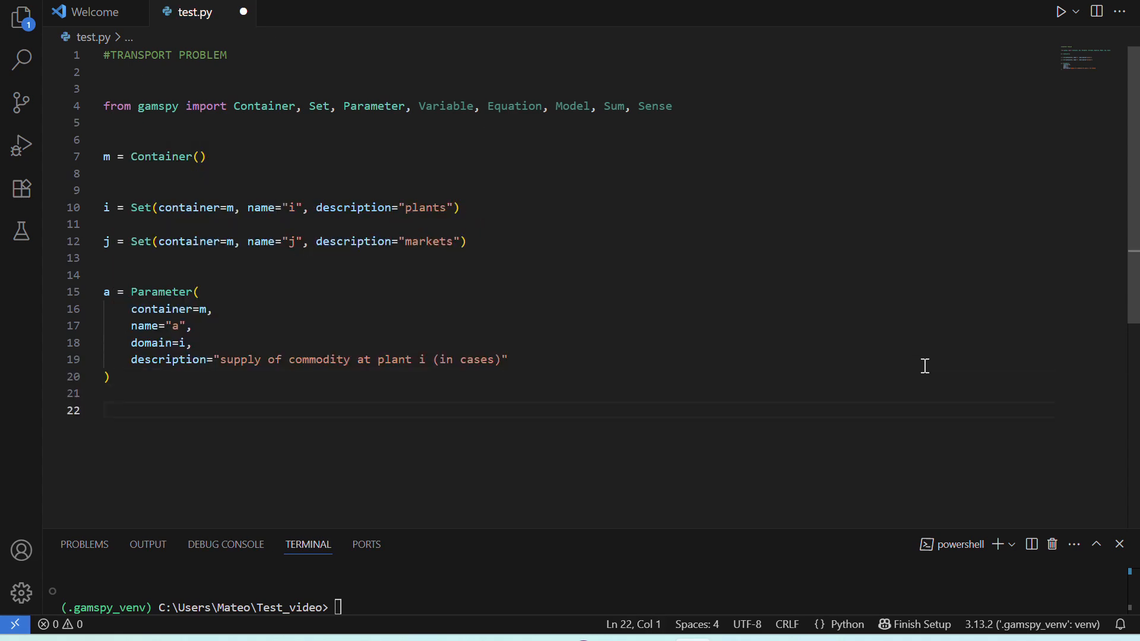
# Step: Define Parameter b over j describing demand for commodity at market j
pyautogui.write('b = Parameter')
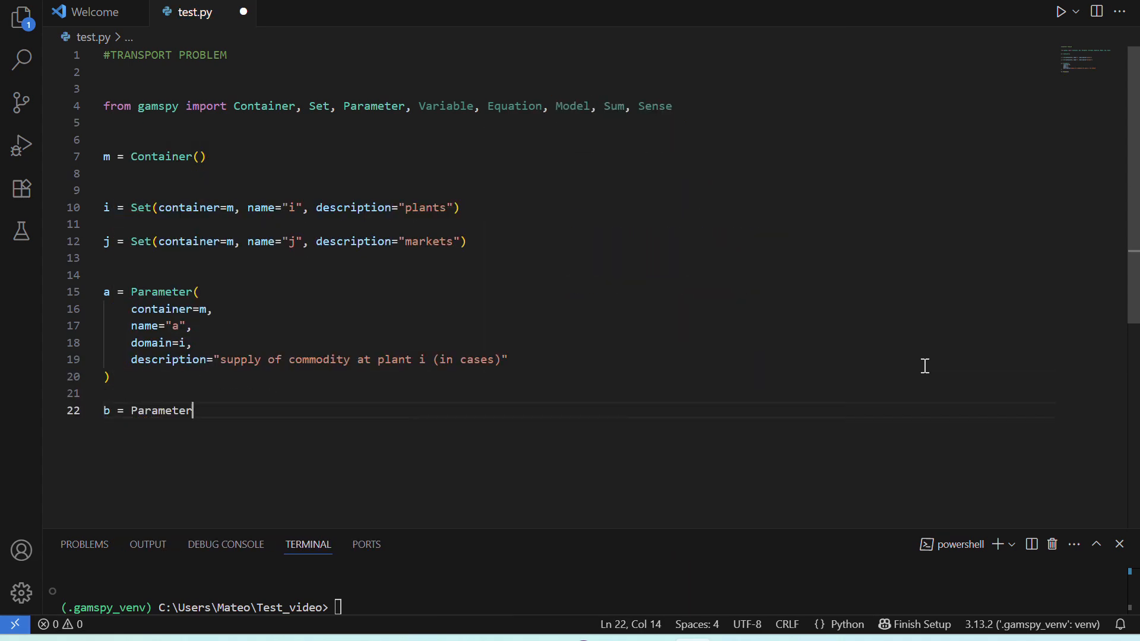
pyautogui.write('(')
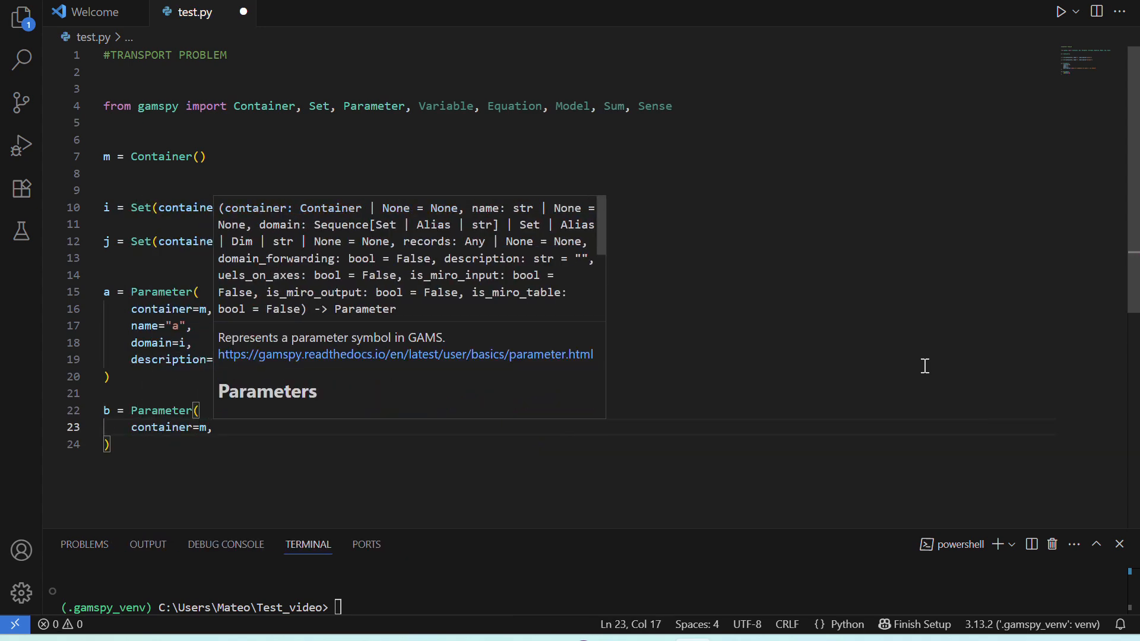
pyautogui.write('name="n')
pyautogui.write('description="')
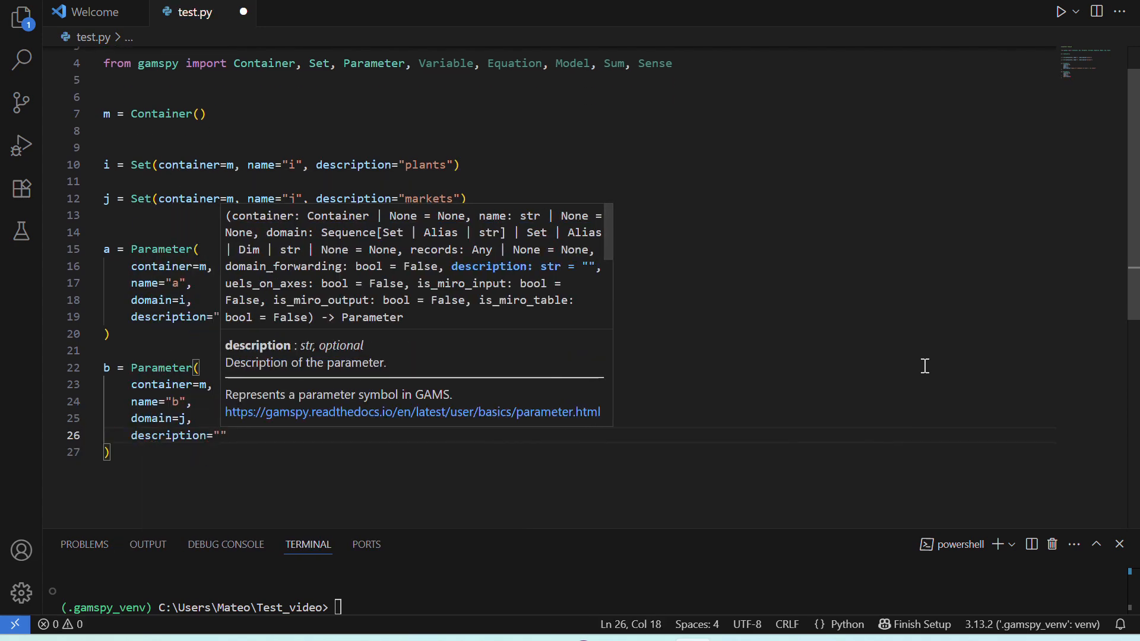
pyautogui.write('demand for co')
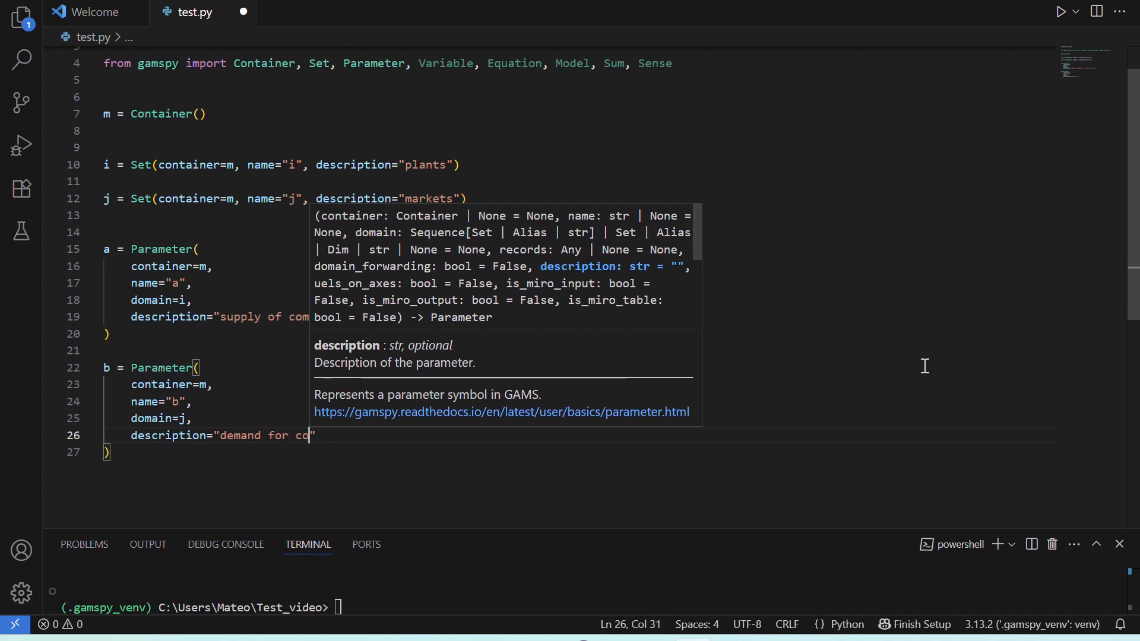
pyautogui.write('mmodity at market j (in cases')
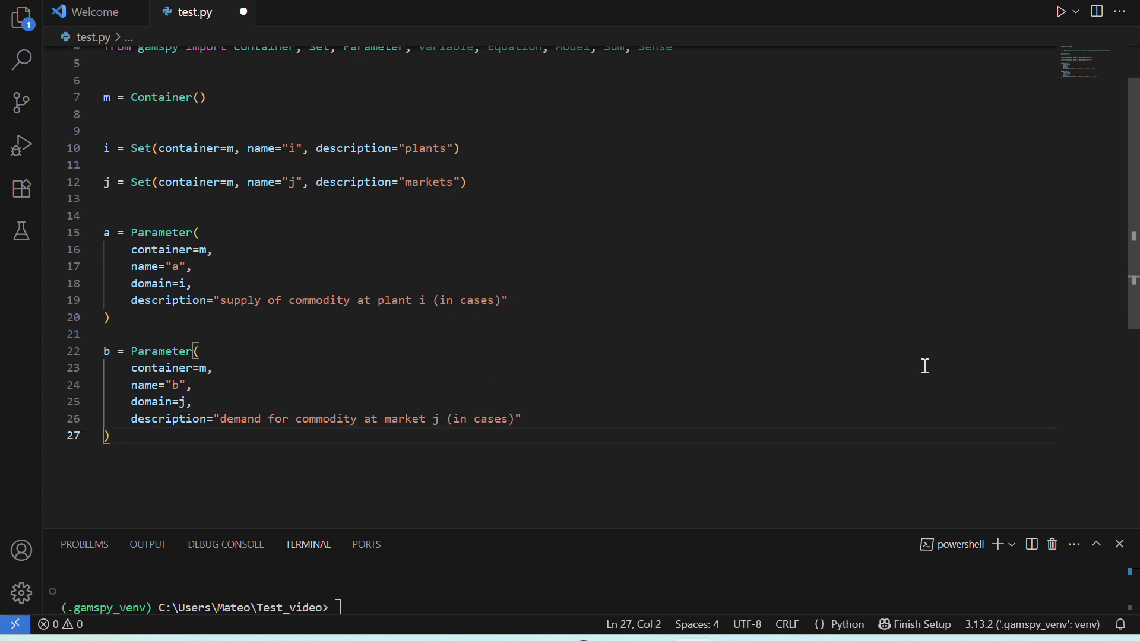
# Step: Define Parameter c over [i, j] describing shipment cost
pyautogui.write('c = Parameter')
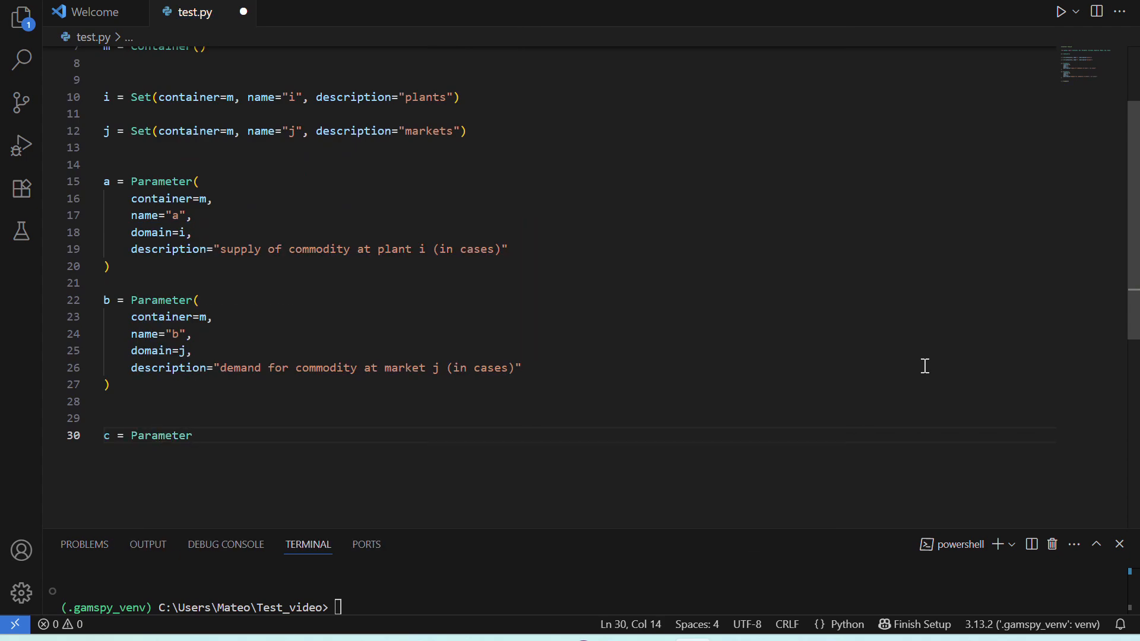
pyautogui.write('(')
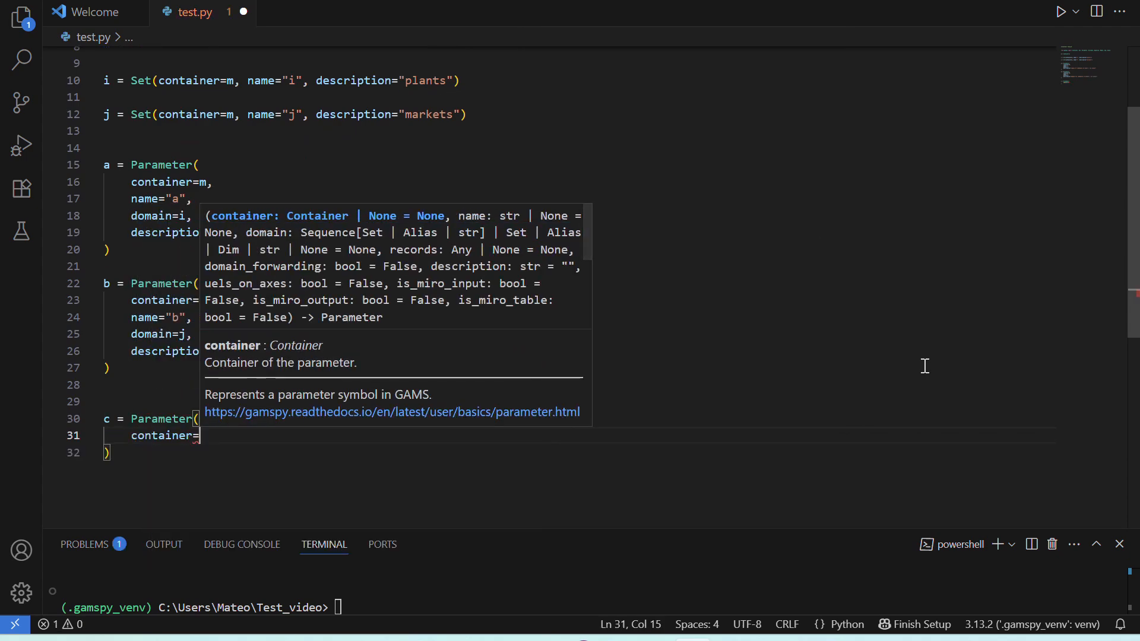
pyautogui.write('name="c"')
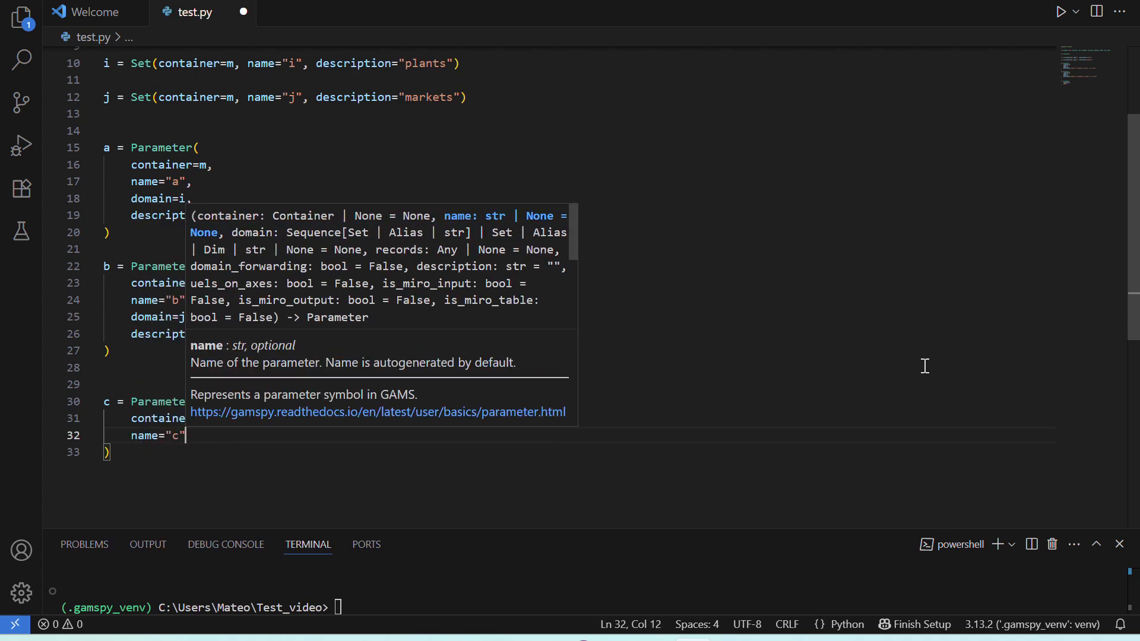
pyautogui.write('domain=')
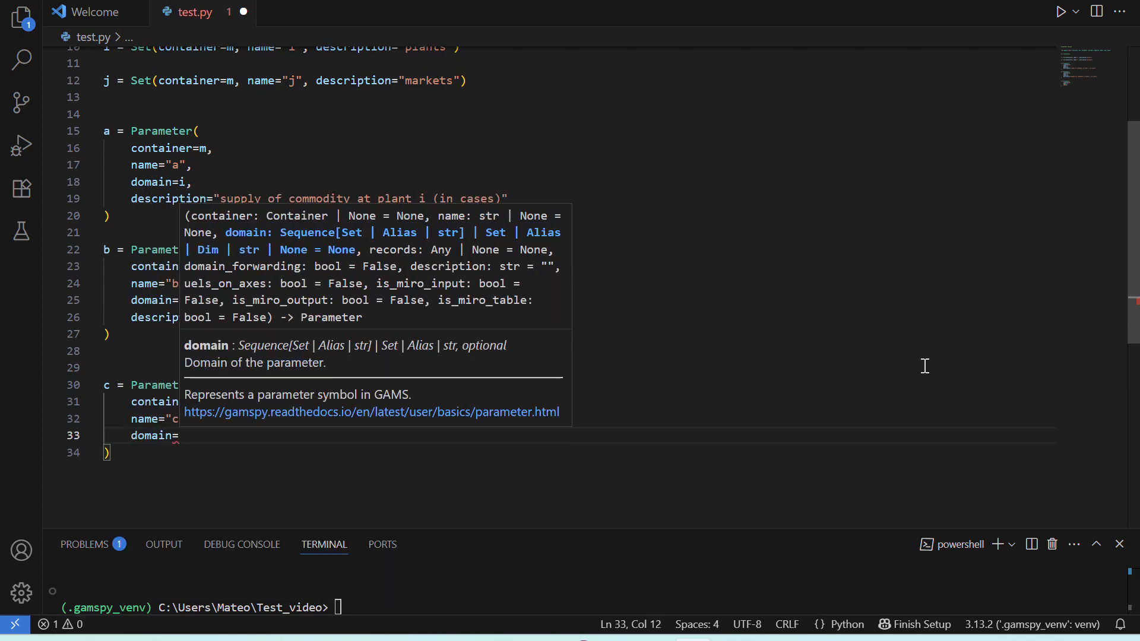
pyautogui.write('[i, j],')
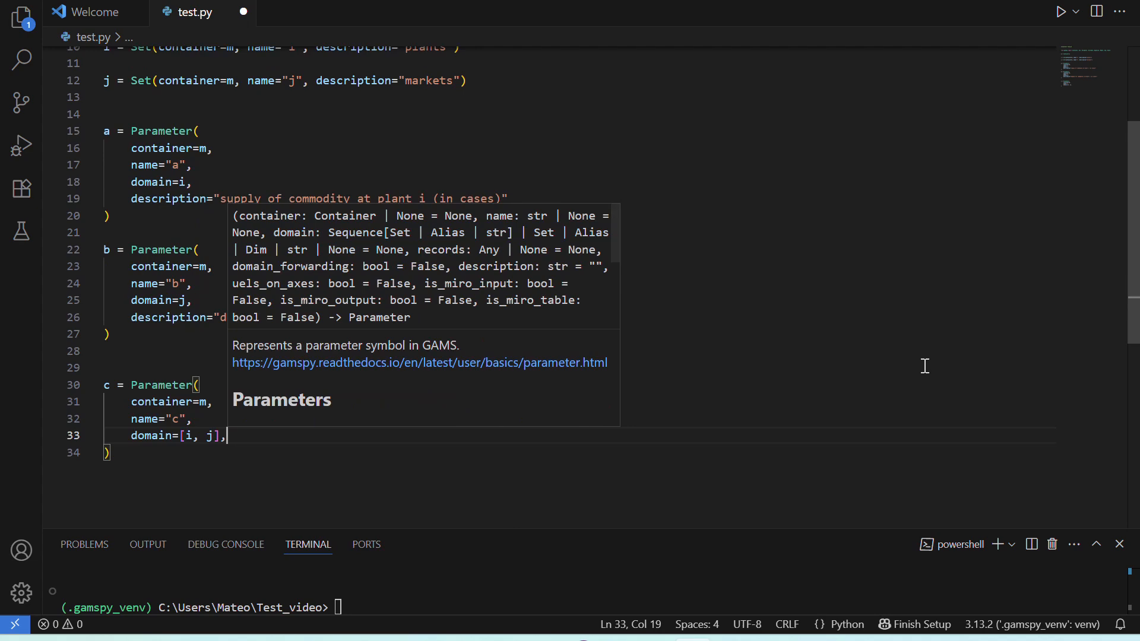
pyautogui.write('description="cost "')
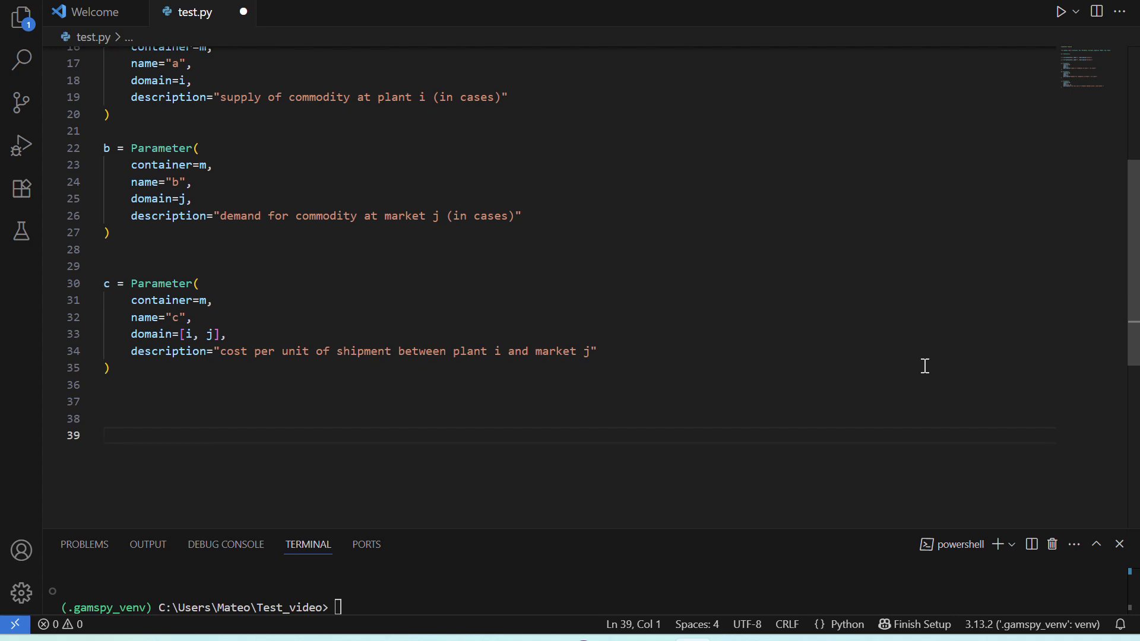
# Step: Define Positive Variable x over [i, j] for amount of commodity shipped from plant i to market j
pyautogui.write('x = Variable')
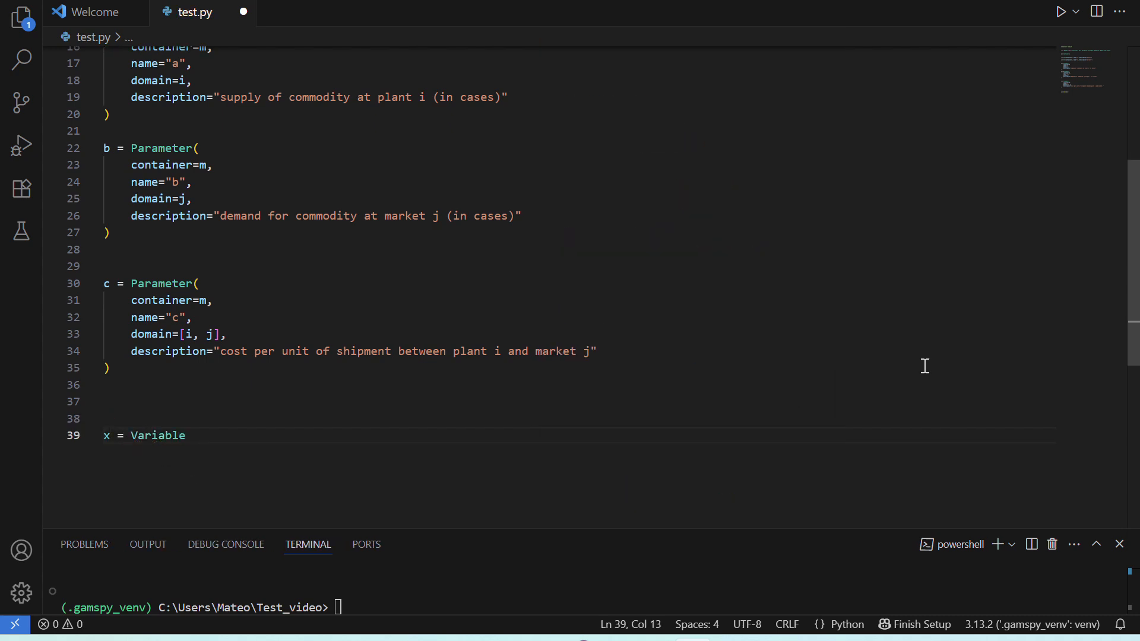
pyautogui.write('(')
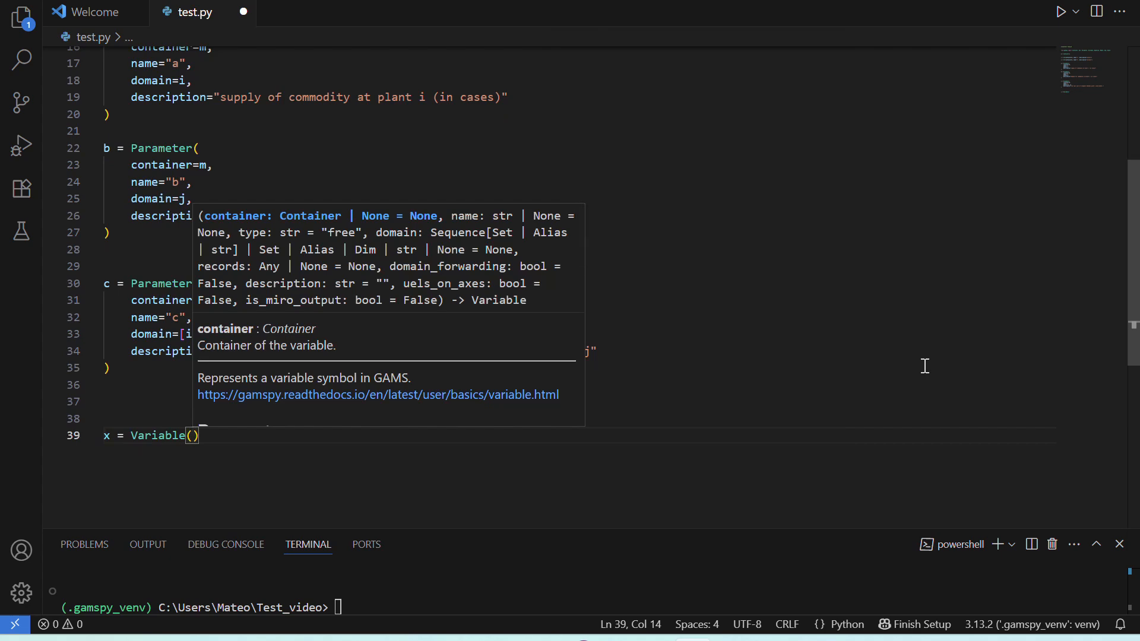
pyautogui.write('container=')
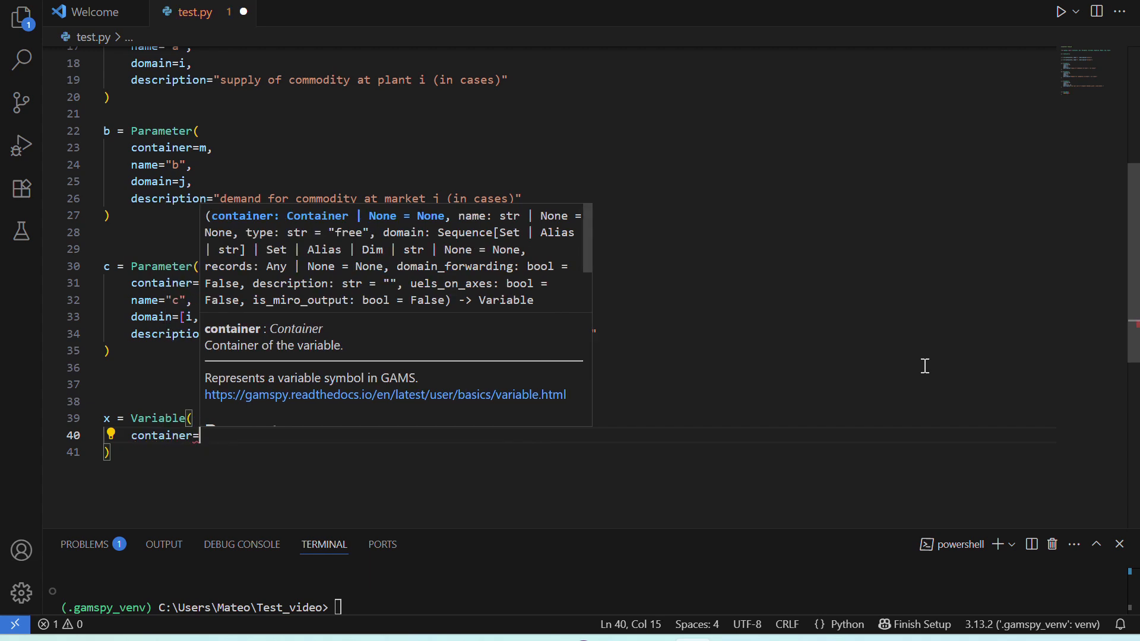
pyautogui.write('m,')
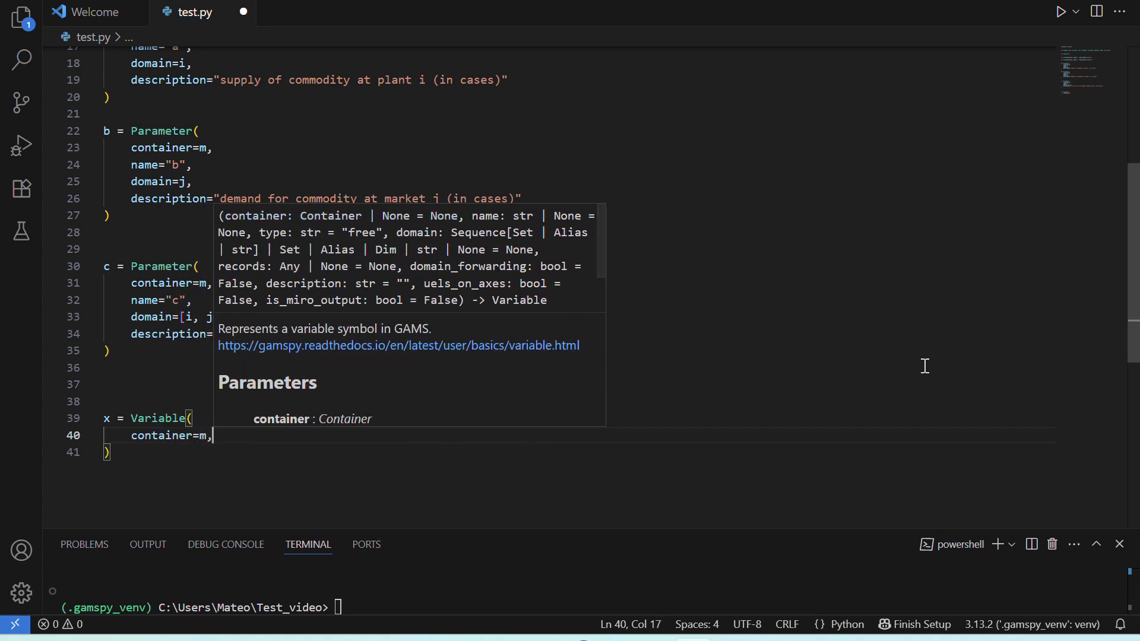
pyautogui.write('name=')
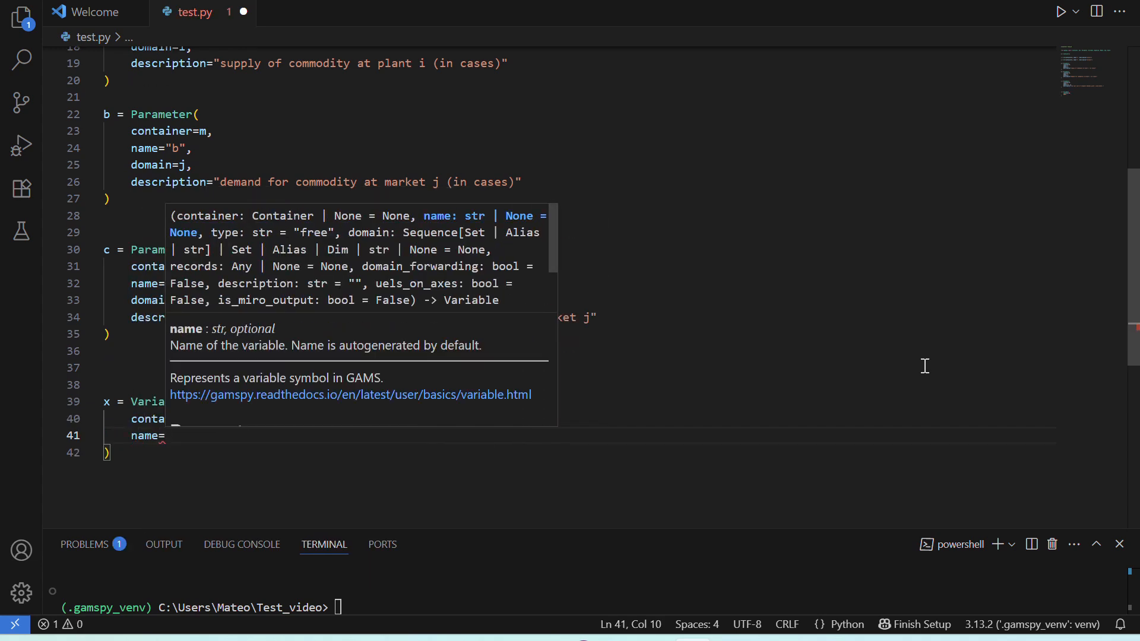
pyautogui.write('""')
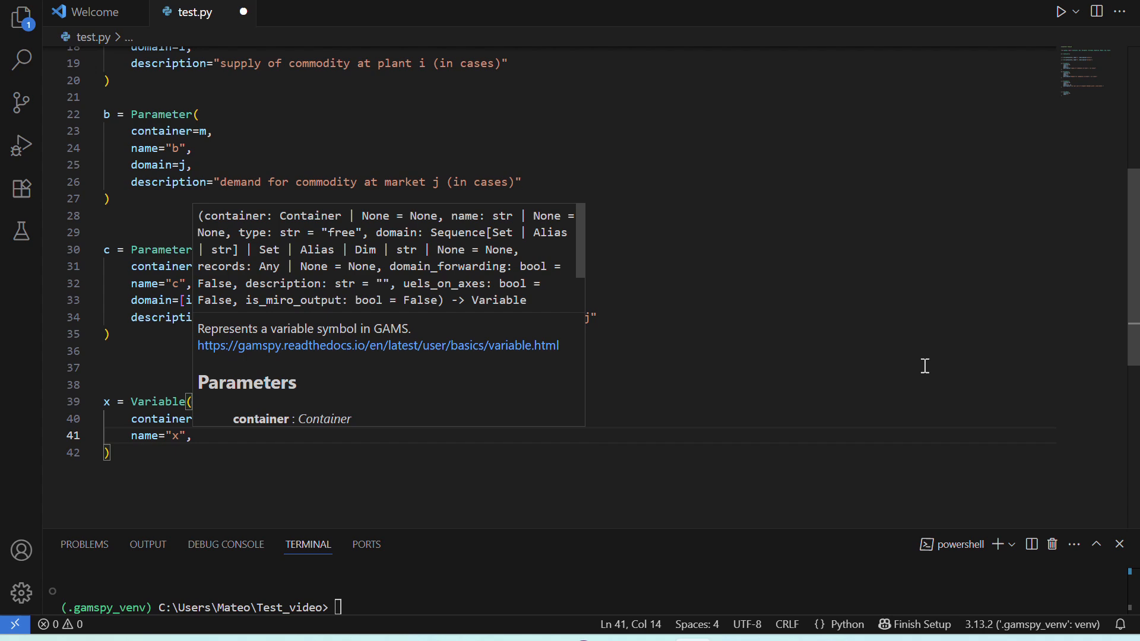
pyautogui.write('domain=')
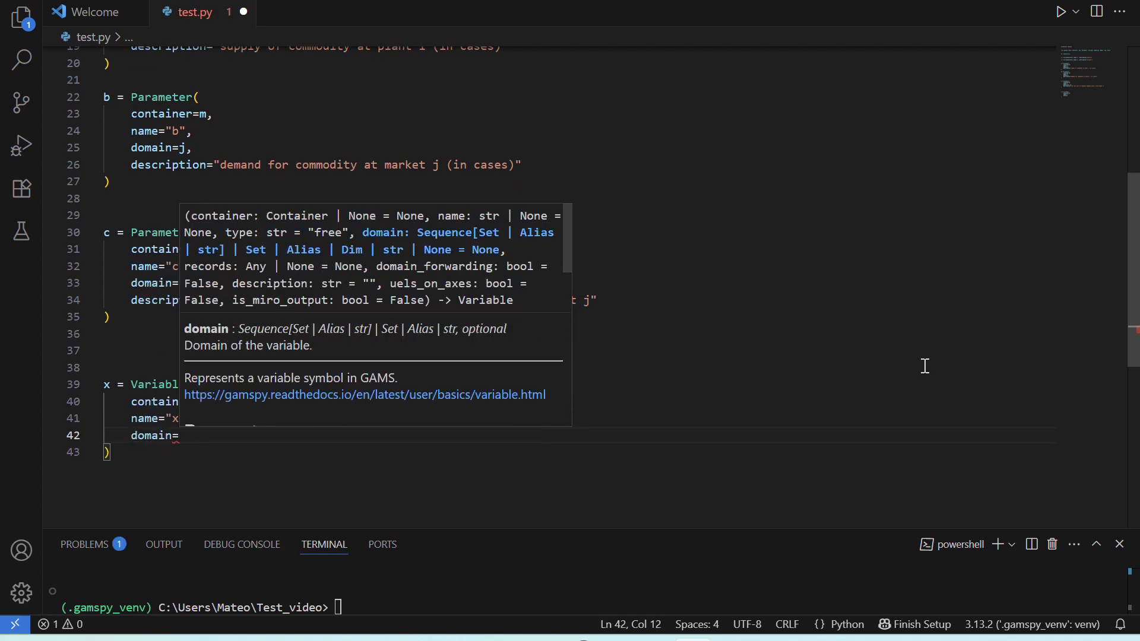
pyautogui.write('[i, j]')
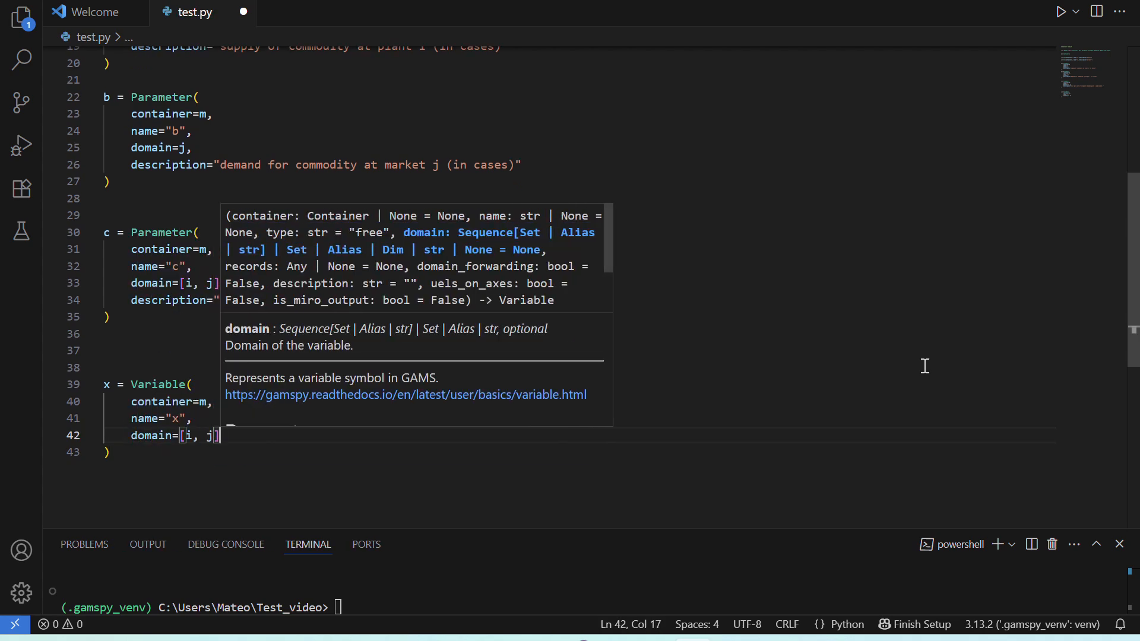
pyautogui.write(',')
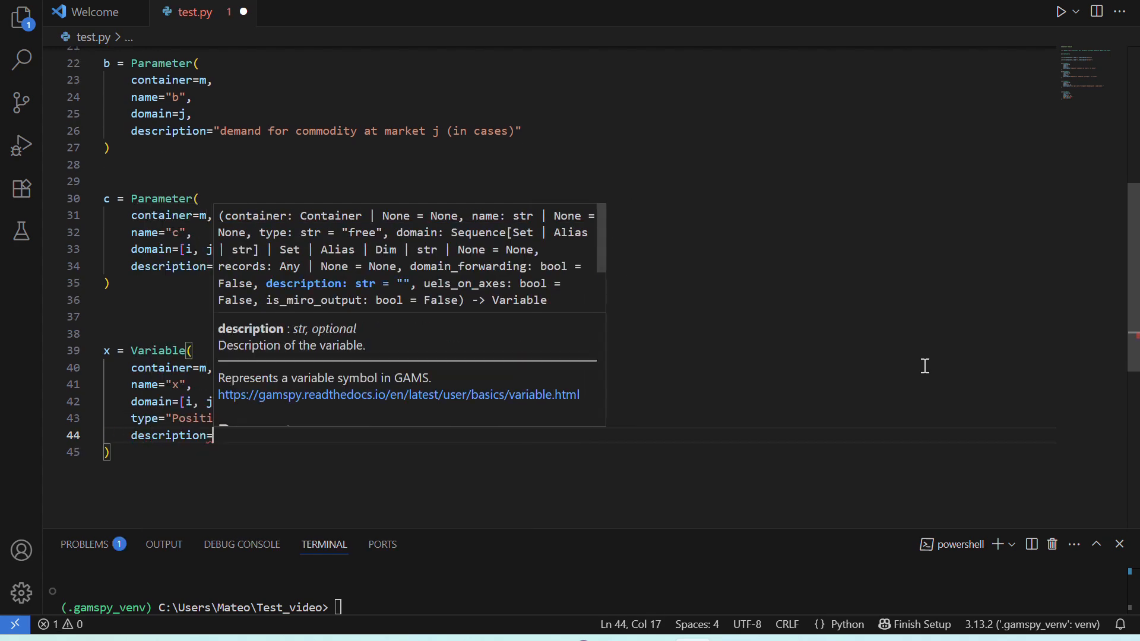
pyautogui.write('"amount of commodity to ship from plant i to market j')
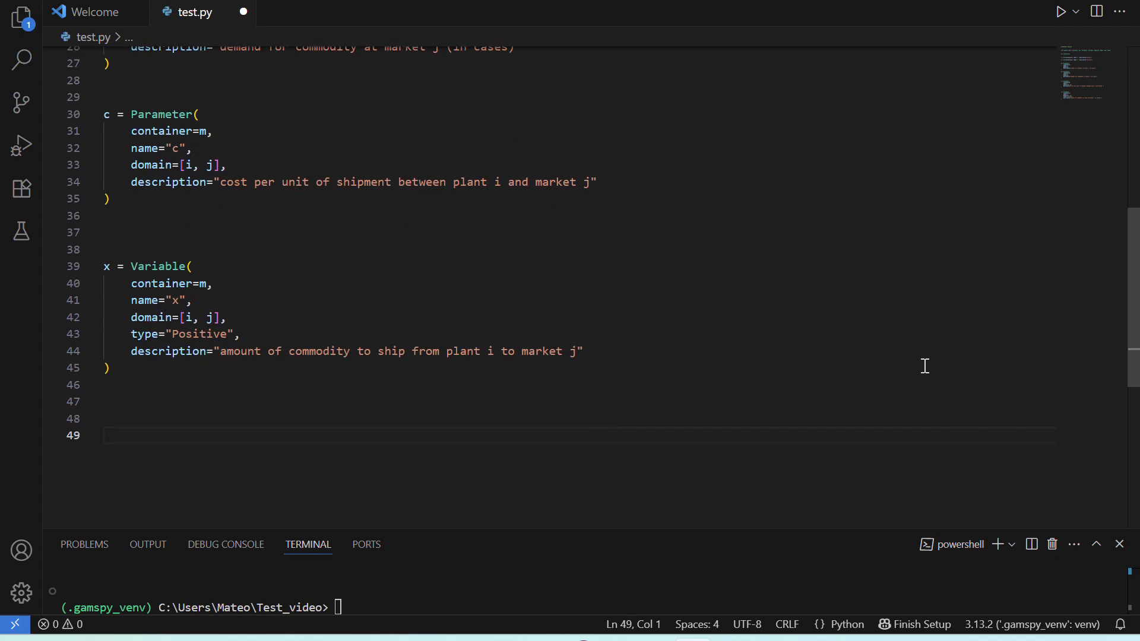
# Step: Define Equation supply over i with description "observe supply limit at plant i"
pyautogui.write('supply = Equati')
pyautogui.write('name="suppl')
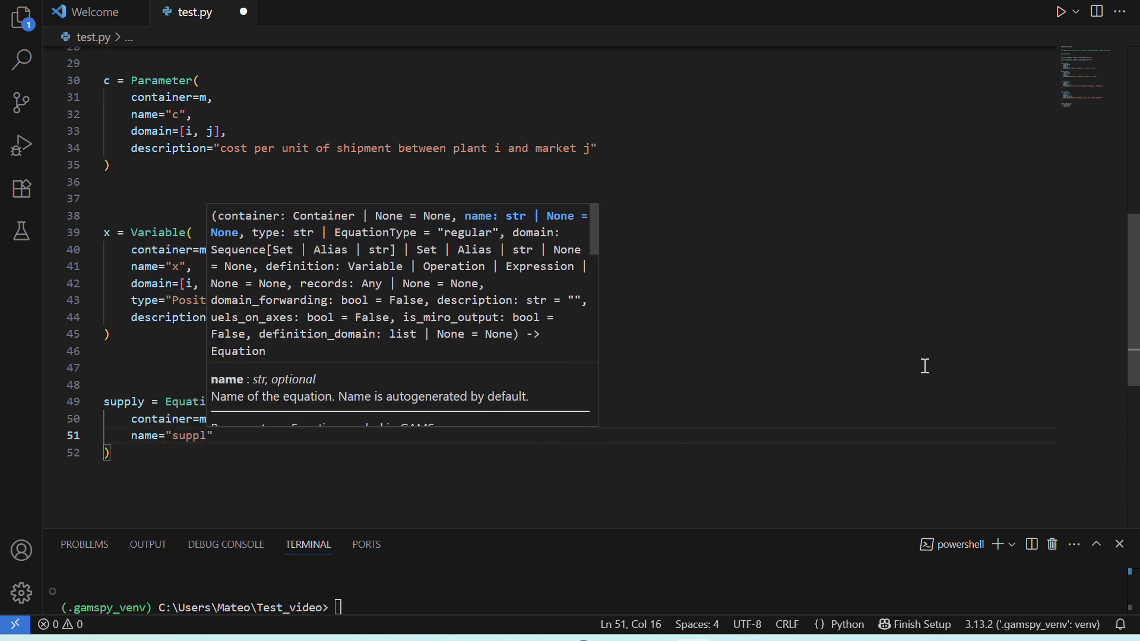
pyautogui.write('domain=')
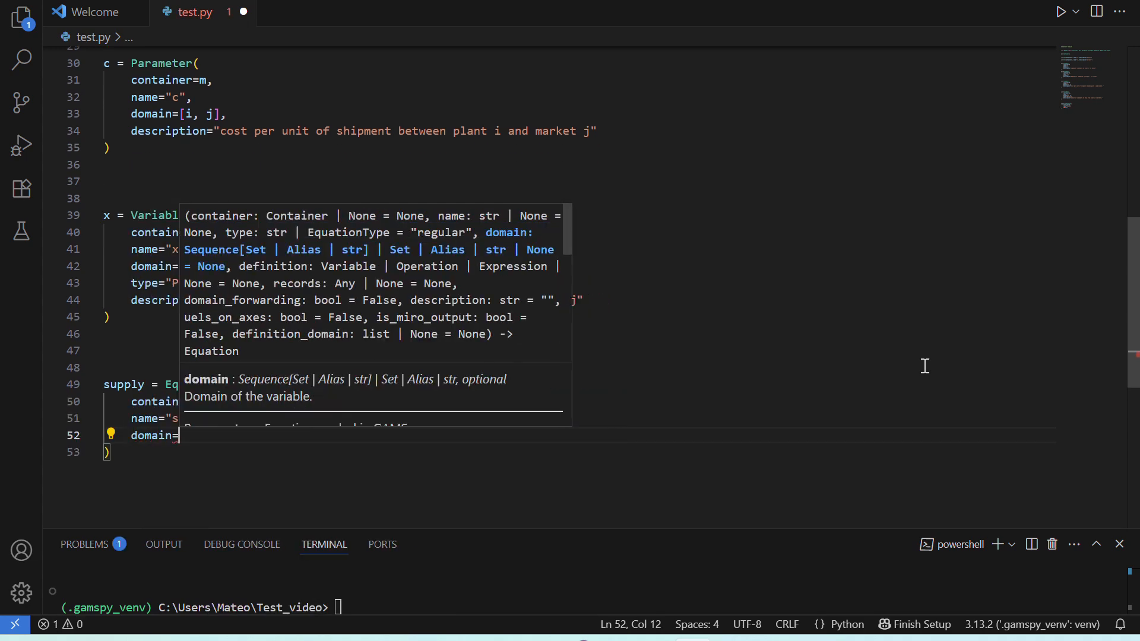
pyautogui.write('i,')
pyautogui.write('description="observe supply limit ')
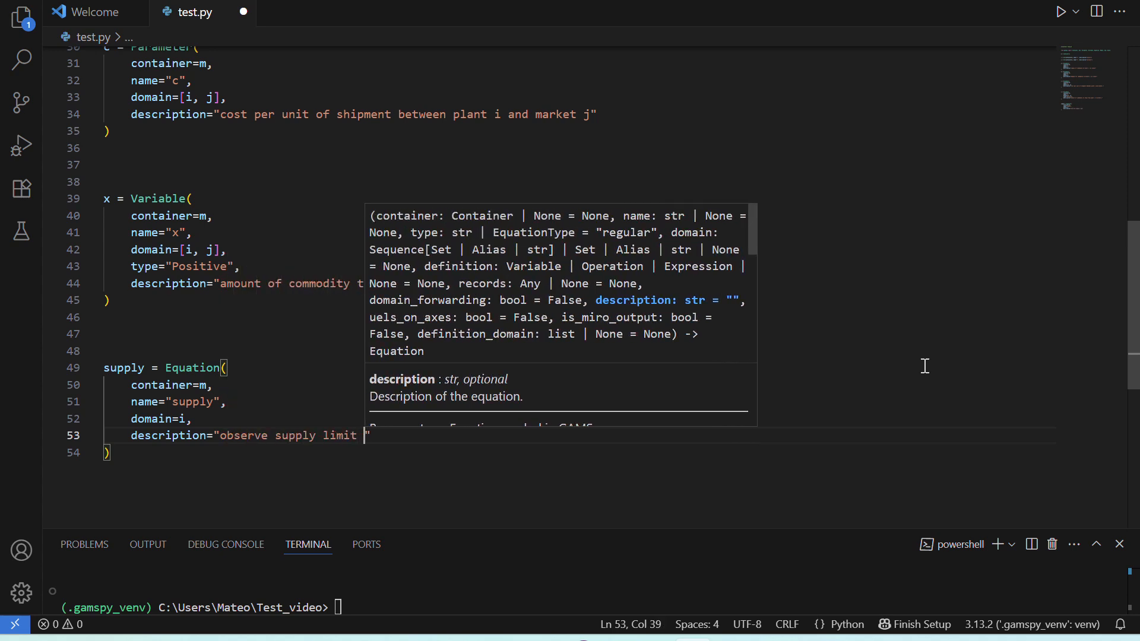
pyautogui.write('at plant i')
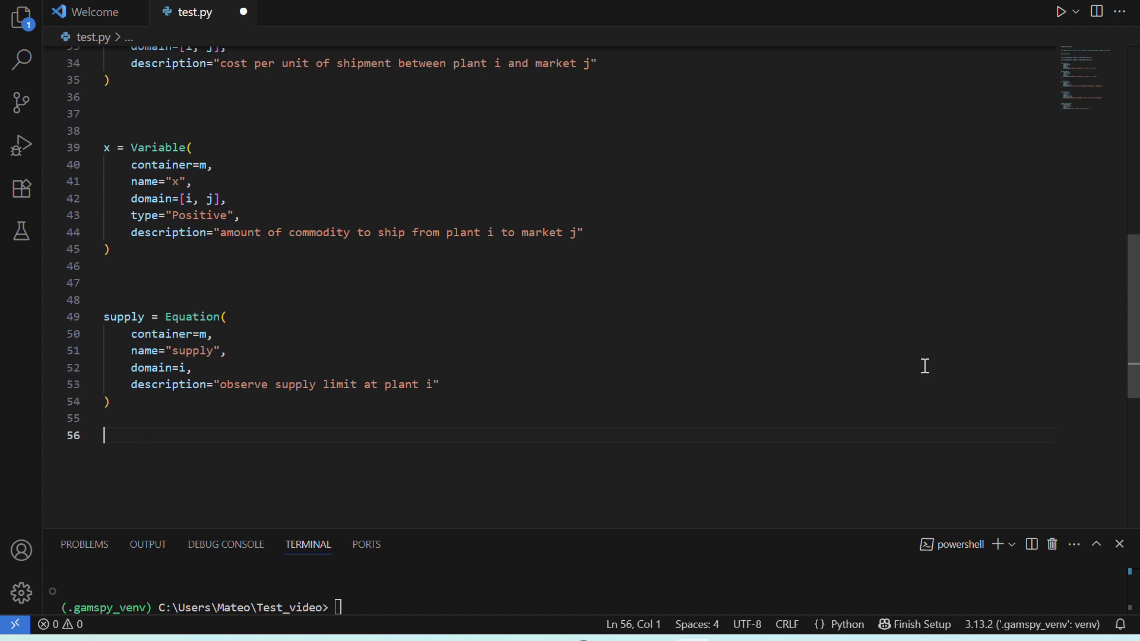
pyautogui.write('supp')
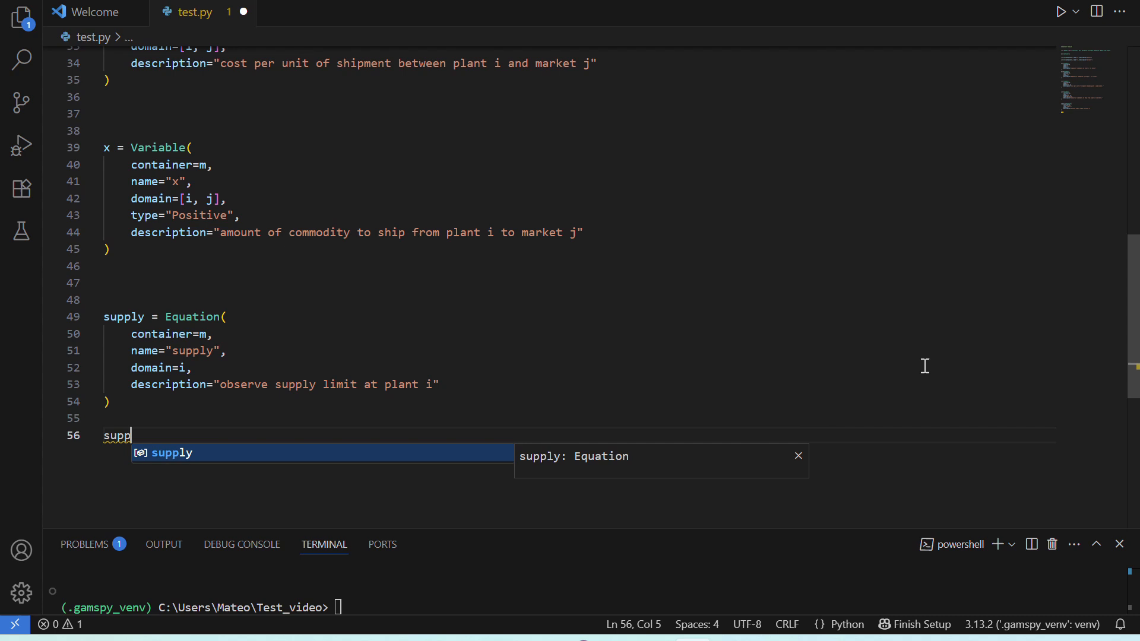
# Step: Write supply[i] = Sum(j, x[i, j]) <= a[i] and begin the demand equation
pyautogui.write('ly[i')
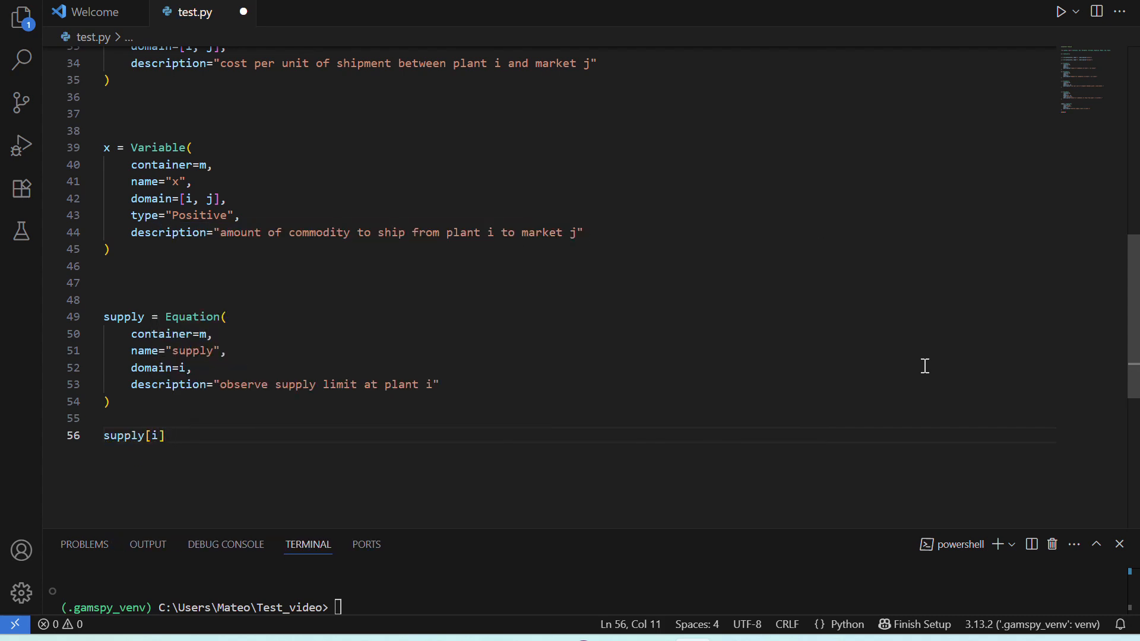
pyautogui.write('=')
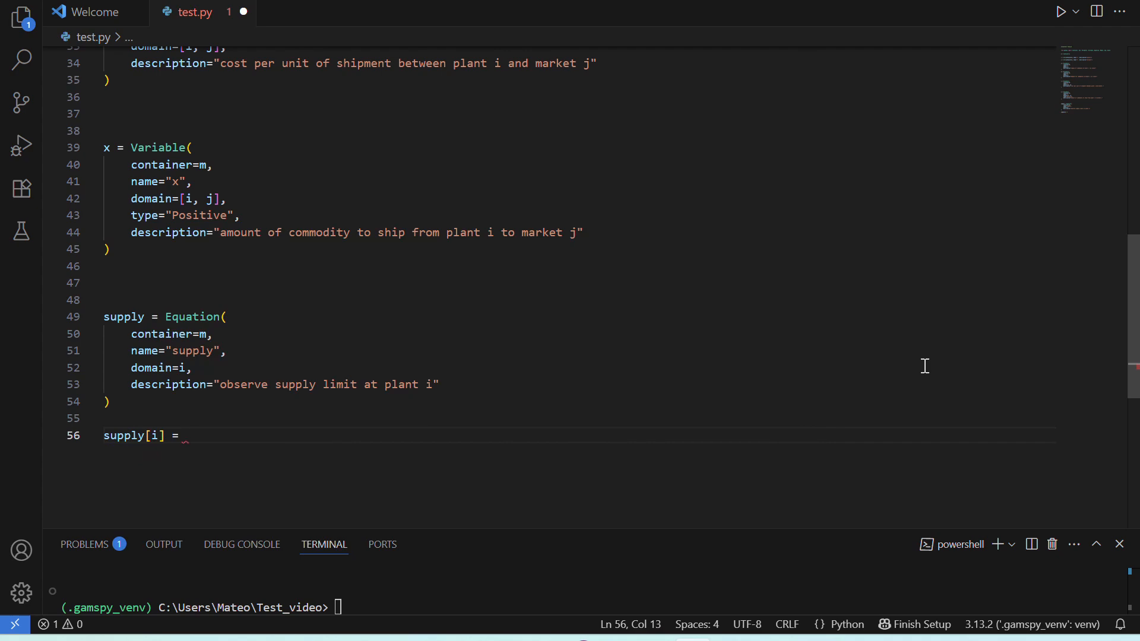
pyautogui.write('Sum()')
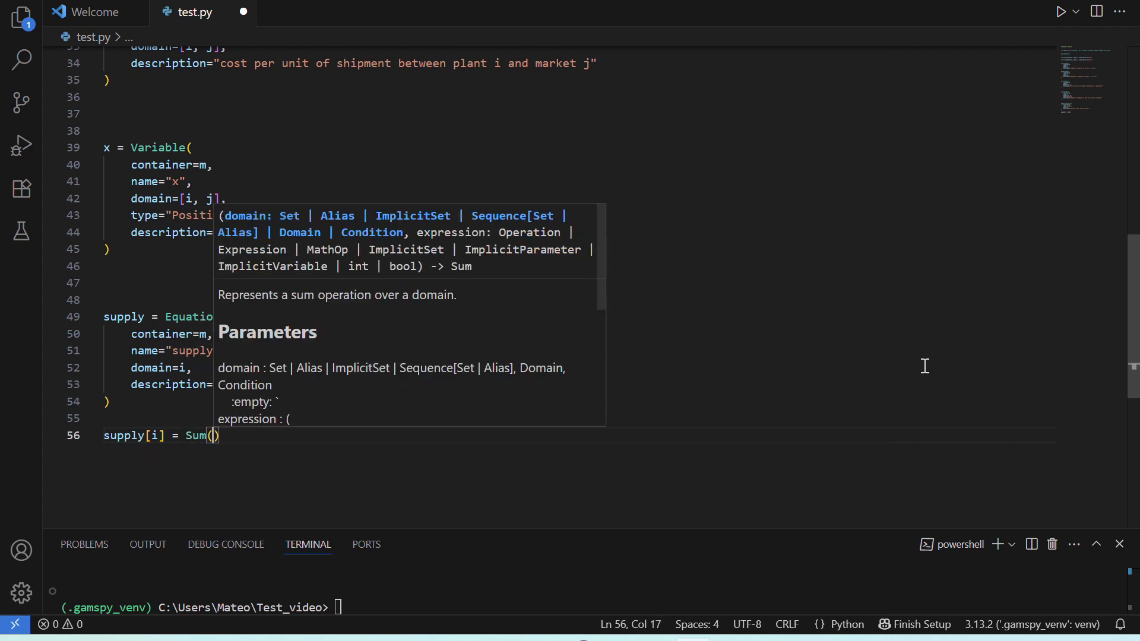
pyautogui.write('j, x[i, j')
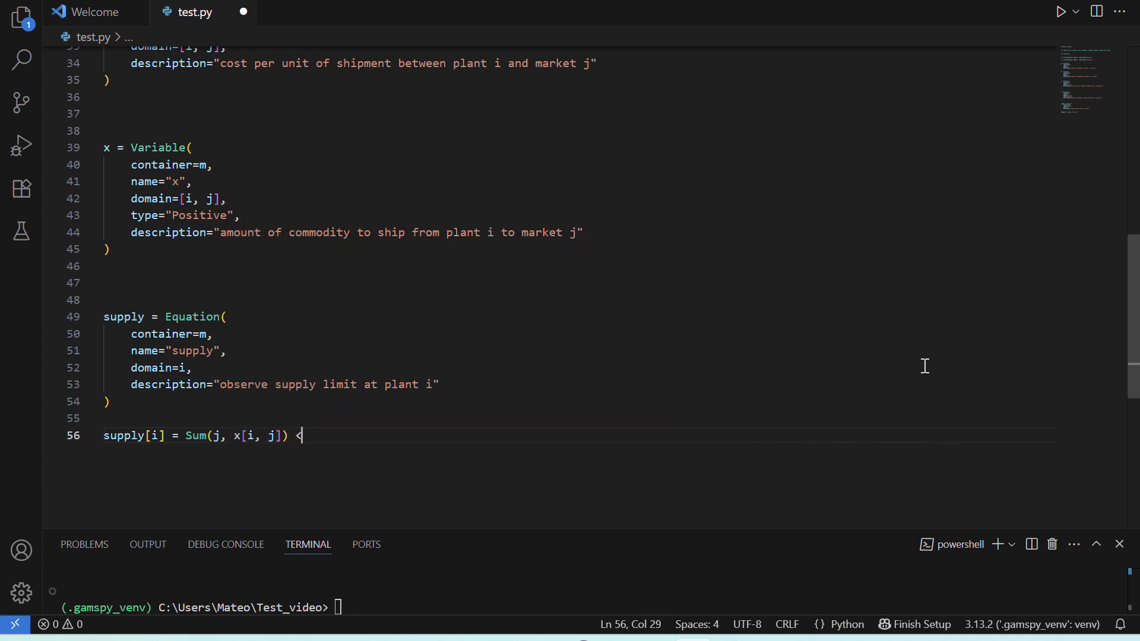
pyautogui.write('= a[i]')
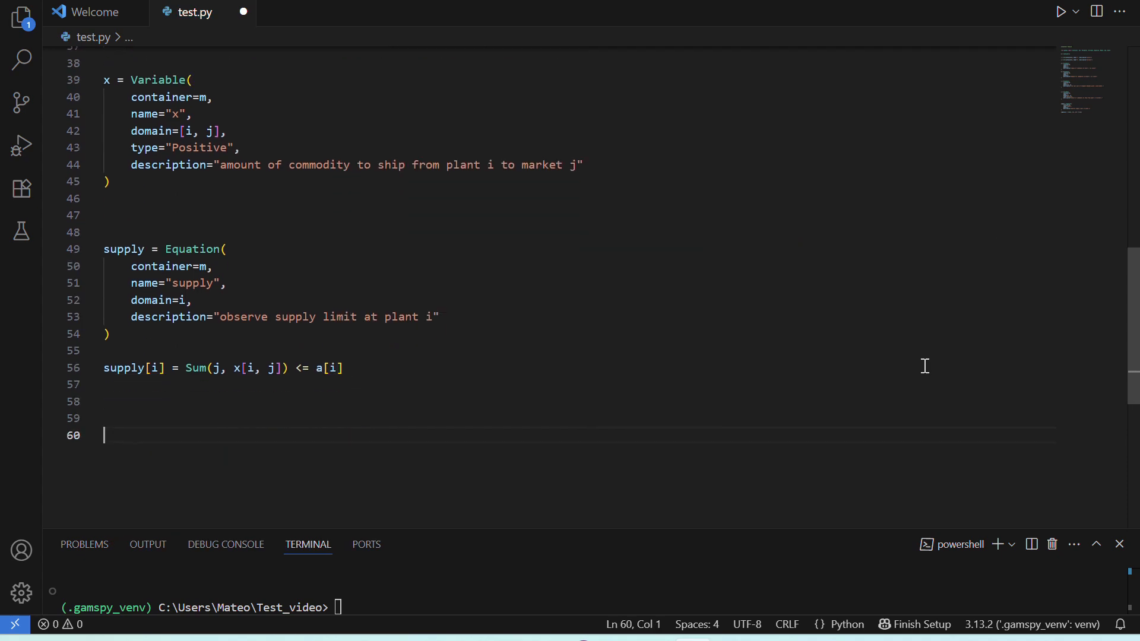
pyautogui.write('demand = Equatio')
pyautogui.write('container=m,')
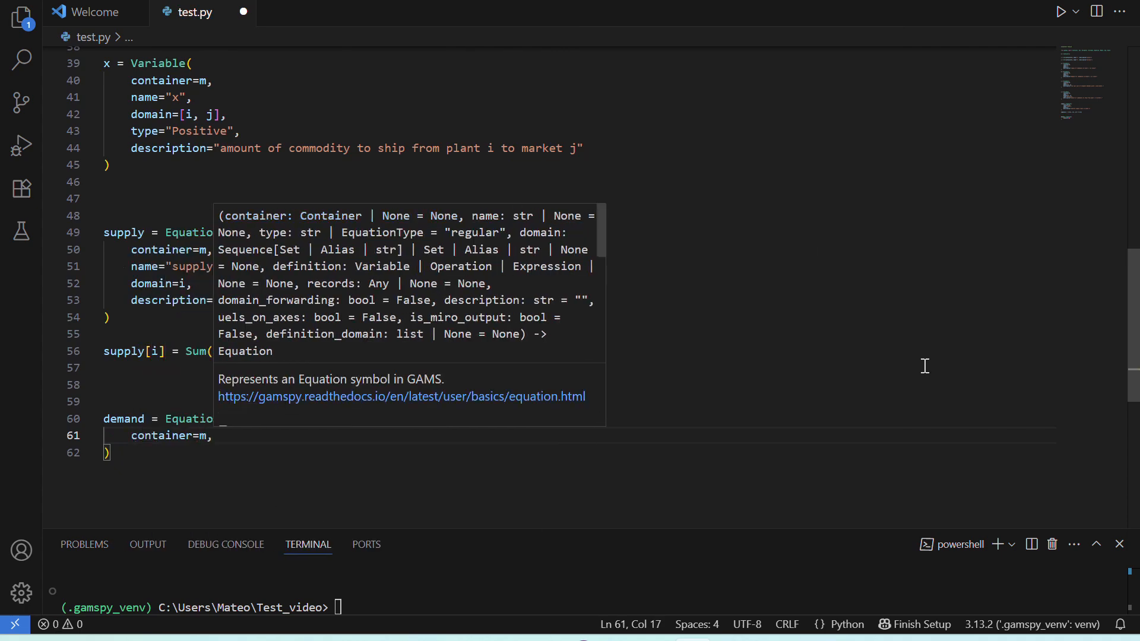
# Step: Declare Equation demand over j with description "satisfy demand at market j"
pyautogui.write('name="demand",')
pyautogui.write('description=')
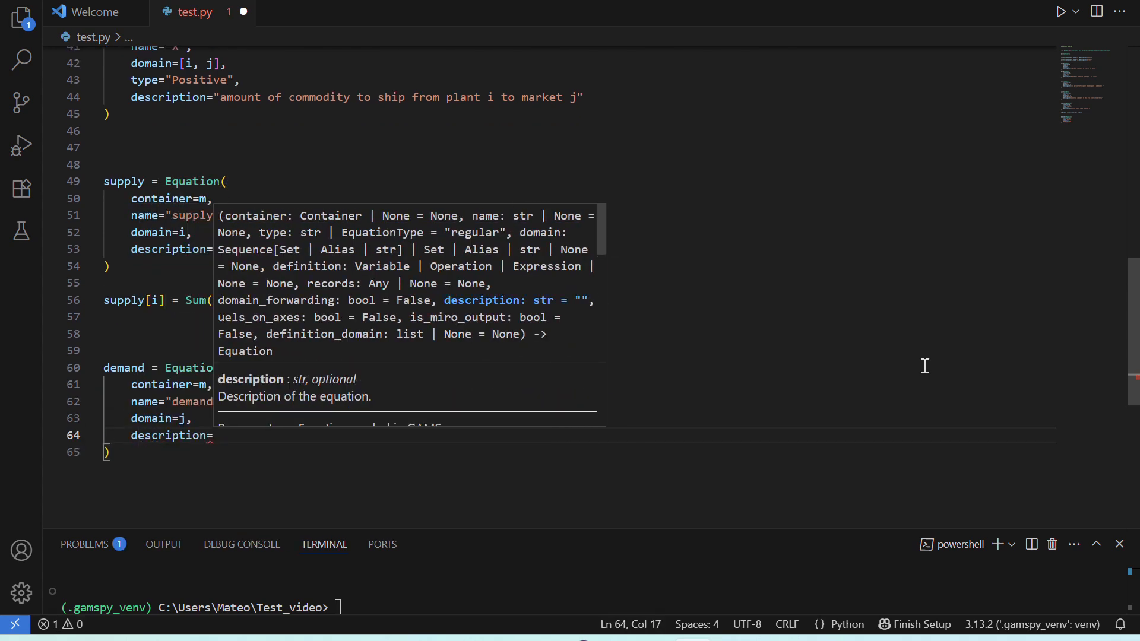
pyautogui.write('satisfy demand at market j')
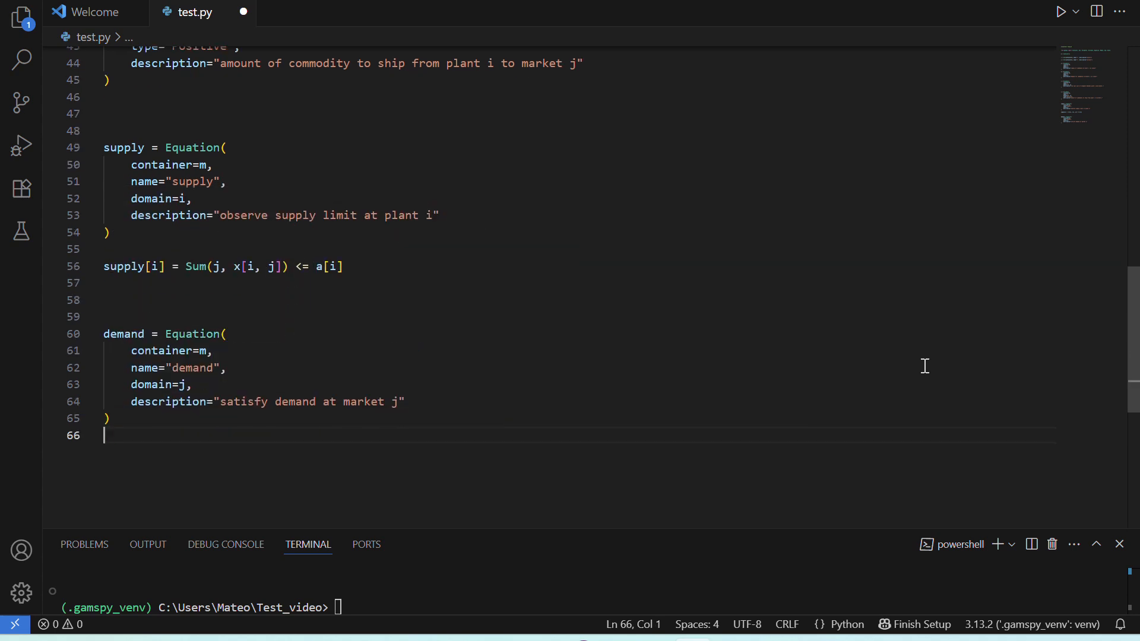
pyautogui.write('demand[j]')
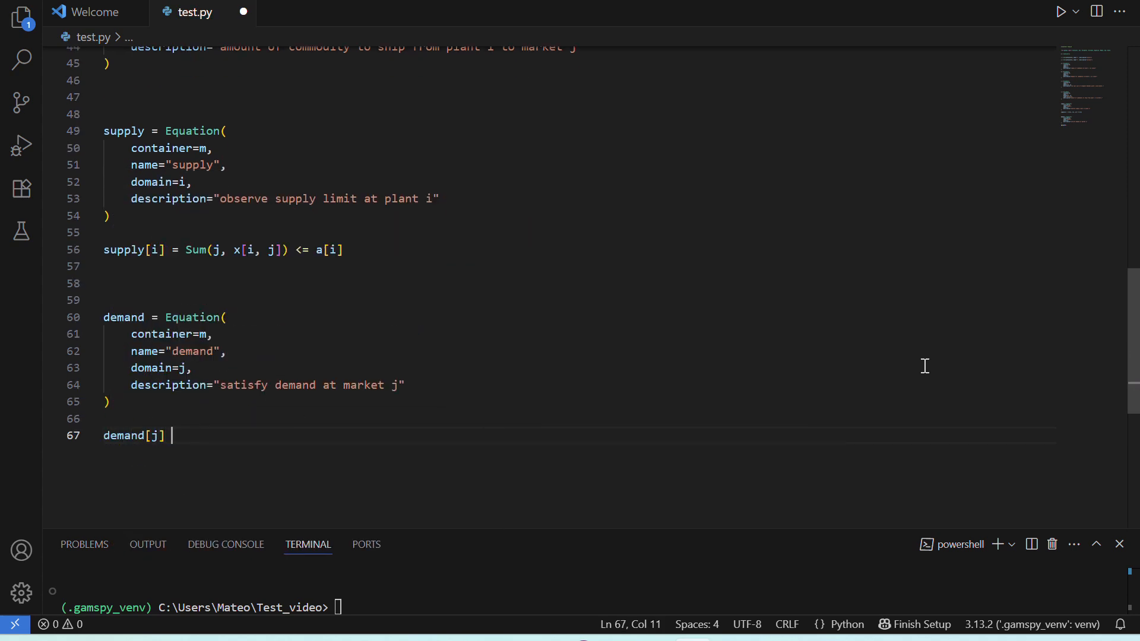
# Step: Write demand[j] = Sum(i, x[i, j]) >= b[j]
pyautogui.write('= Su')
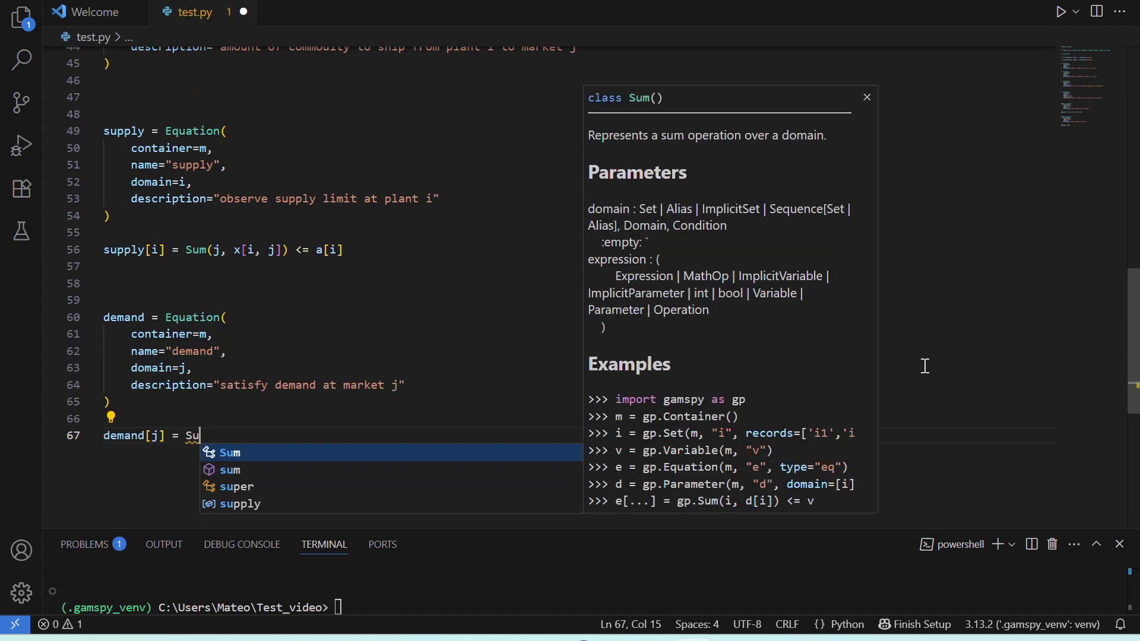
pyautogui.click(230, 453)
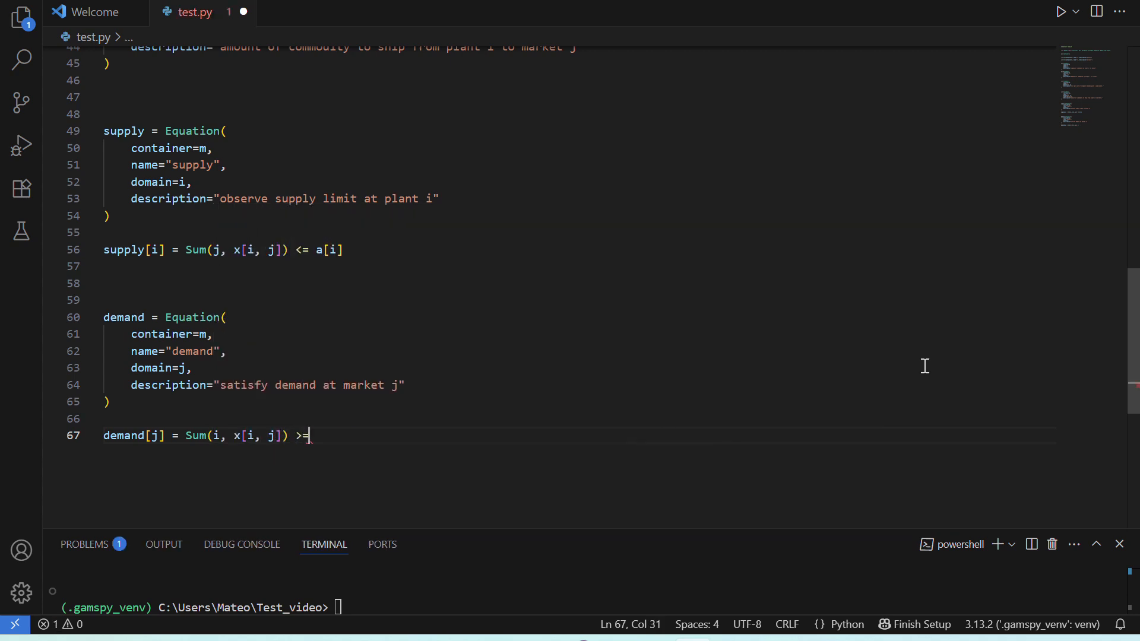
pyautogui.write('b[j]')
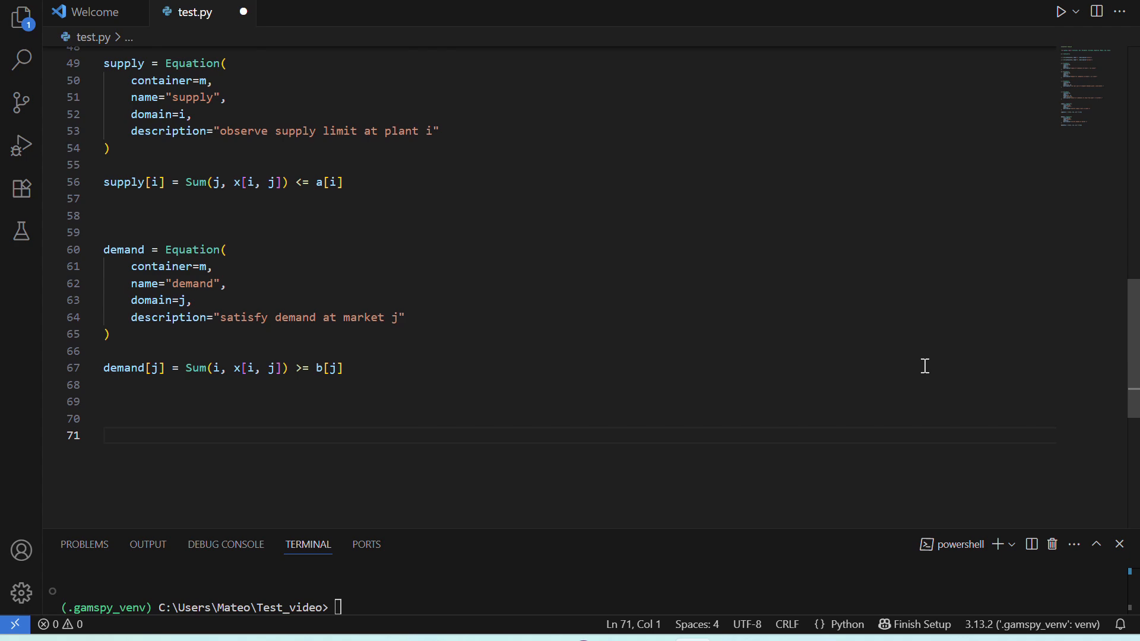
# Step: Write obj = Sum((i, j), c[i, j] * x[i, j]) and begin the transport line
pyautogui.write('obj = Sum(')
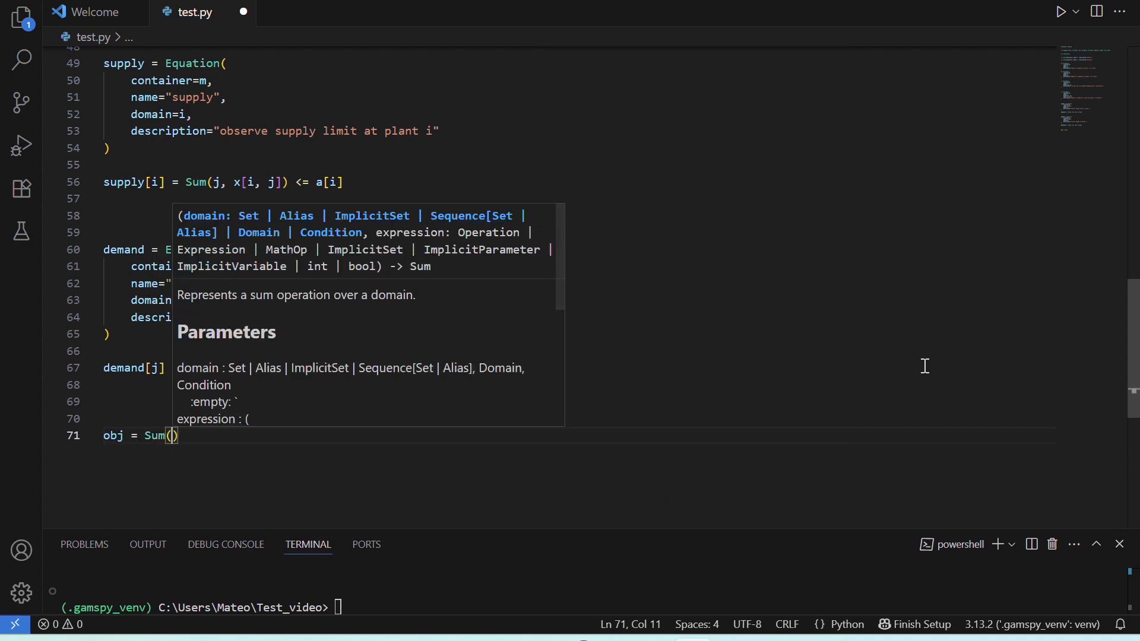
pyautogui.write('i, j')
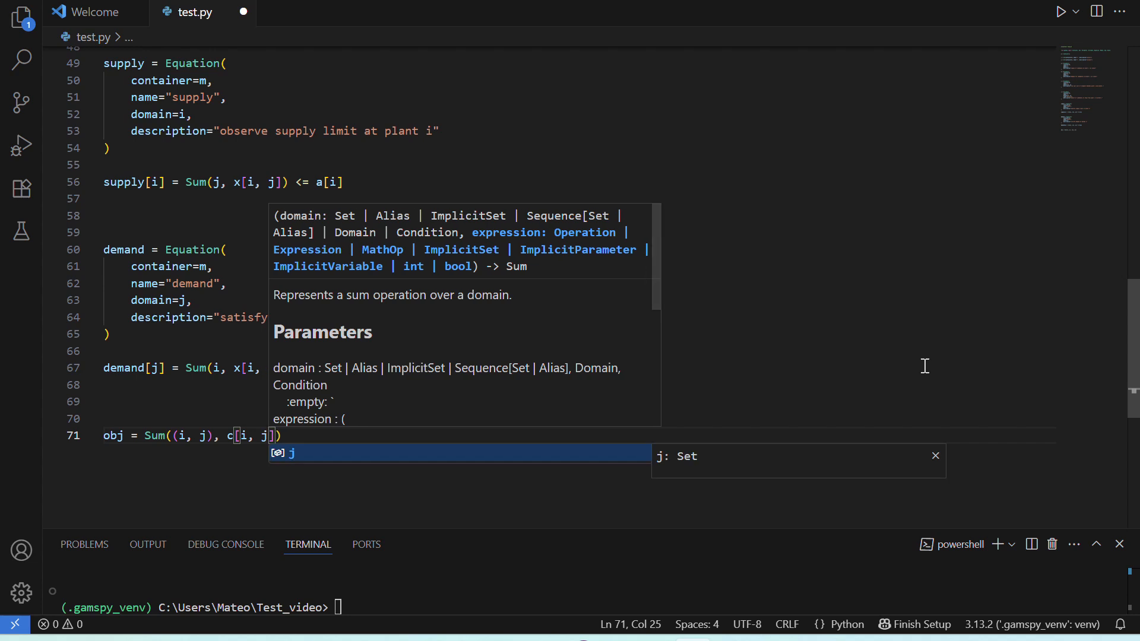
pyautogui.write('*')
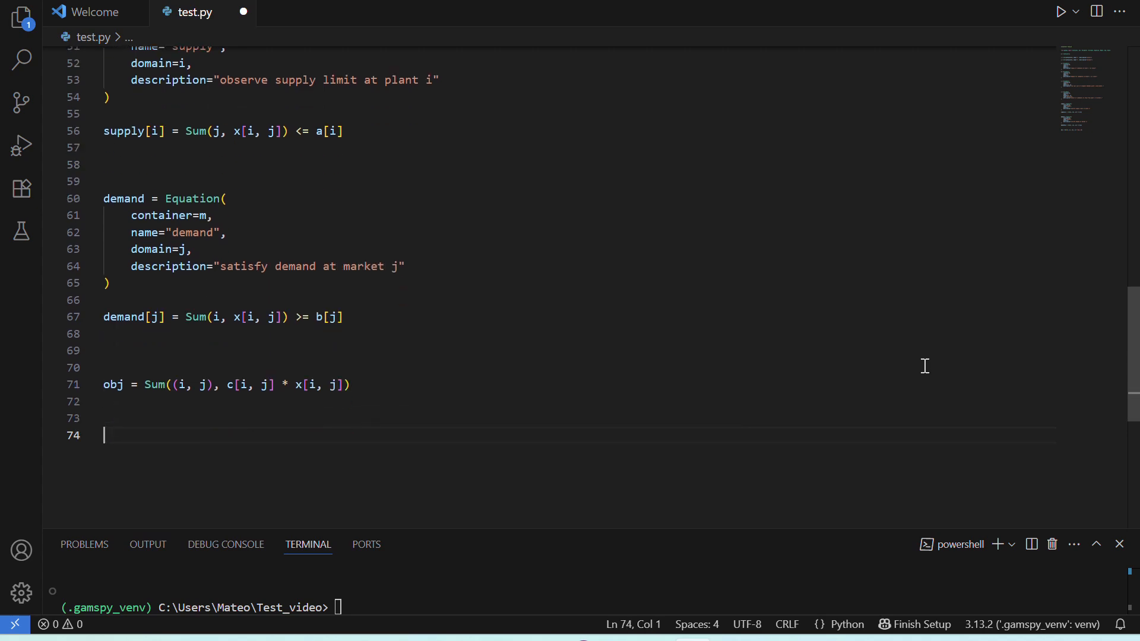
pyautogui.press('enter')
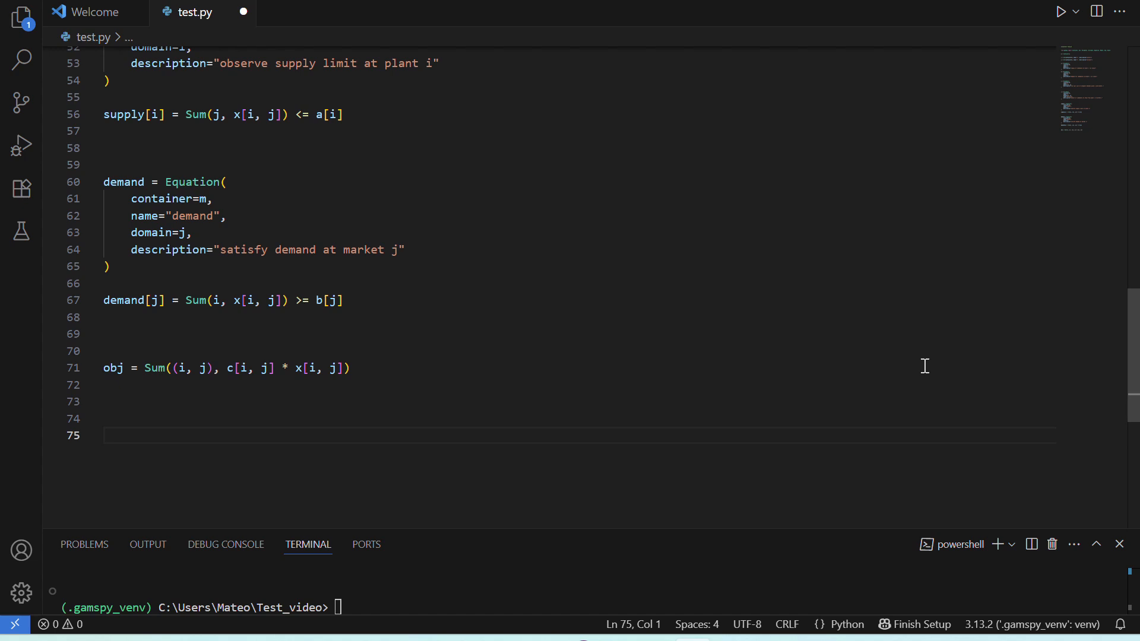
pyautogui.write('transport')
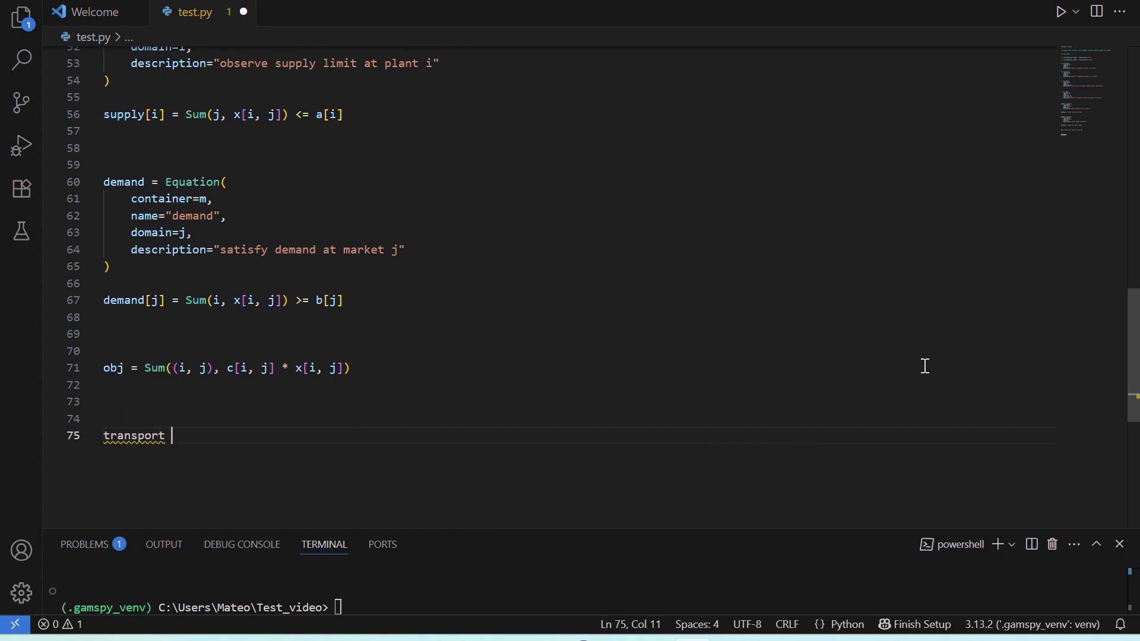
# Step: Write transport = Model(container=m, name="transport", equations=[supply, demand], problem="LP", sense=Sense.MIN, objective=obj)
pyautogui.write('= Model(')
pyautogui.write('container=m,')
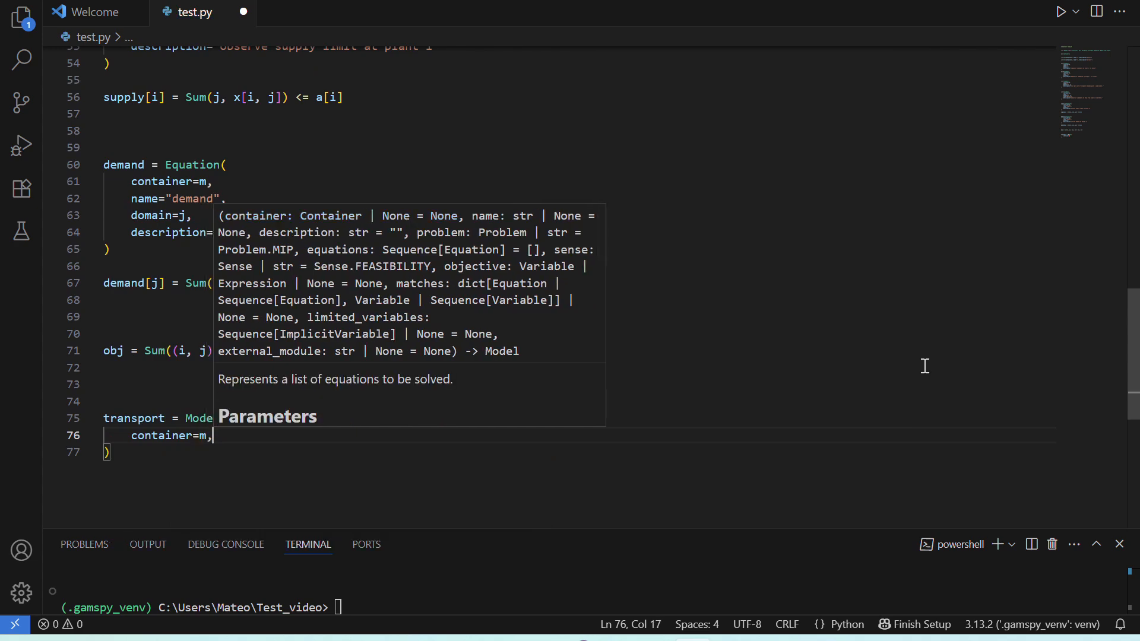
pyautogui.write('name="transport"')
pyautogui.write('equations=[s')
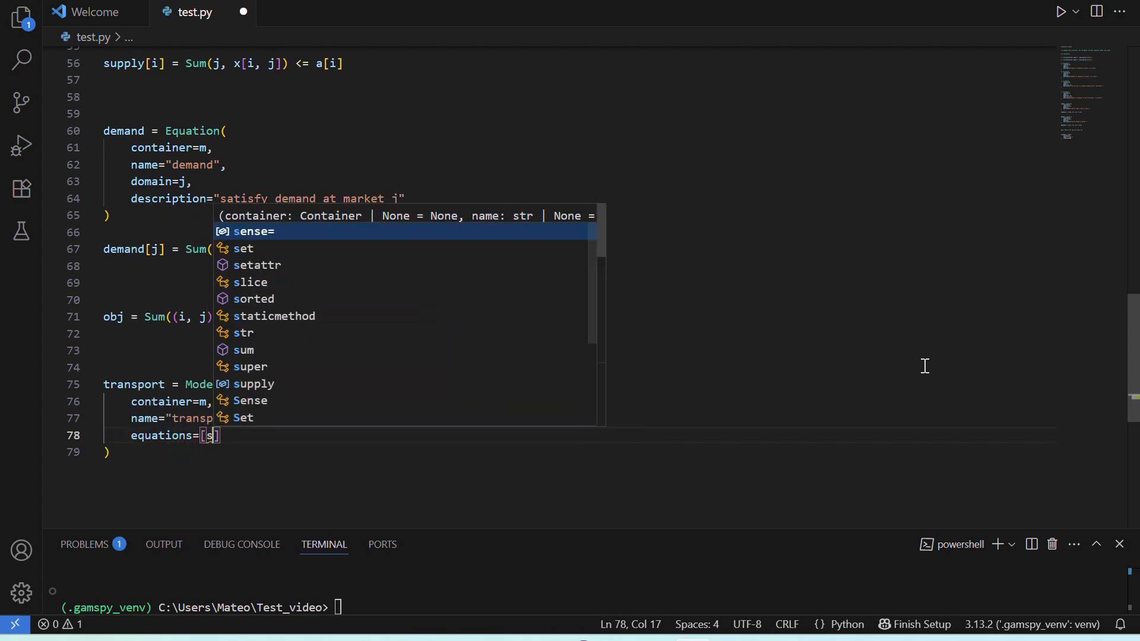
pyautogui.write('upply, demand')
pyautogui.write('problem="LP')
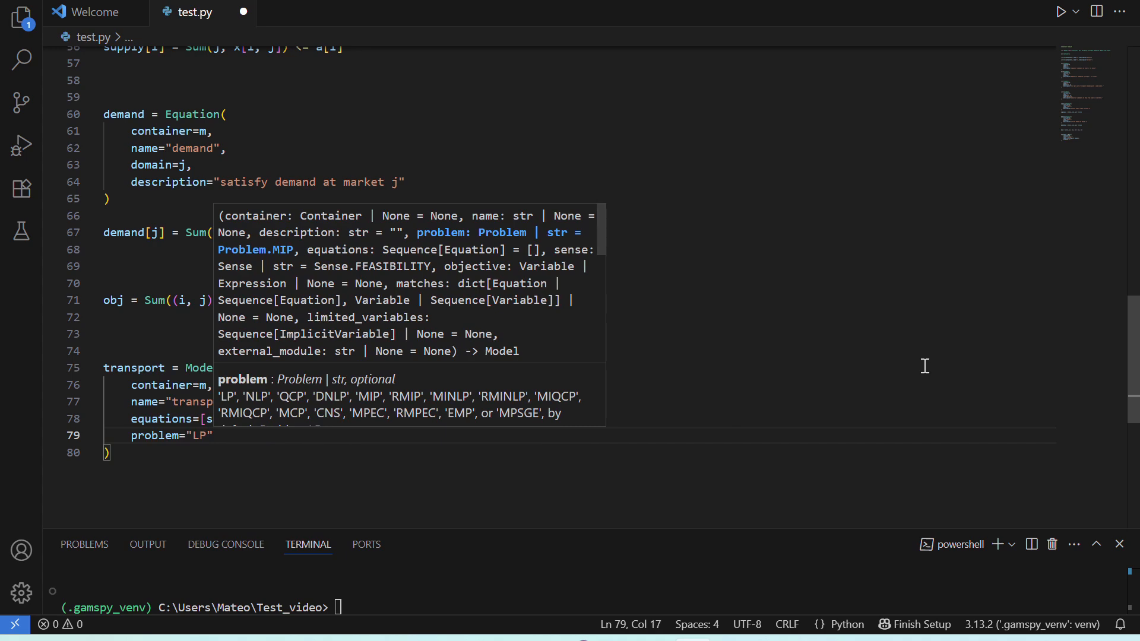
pyautogui.write('sense=')
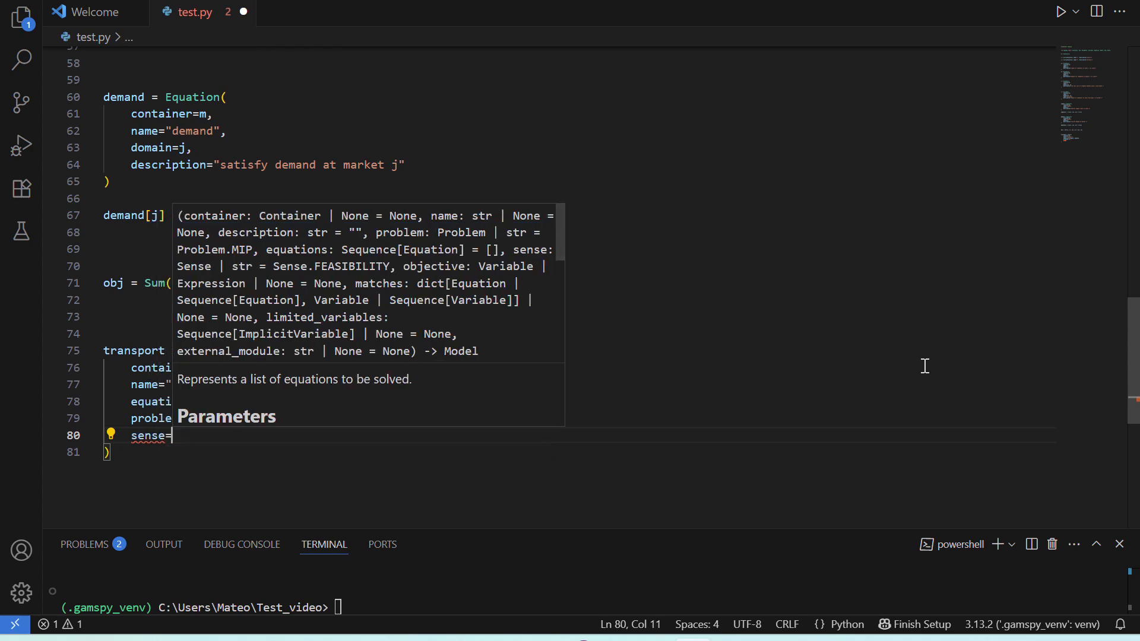
pyautogui.write('S')
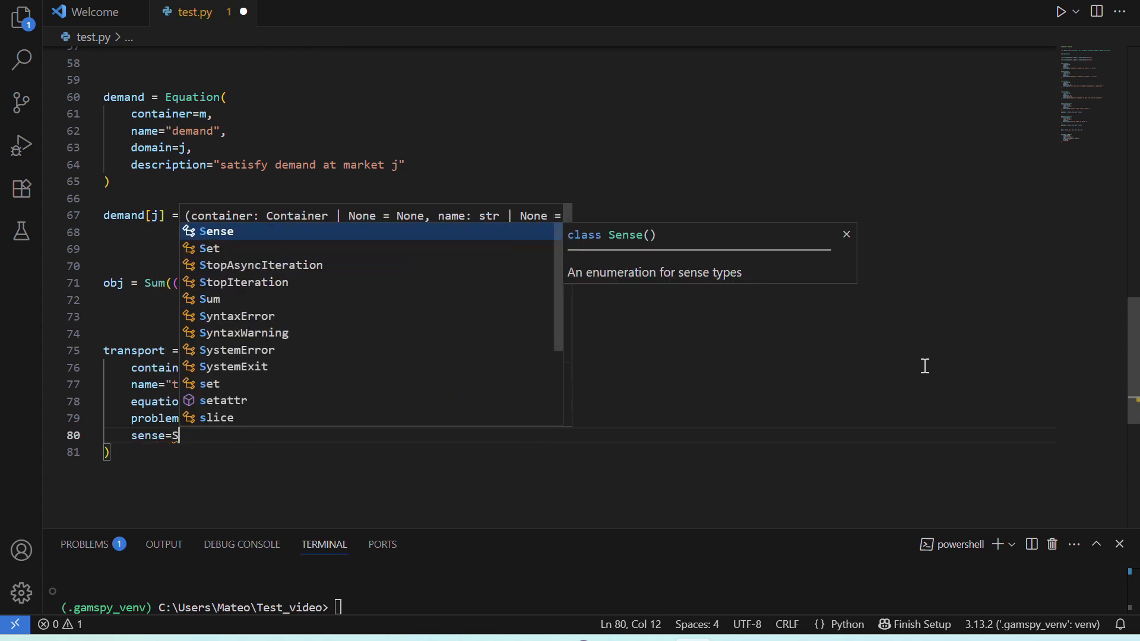
pyautogui.write('ense.MIN,')
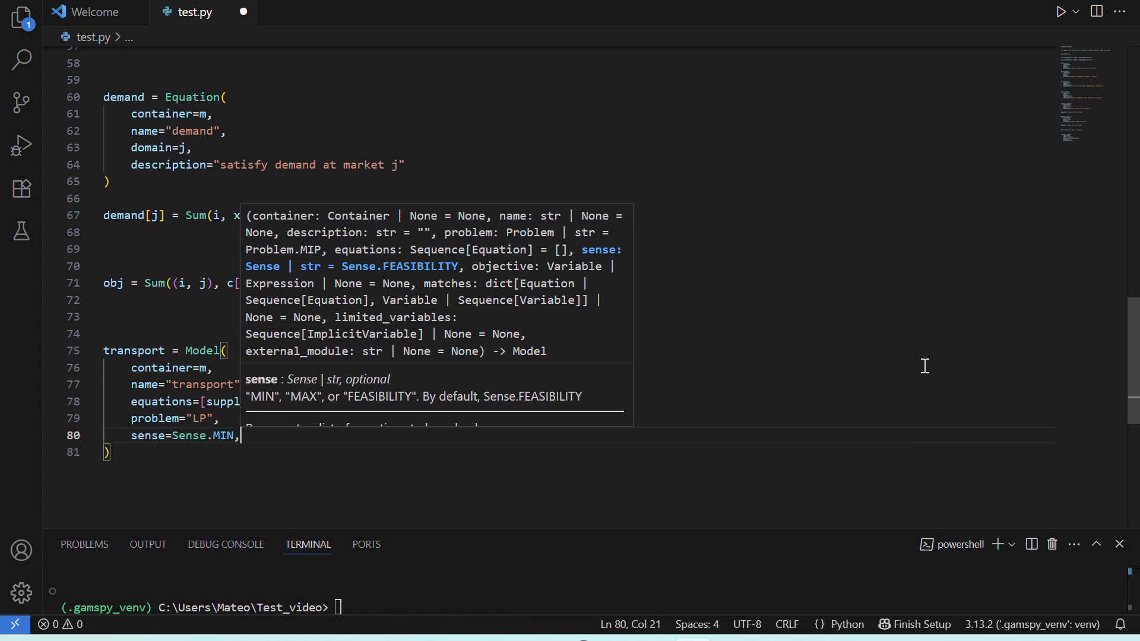
pyautogui.write('objective=')
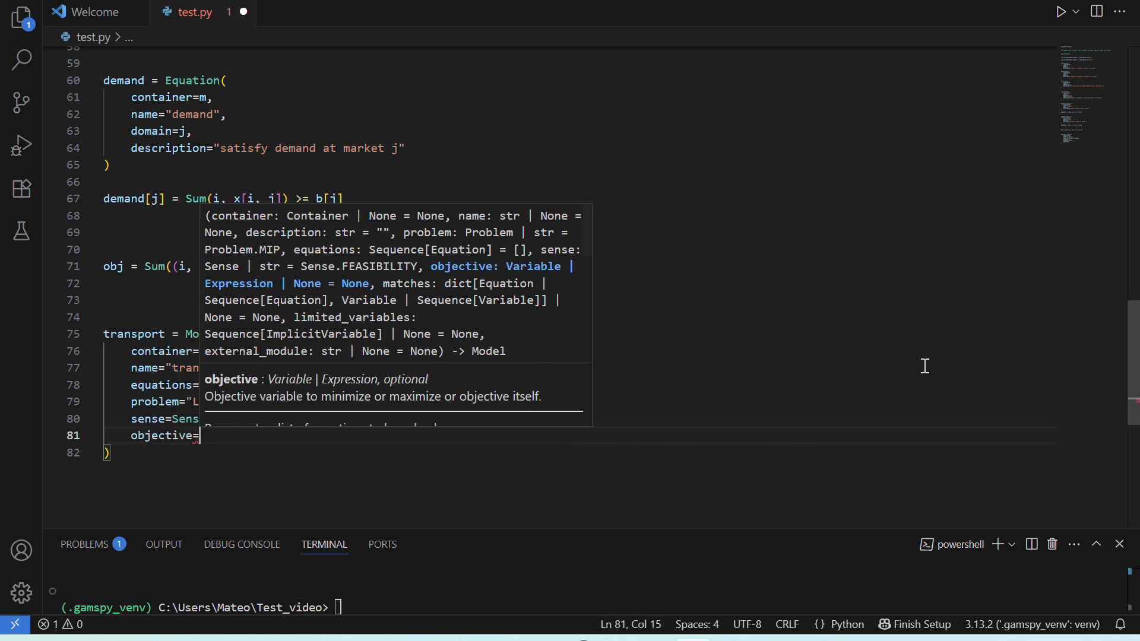
pyautogui.write('obj,')
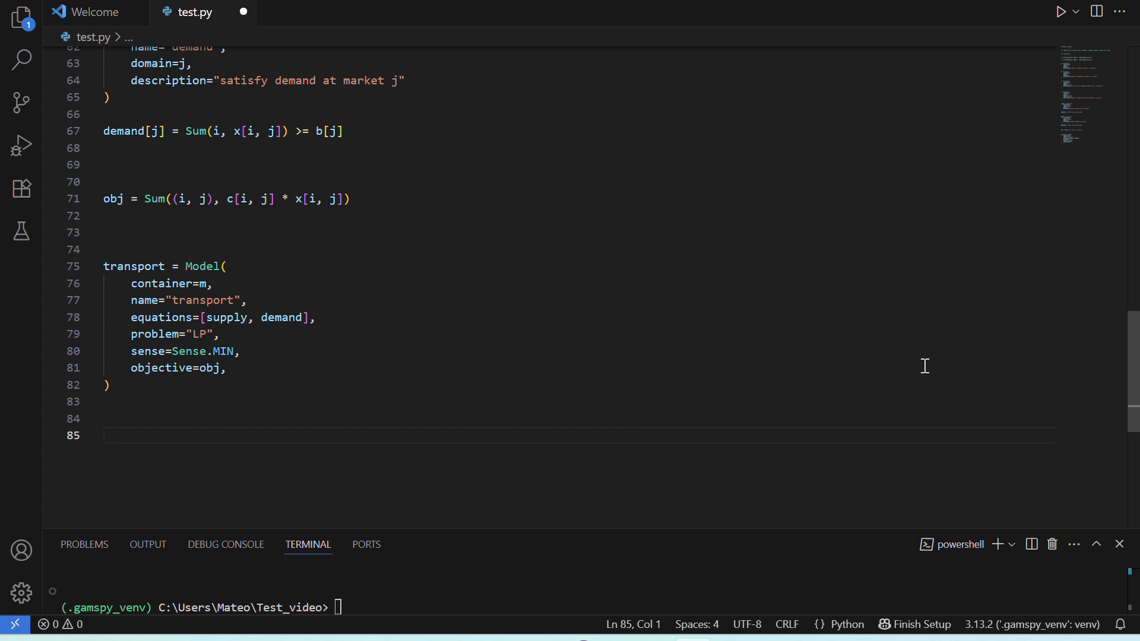
pyautogui.press('Enter')
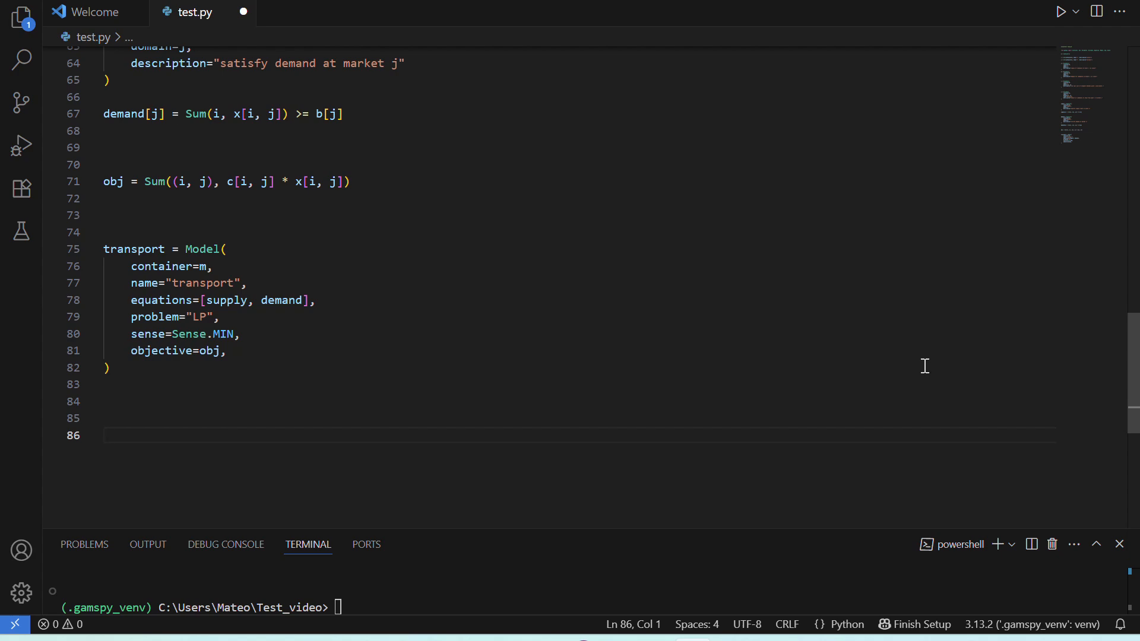
# Step: Switch from the editor to the transport problem PDF in Edge
pyautogui.click(104, 435)
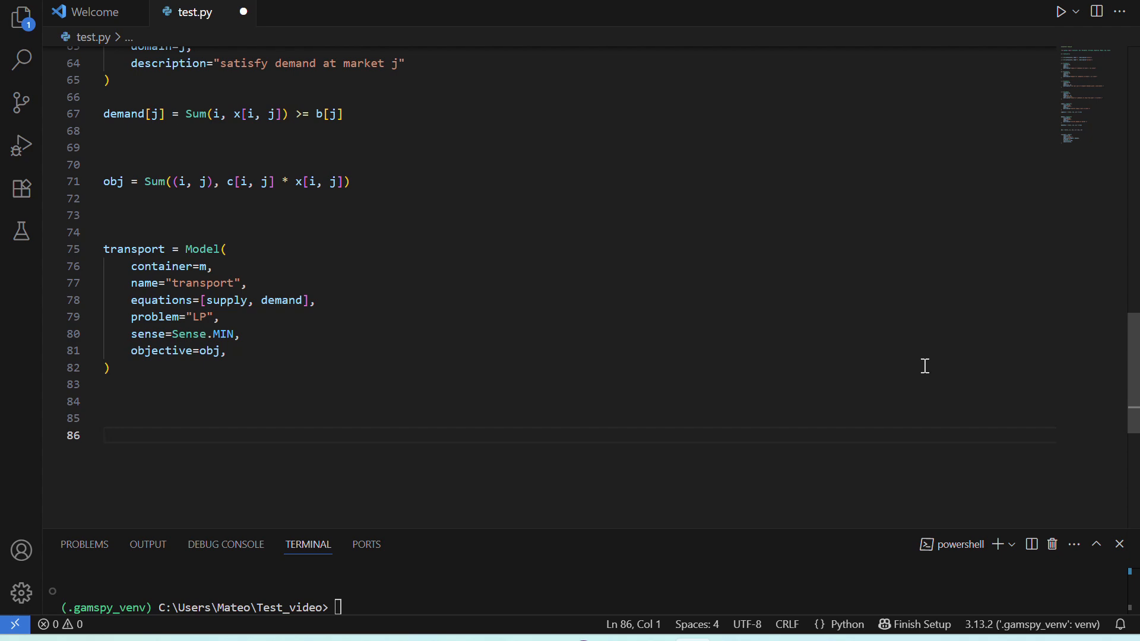
pyautogui.click(106, 435)
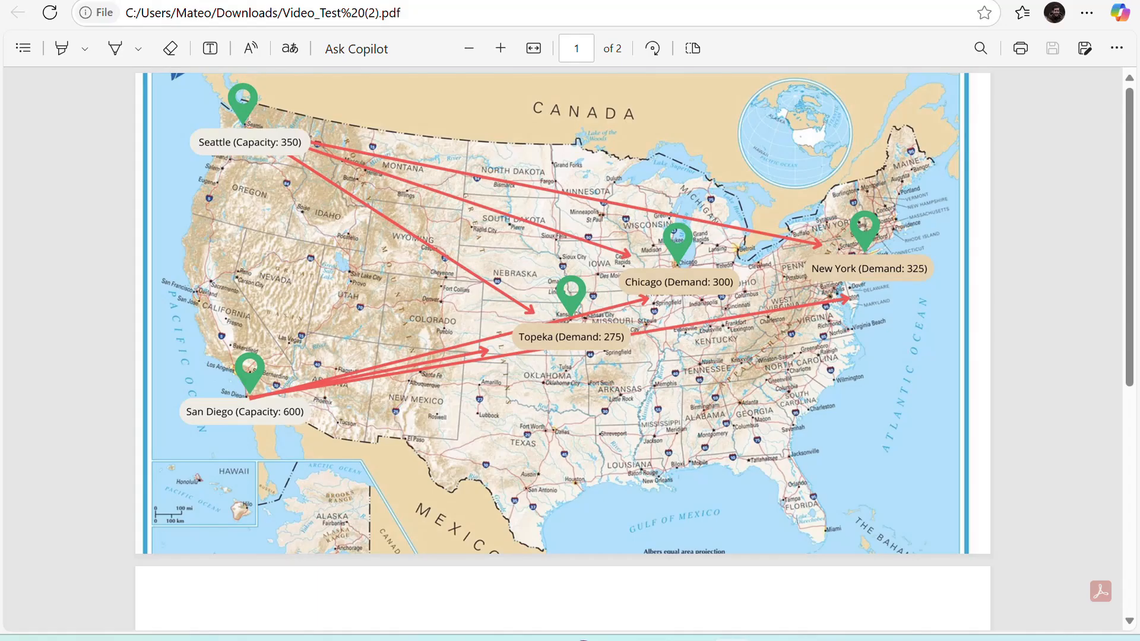
pyautogui.moveTo(525, 198)
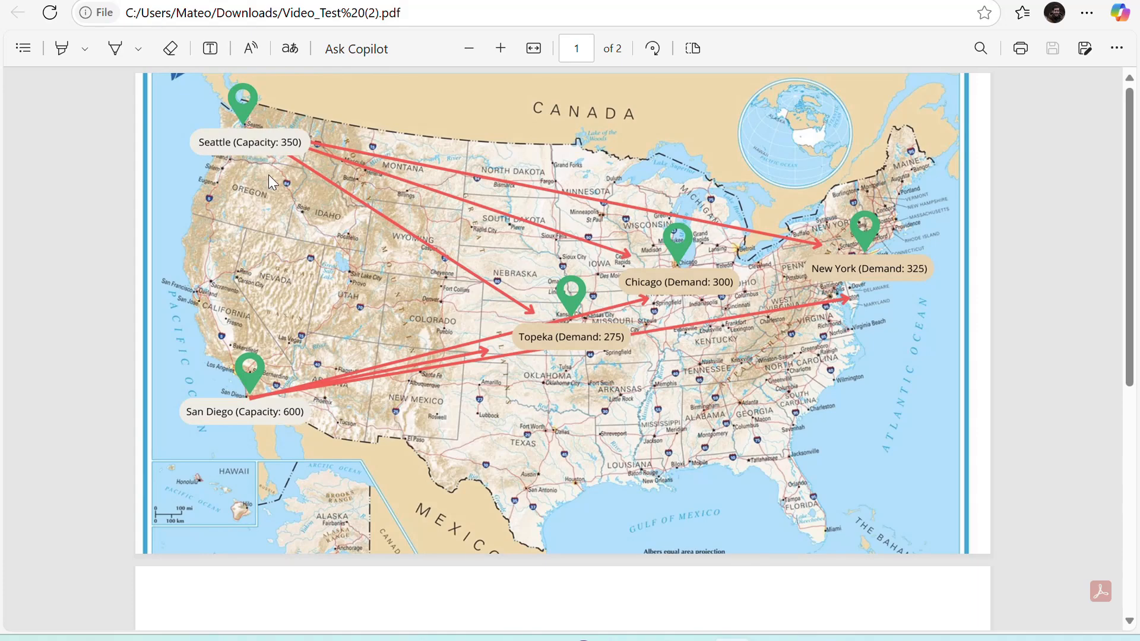
pyautogui.moveTo(269, 438)
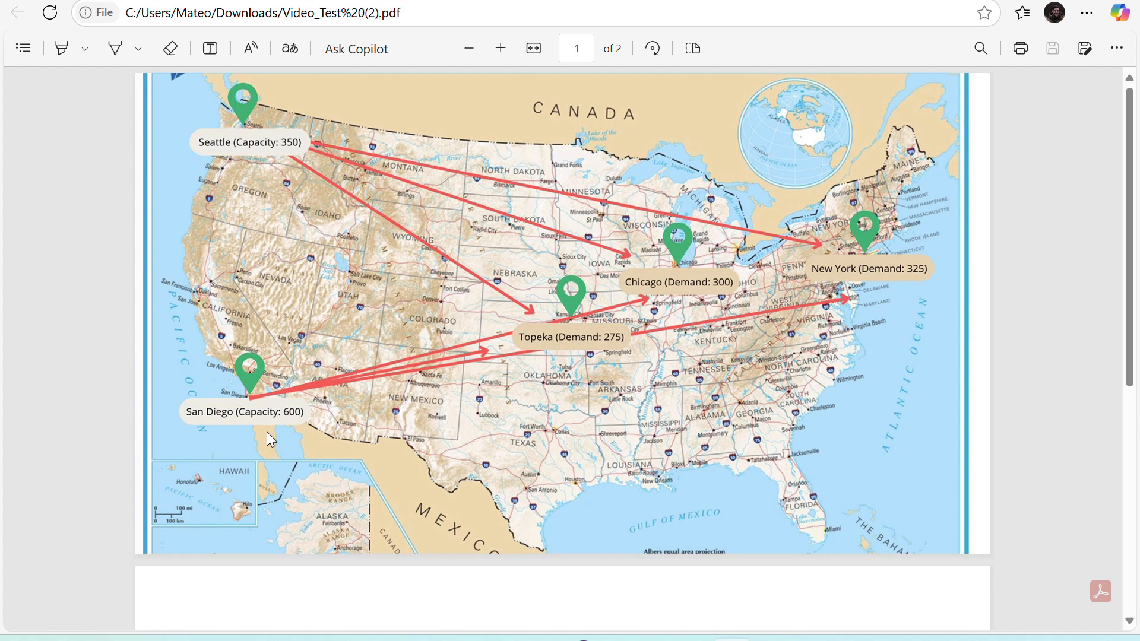
pyautogui.moveTo(682, 346)
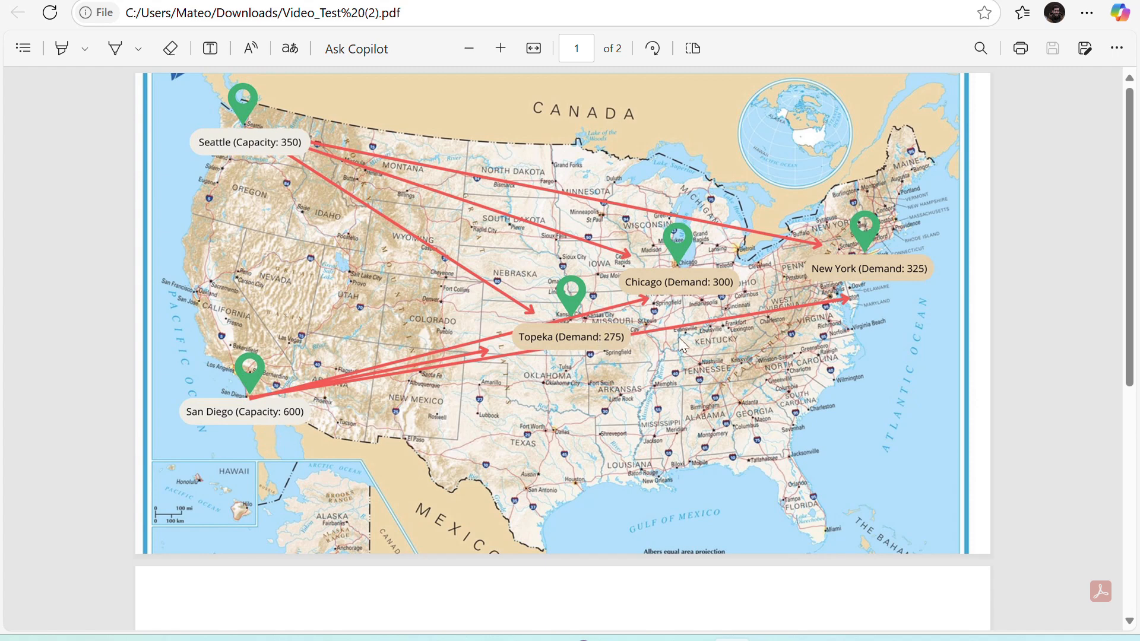
pyautogui.moveTo(873, 309)
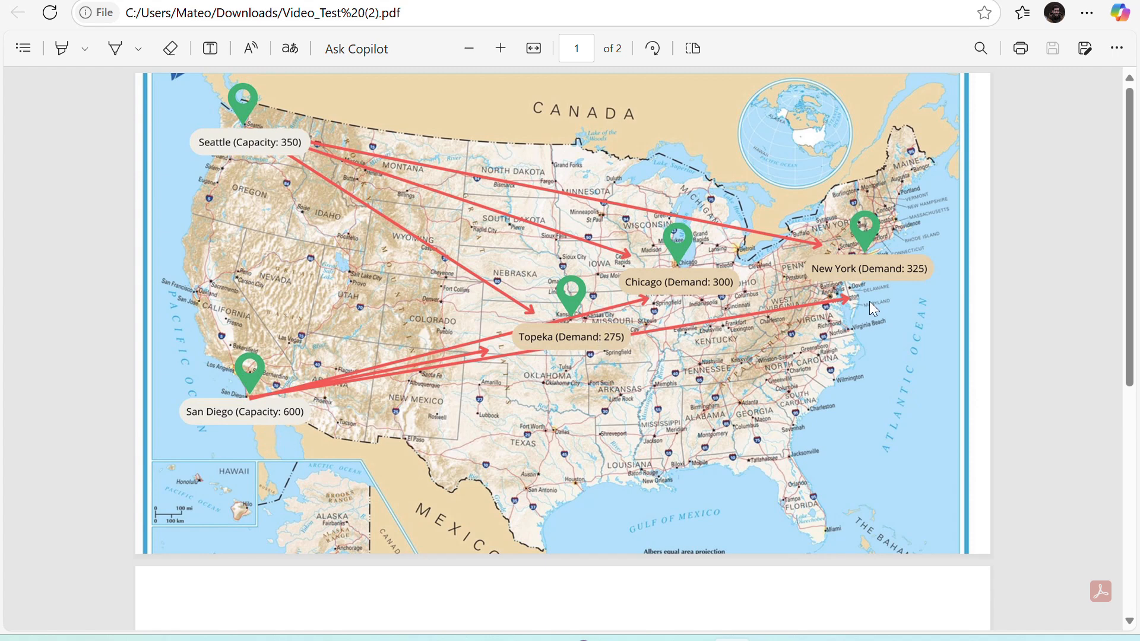
# Step: Scroll the PDF down to the page 2 distance table and freight cost
pyautogui.scroll(-3)
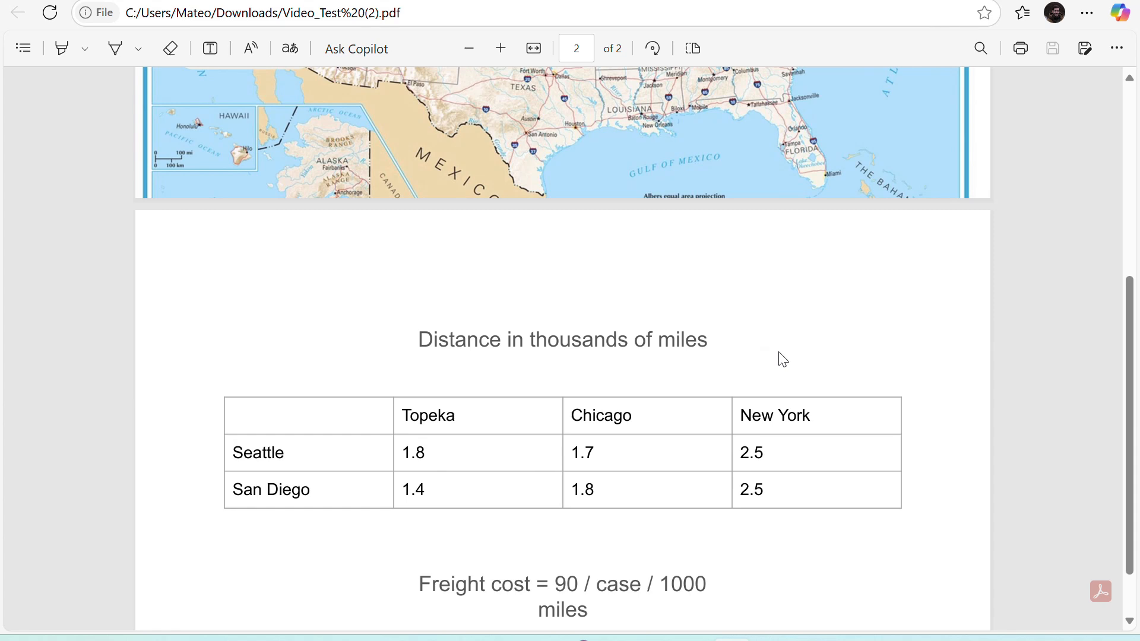
pyautogui.scroll(-3)
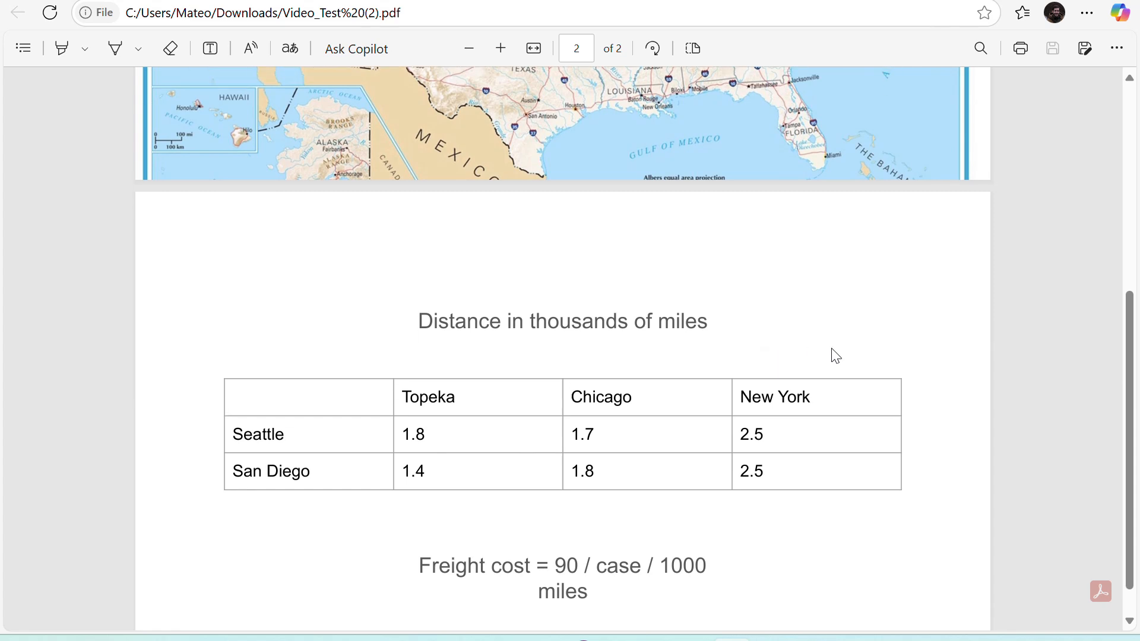
pyautogui.scroll(-3)
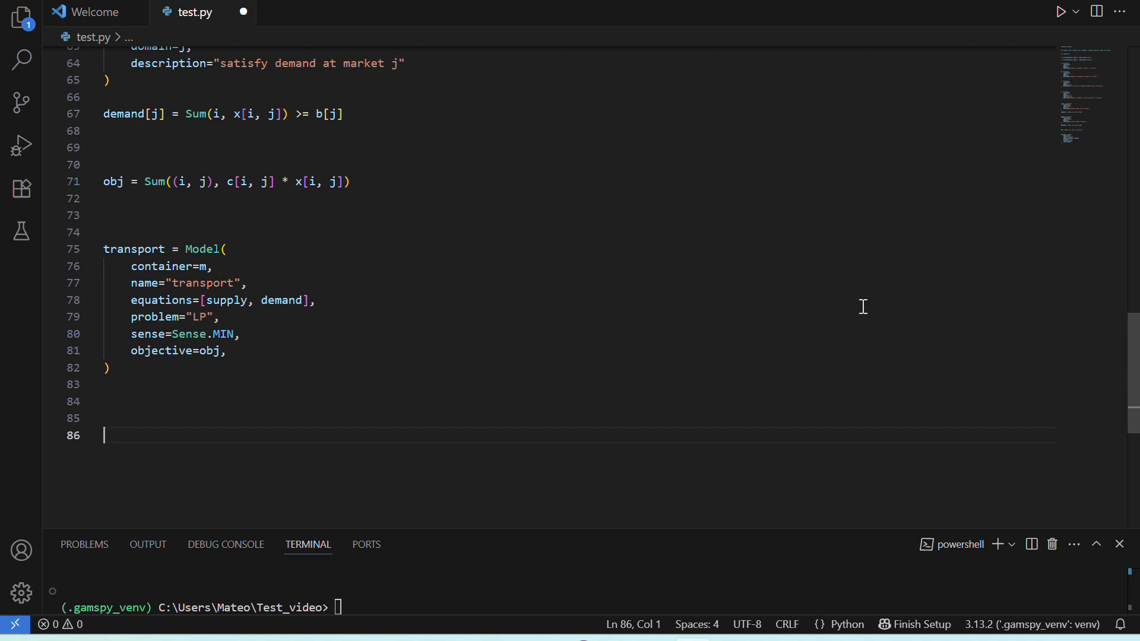
# Step: Set records for i as seattle, san-diego and j as new-york, chicago, topeka
pyautogui.write('i')
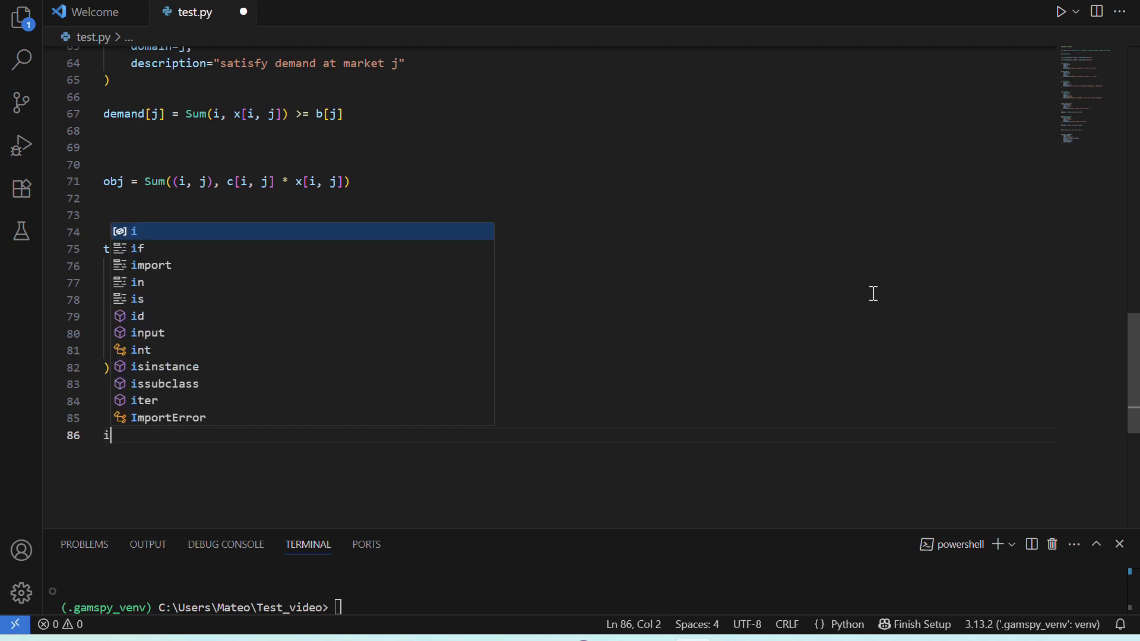
pyautogui.write('.setRecords')
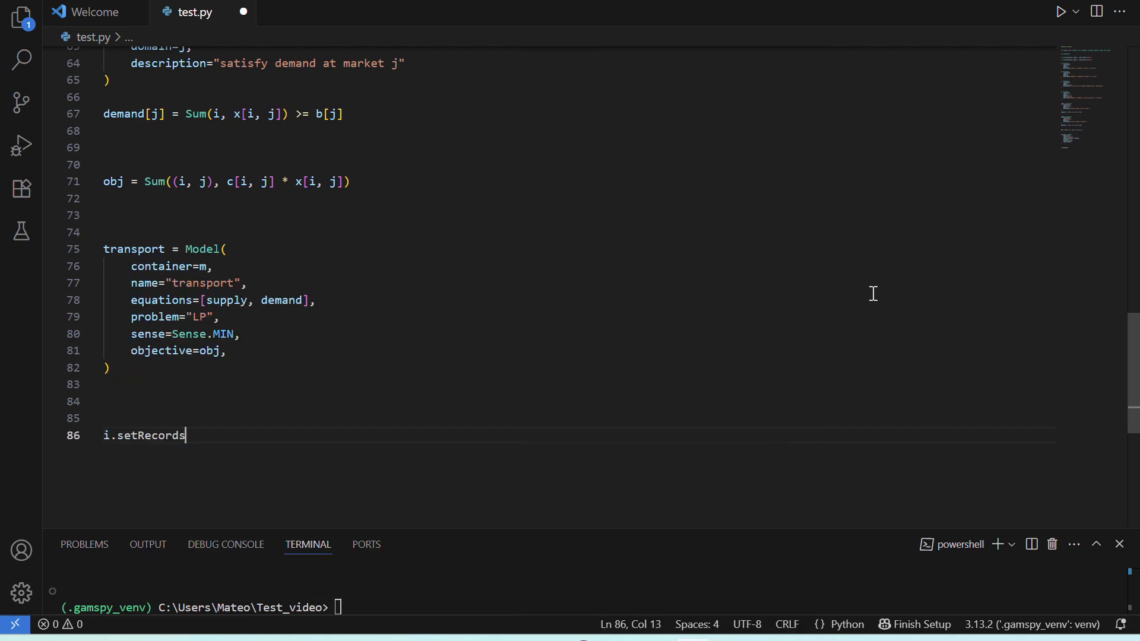
pyautogui.write('(')
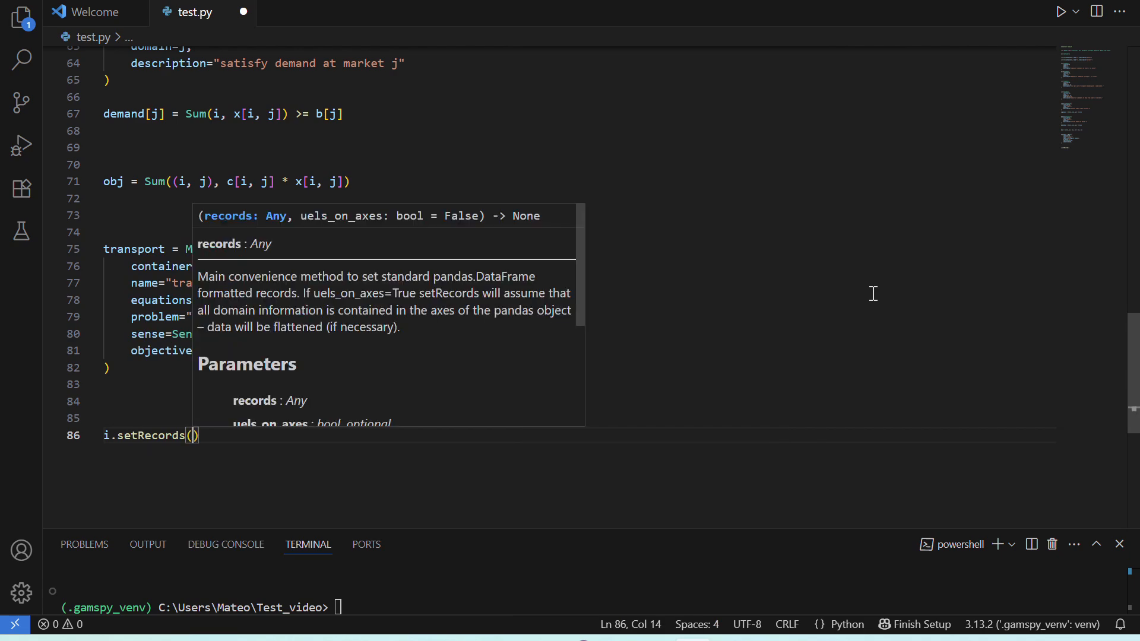
pyautogui.write('[')
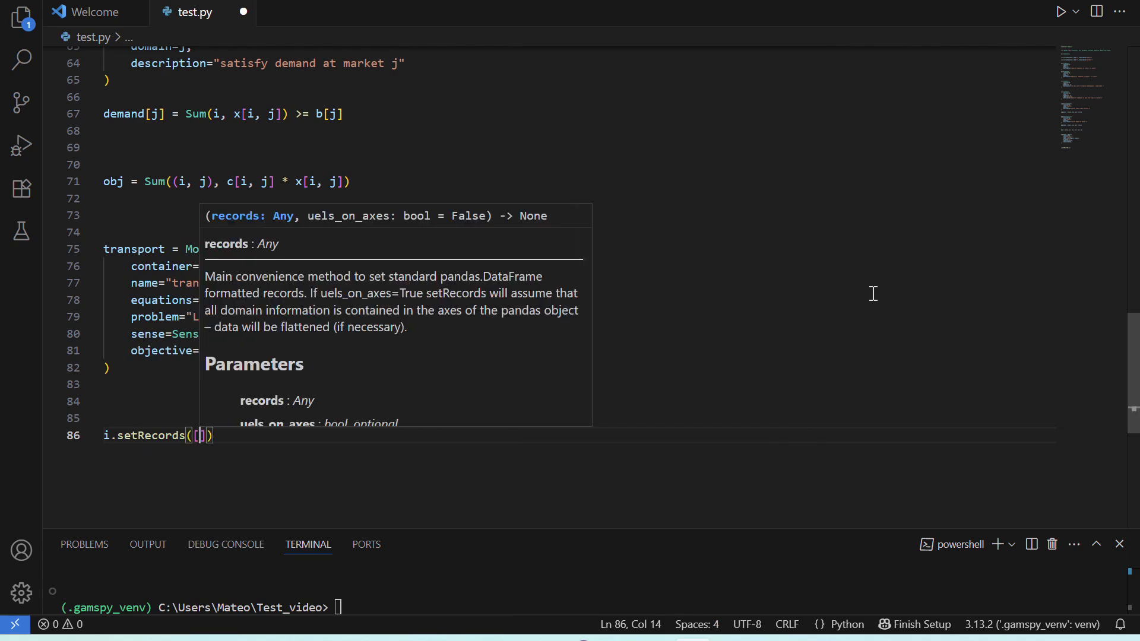
pyautogui.write("'seattle',")
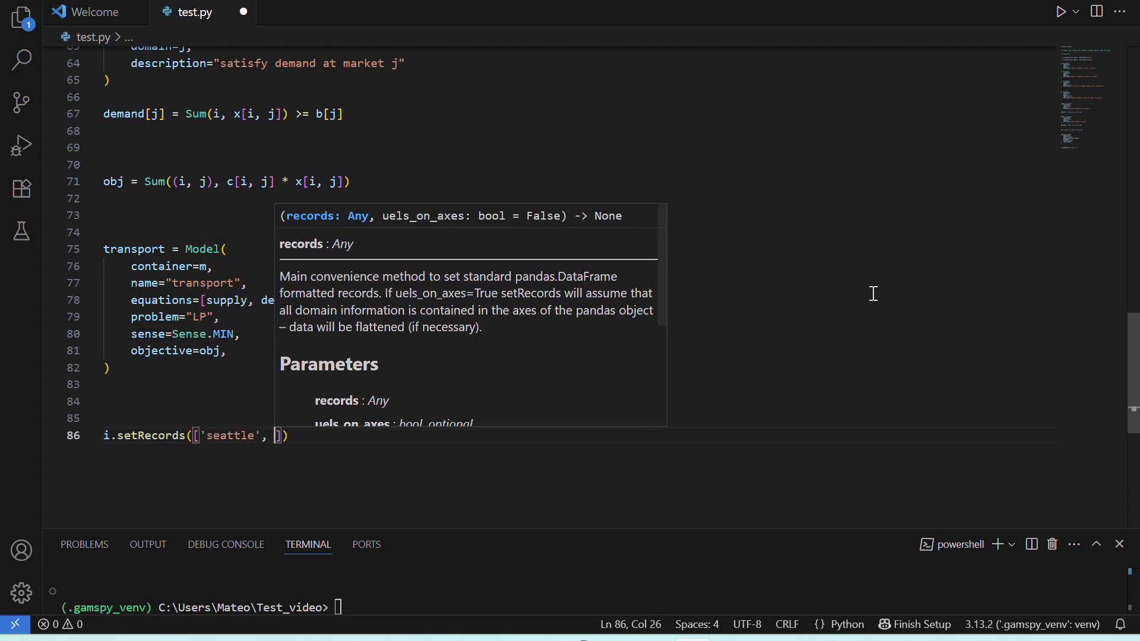
pyautogui.write("'san-")
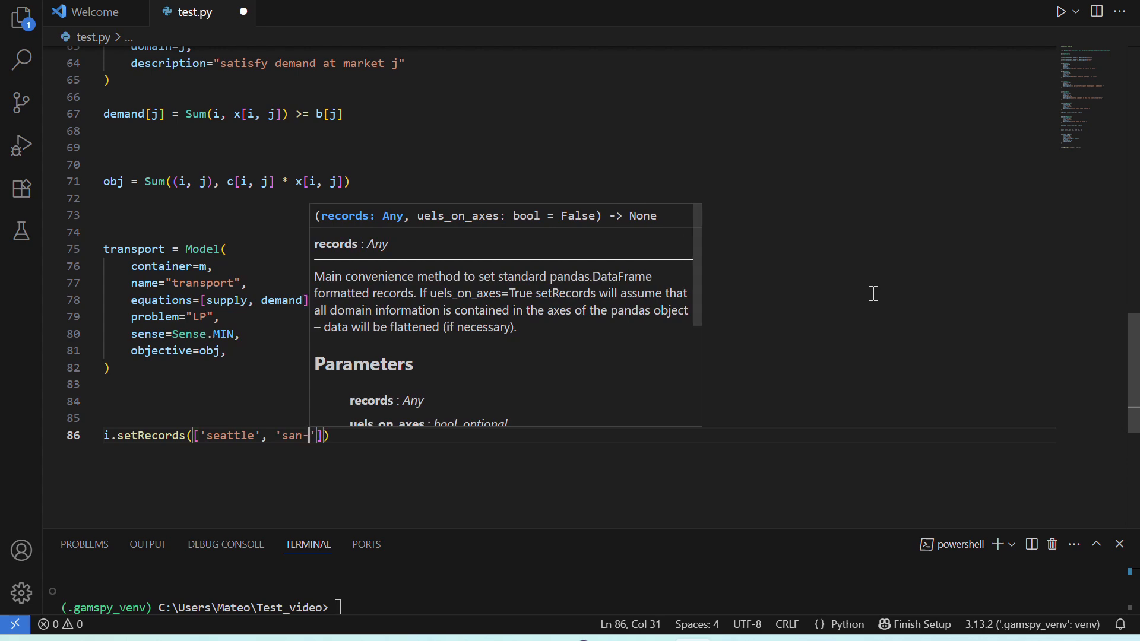
pyautogui.write('diego')
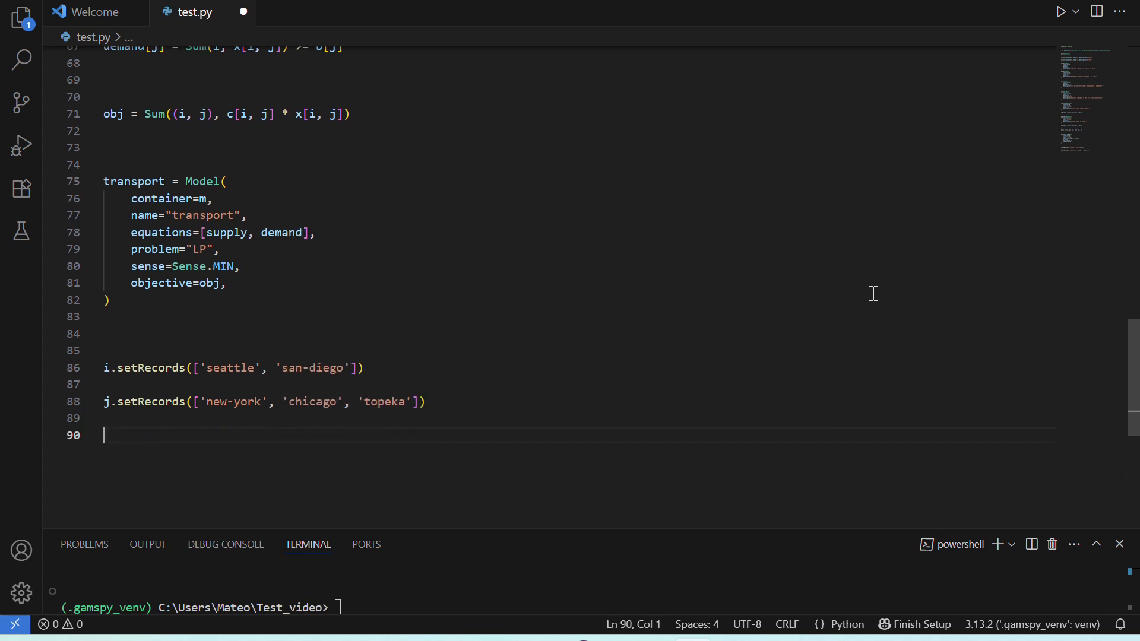
# Step: Set supply a records 350/600 and demand b records 325/300/275
pyautogui.write('a.setRecords')
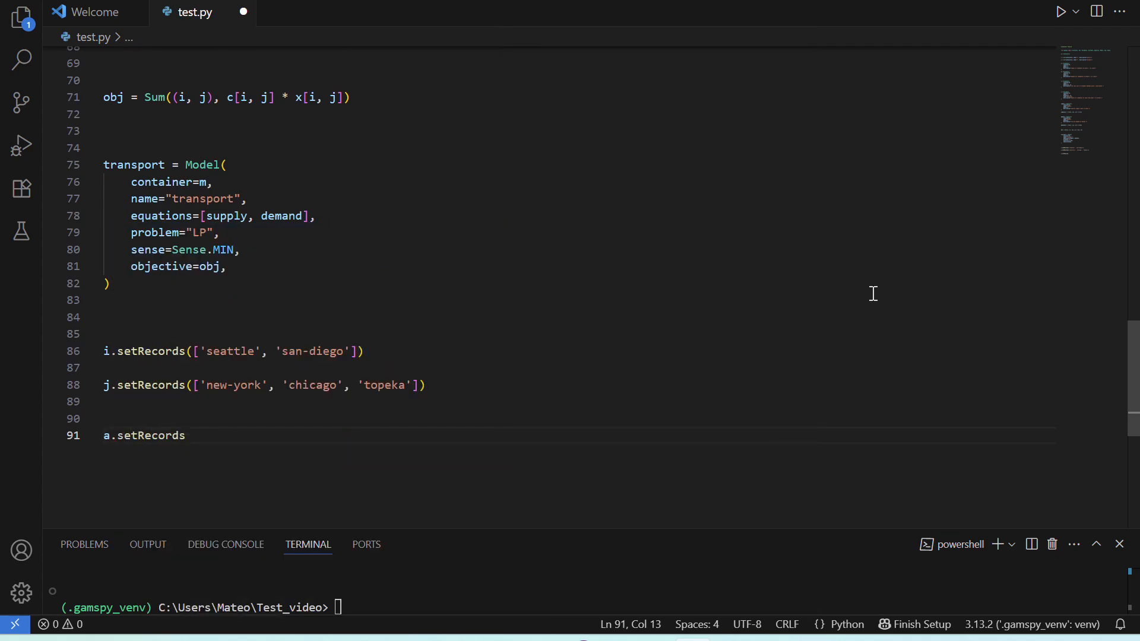
pyautogui.write('([')
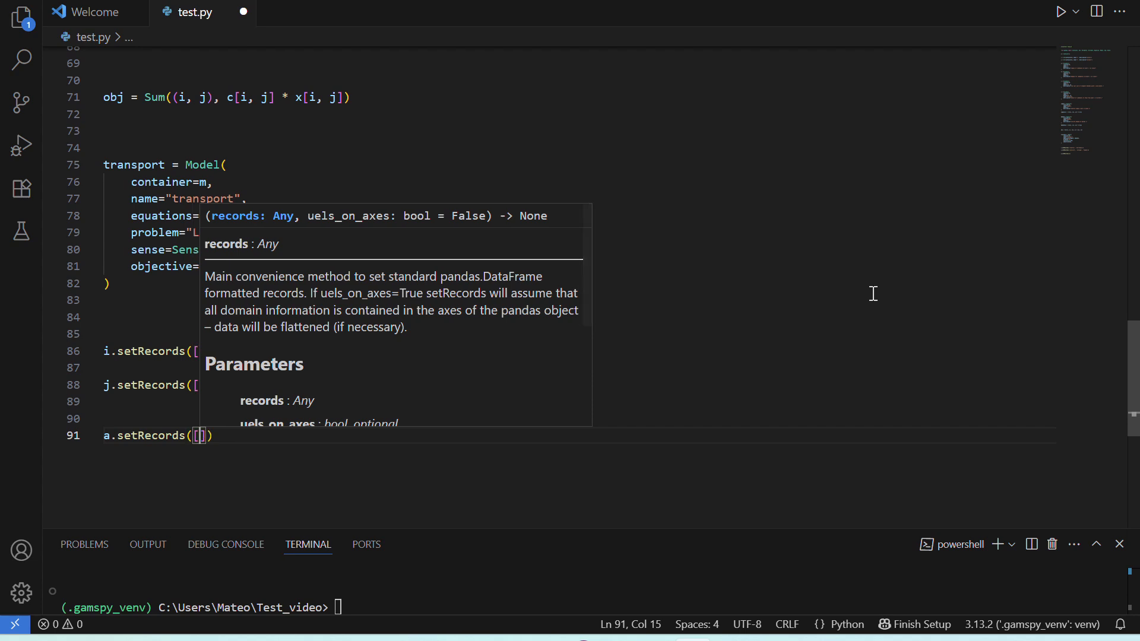
pyautogui.write('"seattle", 350),')
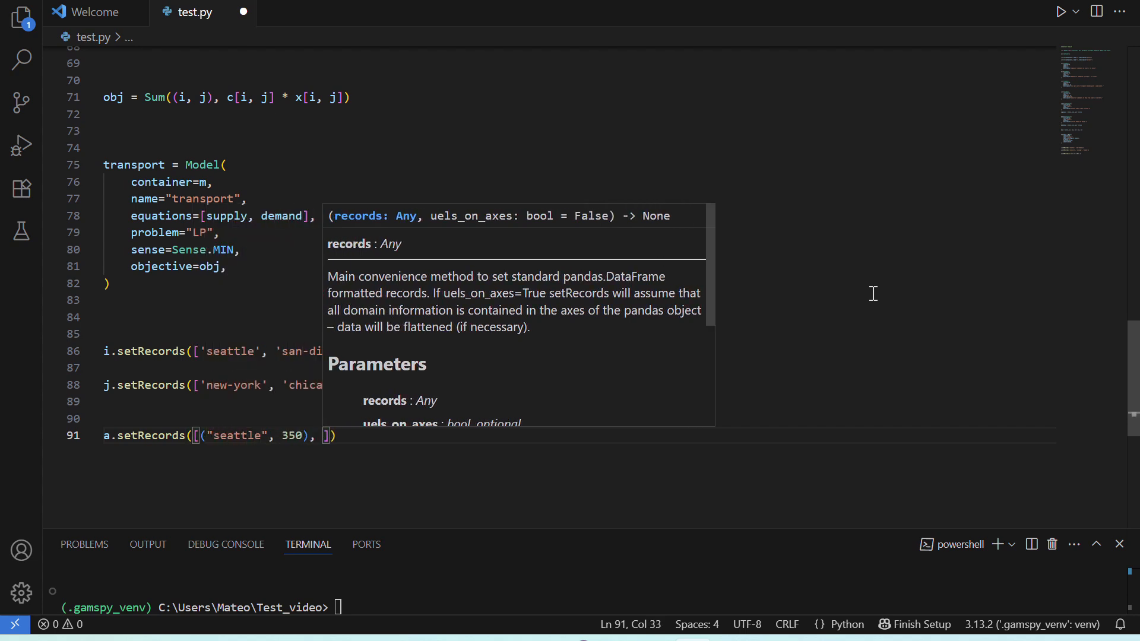
pyautogui.write('("san"')
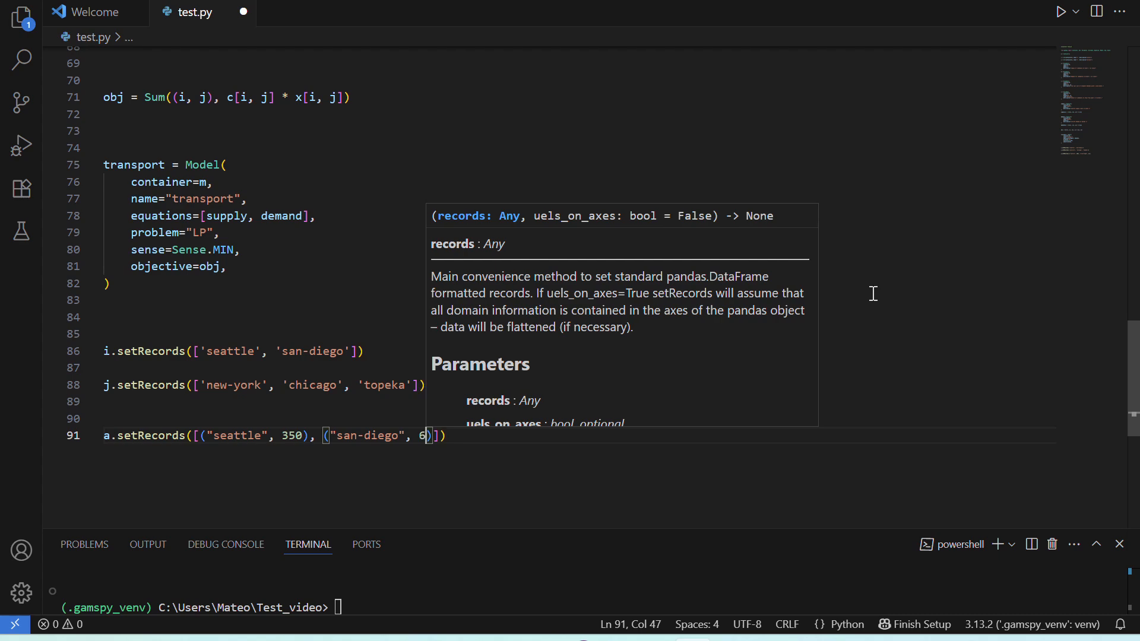
pyautogui.write('b.setRecords([("new-york", 325), ("chicago", 300),')
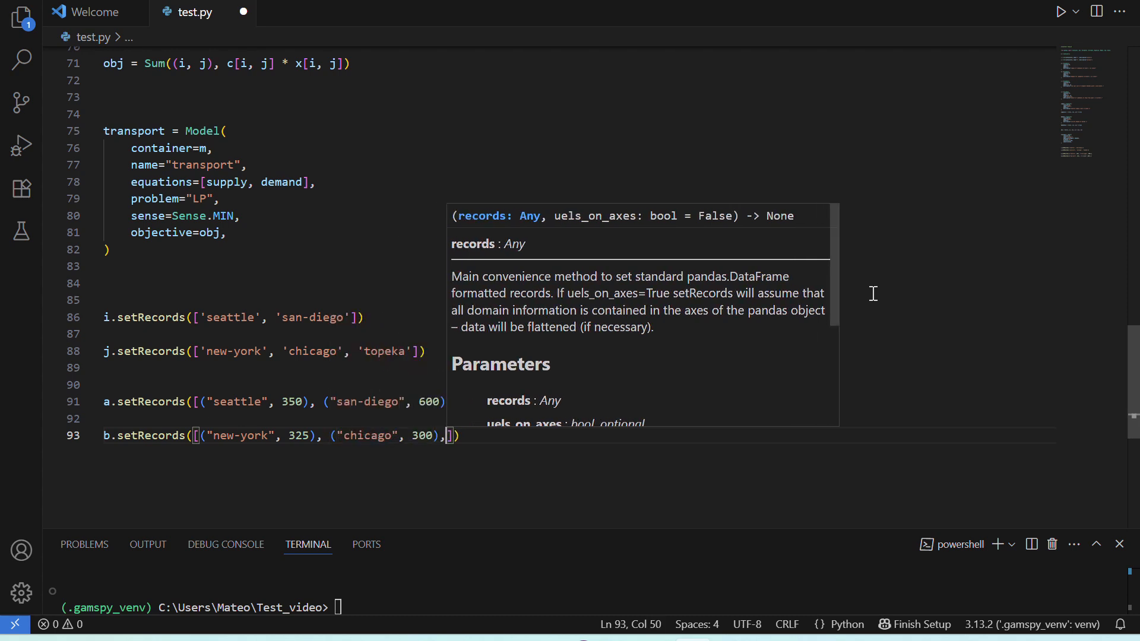
pyautogui.write('("top"')
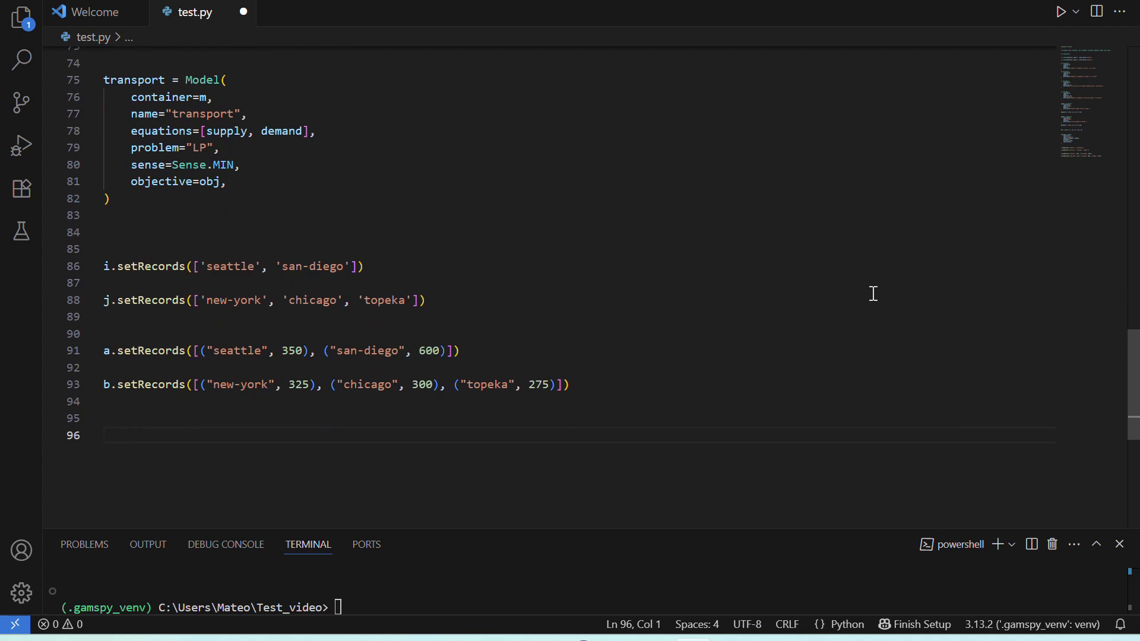
# Step: Write the distances list of six plant–market entries (2.5, 1.7, 1.8, 2.5, 1.8, 1.4)
pyautogui.write('distances =')
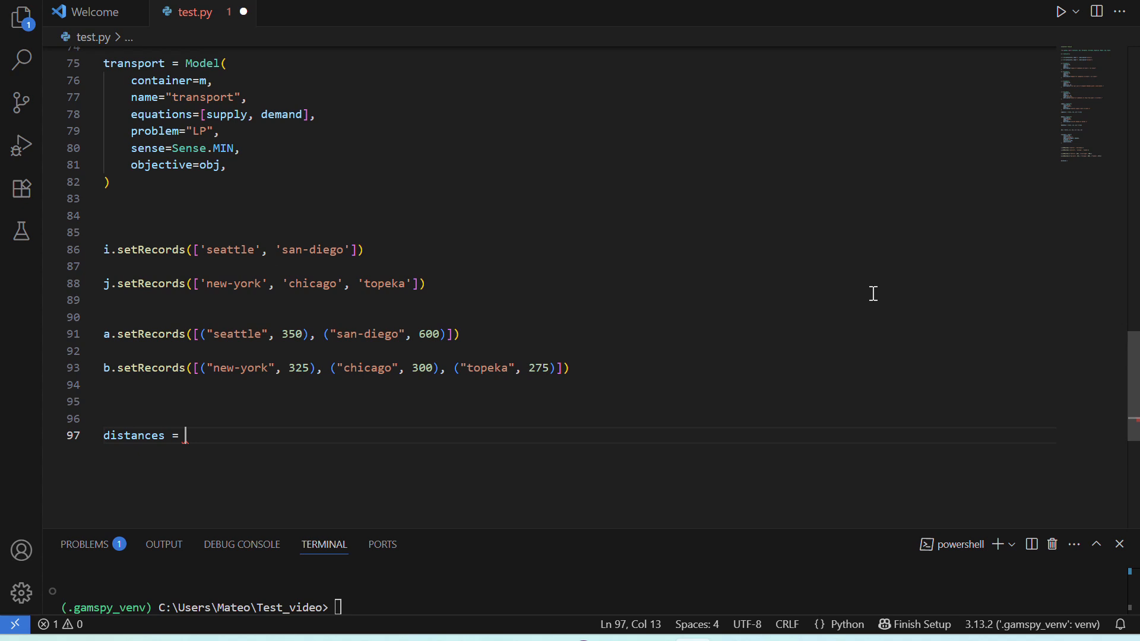
pyautogui.write('[')
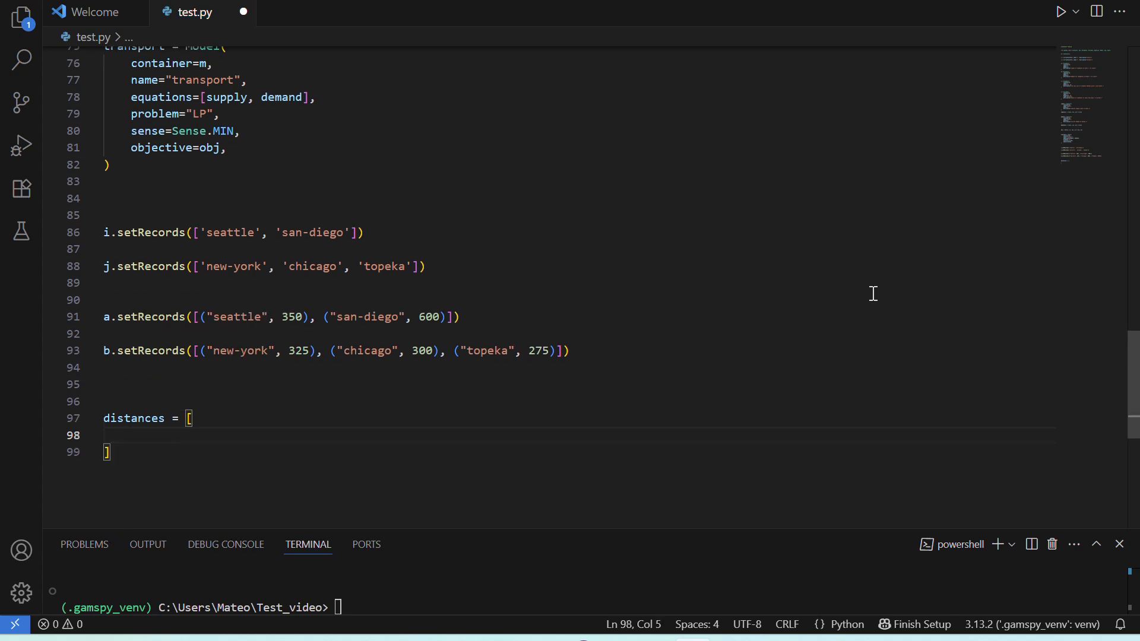
pyautogui.write('["seattle"]')
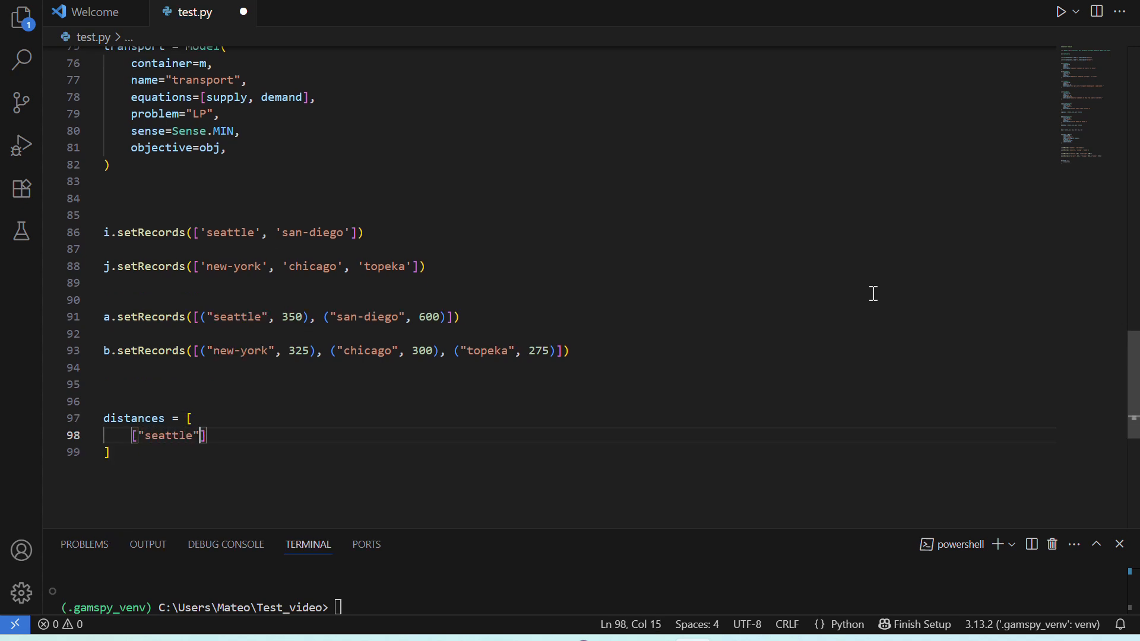
pyautogui.write(', "new-york", 2.5')
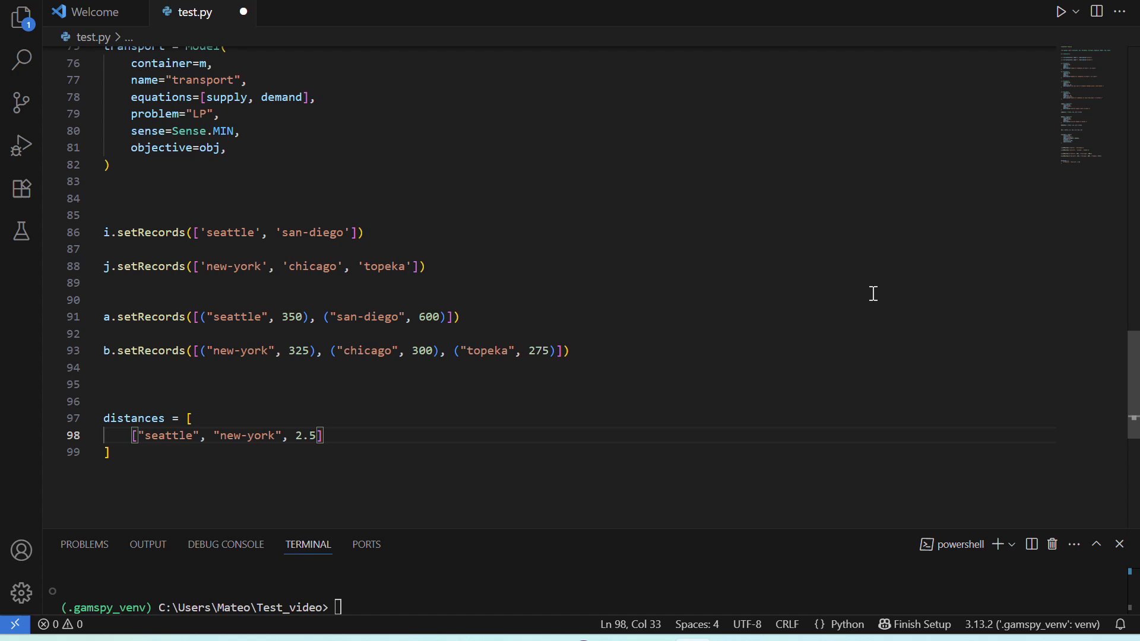
pyautogui.write('["seattl"')
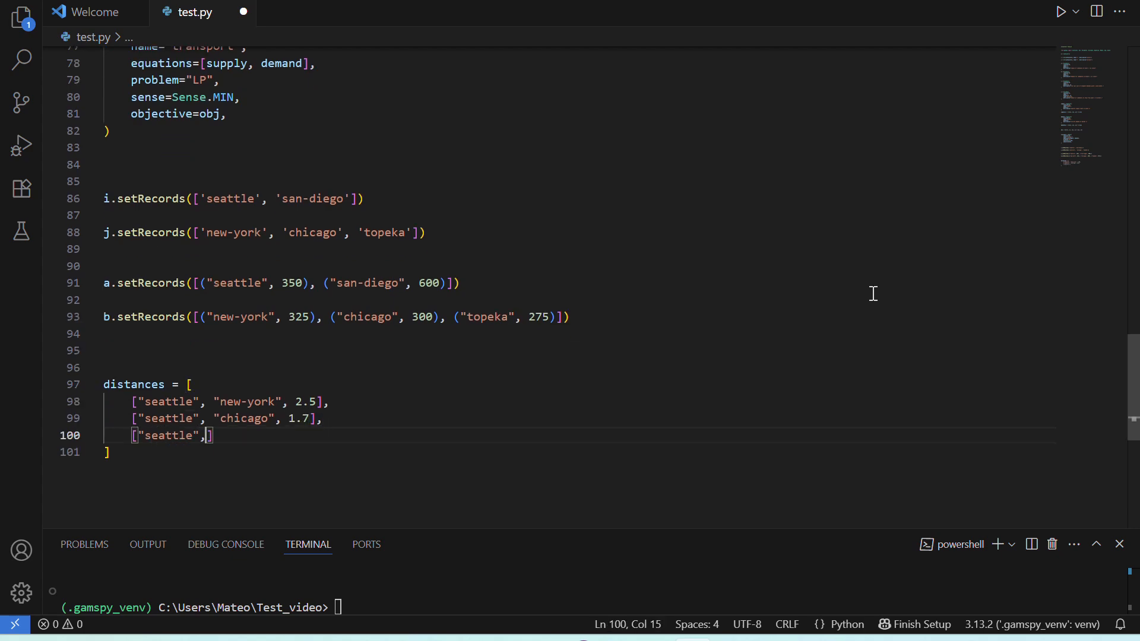
pyautogui.write('"topeka", 1.8')
pyautogui.write('["san-diego", ')
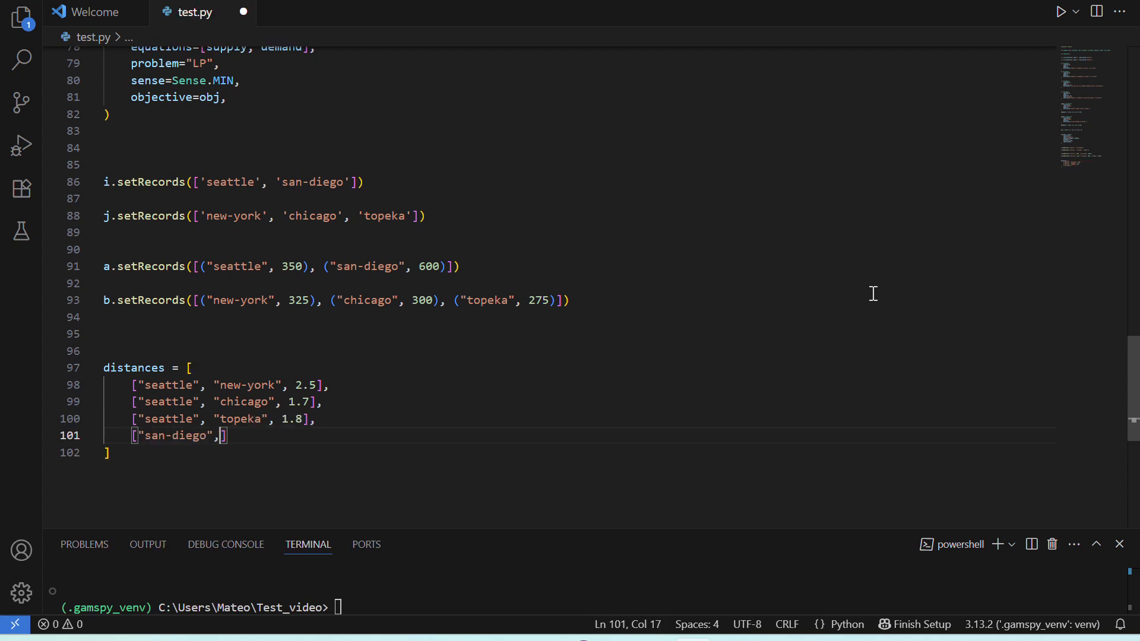
pyautogui.write('"new-york", 2.5')
pyautogui.write('["s')
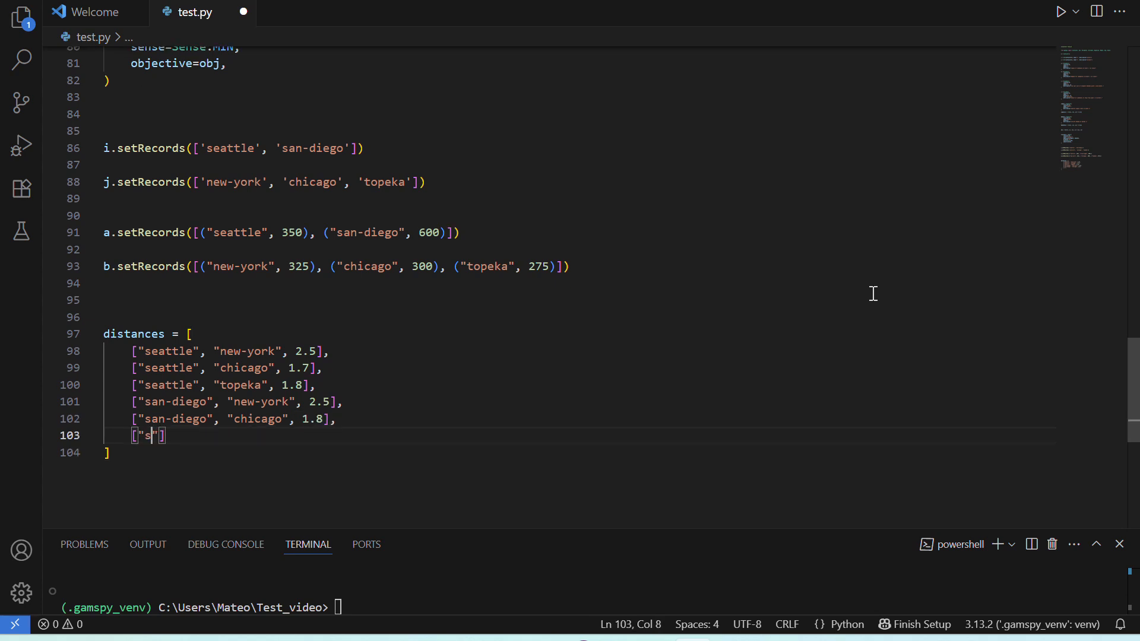
pyautogui.write('"an-diego", "topeka", 1.4')
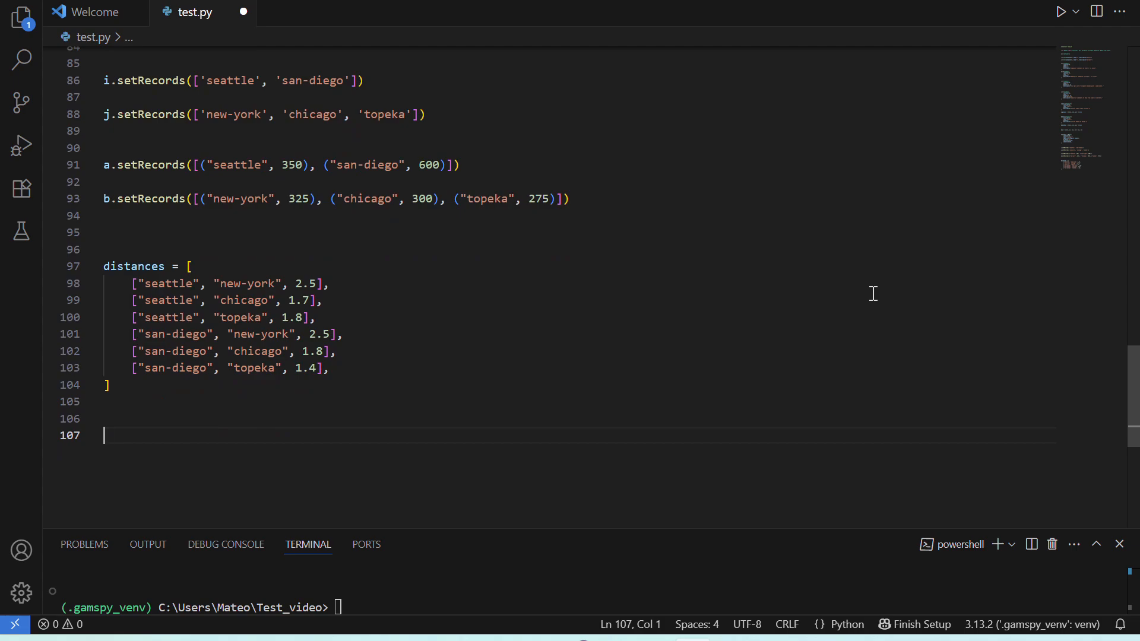
# Step: Define d = Parameter over [i, j] with records=distances, described in thousands of miles
pyautogui.write('d = Parameter(')
pyautogui.write('description="distance in ')
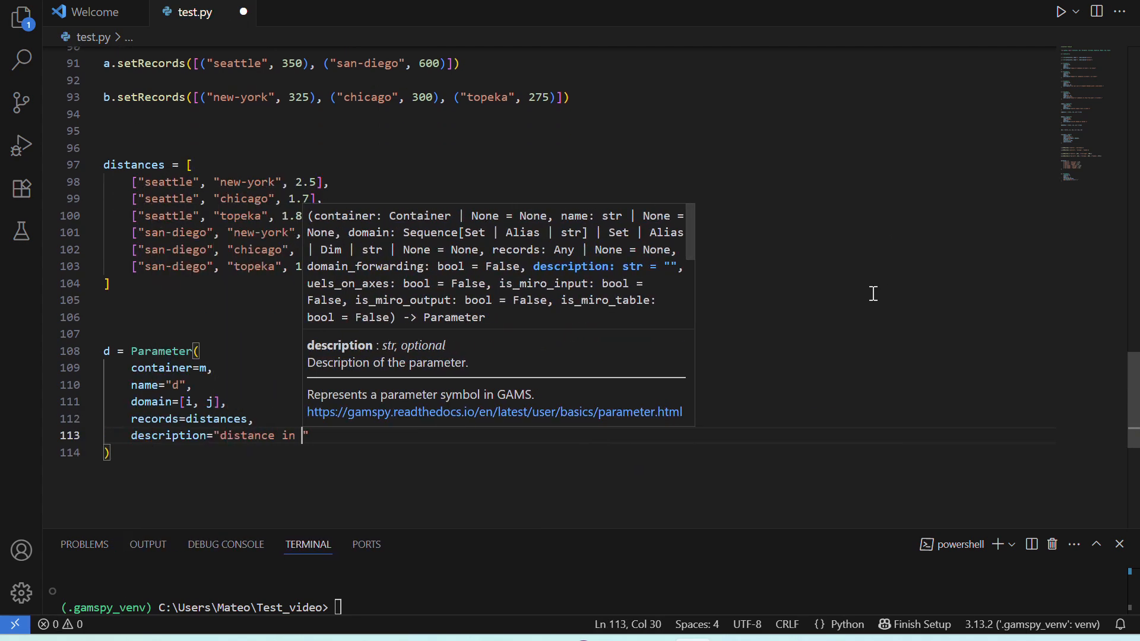
pyautogui.write('thousands of miles"')
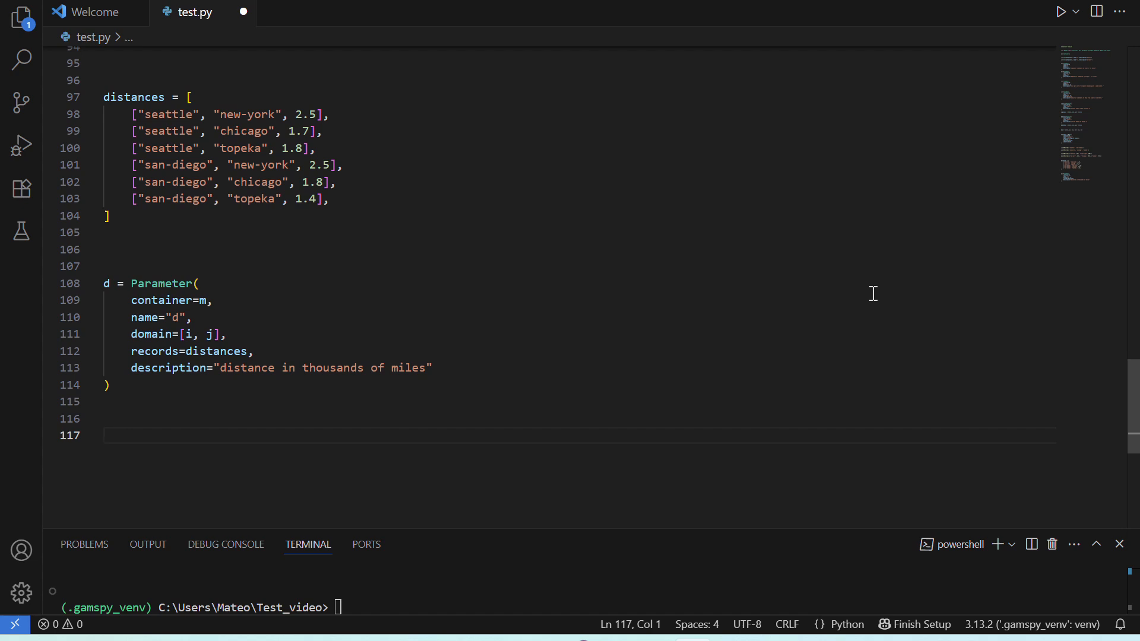
# Step: Set the cost c[i, j] = 90 * d[i, j] / 1000
pyautogui.write('c[i]')
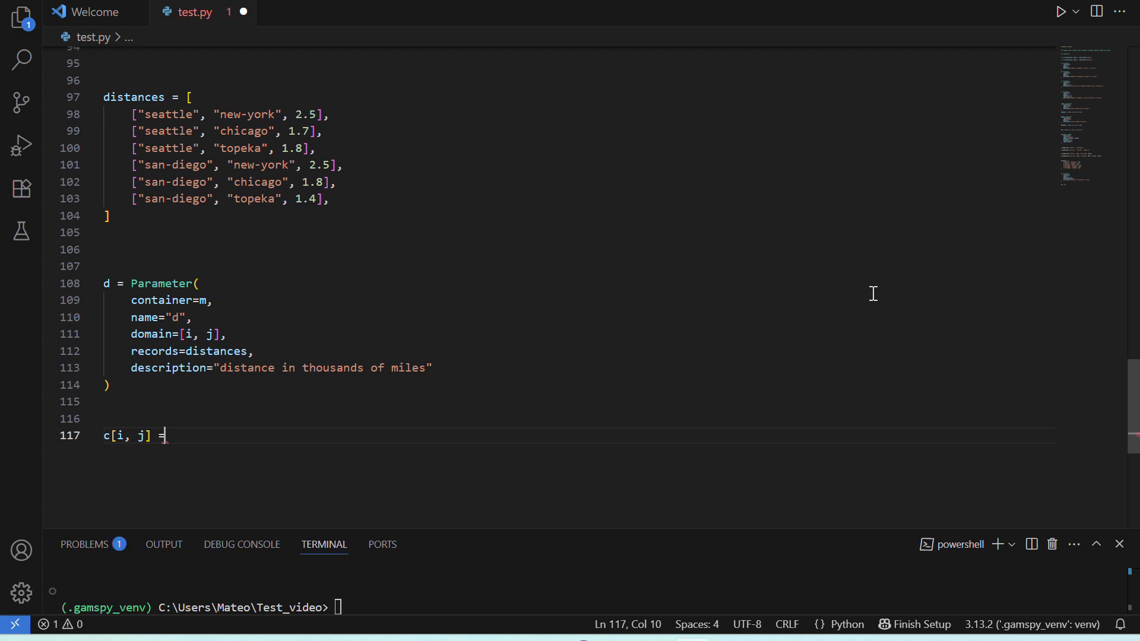
pyautogui.write('90')
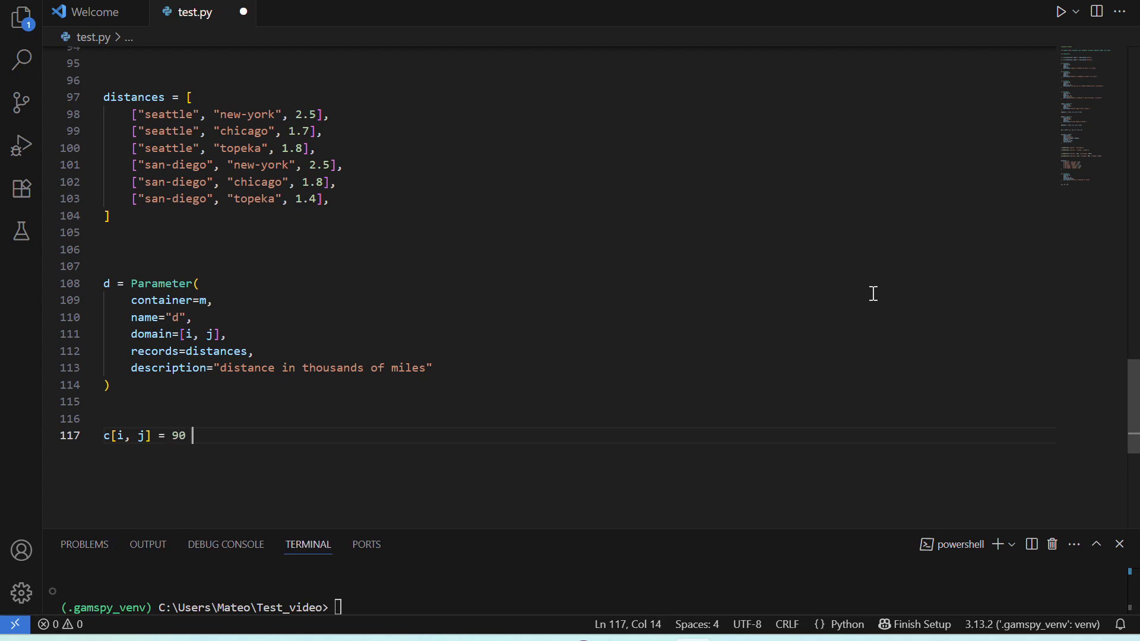
pyautogui.write('*')
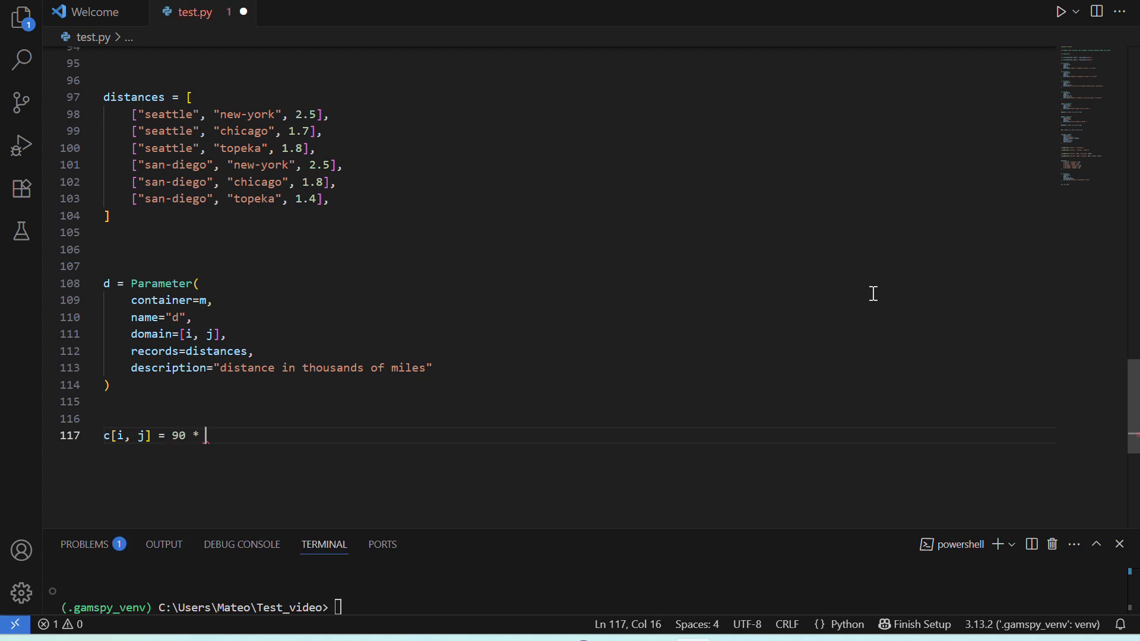
pyautogui.write('d-i')
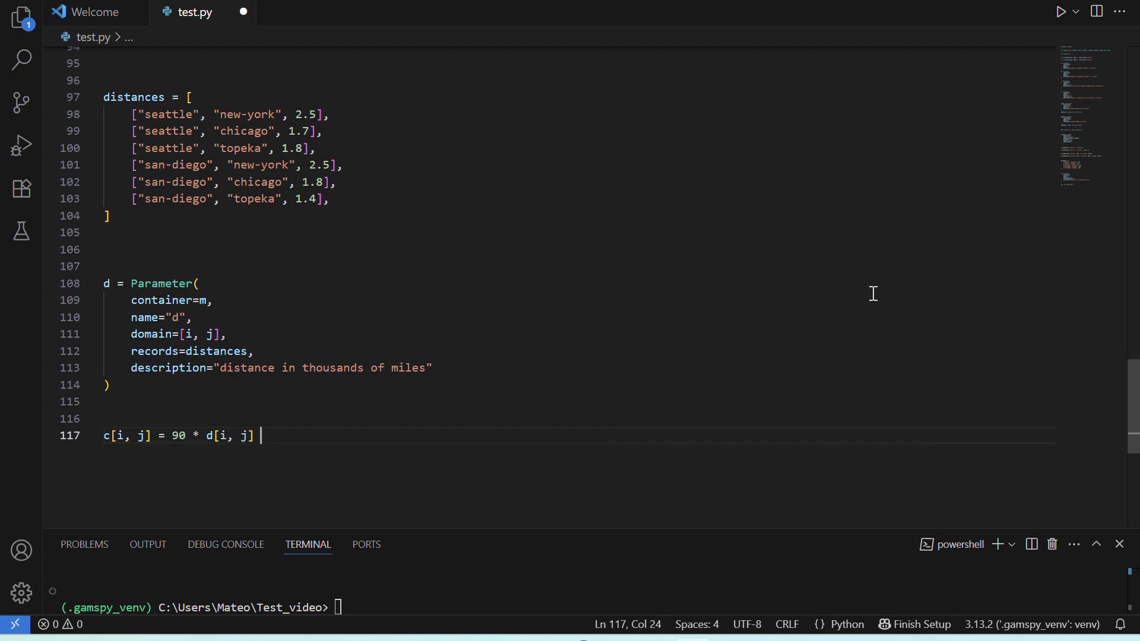
pyautogui.write('/ 1000')
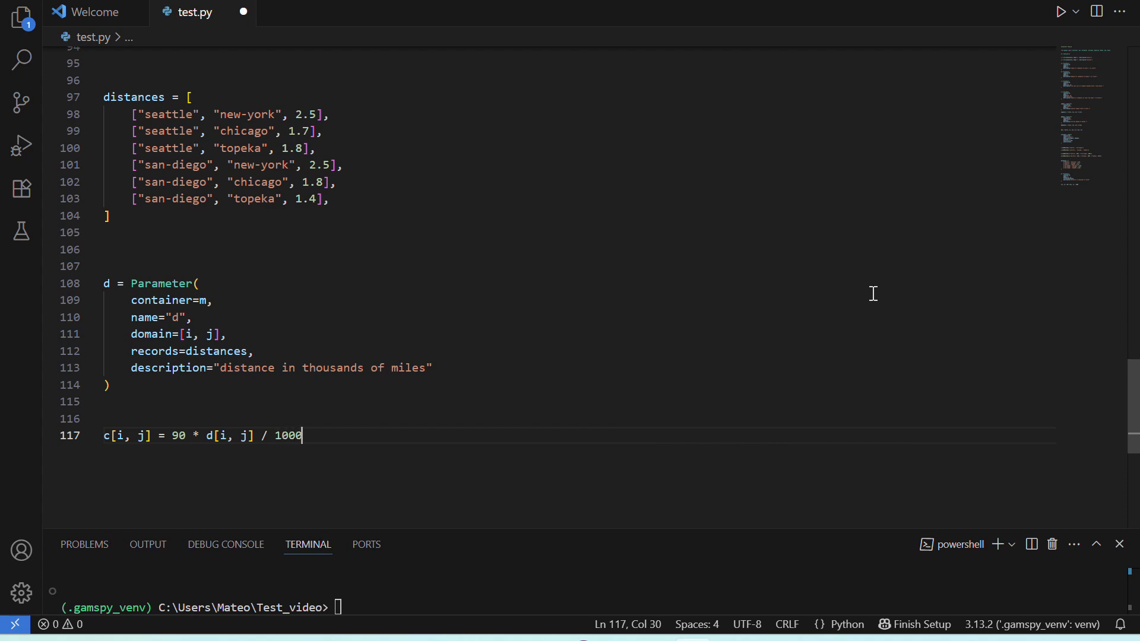
pyautogui.press('Enter')
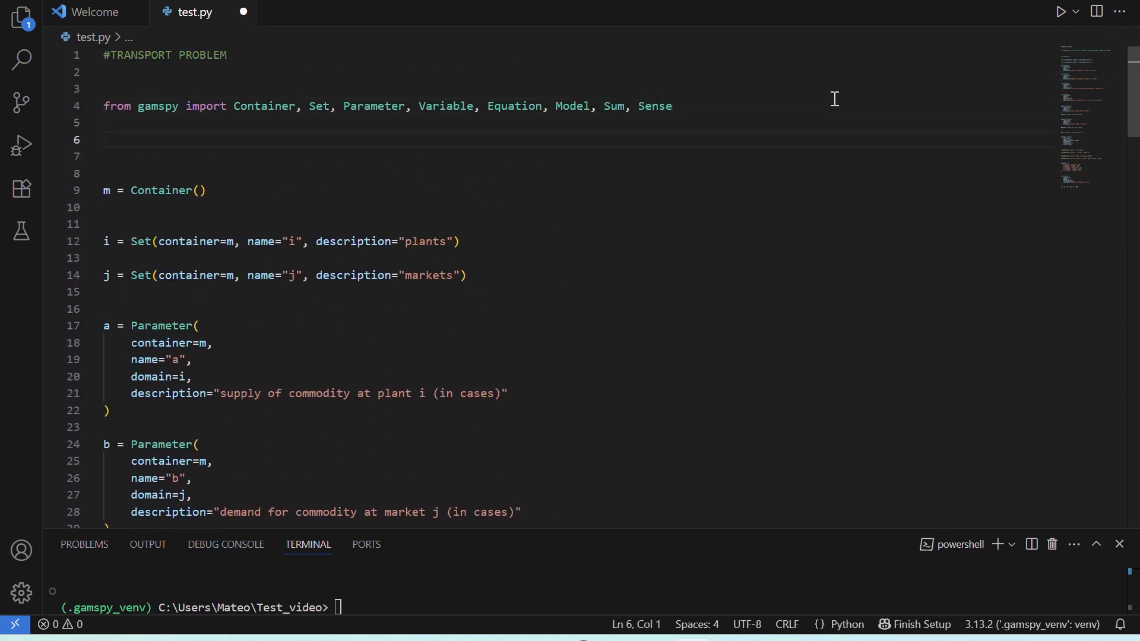
# Step: Import sys and add transport.solve(output=sys.stdout)
pyautogui.write('import sys')
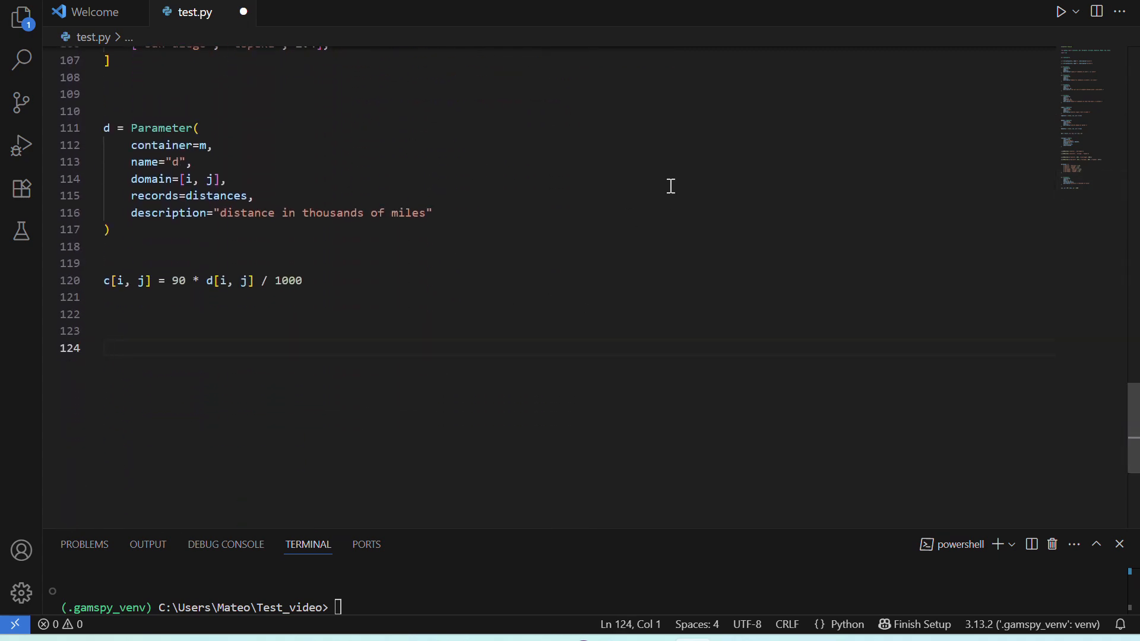
pyautogui.write('transport.')
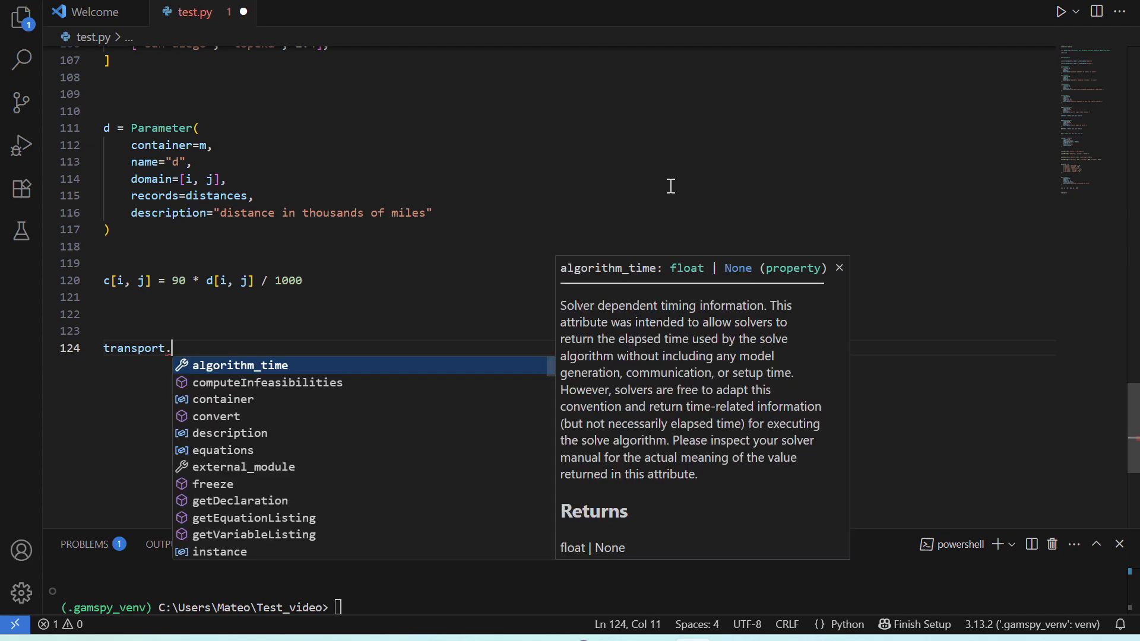
pyautogui.write('solve')
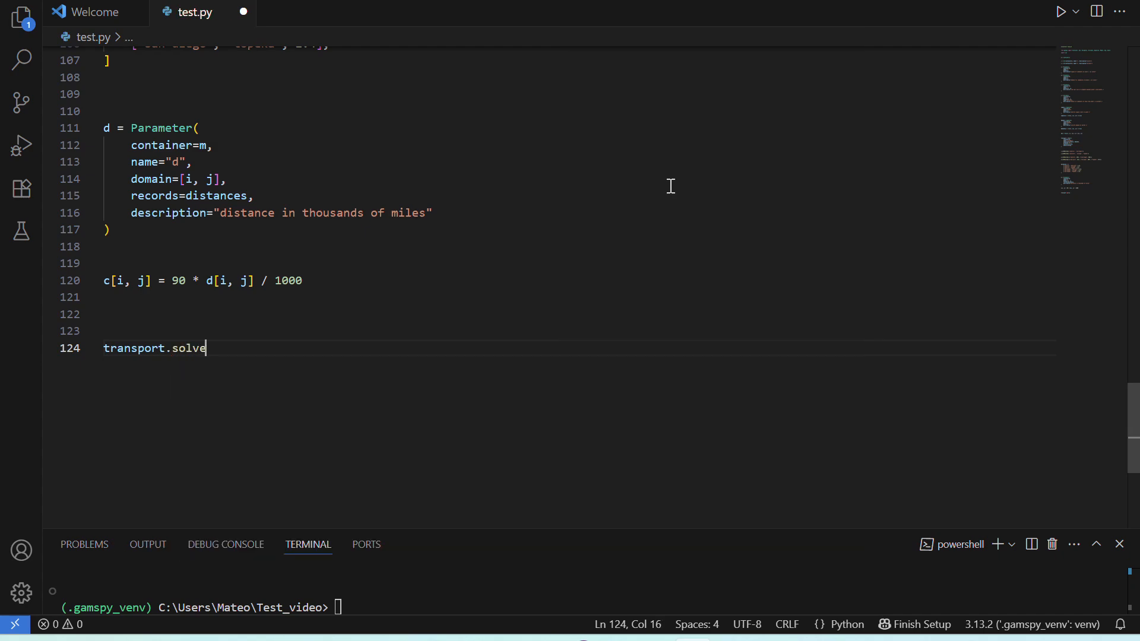
pyautogui.write('(output=')
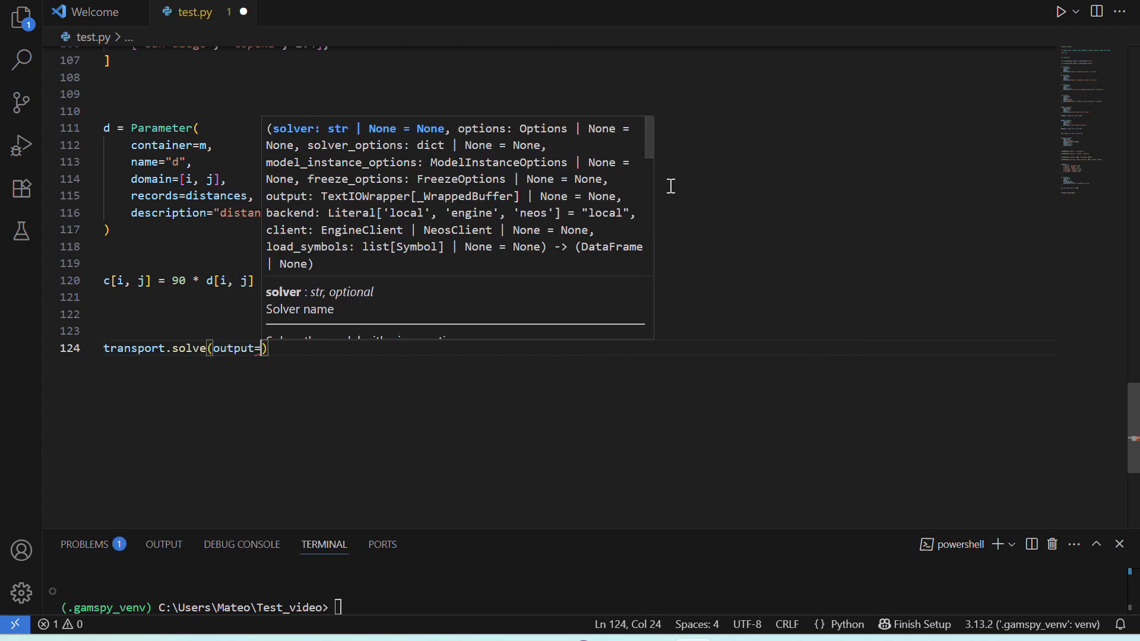
pyautogui.write('std')
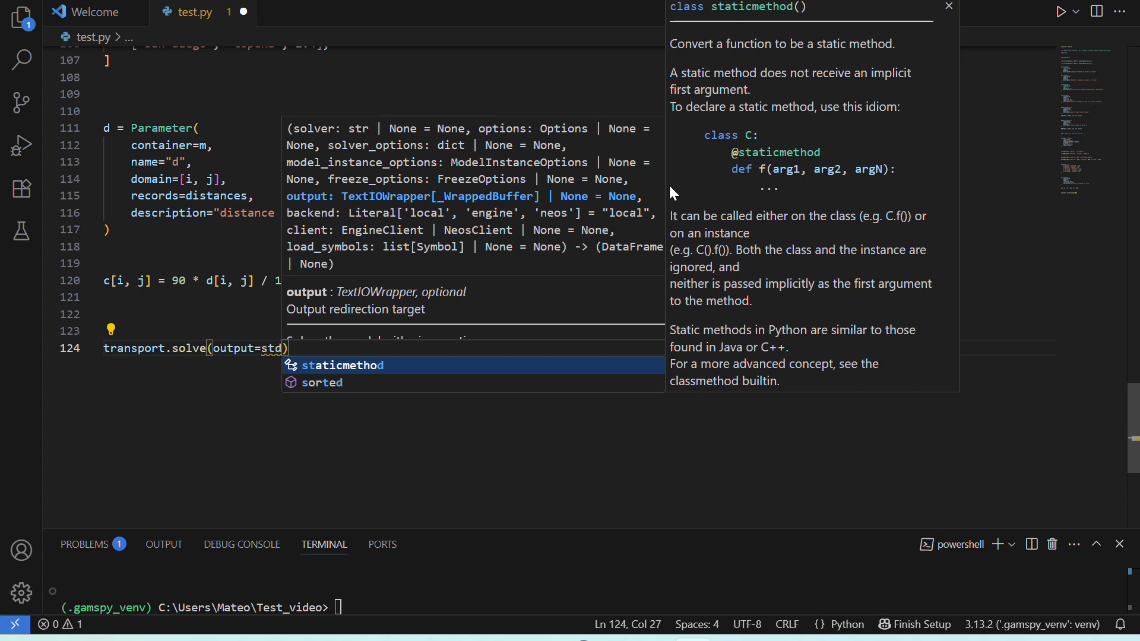
pyautogui.press('Backspace')
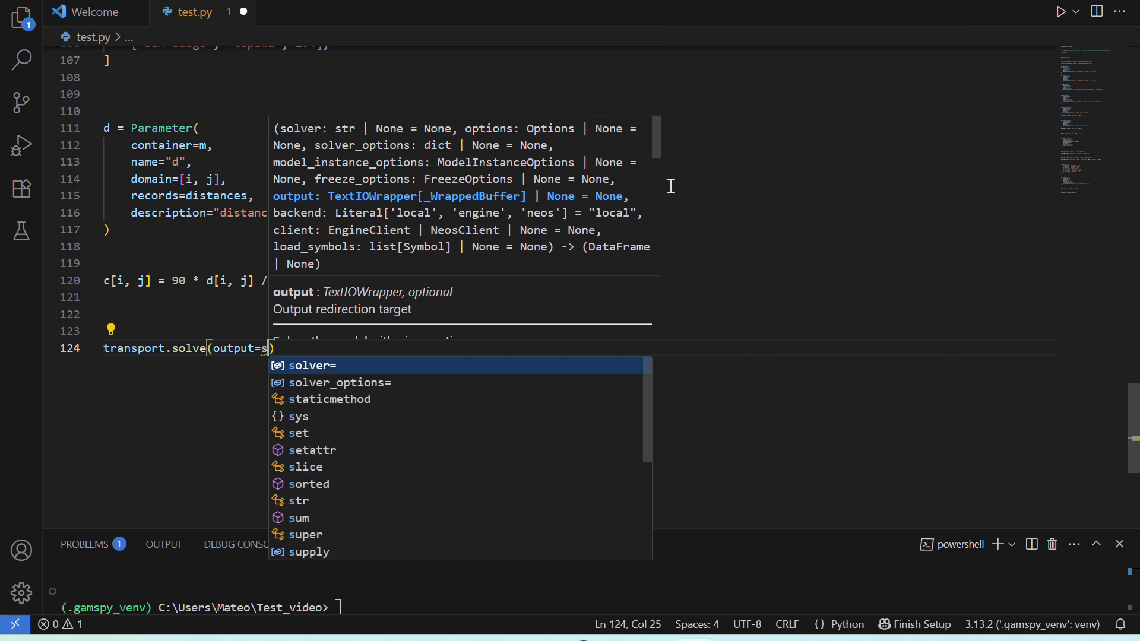
pyautogui.write('ys')
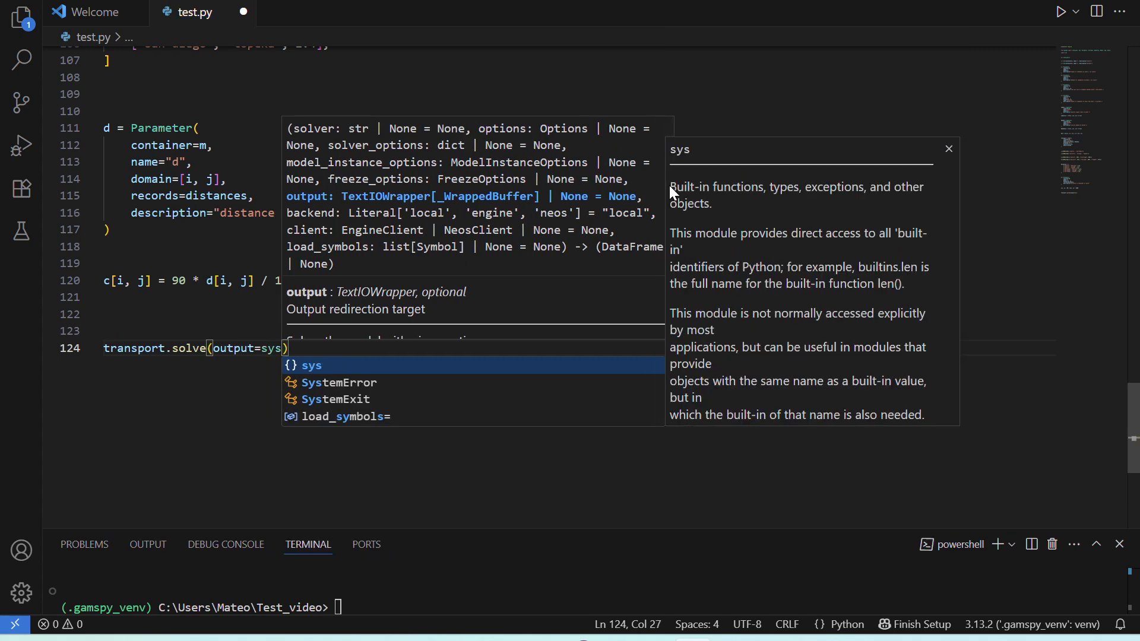
pyautogui.write('.stdout')
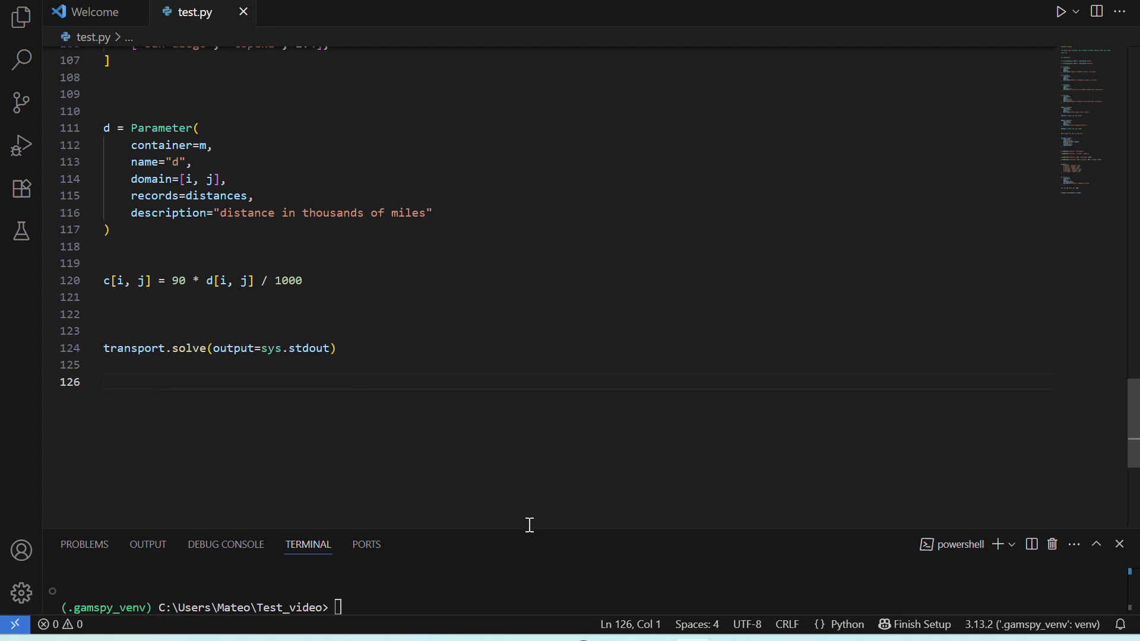
pyautogui.moveTo(538, 527)
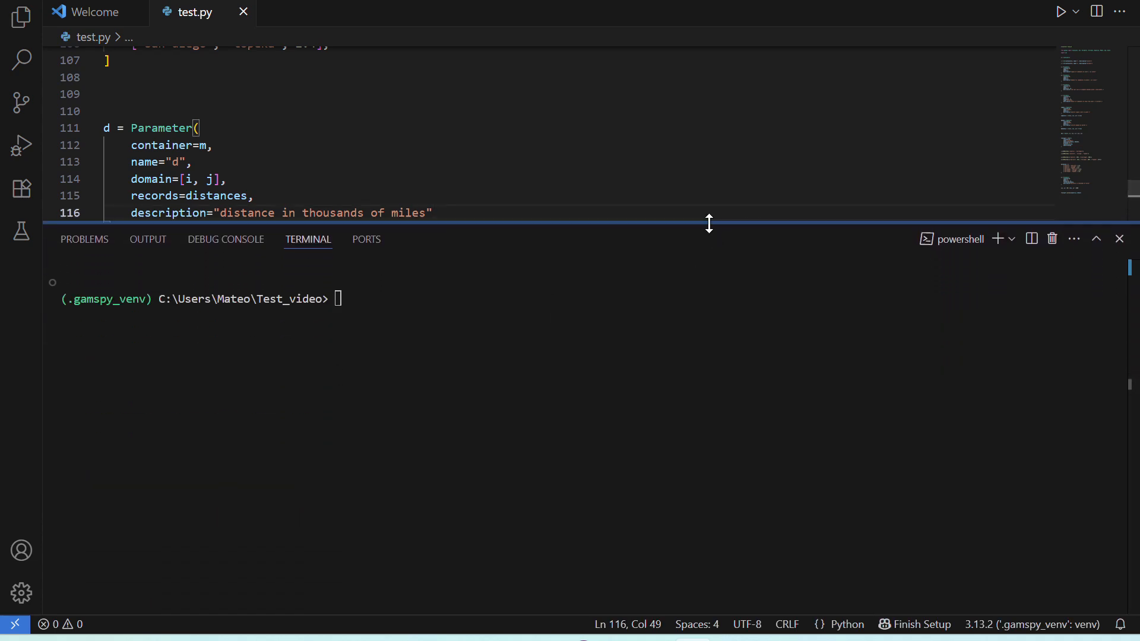
# Step: Run python test.py and review the solver log, marking the license lines
pyautogui.write('python test.')
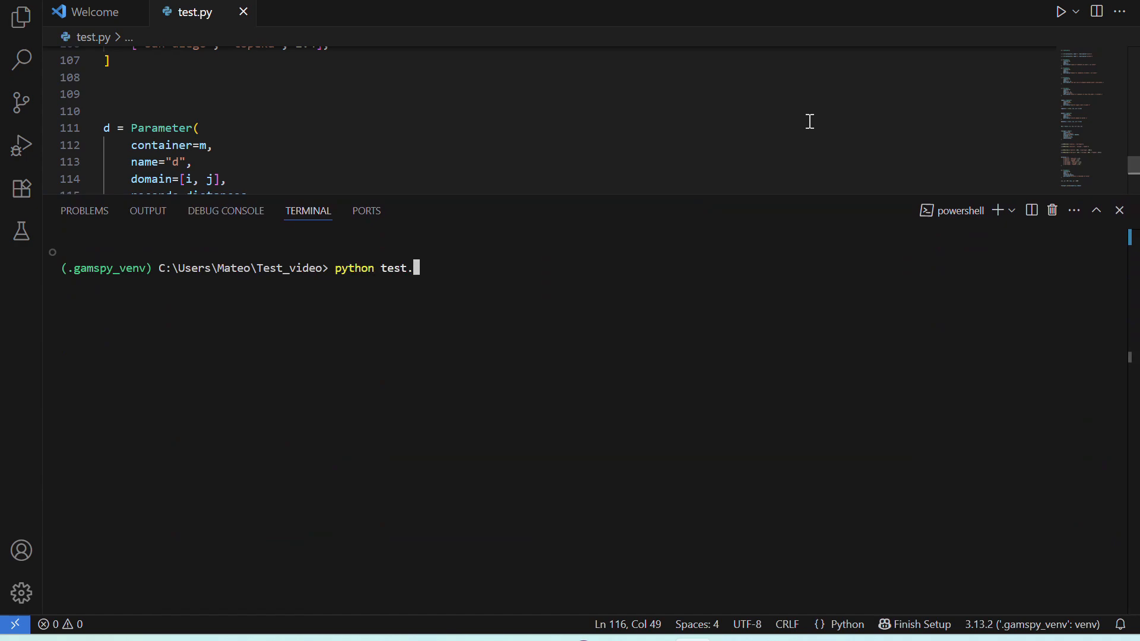
pyautogui.press('enter')
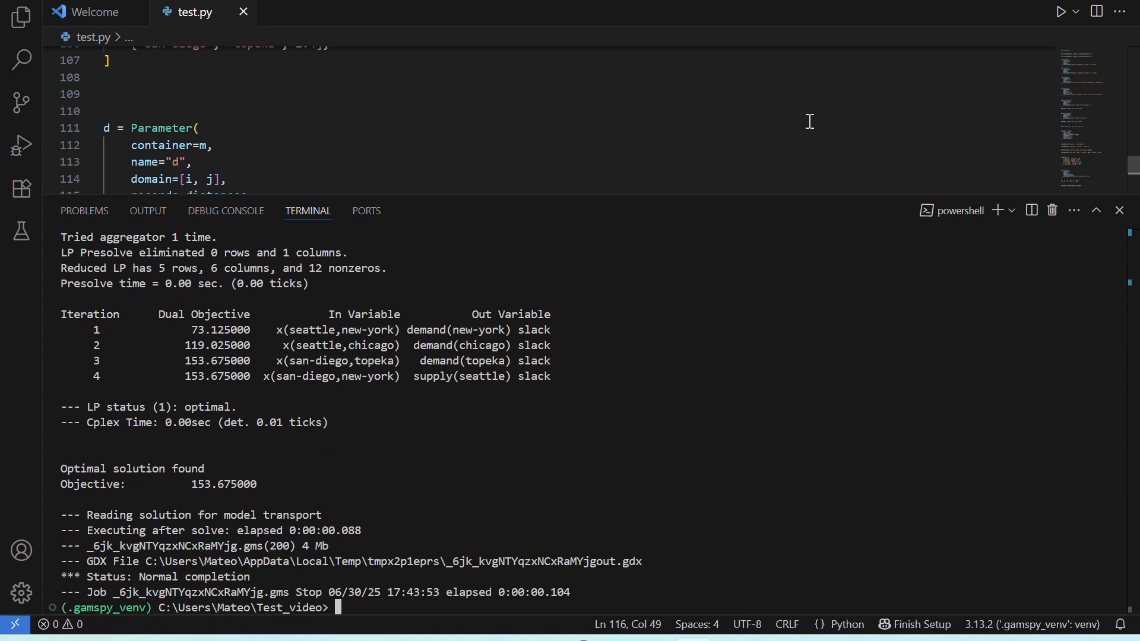
pyautogui.moveTo(835, 258)
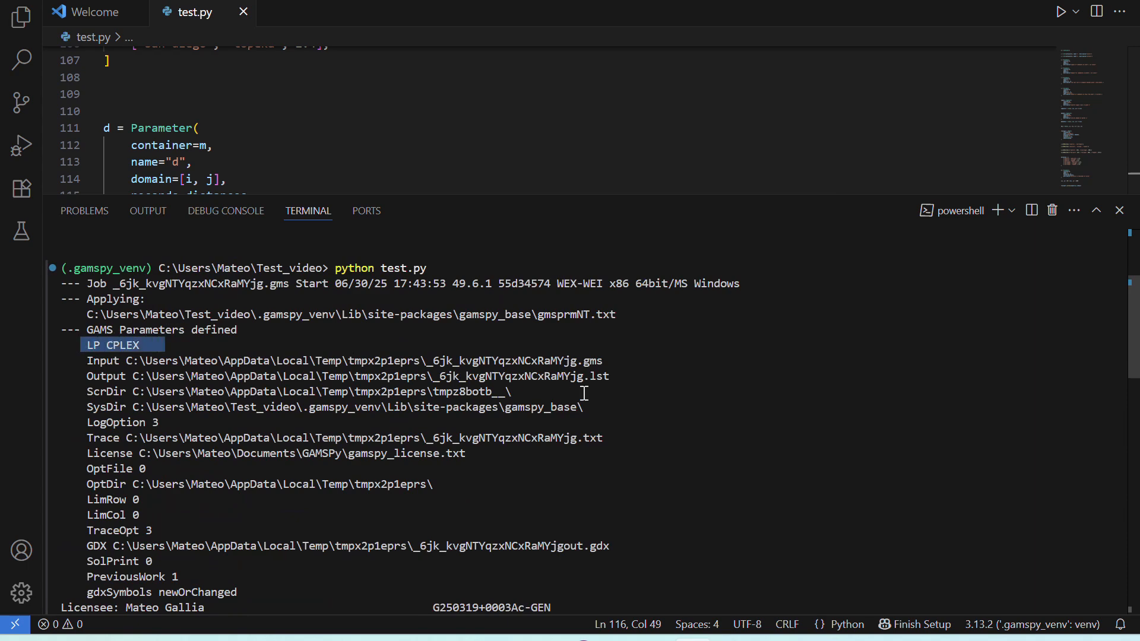
pyautogui.scroll(-3)
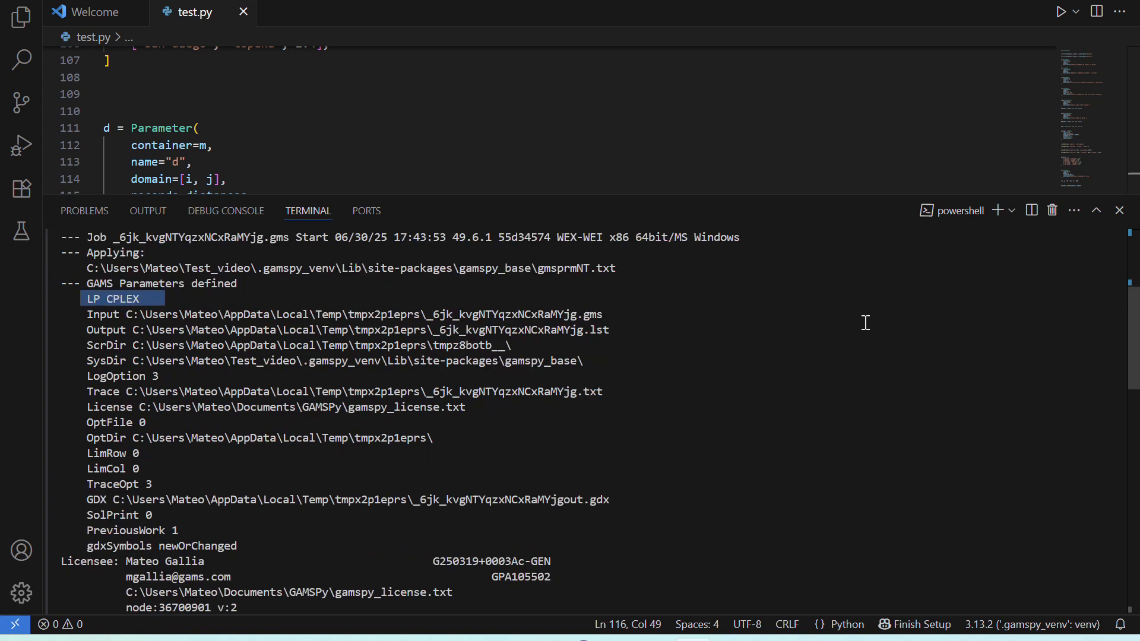
pyautogui.scroll(-3)
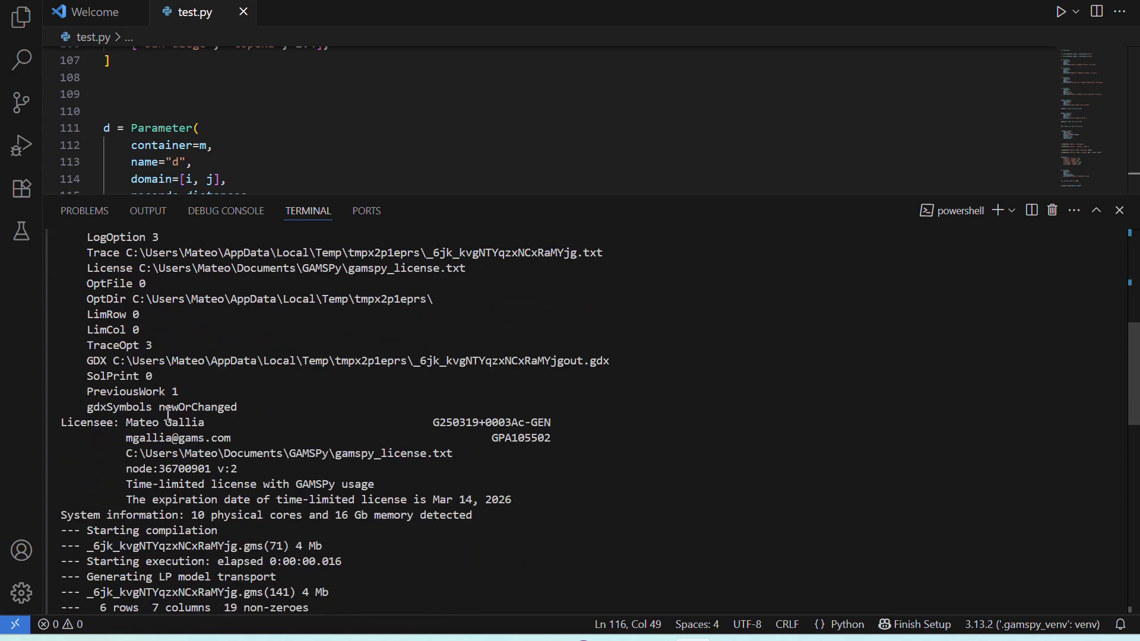
pyautogui.moveTo(168, 422); pyautogui.dragTo(578, 500)
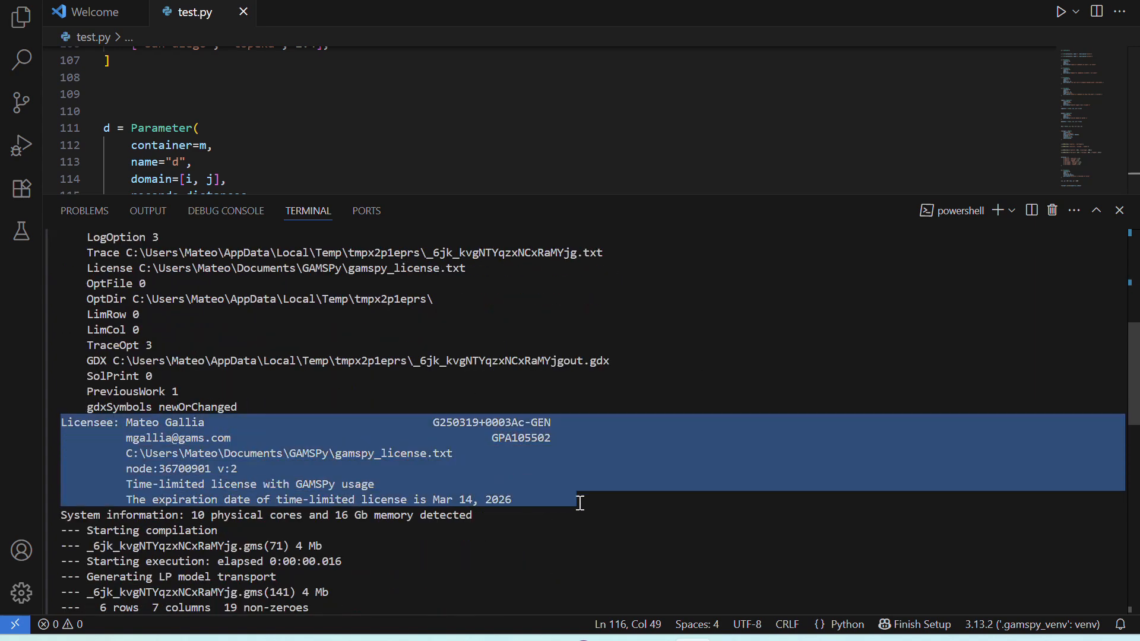
pyautogui.scroll(-3)
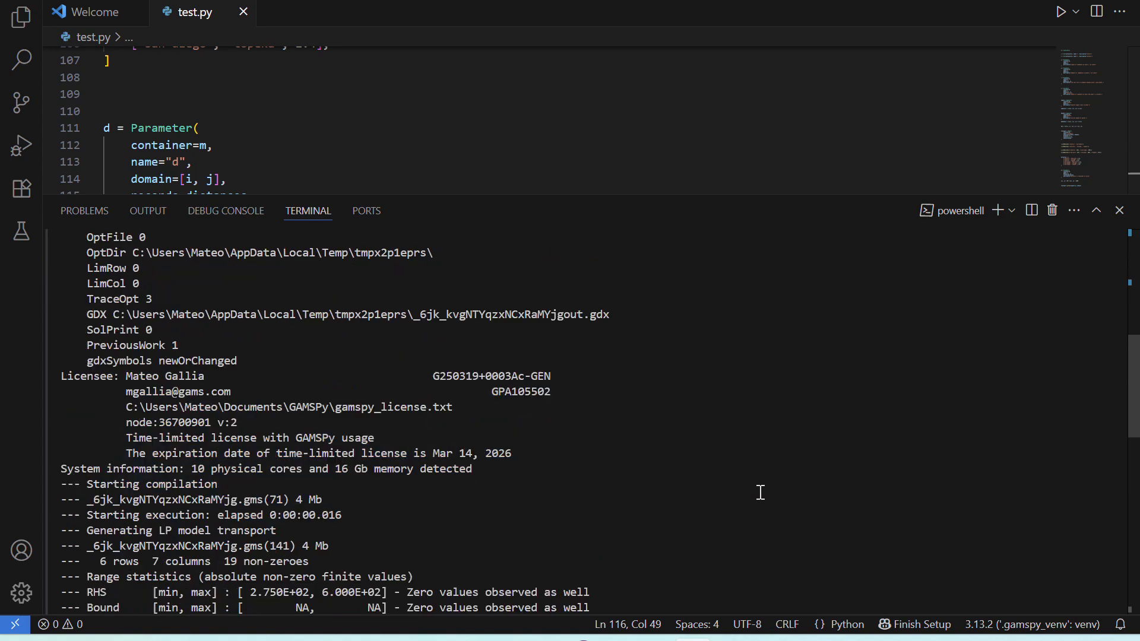
pyautogui.scroll(-3)
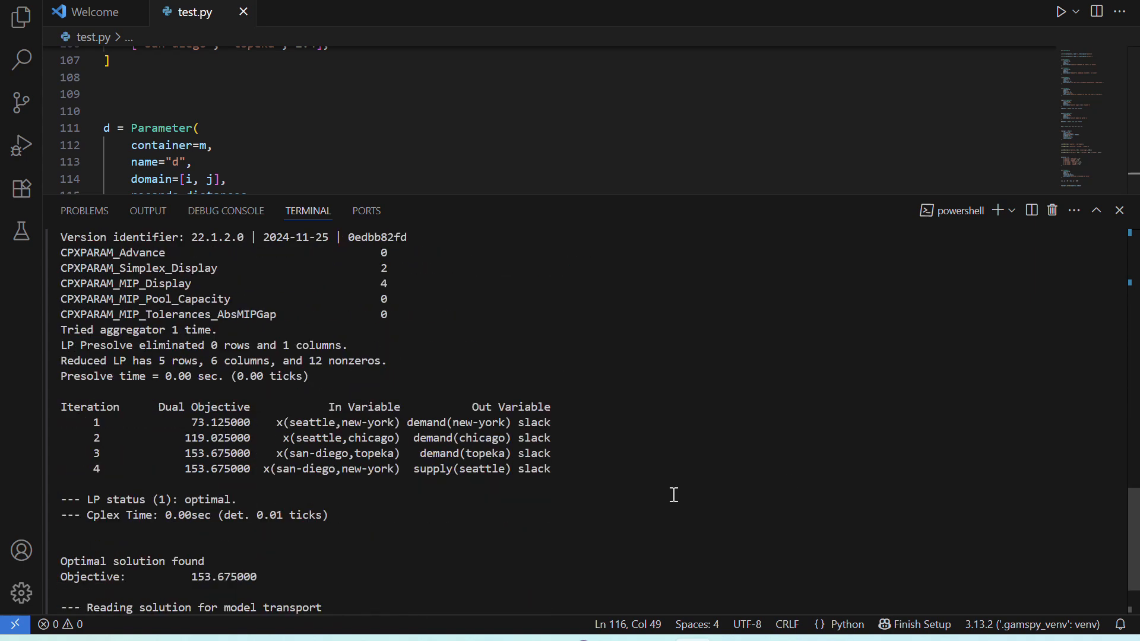
pyautogui.moveTo(579, 475)
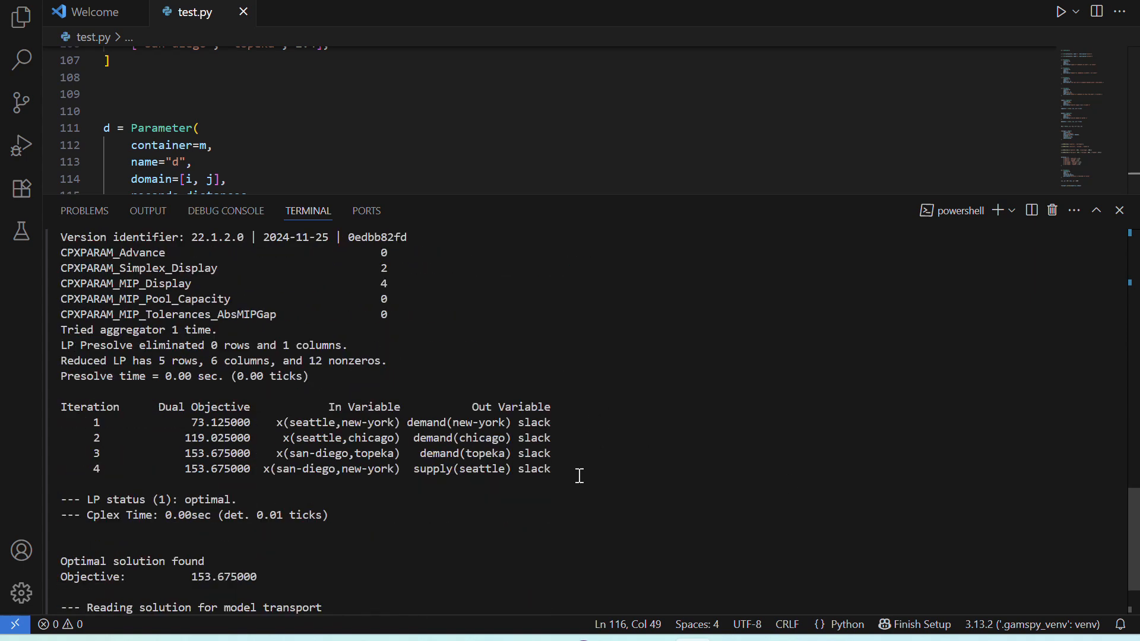
pyautogui.scroll(-3)
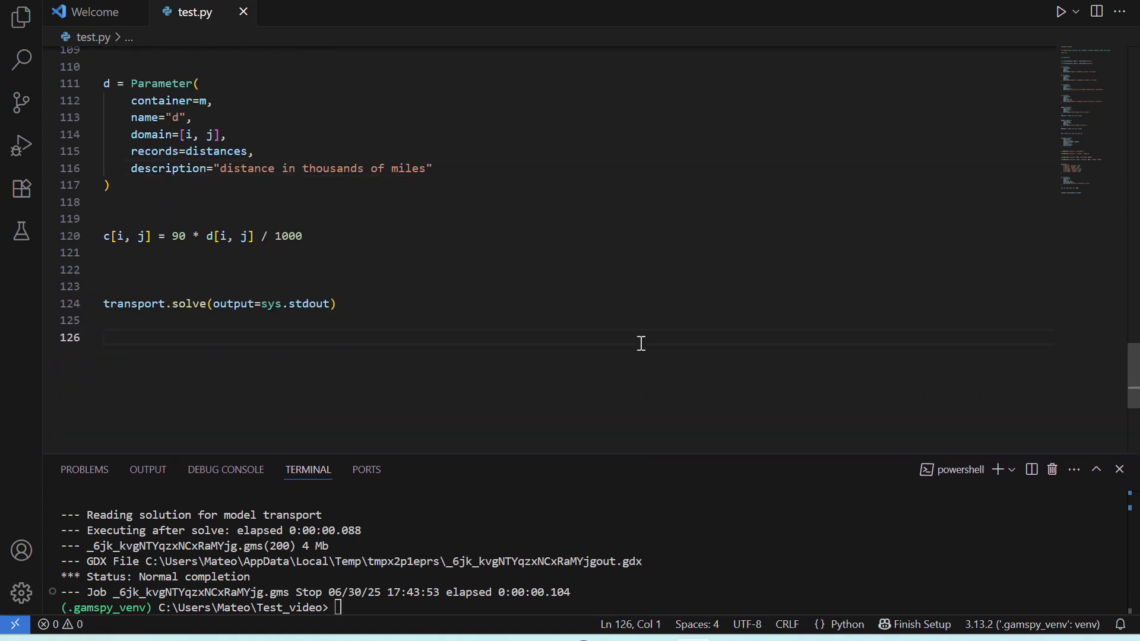
# Step: Add print(x.records) on a new line after the solve call
pyautogui.press('enter')
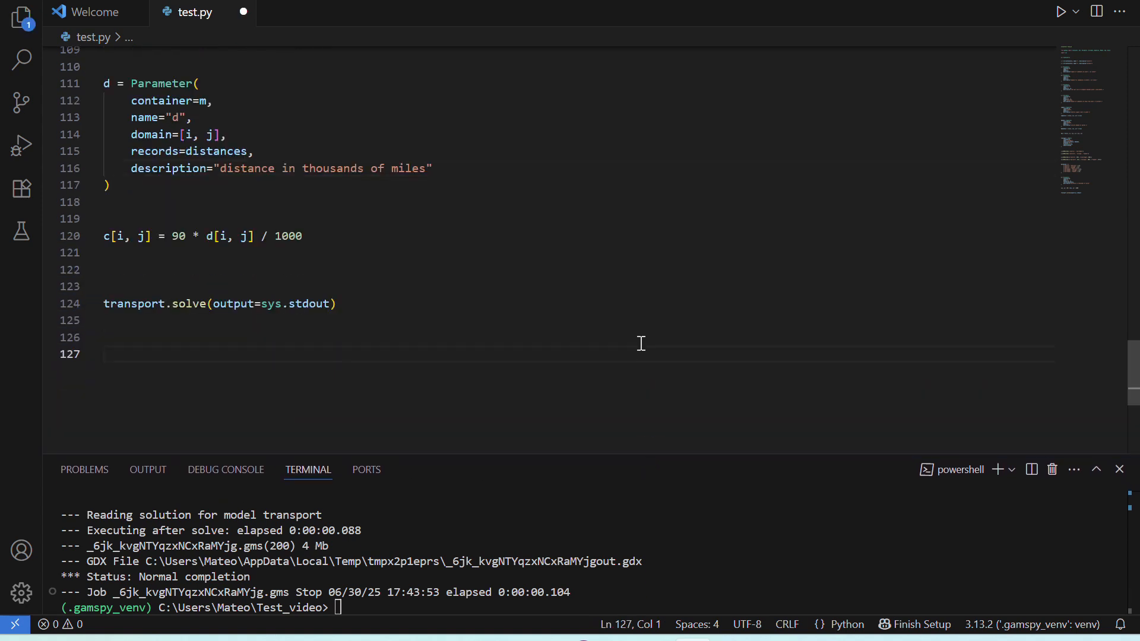
pyautogui.write('print(')
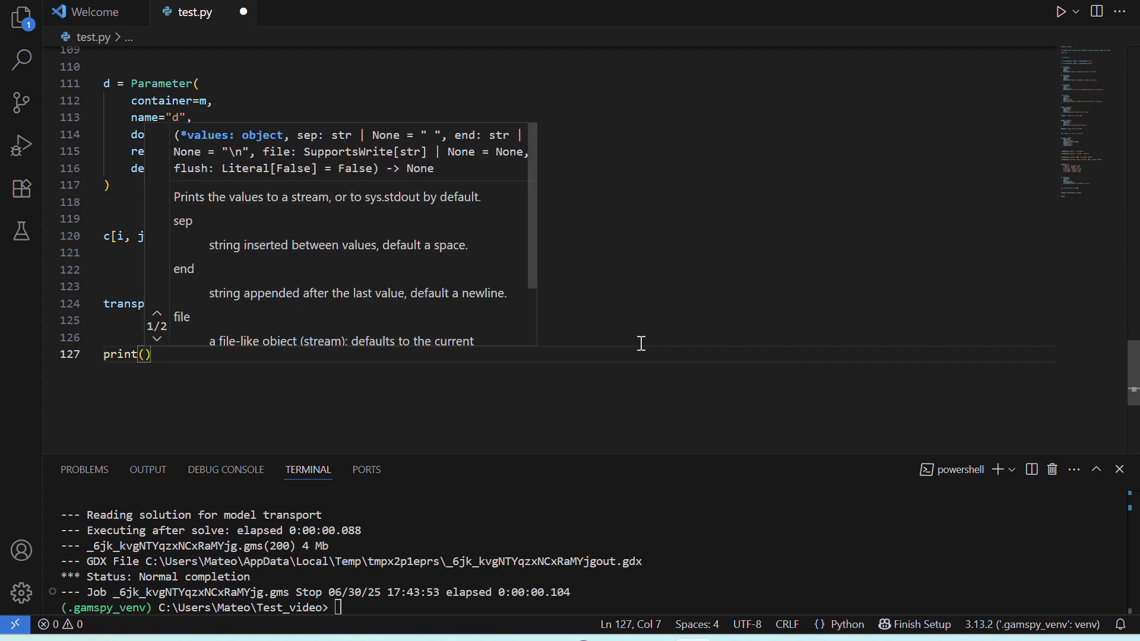
pyautogui.write('x.recor')
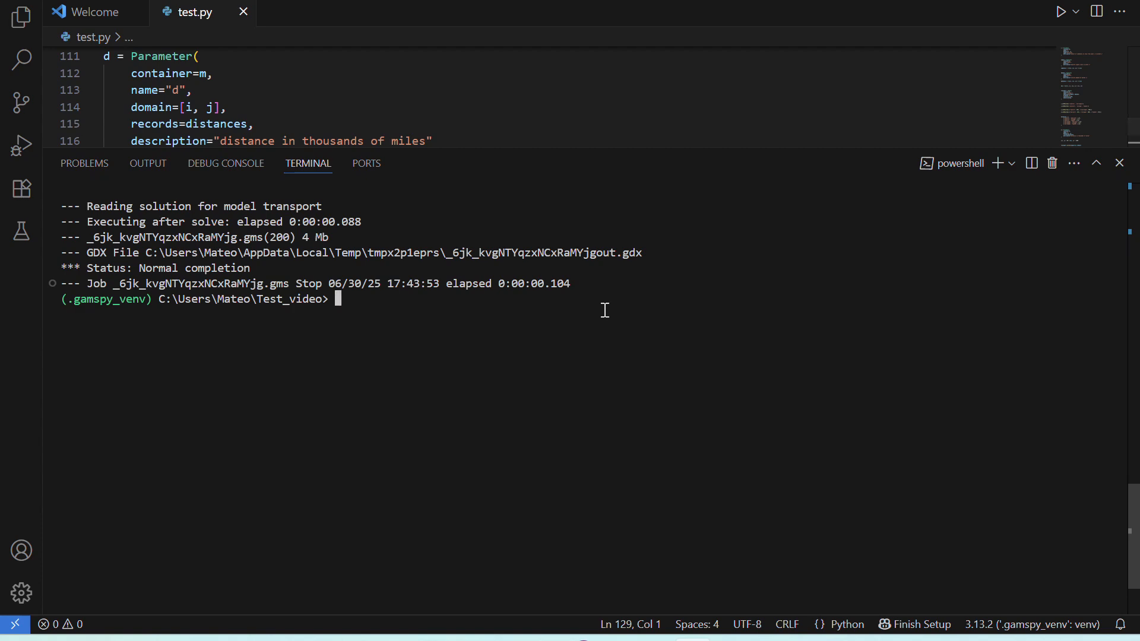
# Step: Run 'python test.py' and review the printed x records (seattle–chicago 300, san-diego–new-york 275, topeka 275)
pyautogui.write('python test')
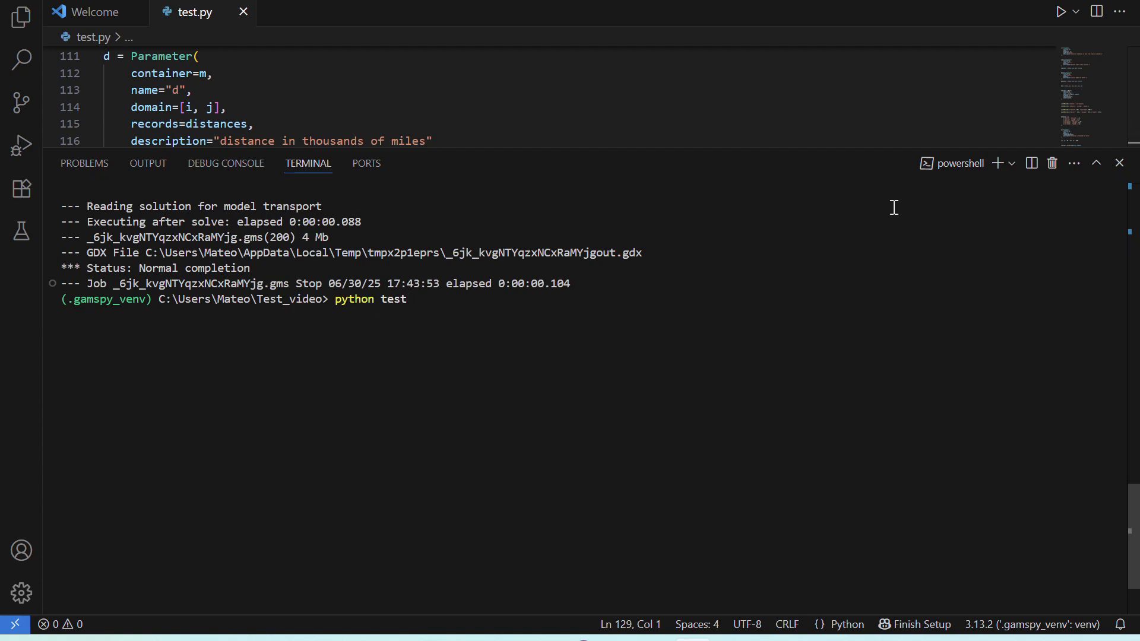
pyautogui.write('.py')
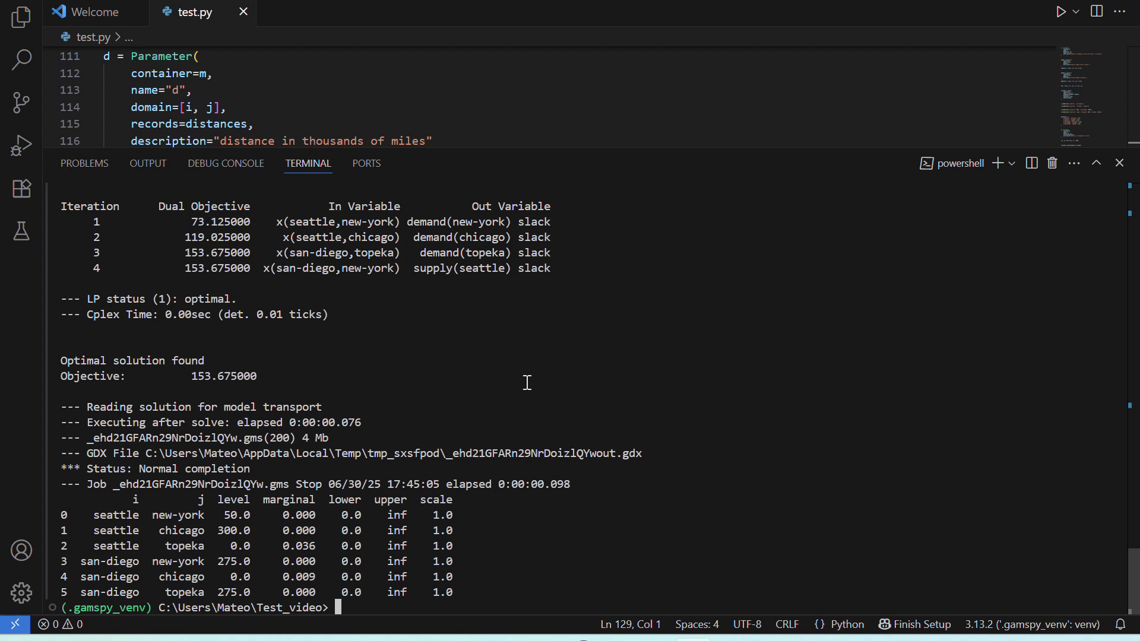
pyautogui.moveTo(92, 515)
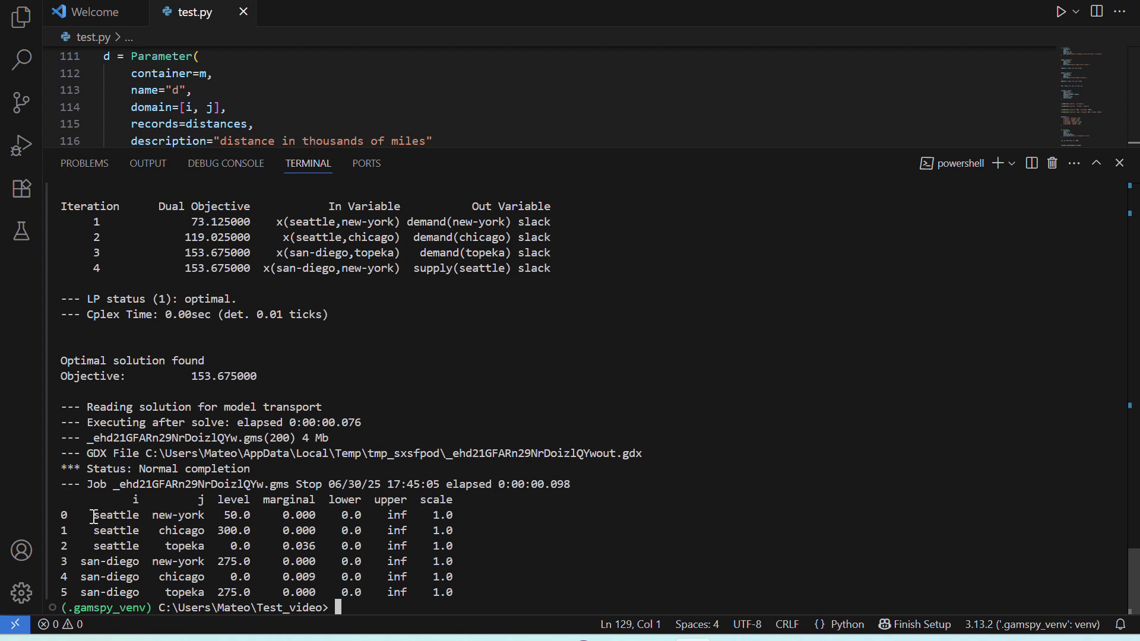
pyautogui.moveTo(92, 514); pyautogui.dragTo(254, 514)
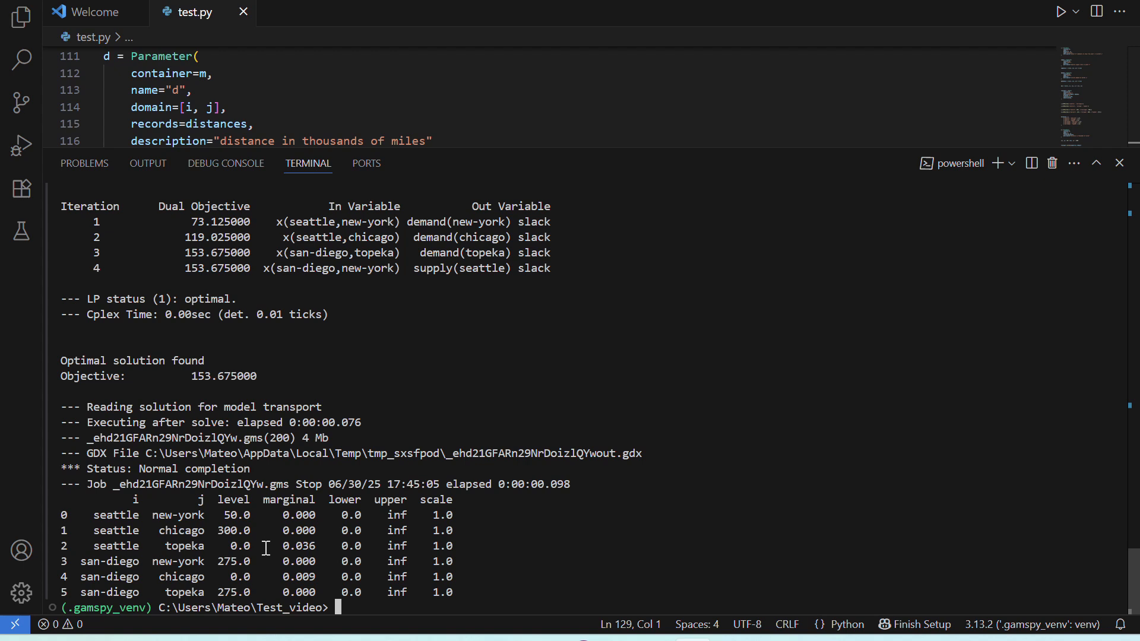
pyautogui.moveTo(266, 577)
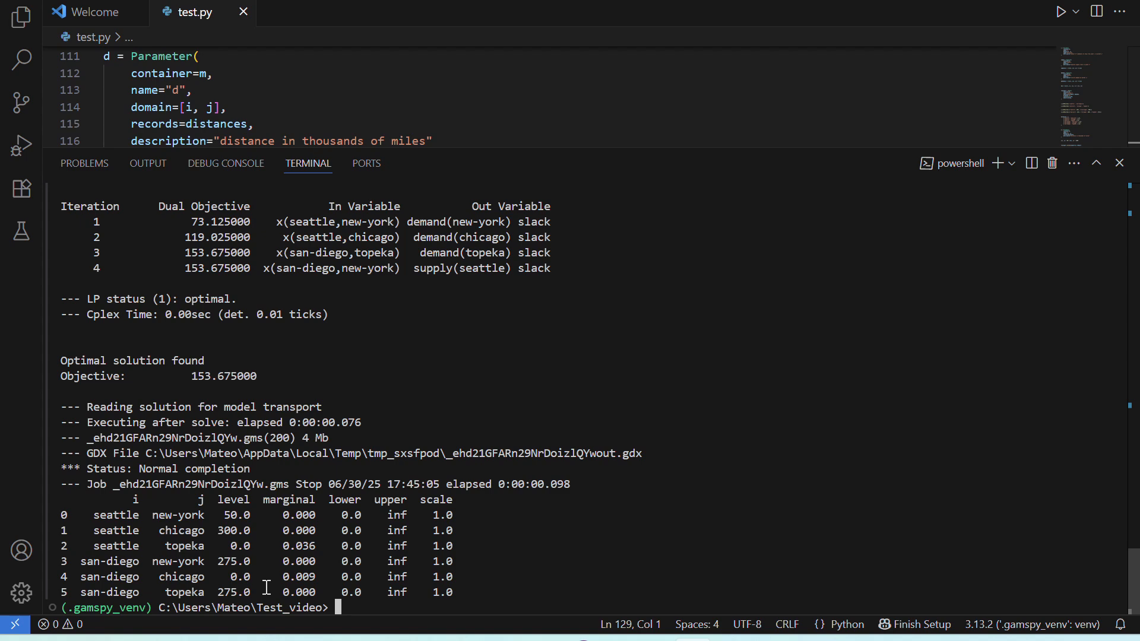
pyautogui.moveTo(672, 524)
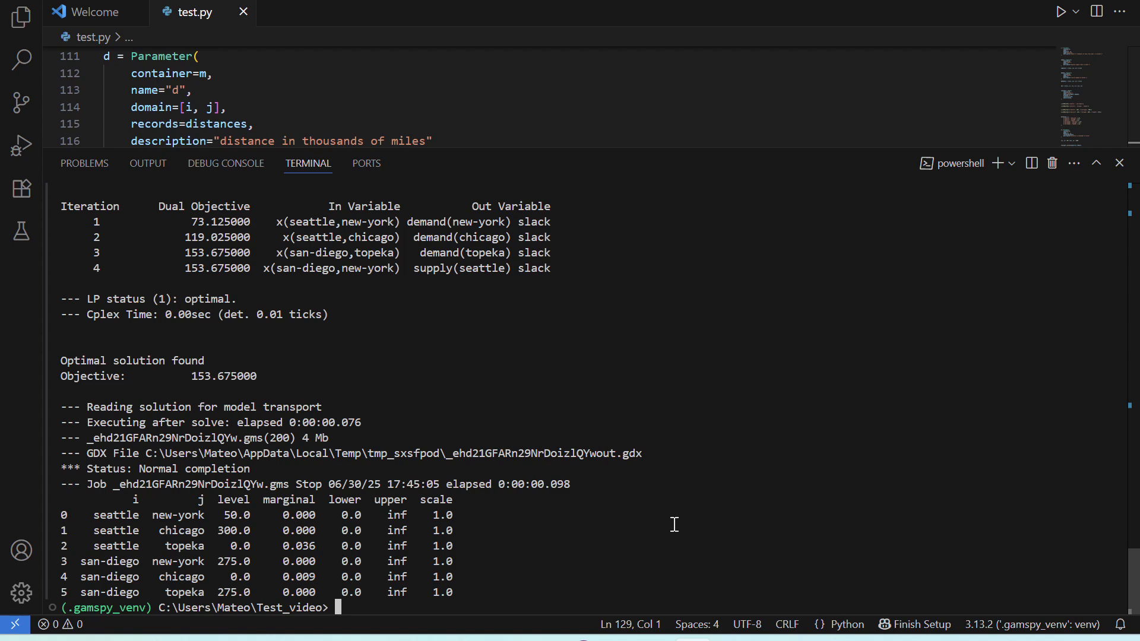
pyautogui.moveTo(850, 522)
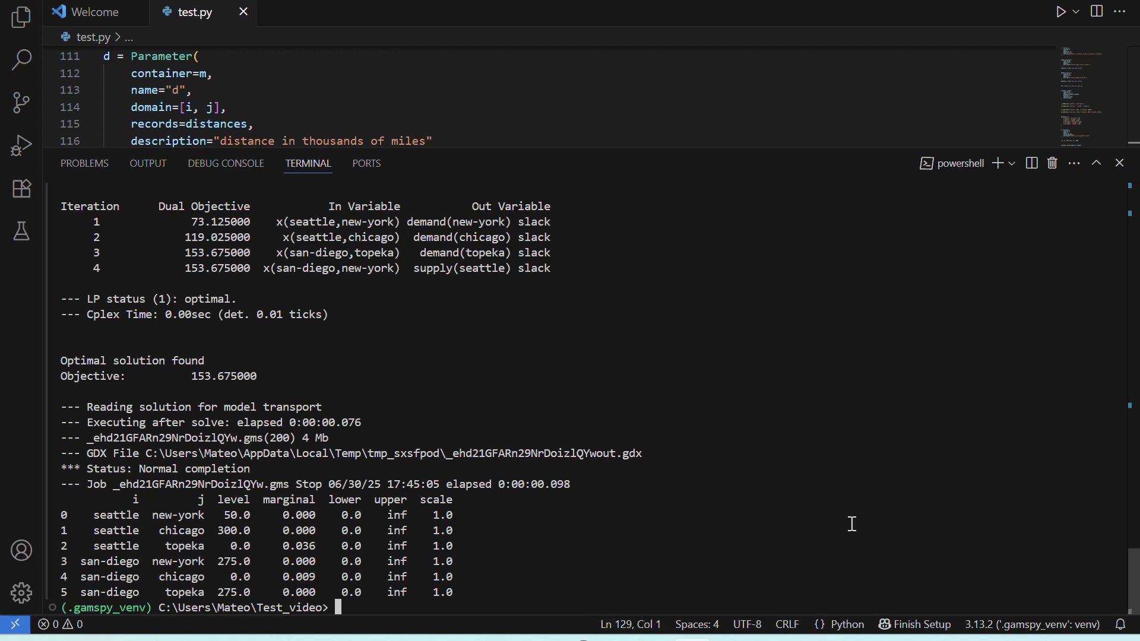
# Step: Run 'gamspy list solvers --all' to see every solver and the problem types each installed one handles
pyautogui.write('gamspy')
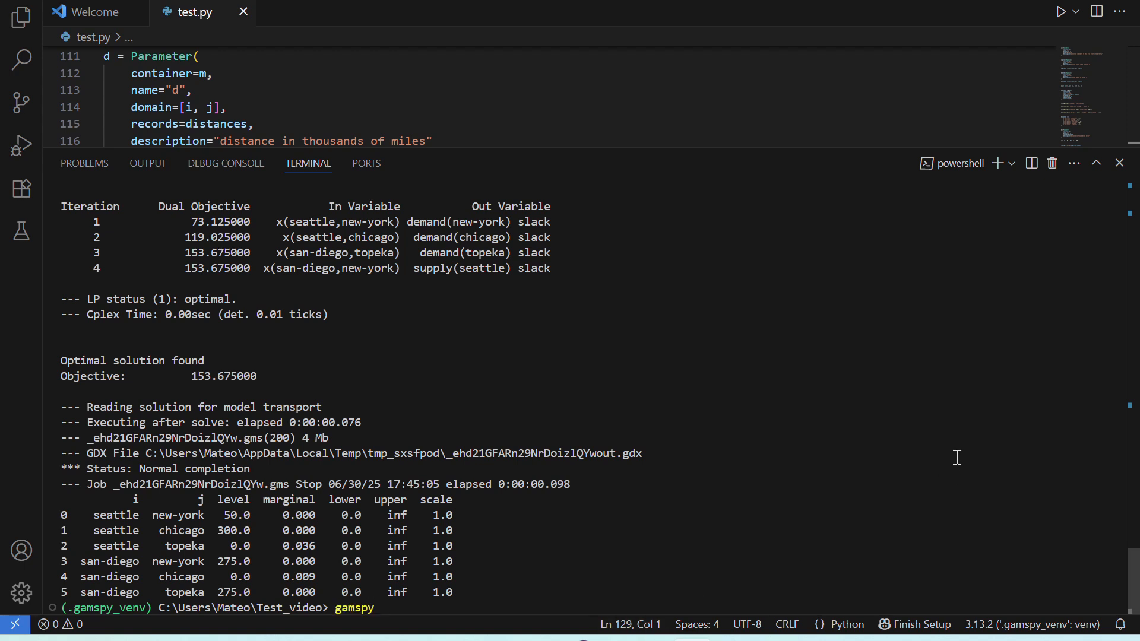
pyautogui.write('list solvers --defaults')
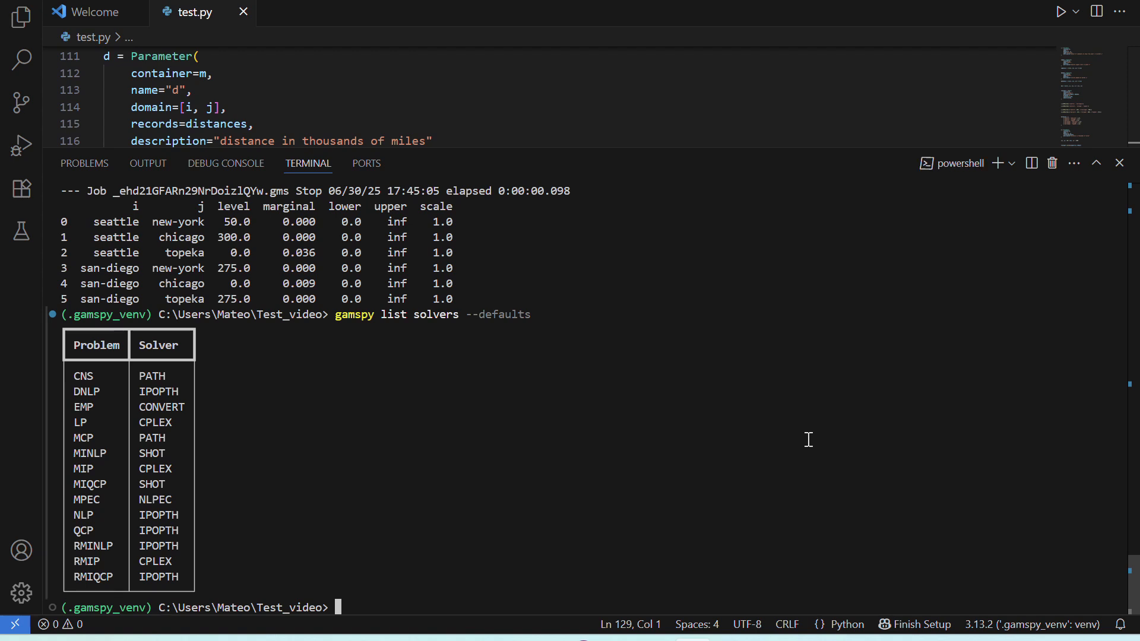
pyautogui.moveTo(697, 431)
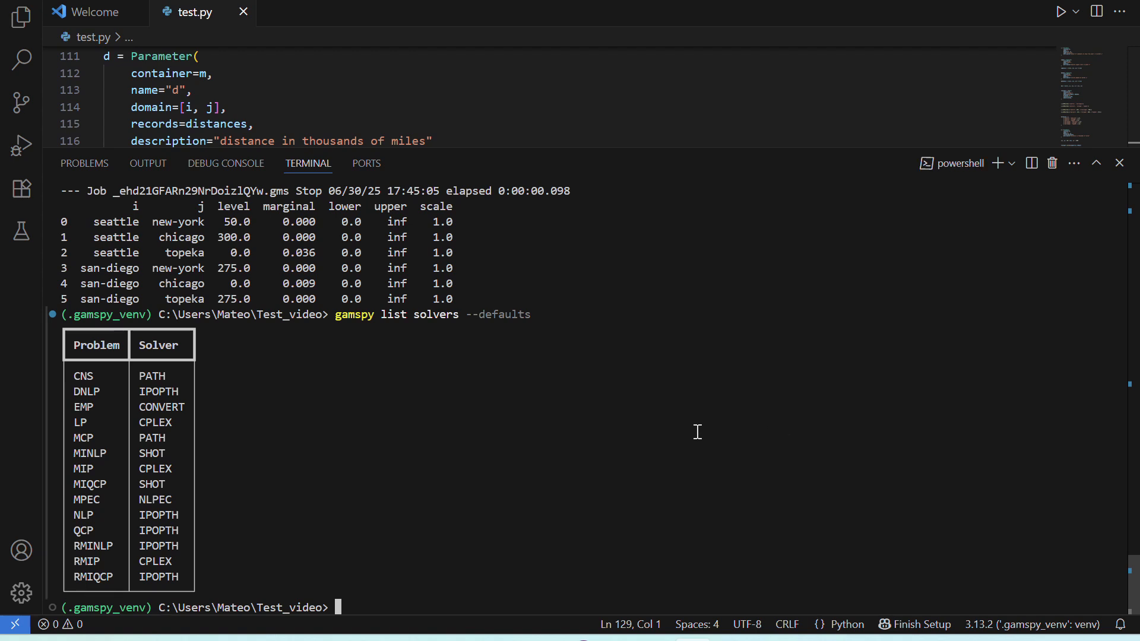
pyautogui.moveTo(312, 549)
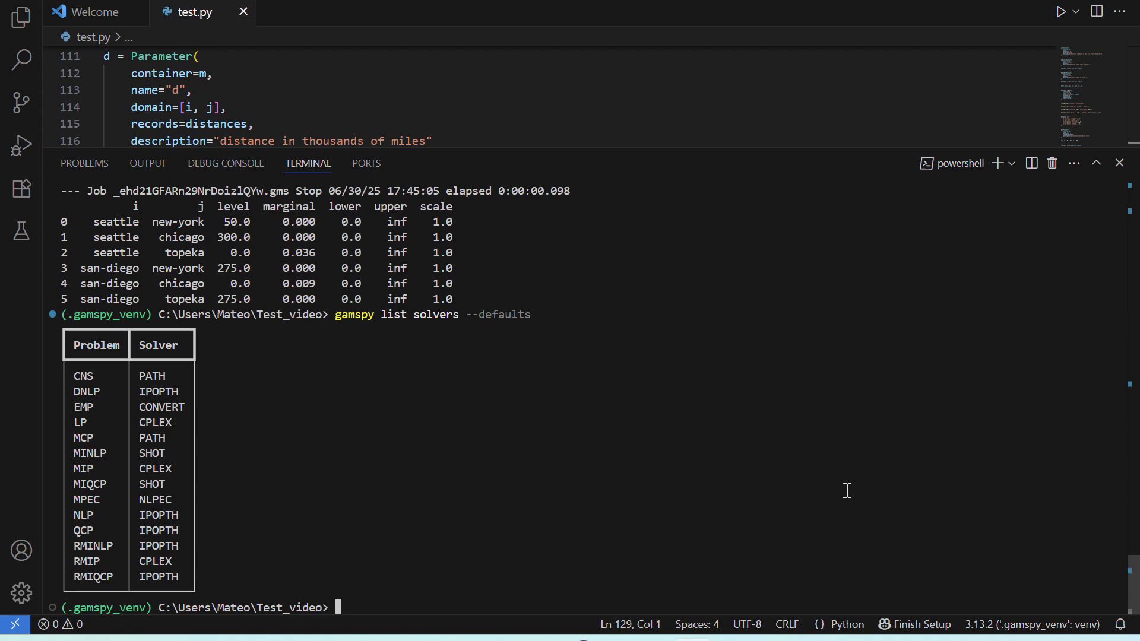
pyautogui.write('gamspy list')
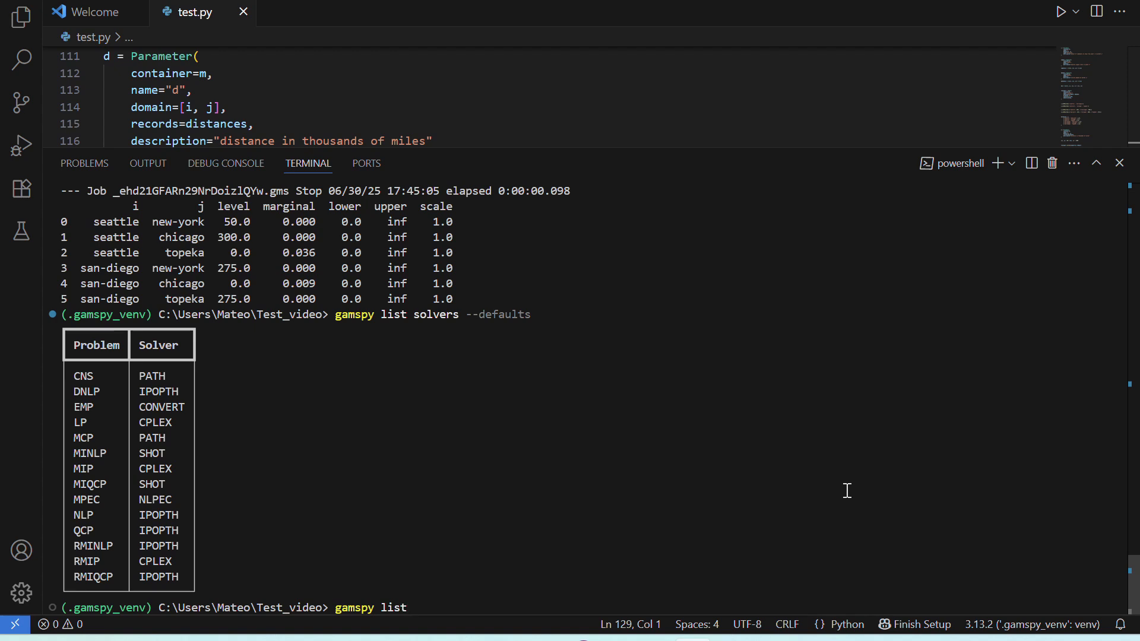
pyautogui.write('solver --all')
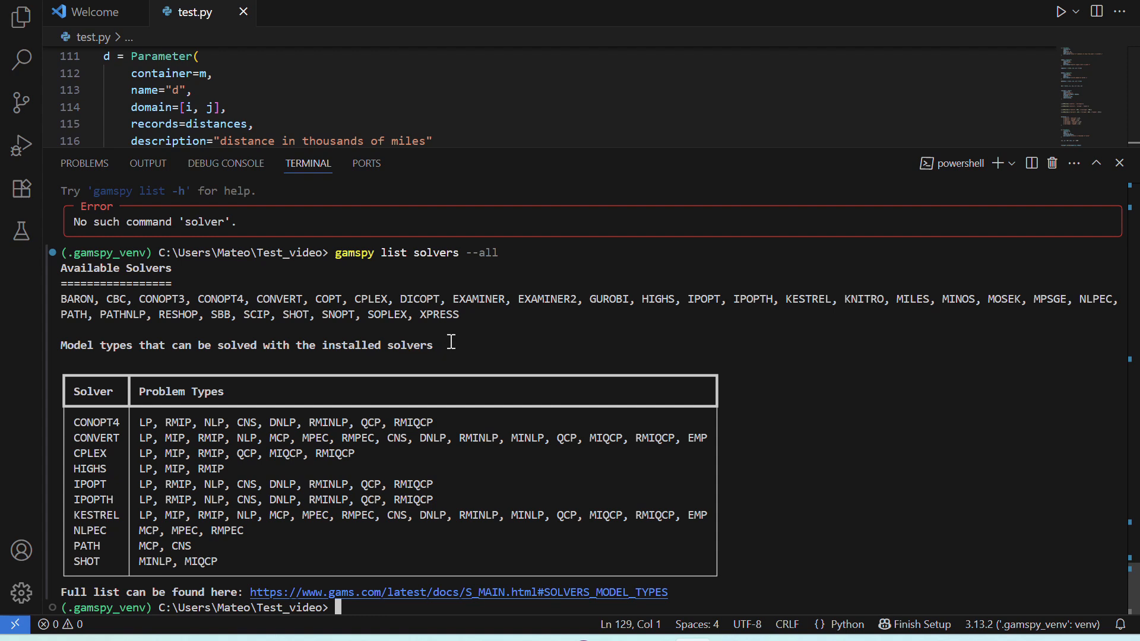
pyautogui.moveTo(629, 393)
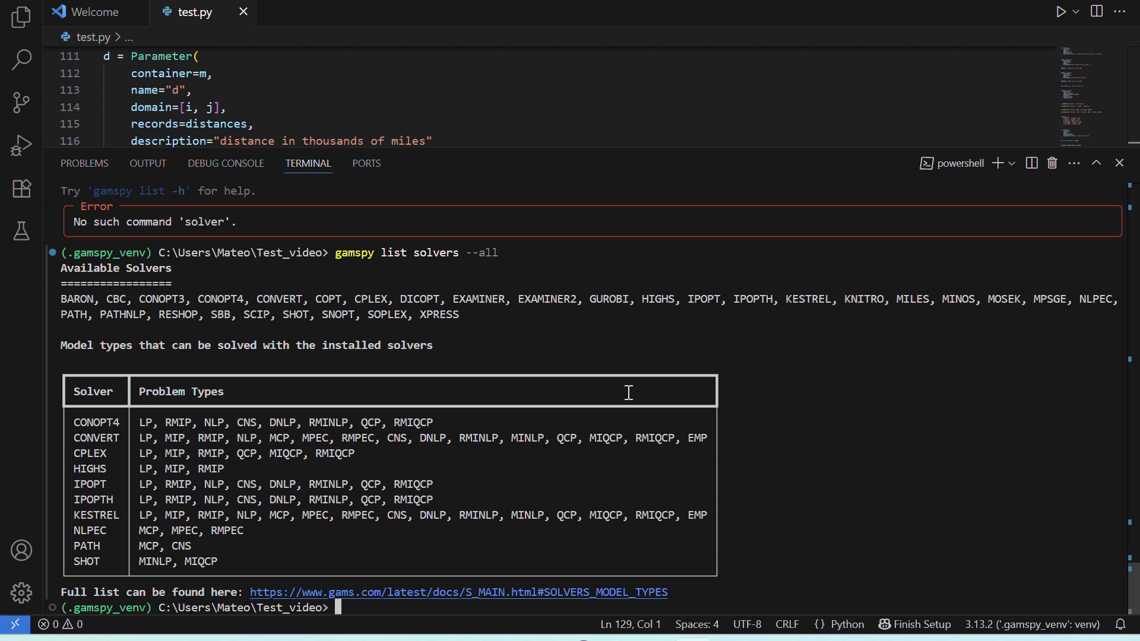
pyautogui.moveTo(647, 295)
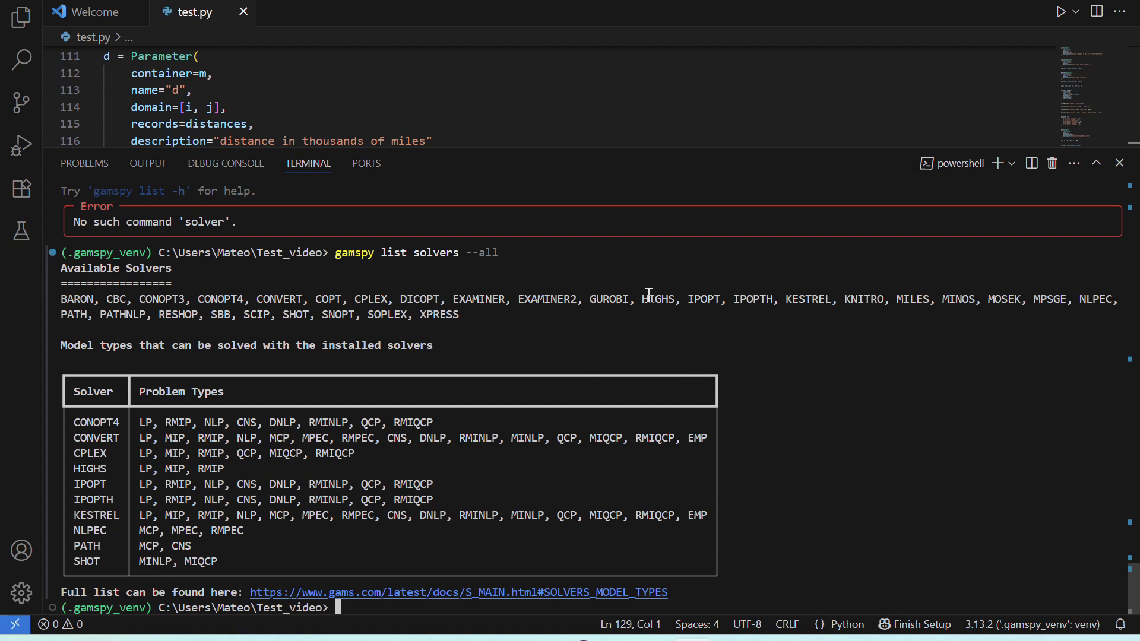
pyautogui.doubleClick(658, 299)
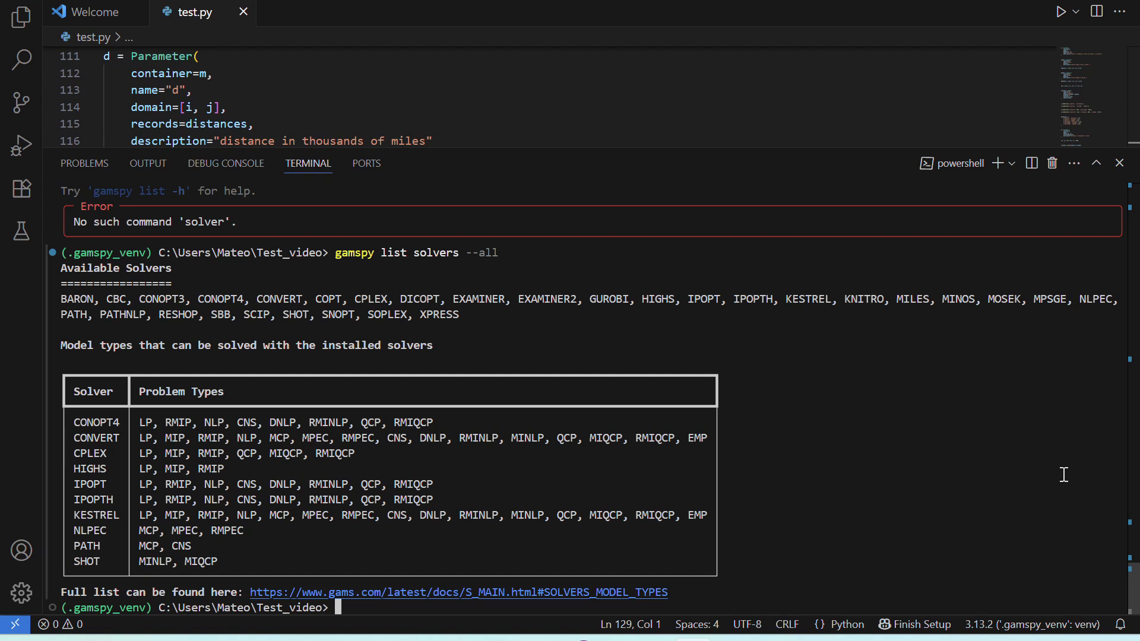
# Step: Run 'gamspy install solver highs'; it reports HiGHS is already installed
pyautogui.write('gamspy ins')
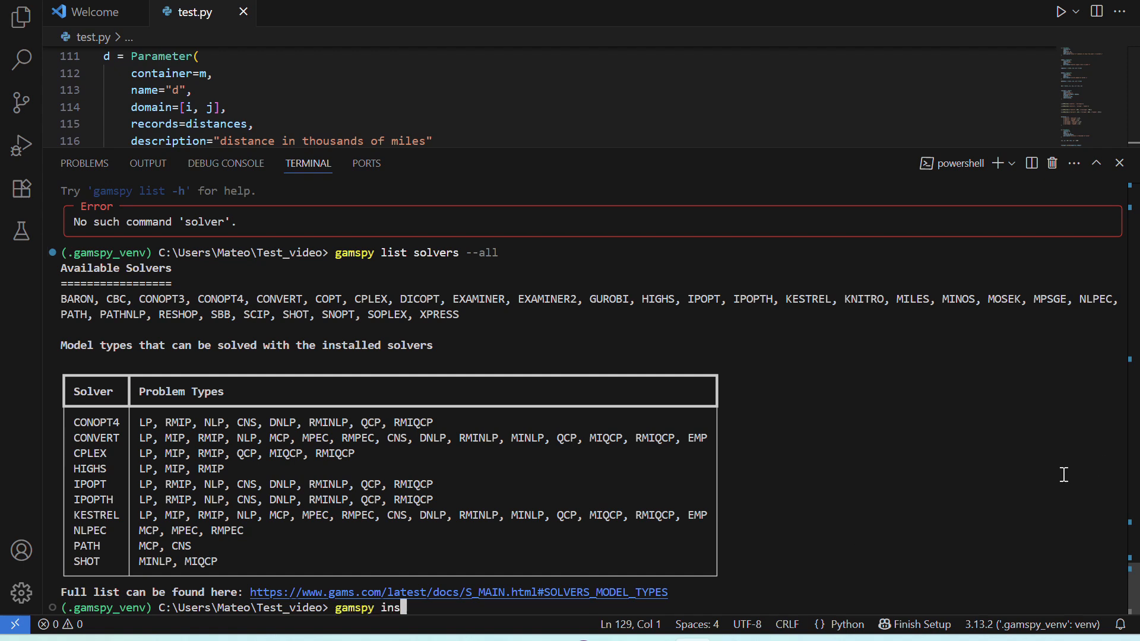
pyautogui.write('tall solver')
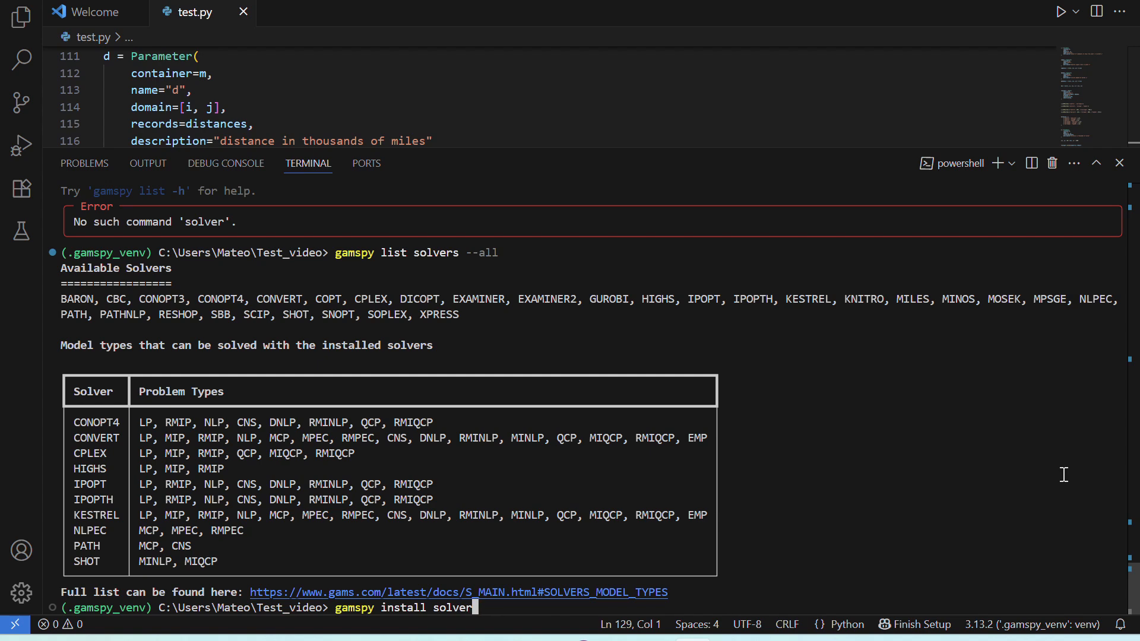
pyautogui.write('highs')
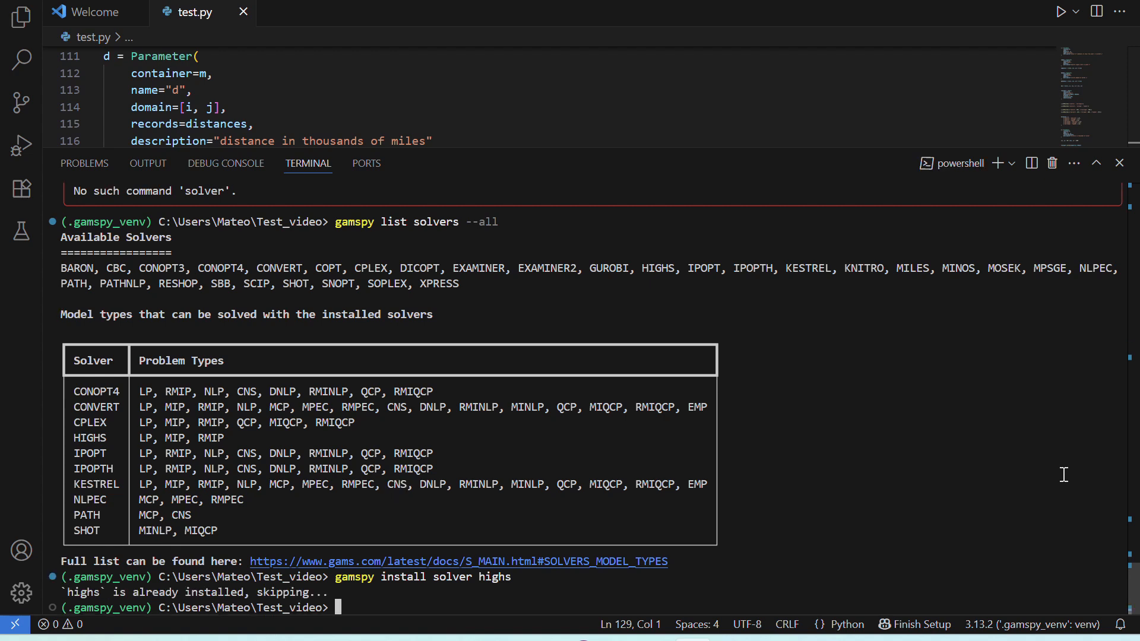
pyautogui.moveTo(711, 219)
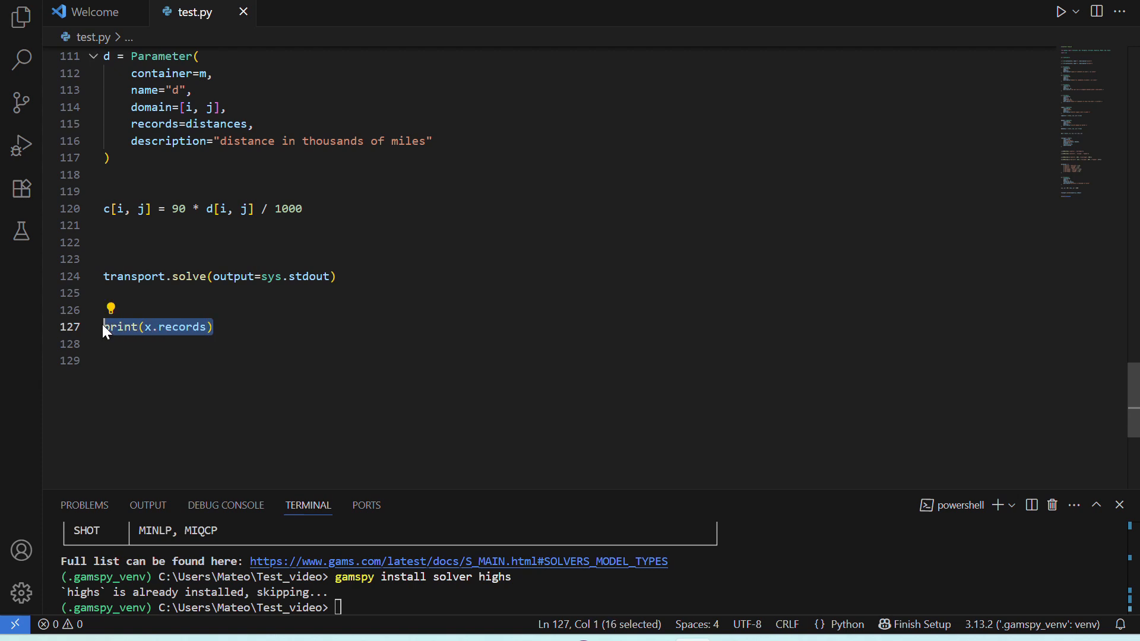
# Step: Remove print(x.records) and give transport.solve() solver="highs", reaching objective 153.675
pyautogui.press('Delete')
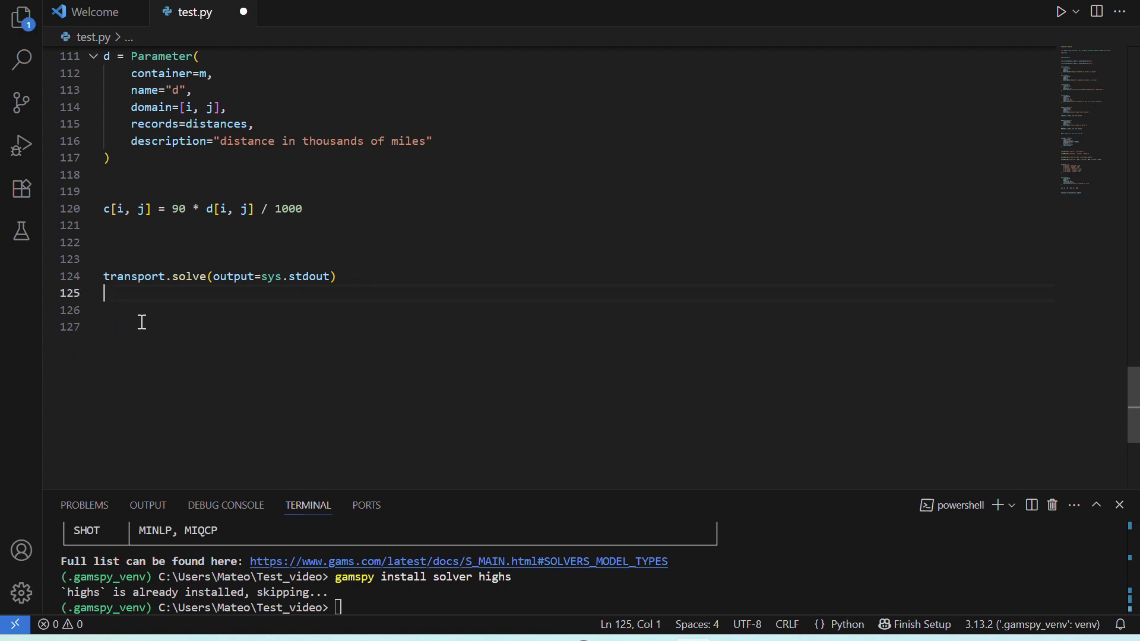
pyautogui.write('solver=')
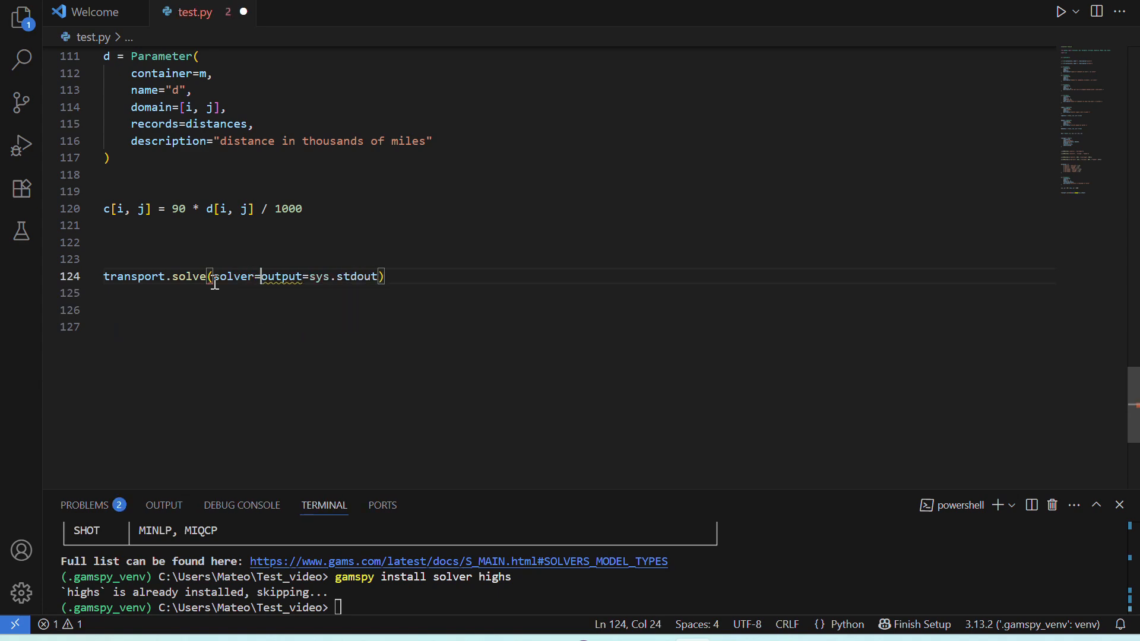
pyautogui.write('"high')
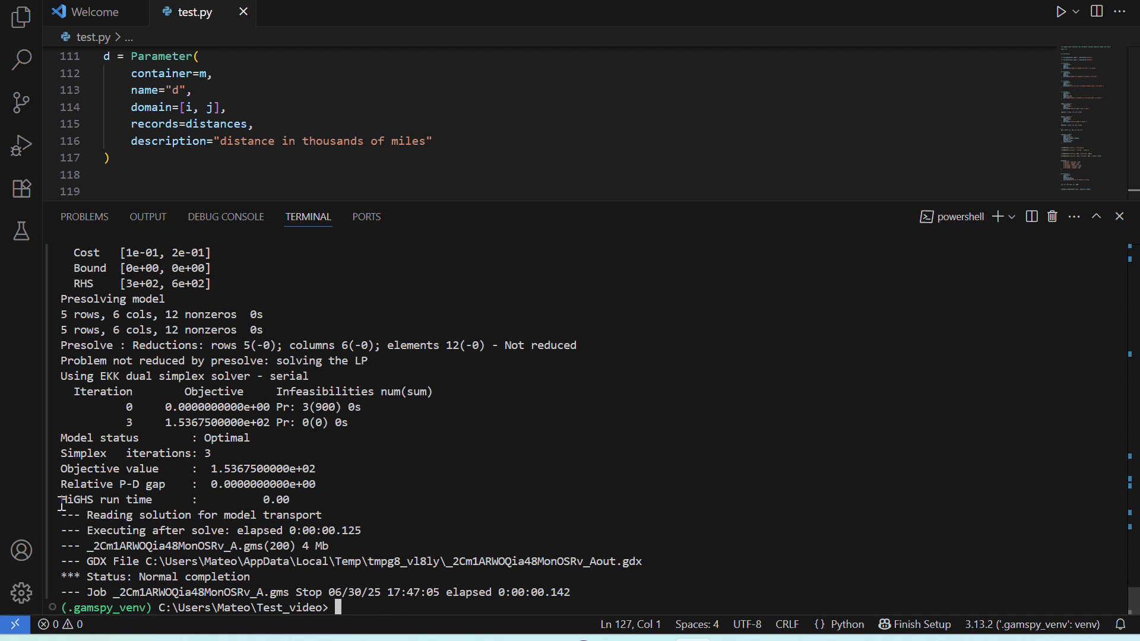
pyautogui.moveTo(435, 497)
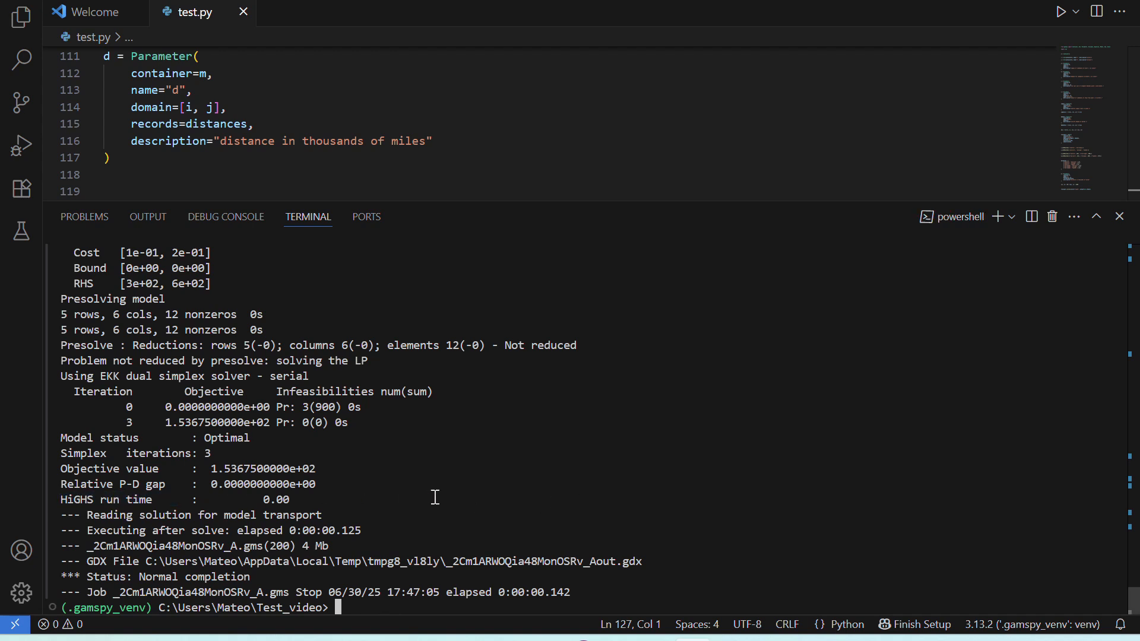
pyautogui.moveTo(341, 462)
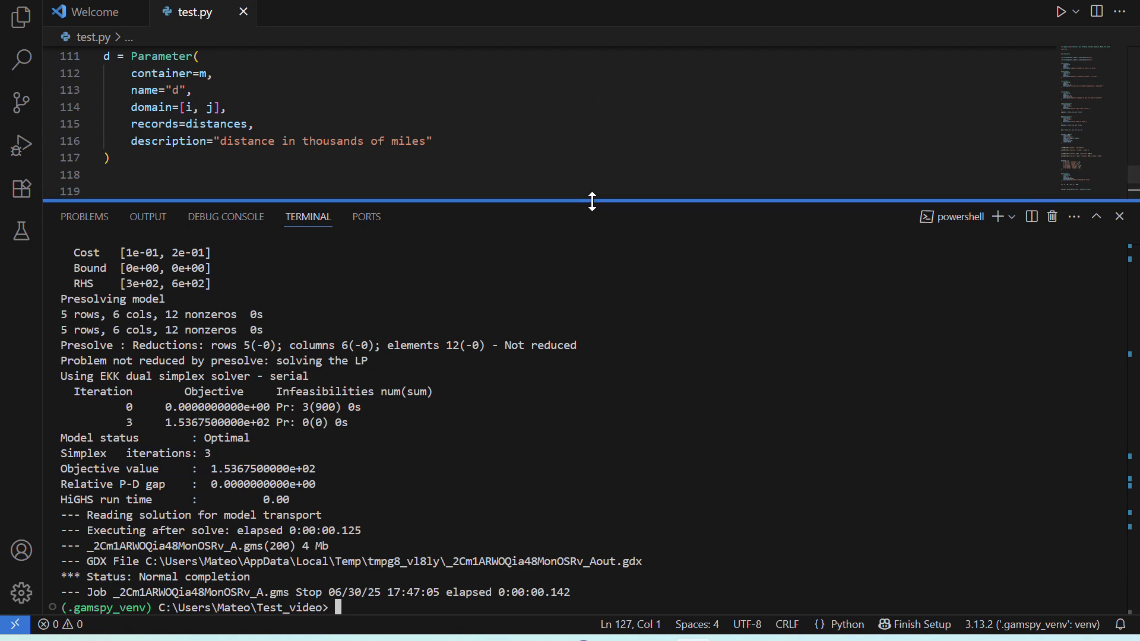
# Step: Add transport.toLatex(...), run the script and scroll through the generated latex\transport.tex
pyautogui.moveTo(592, 201); pyautogui.dragTo(601, 432)
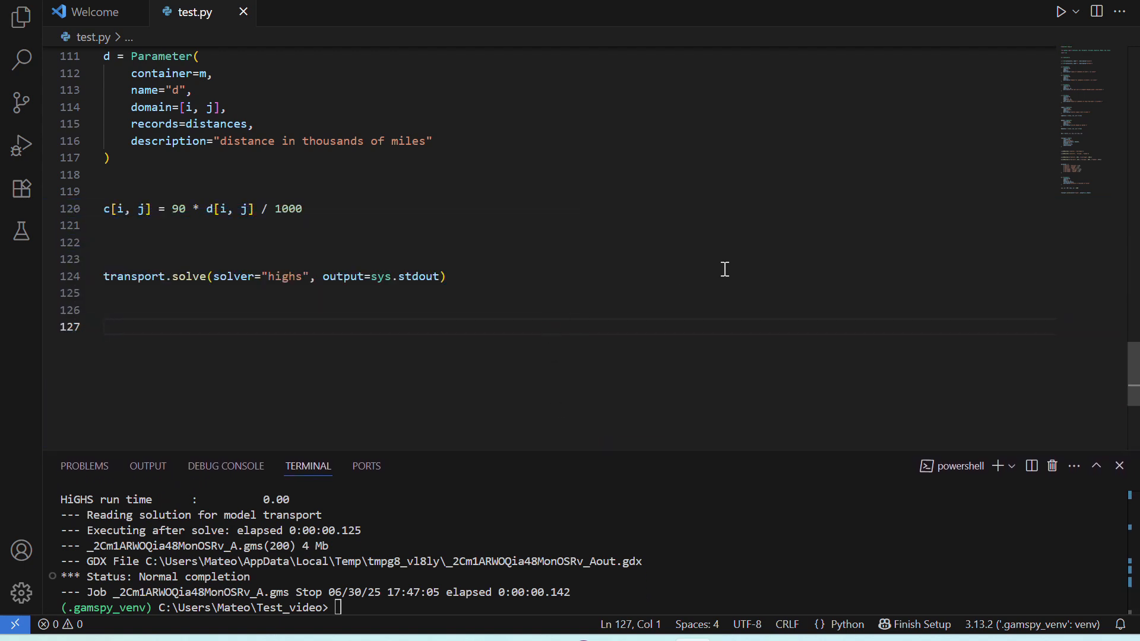
pyautogui.write('transport.')
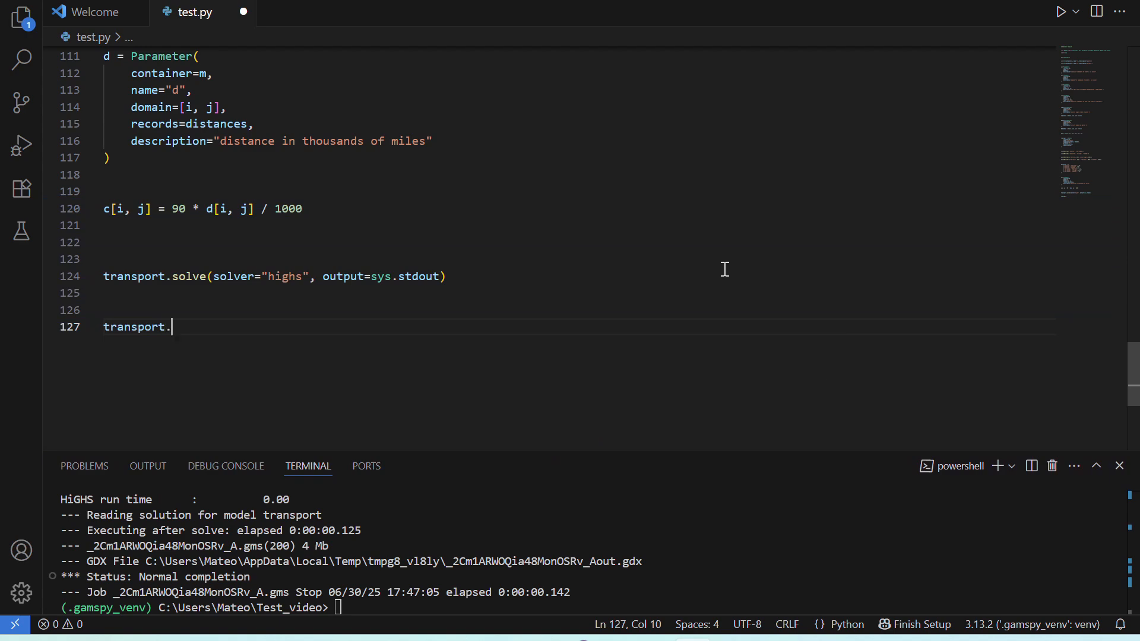
pyautogui.write('toLatex')
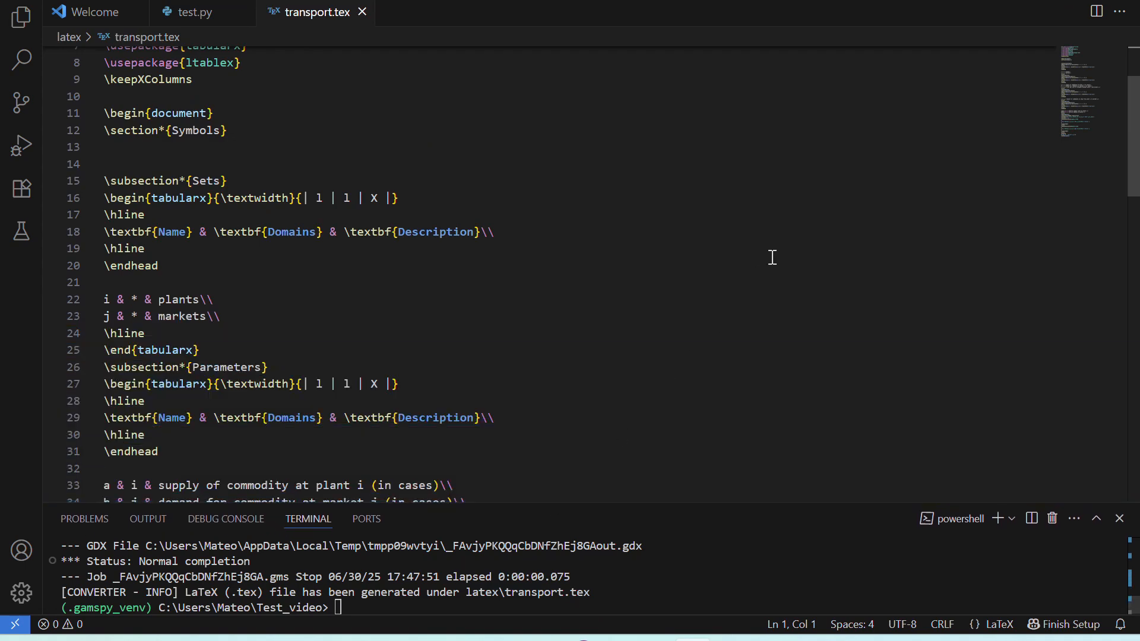
pyautogui.scroll(-3)
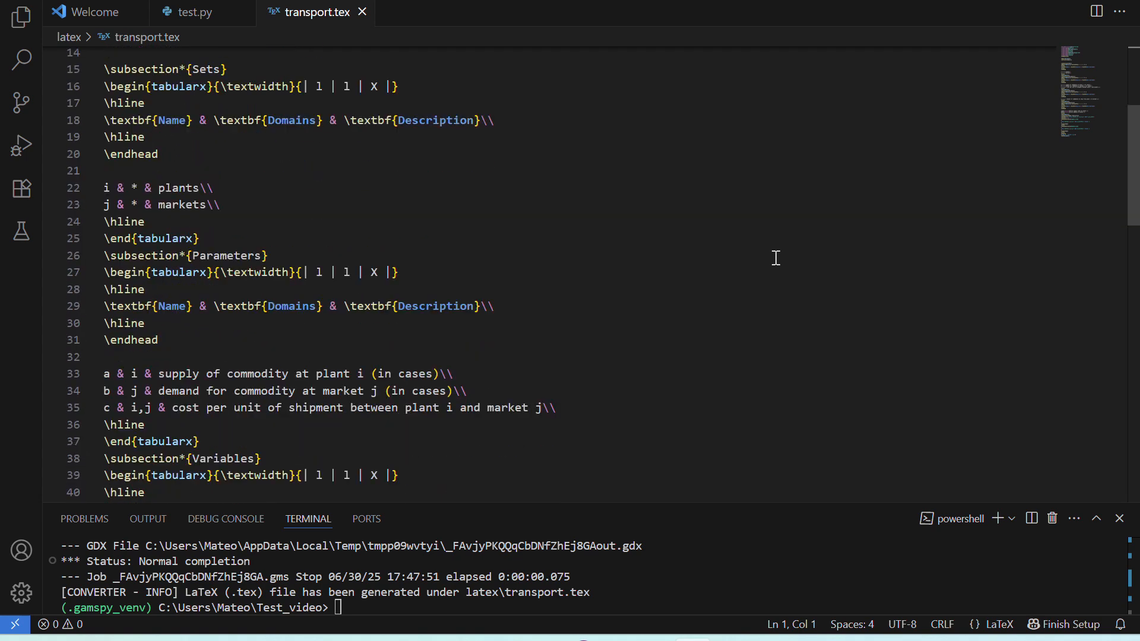
pyautogui.scroll(-3)
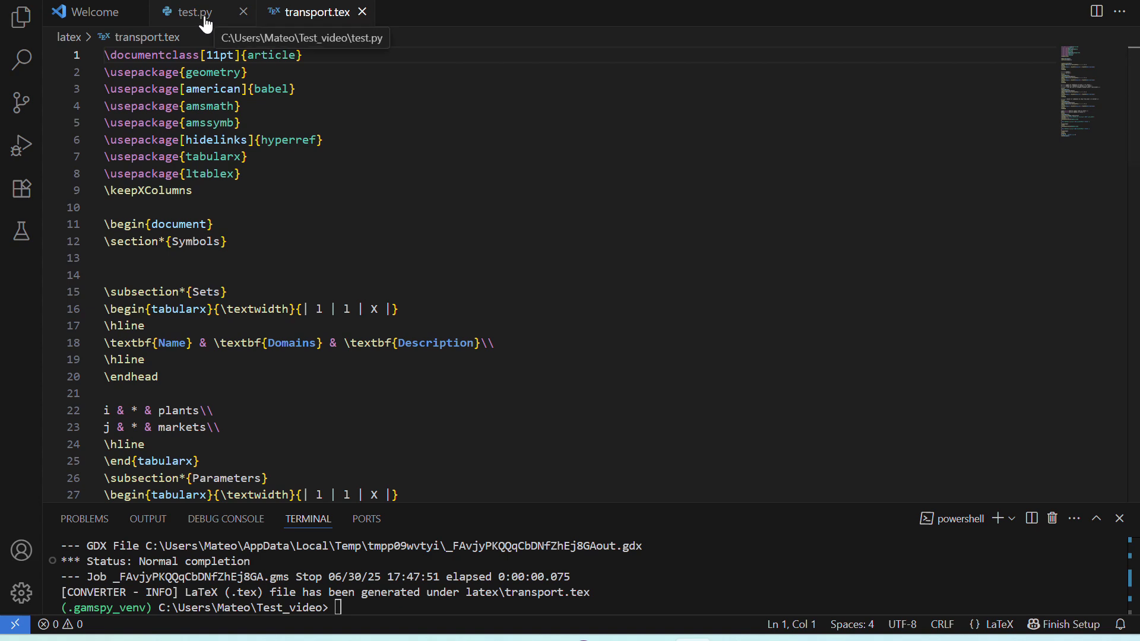
# Step: Replace the export with transport.toGams(path="gams"), save, and run 'python test.py'
pyautogui.click(195, 12)
pyautogui.write('transport.toGa')
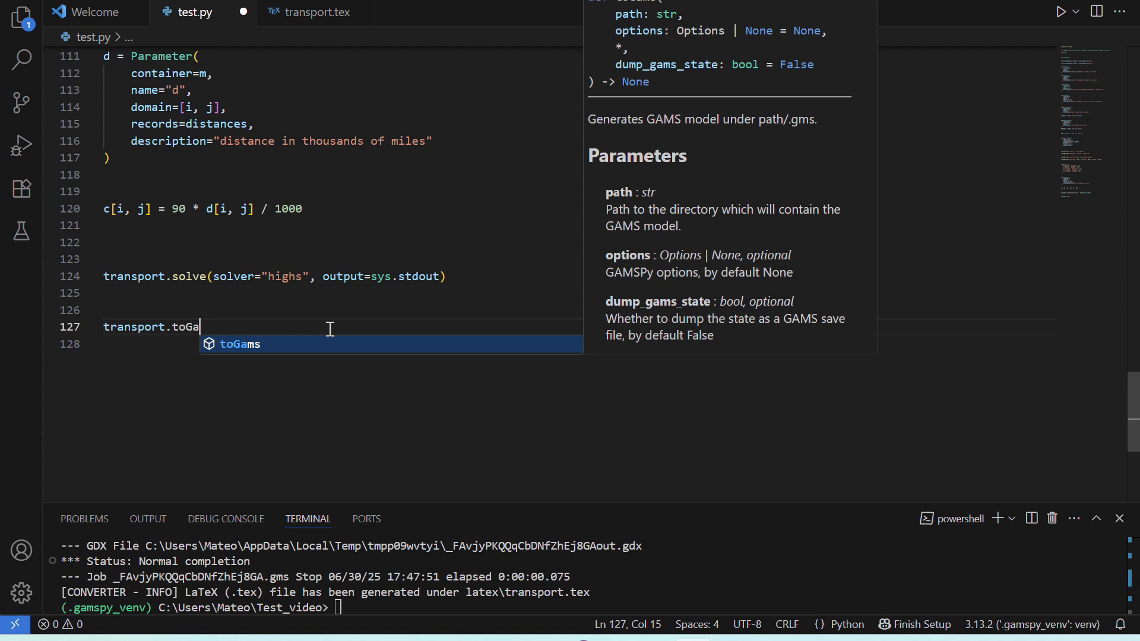
pyautogui.press('Tab')
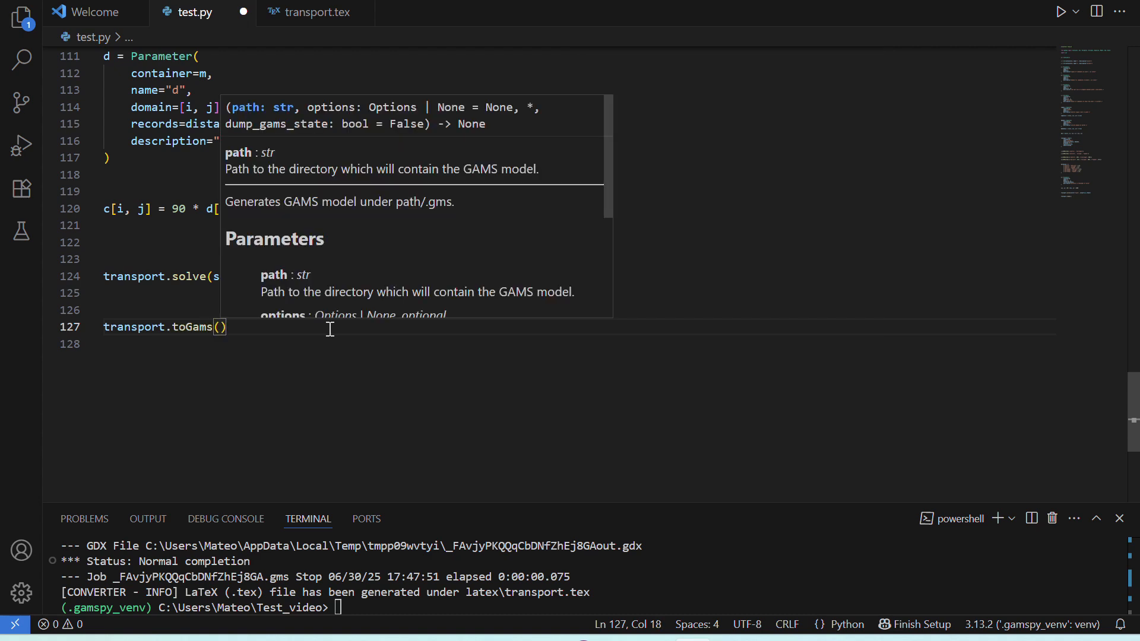
pyautogui.write('path="gams")')
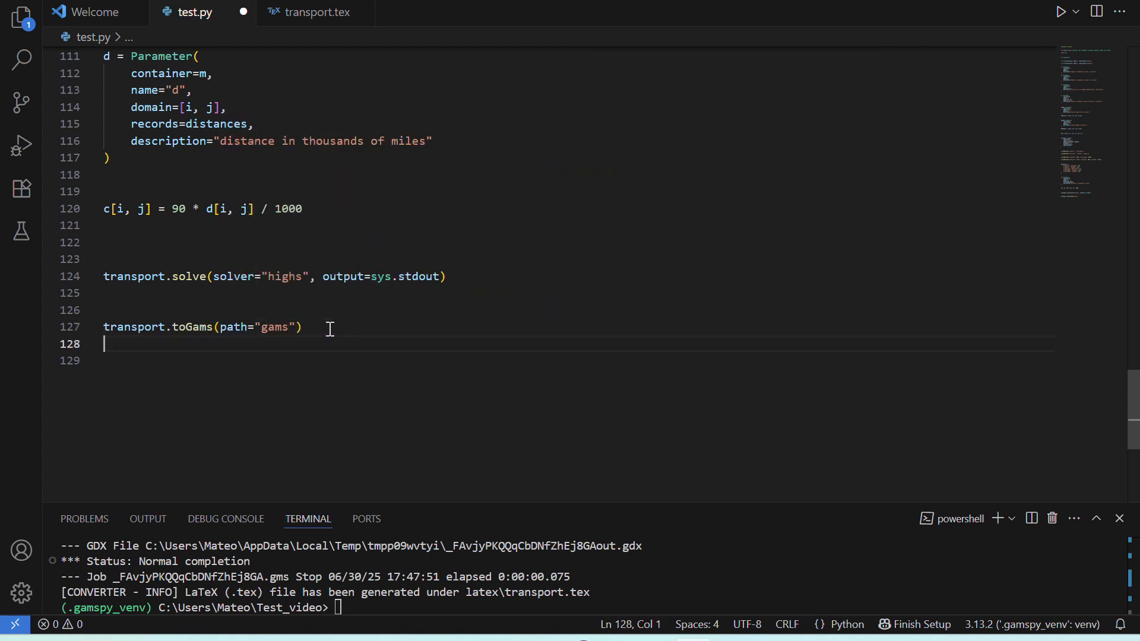
pyautogui.press('enter')
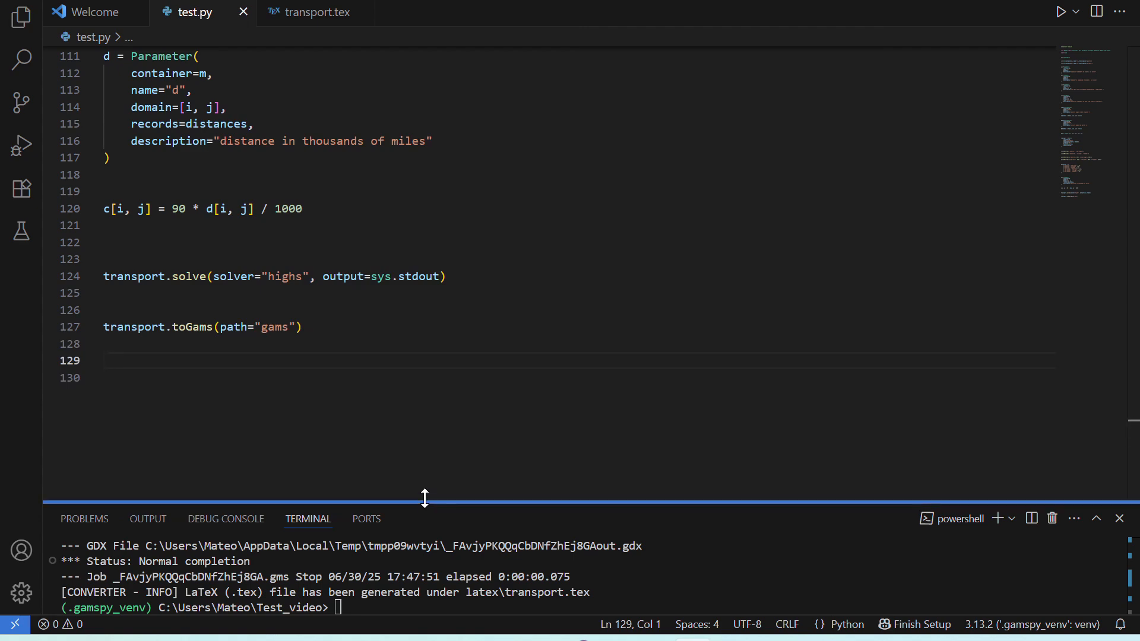
pyautogui.write('python test.py')
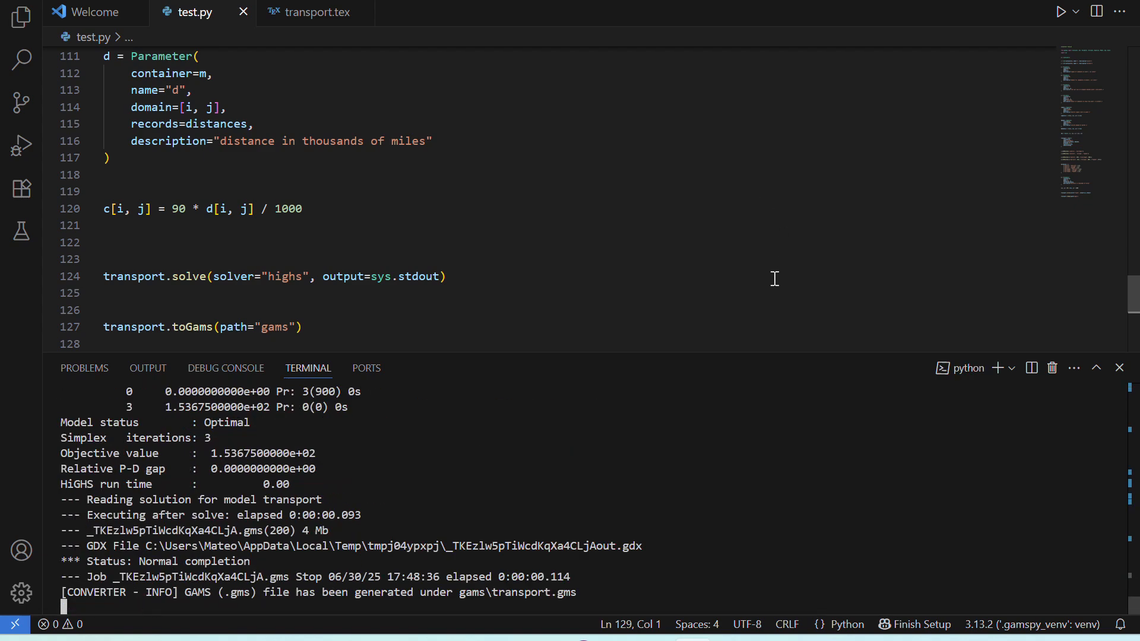
pyautogui.moveTo(684, 454)
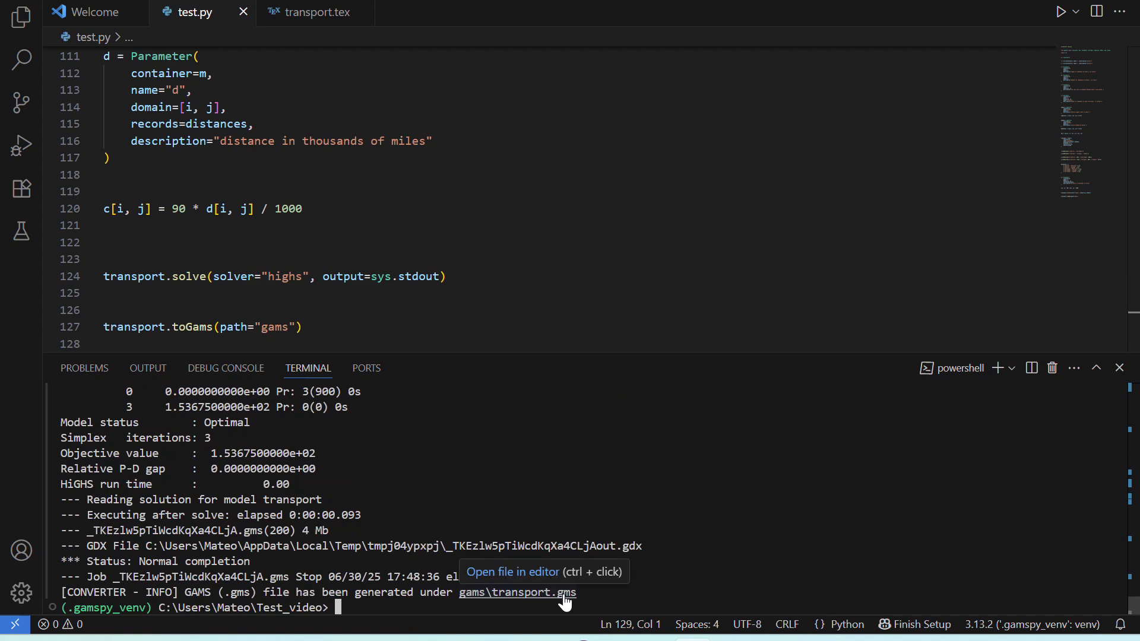
# Step: Review the generated gams\transport.gms in GAMS syntax, then return to test.py
pyautogui.click(516, 592)
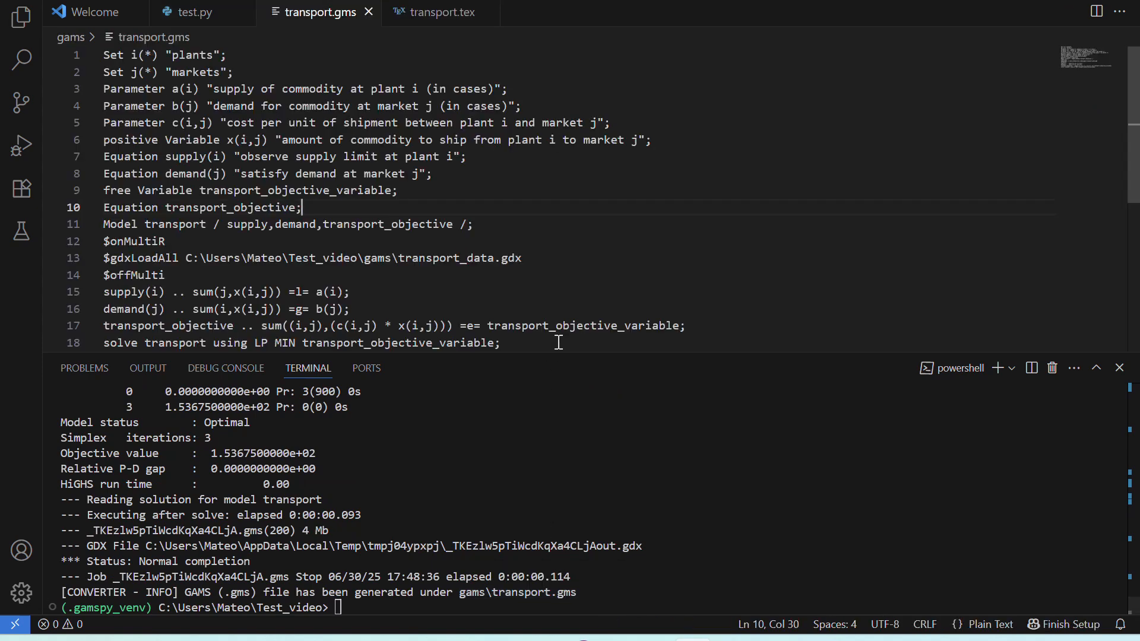
pyautogui.moveTo(595, 358); pyautogui.dragTo(595, 481)
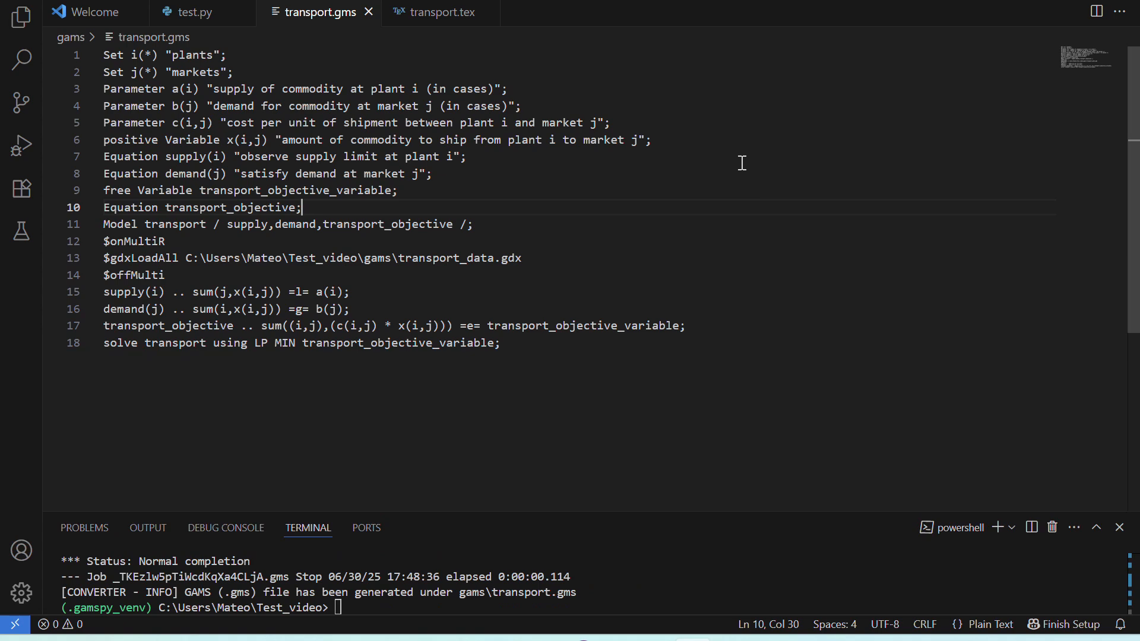
pyautogui.moveTo(326, 90)
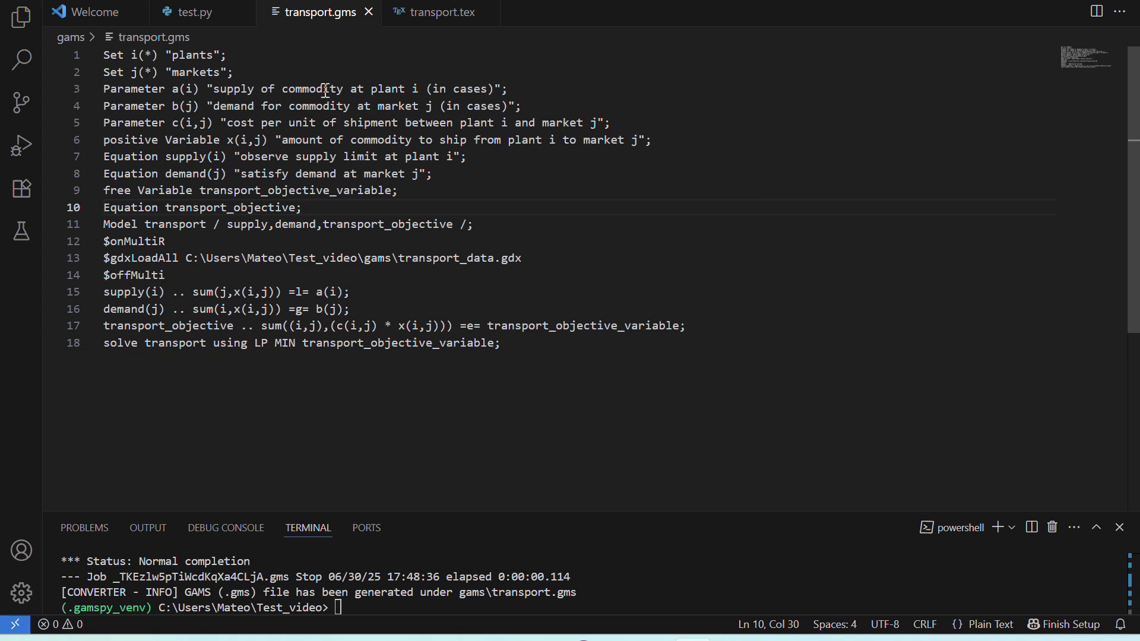
pyautogui.click(194, 12)
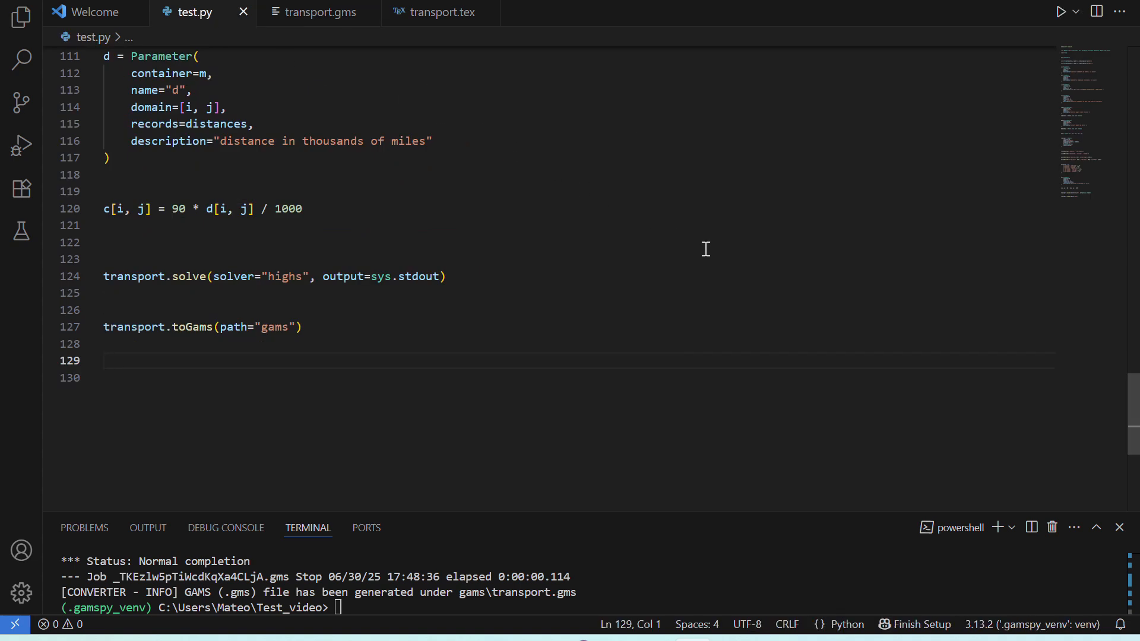
pyautogui.moveTo(778, 303)
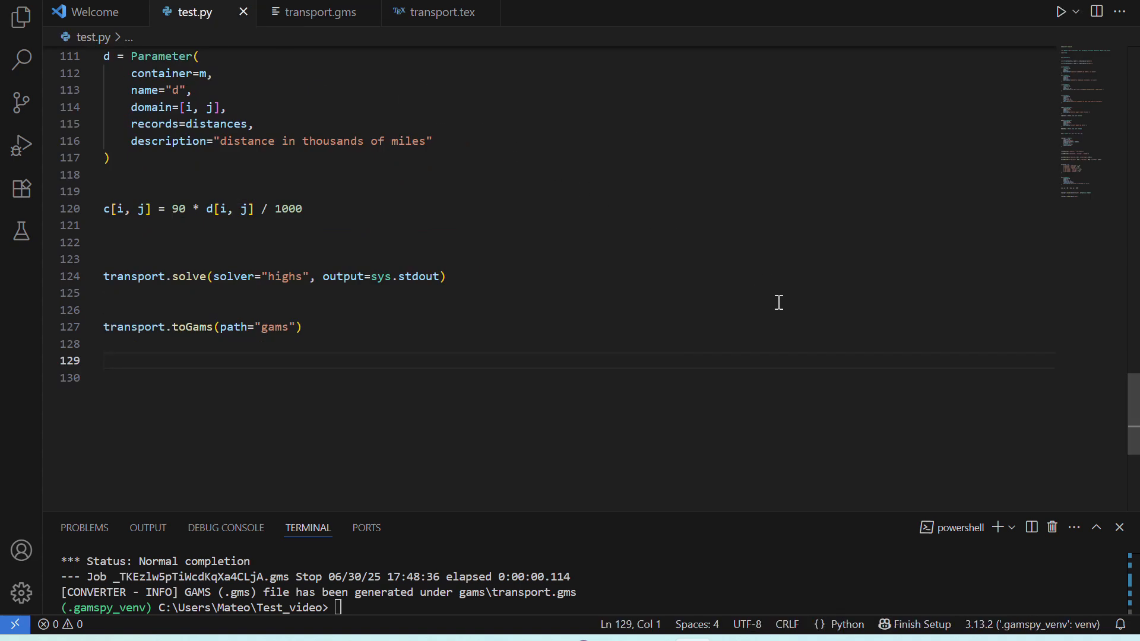